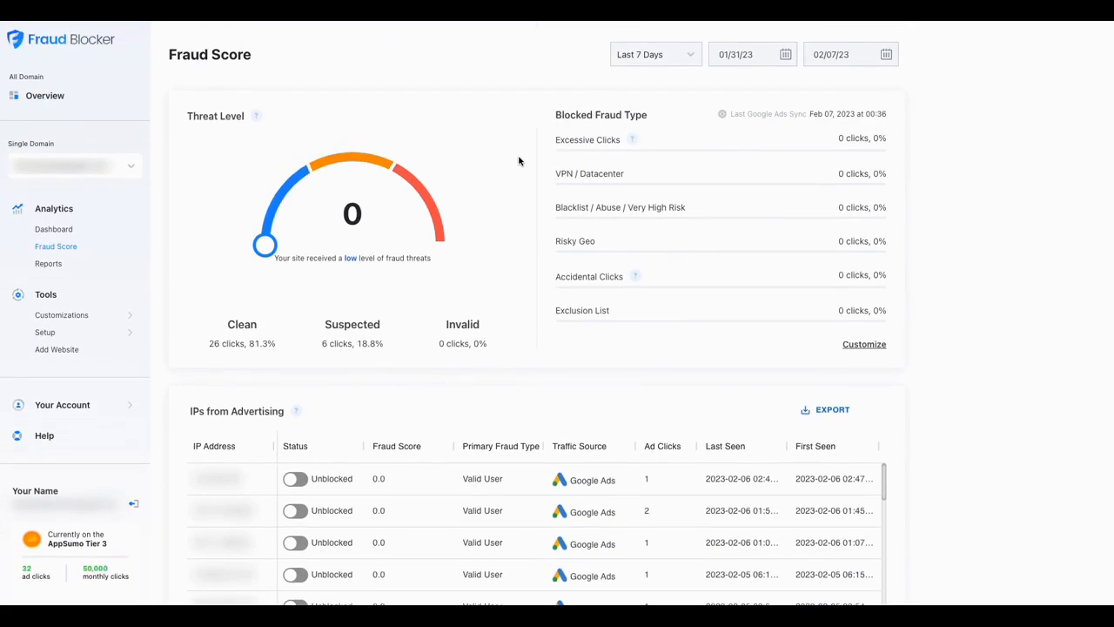
Step: Scroll down the Fraud Score page to review the threat level and the advertising IP list
scroll(down, 3)
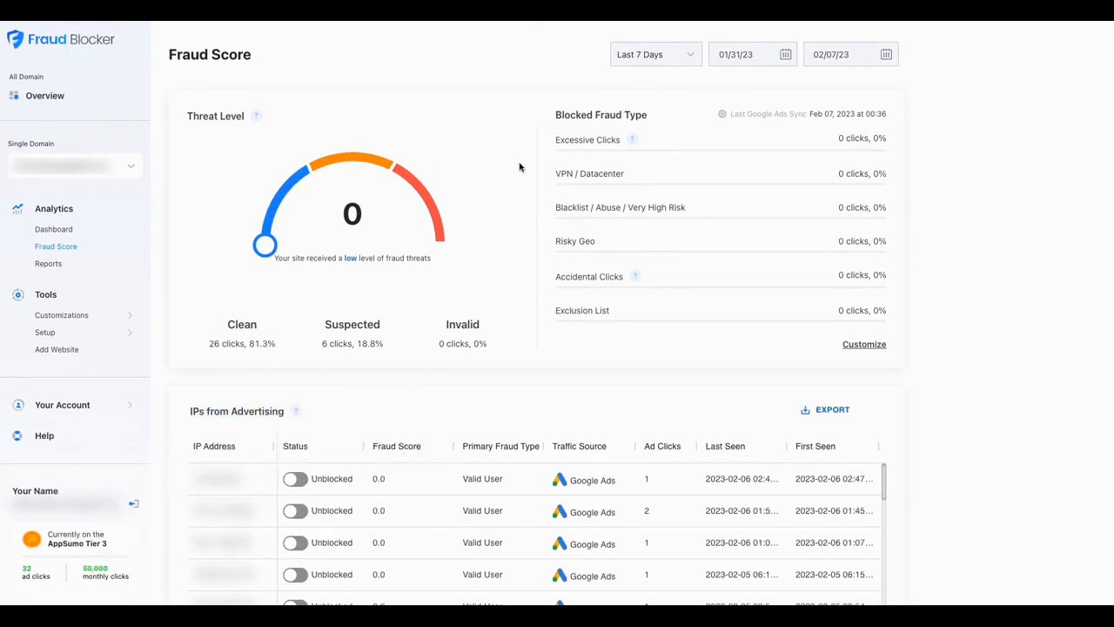
scroll(down, 3)
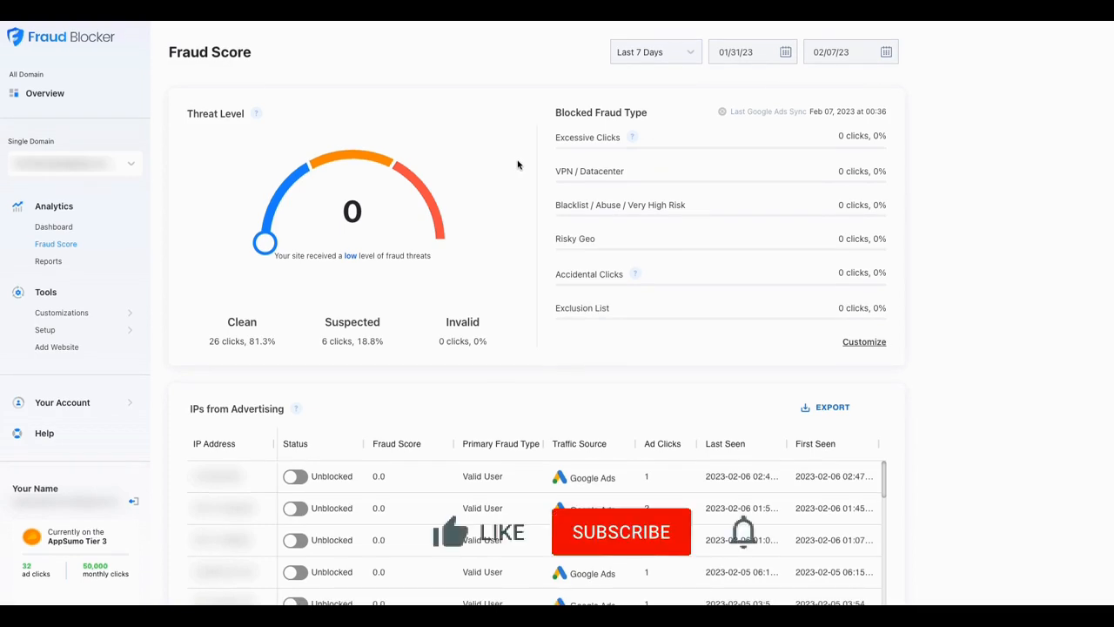
scroll(down, 3)
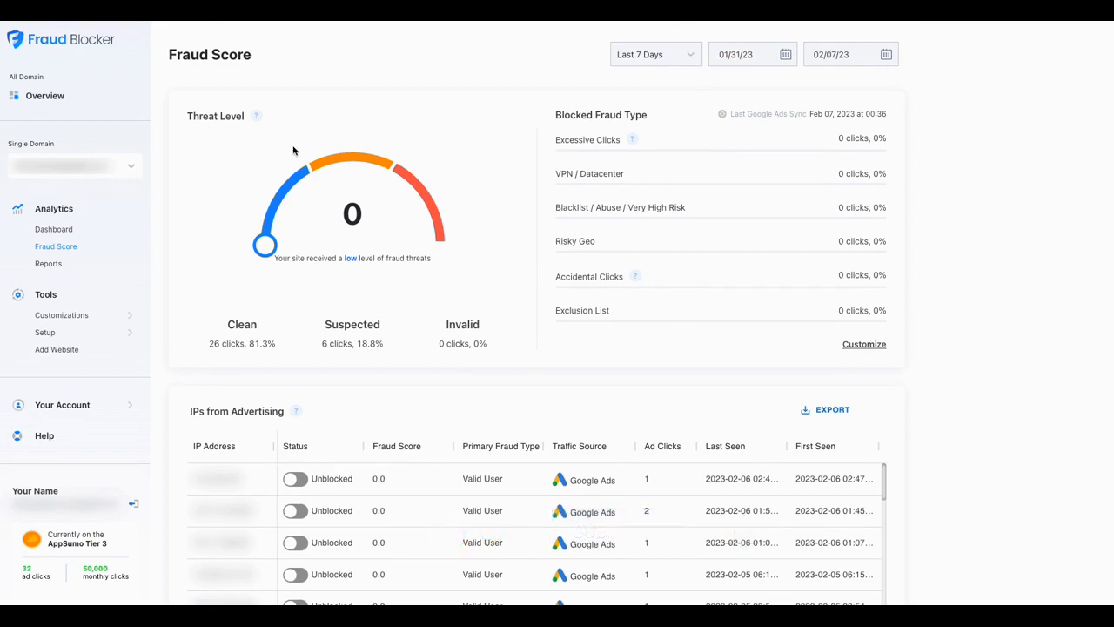
mouse_move(365, 159)
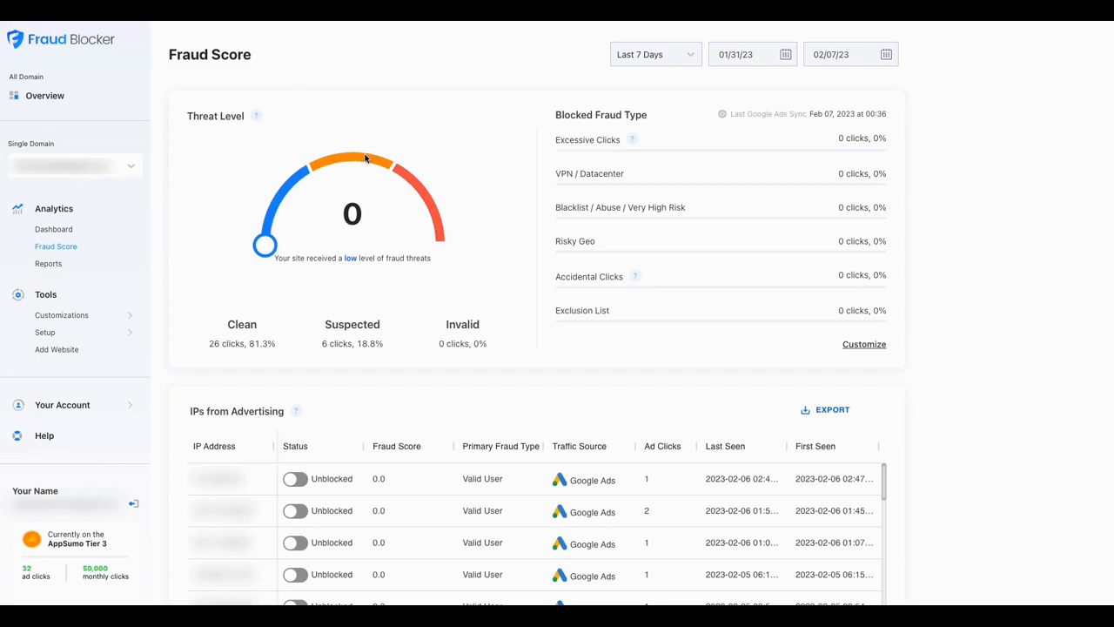
mouse_move(366, 156)
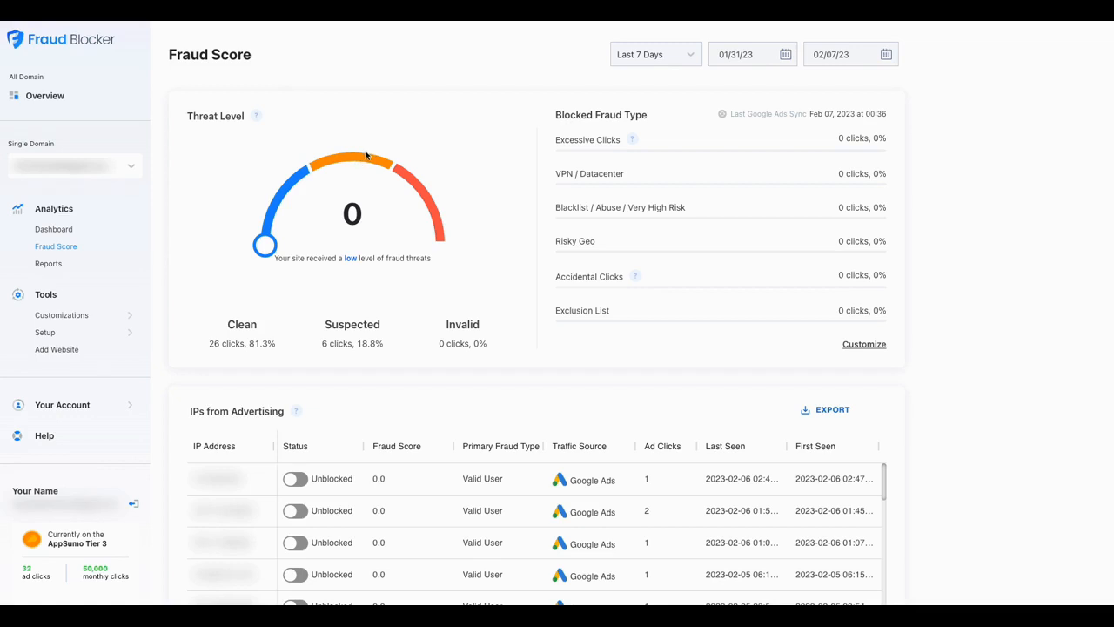
mouse_move(417, 140)
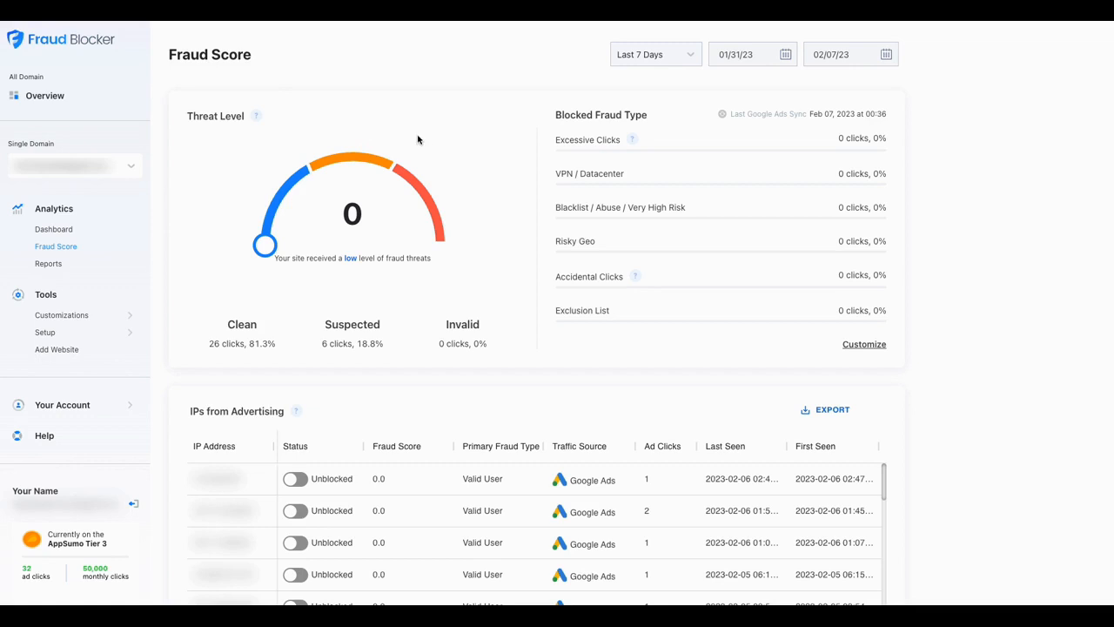
mouse_move(413, 189)
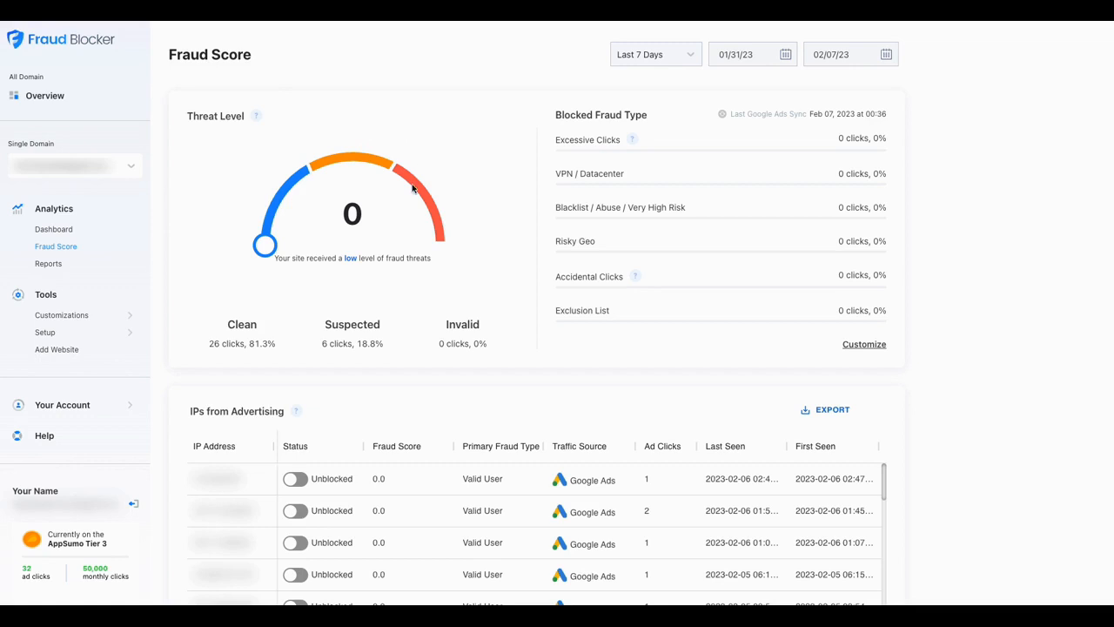
mouse_move(354, 192)
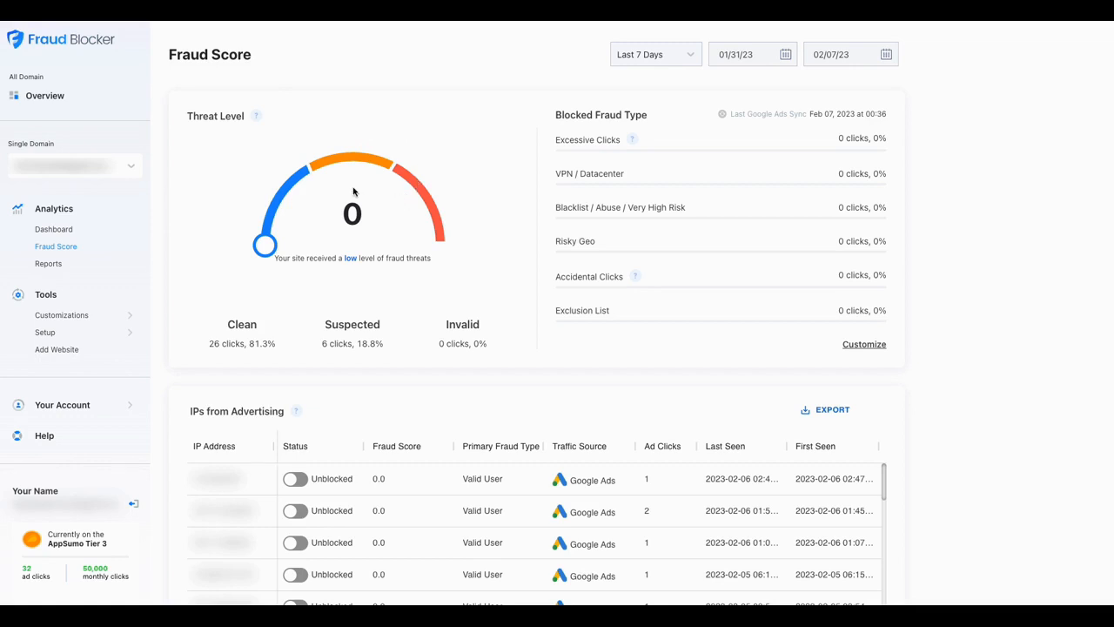
mouse_move(148, 145)
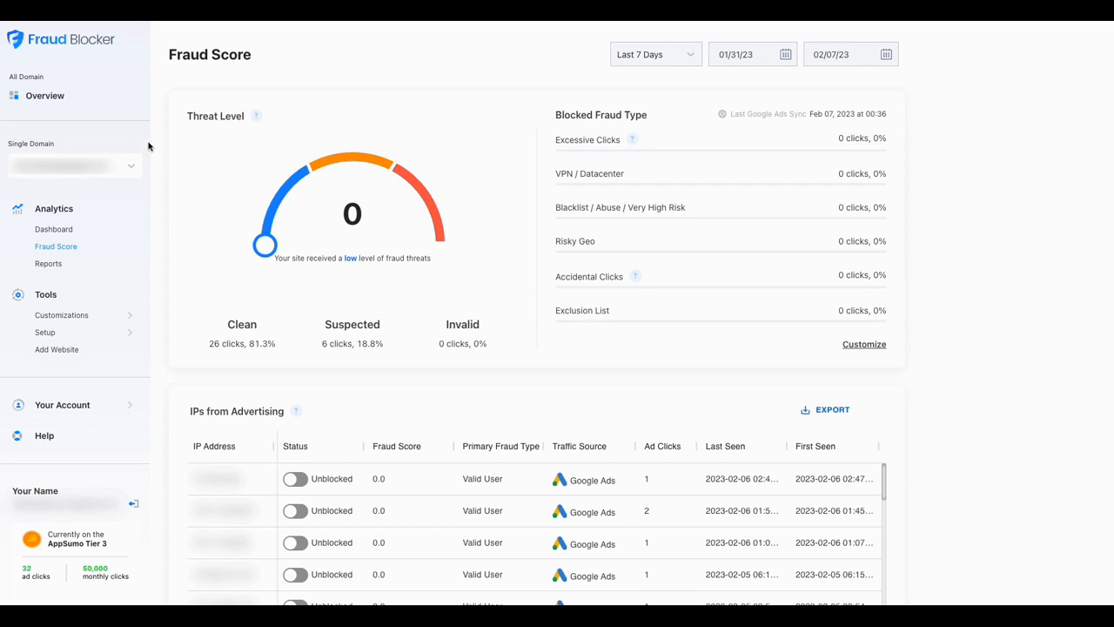
mouse_move(79, 157)
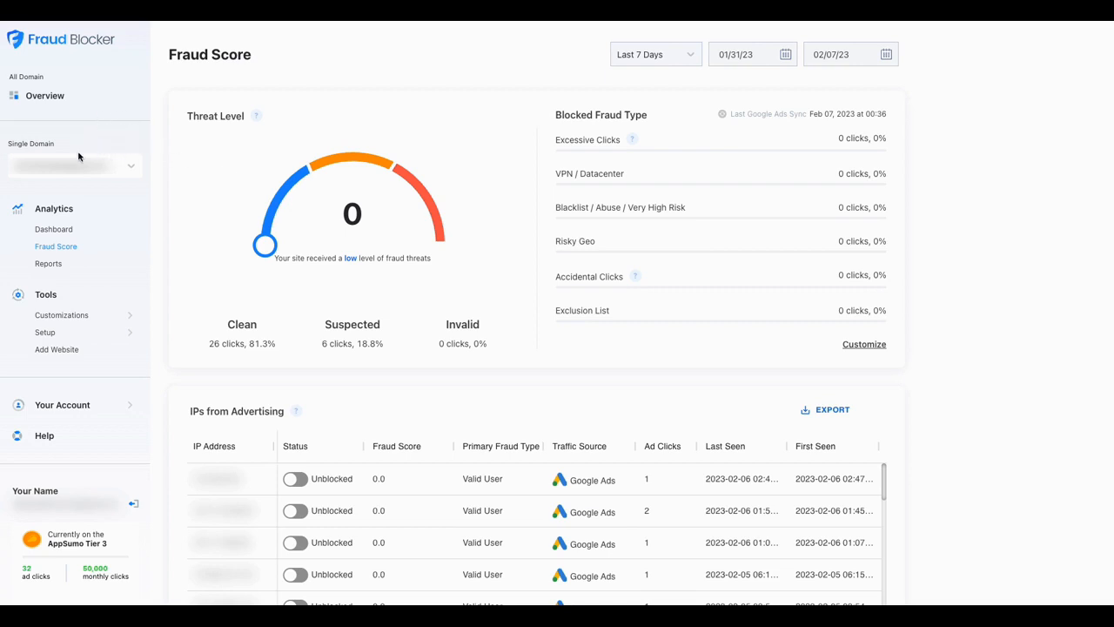
mouse_move(130, 179)
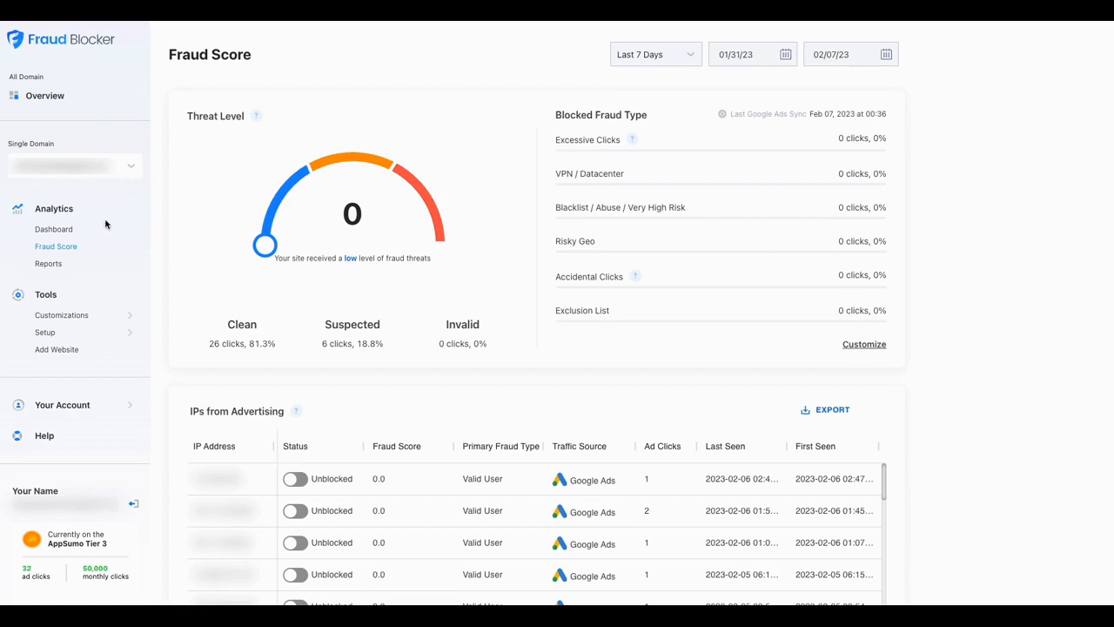
mouse_move(135, 228)
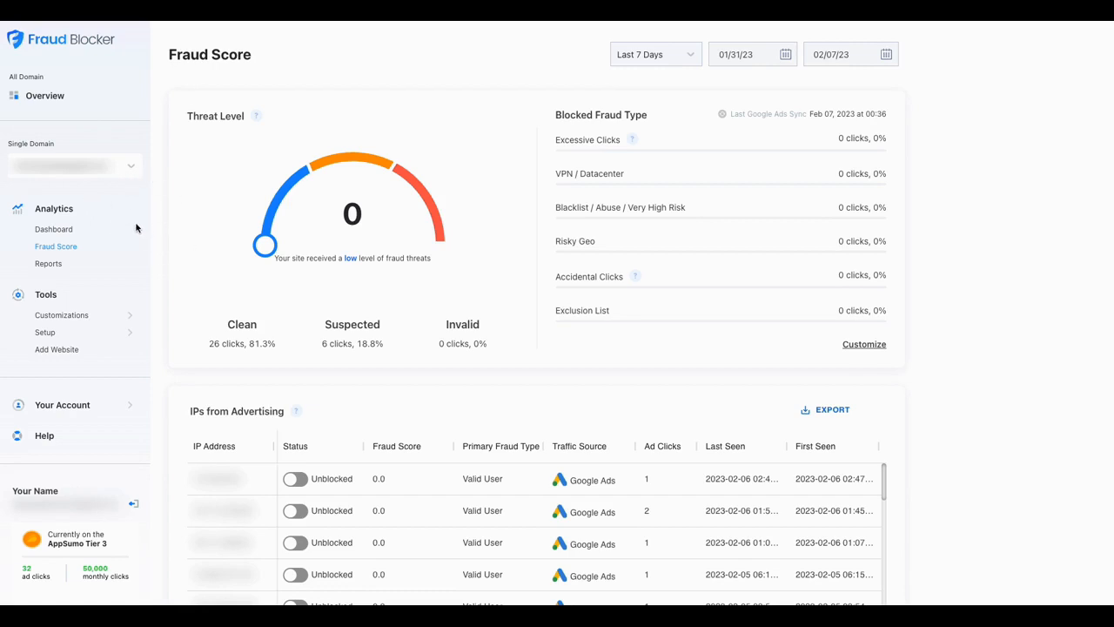
mouse_move(210, 205)
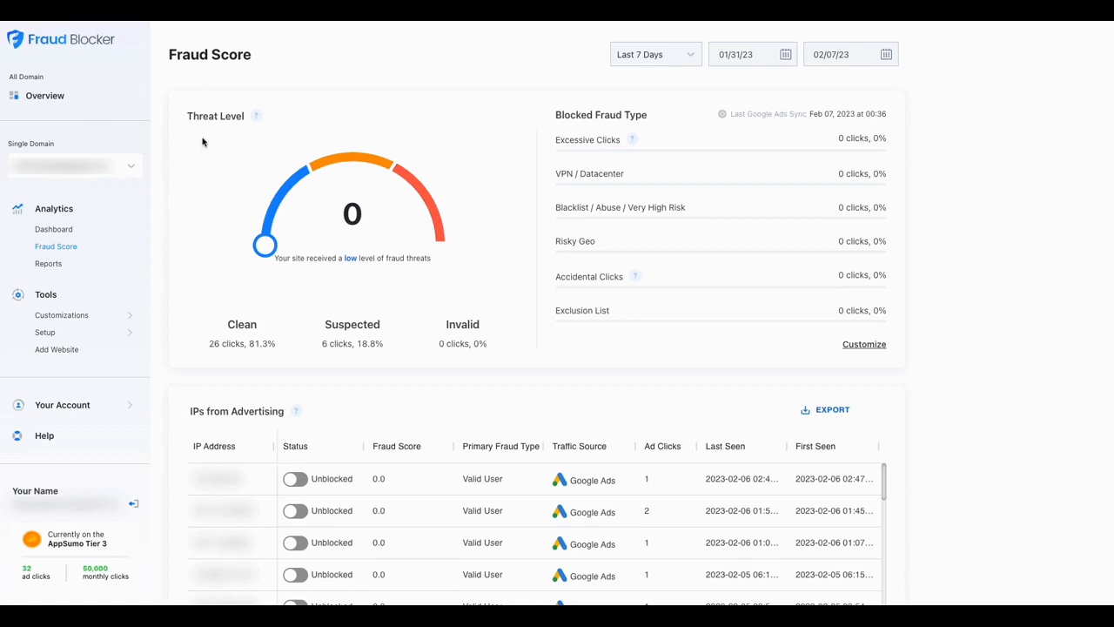
mouse_move(100, 171)
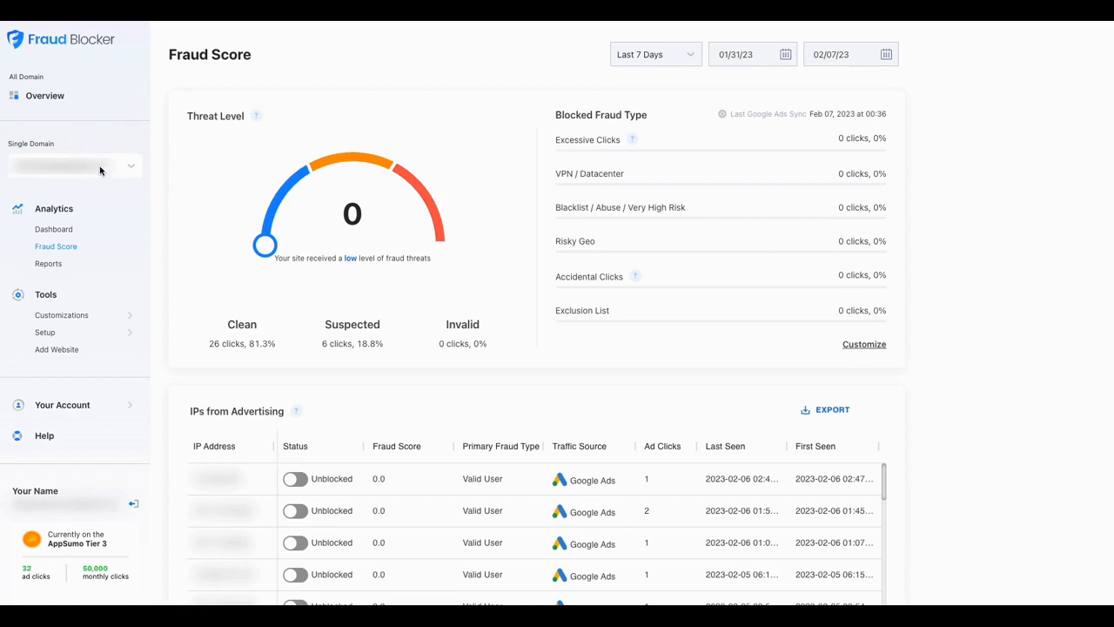
mouse_move(122, 186)
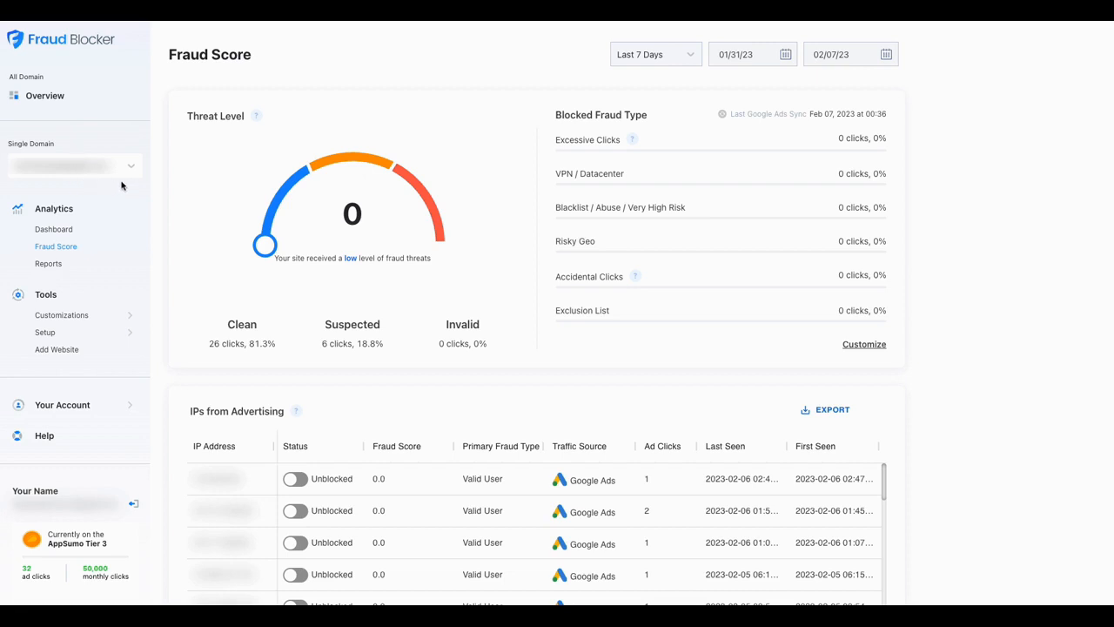
mouse_move(133, 214)
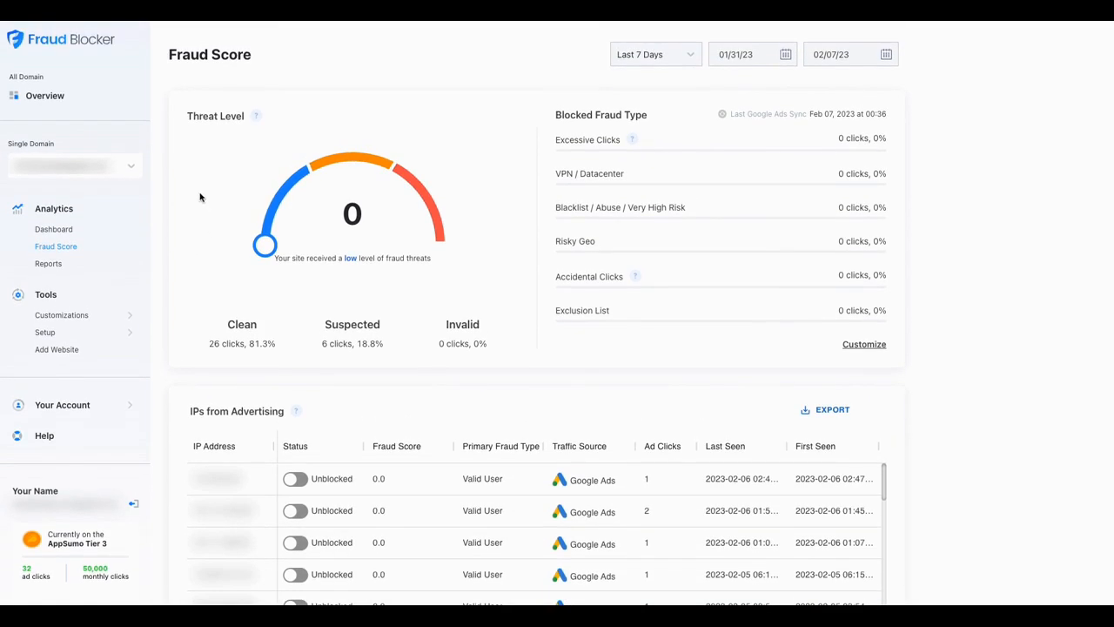
mouse_move(98, 193)
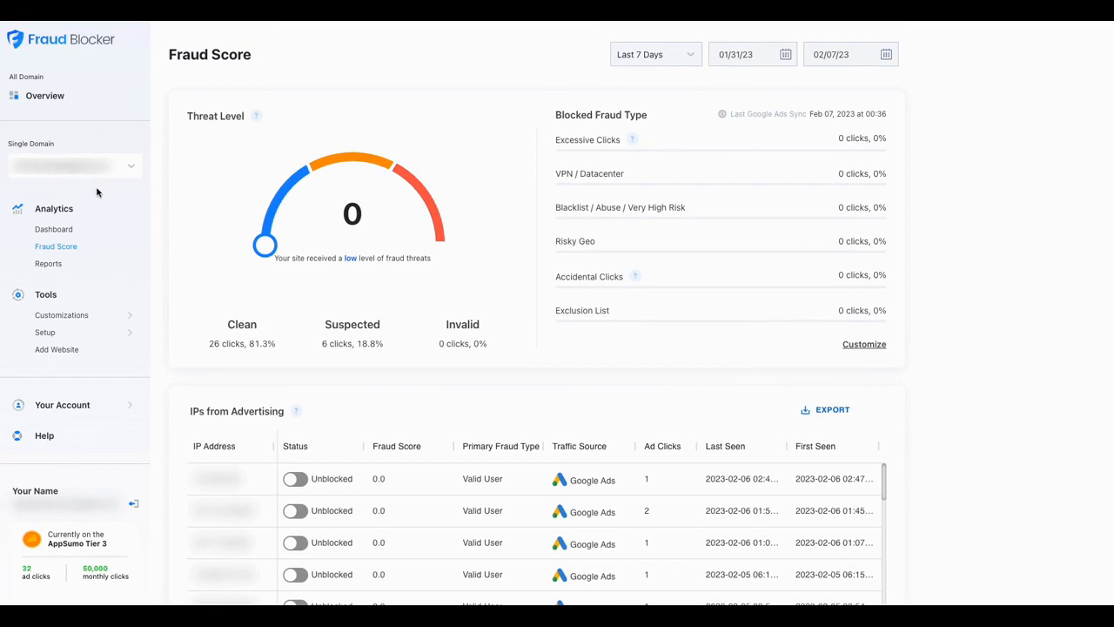
mouse_move(181, 211)
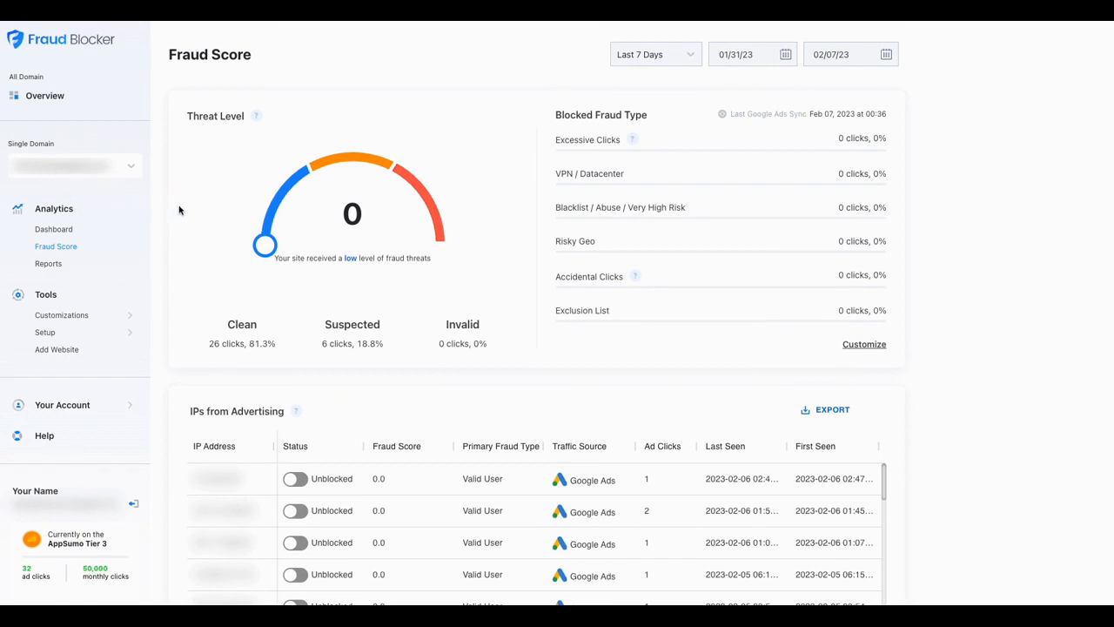
mouse_move(292, 221)
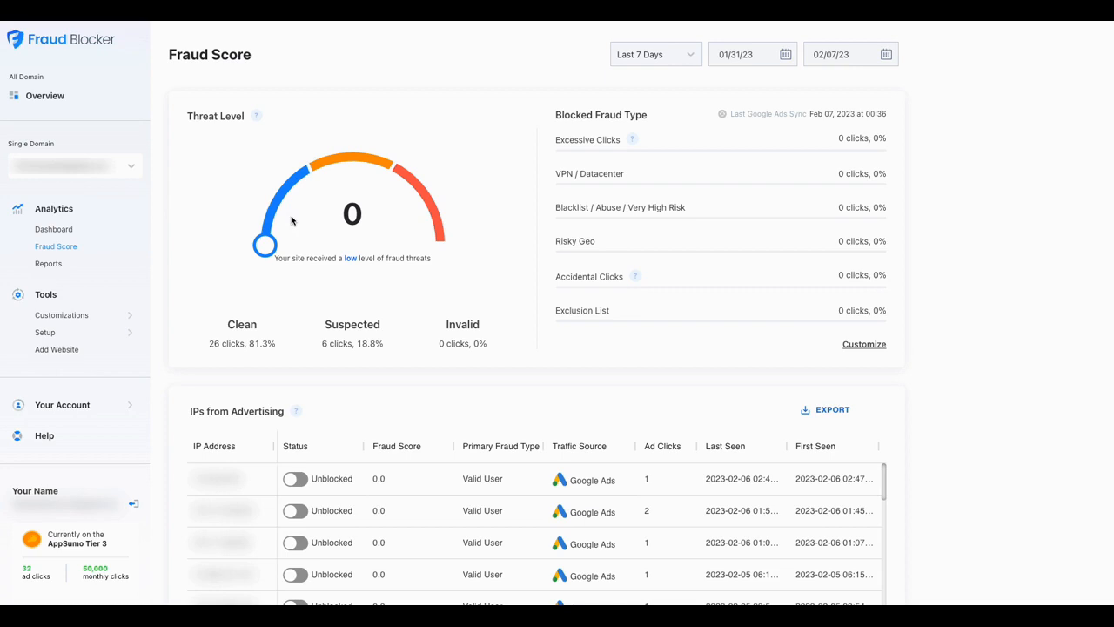
scroll(down, 3)
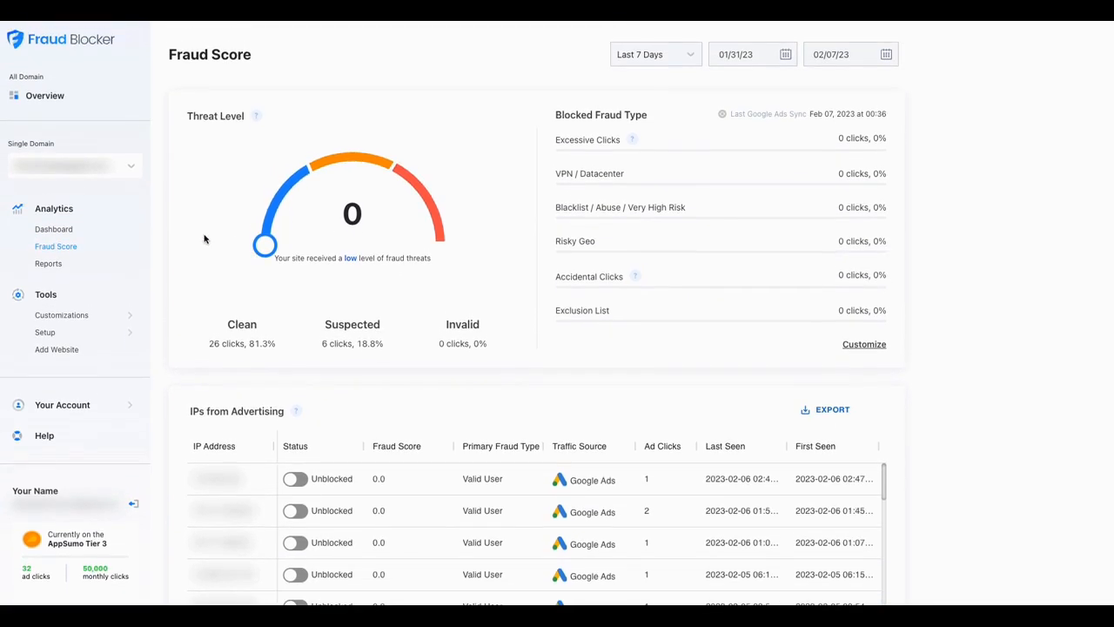
mouse_move(191, 244)
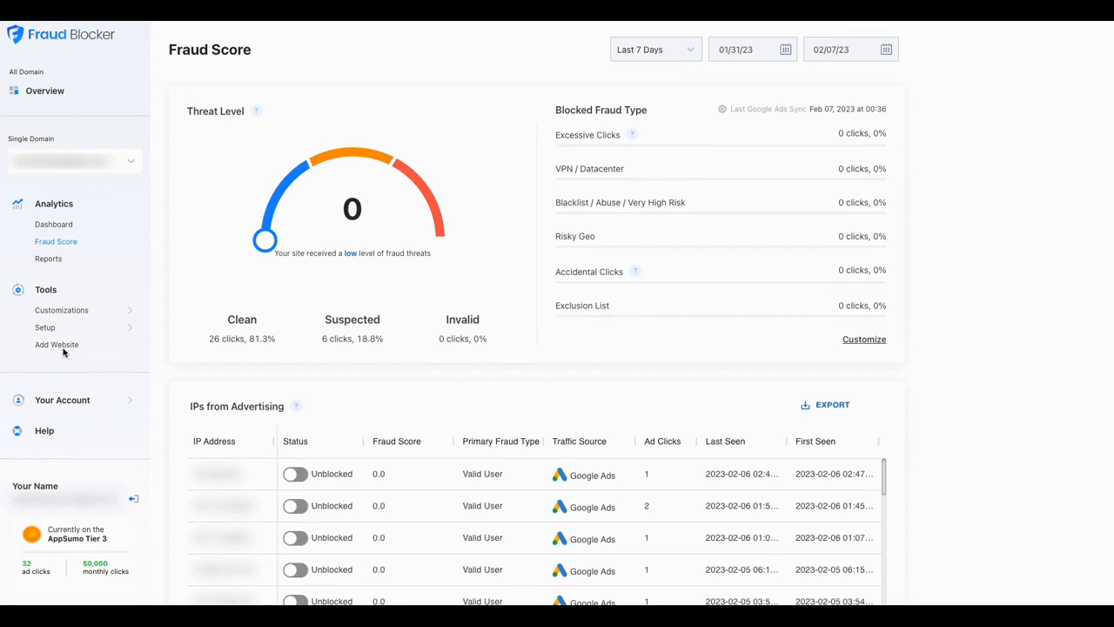
mouse_move(63, 347)
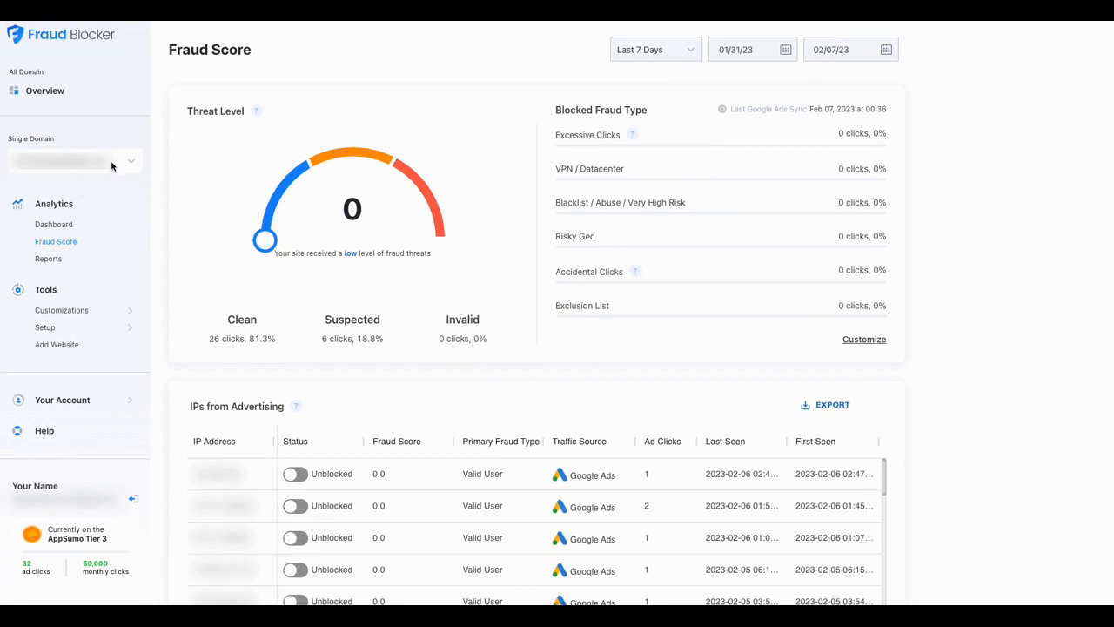
mouse_move(126, 200)
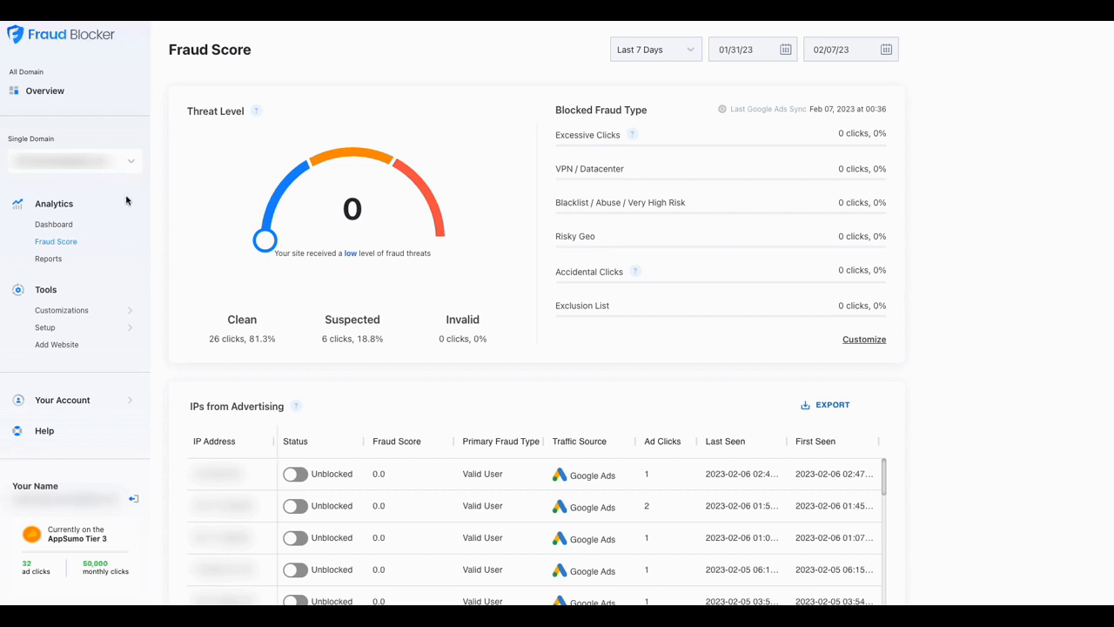
mouse_move(133, 349)
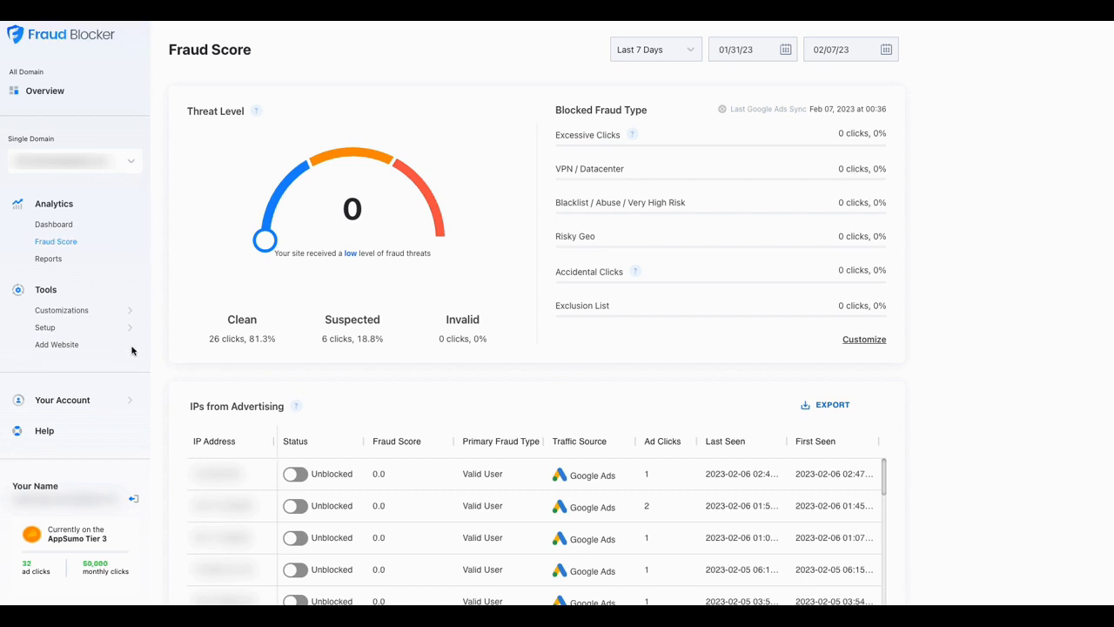
mouse_move(84, 553)
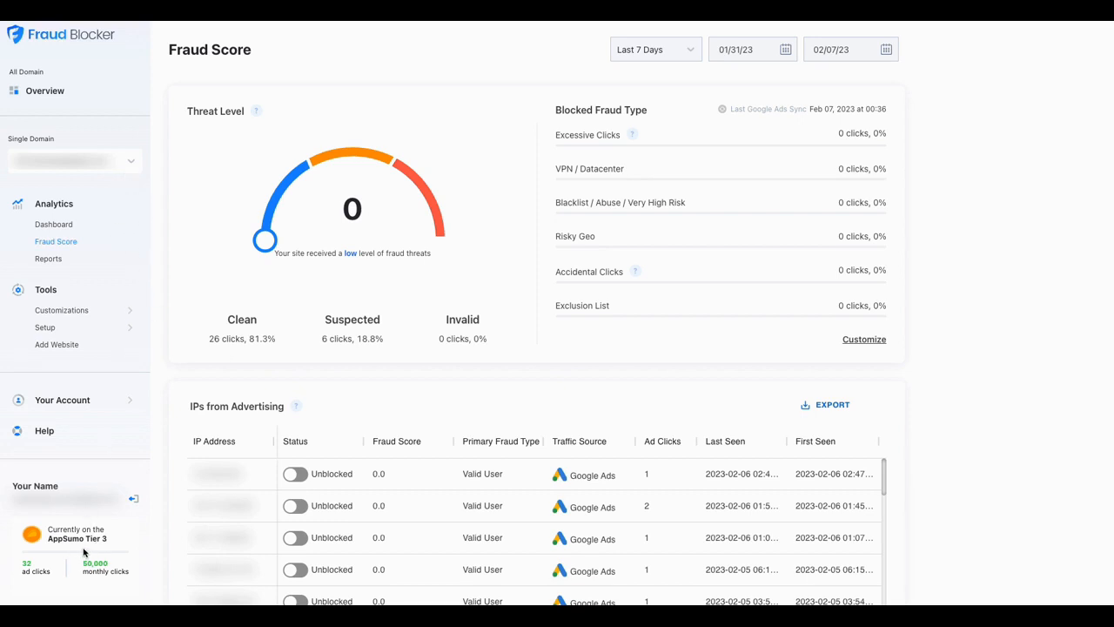
mouse_move(183, 513)
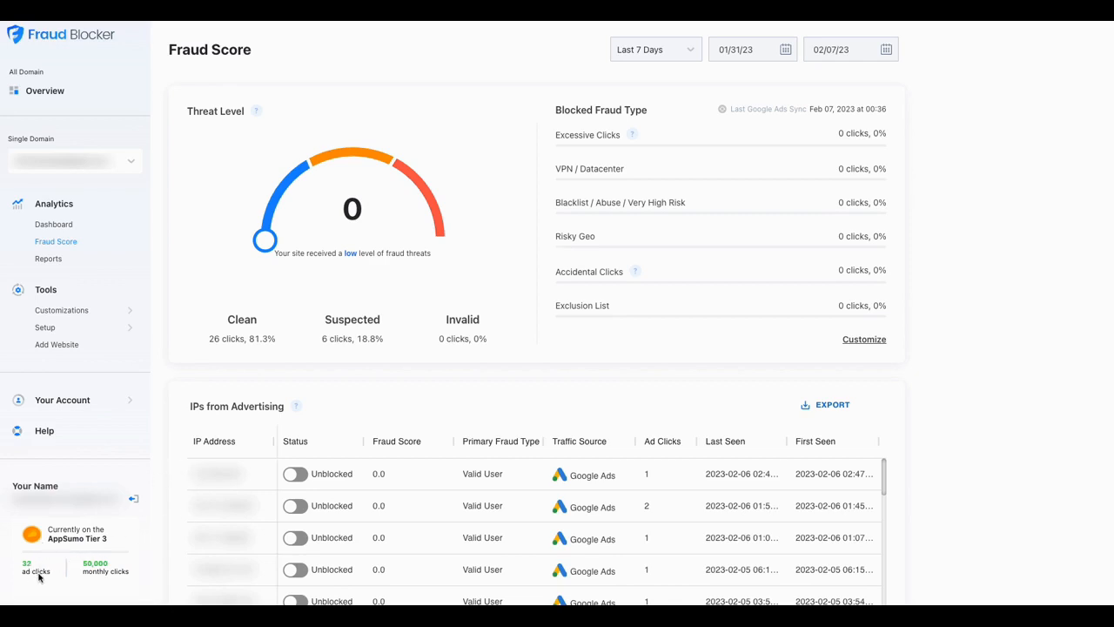
mouse_move(157, 513)
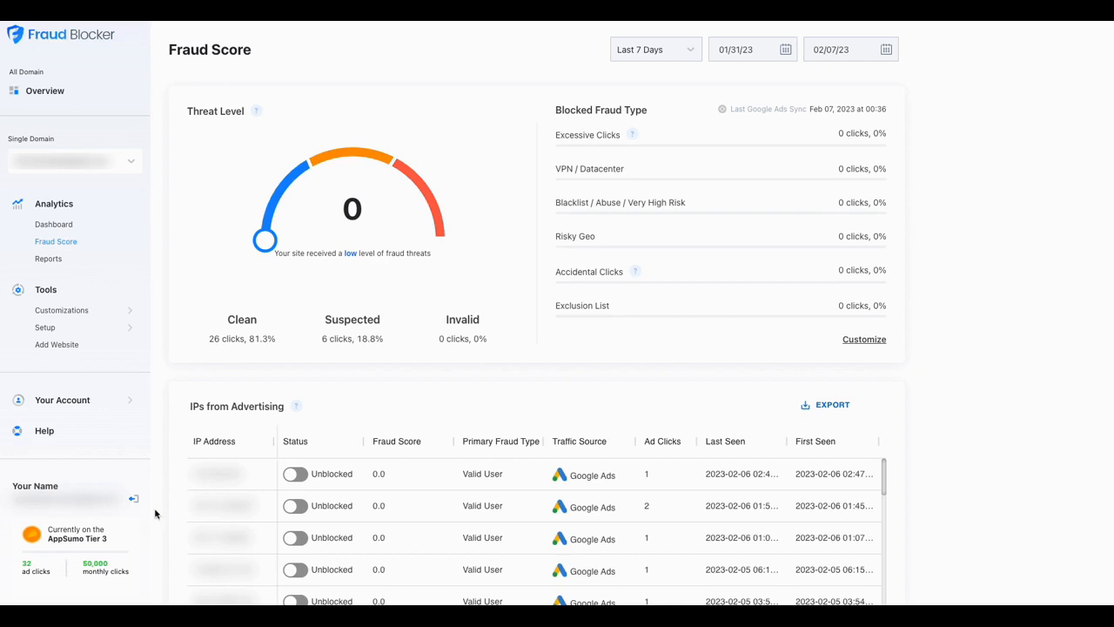
mouse_move(233, 342)
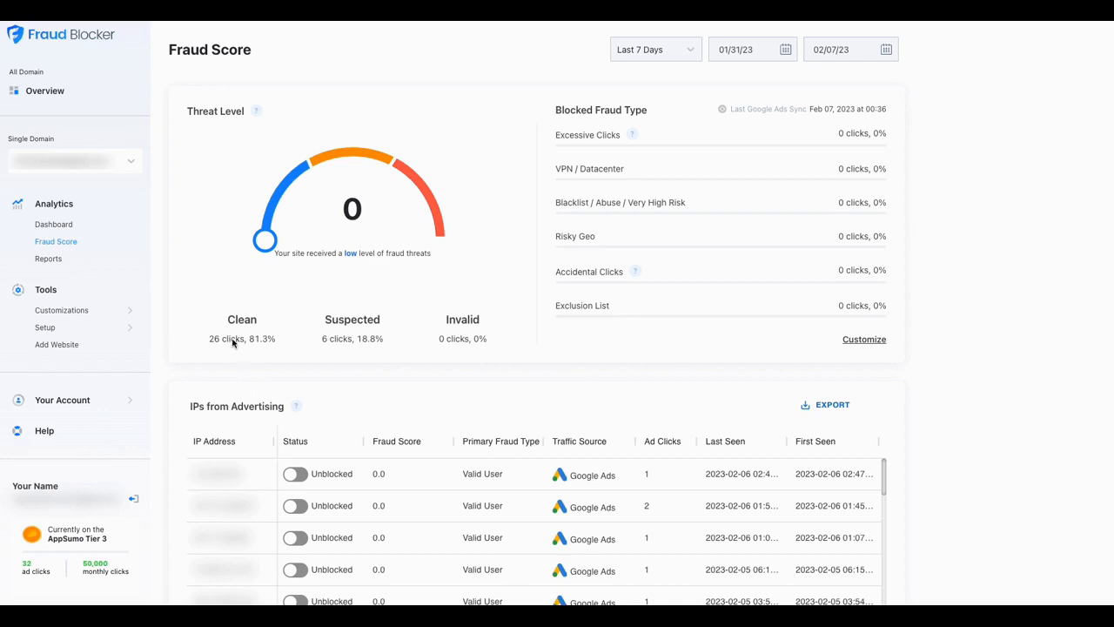
mouse_move(278, 346)
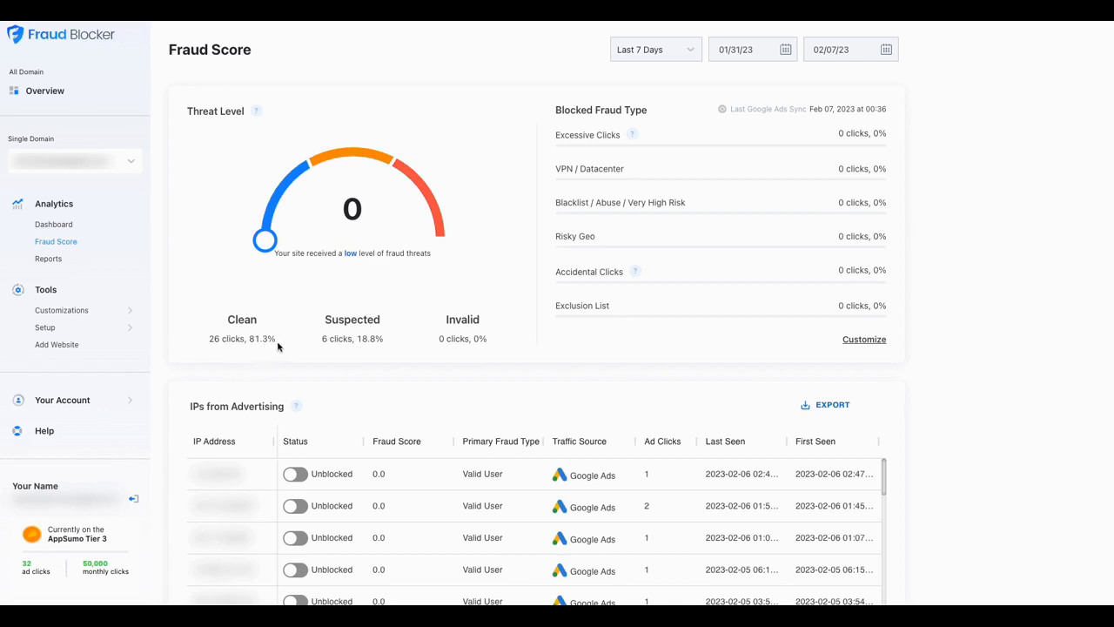
mouse_move(345, 343)
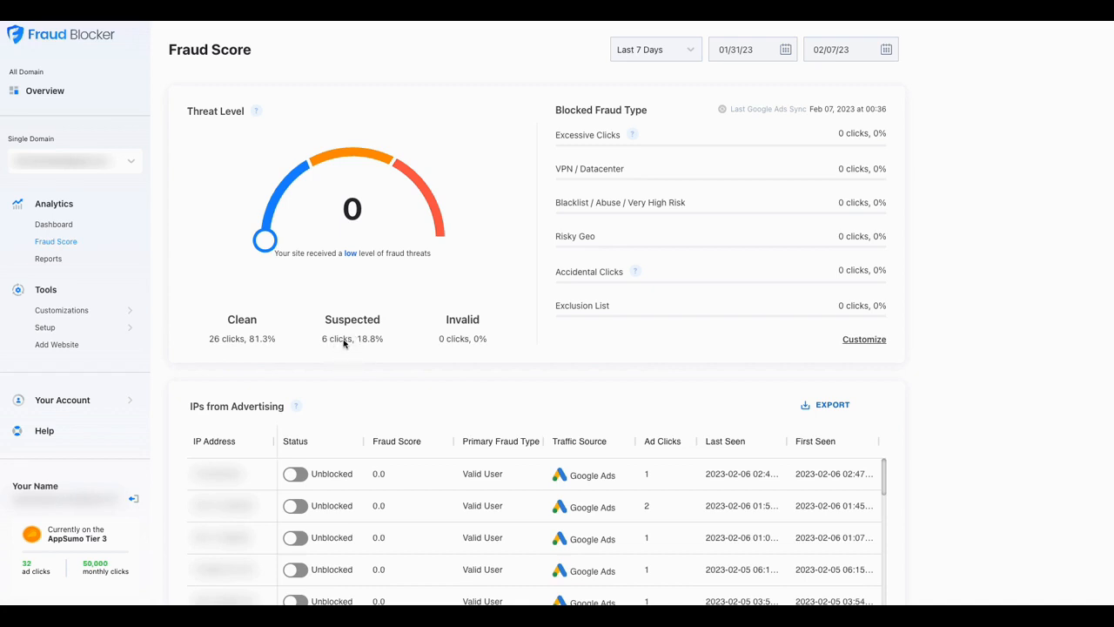
mouse_move(350, 346)
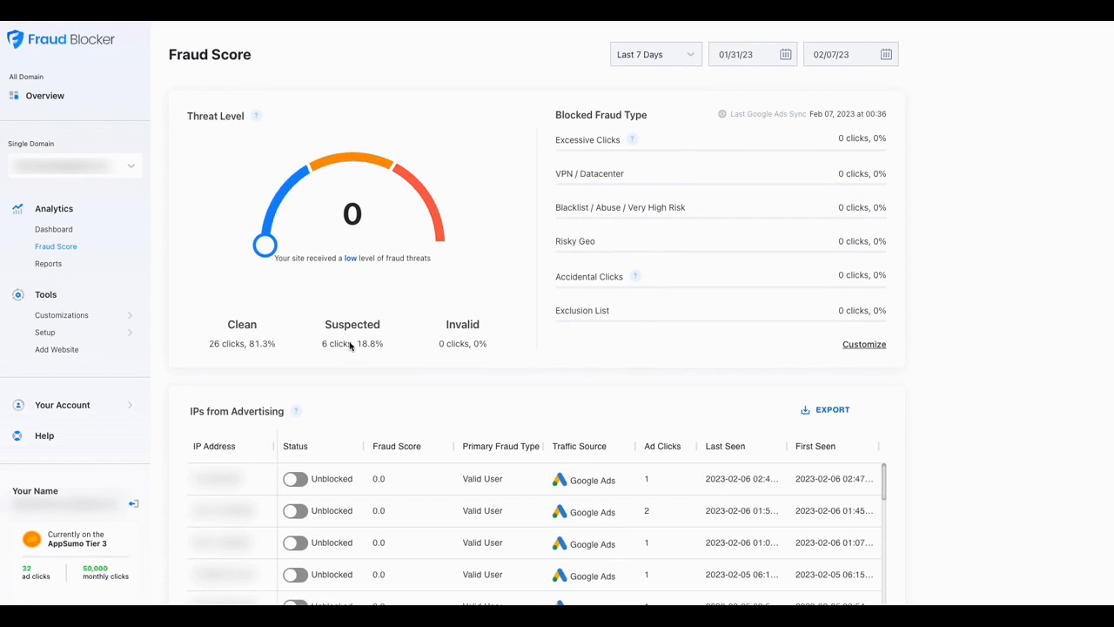
mouse_move(255, 369)
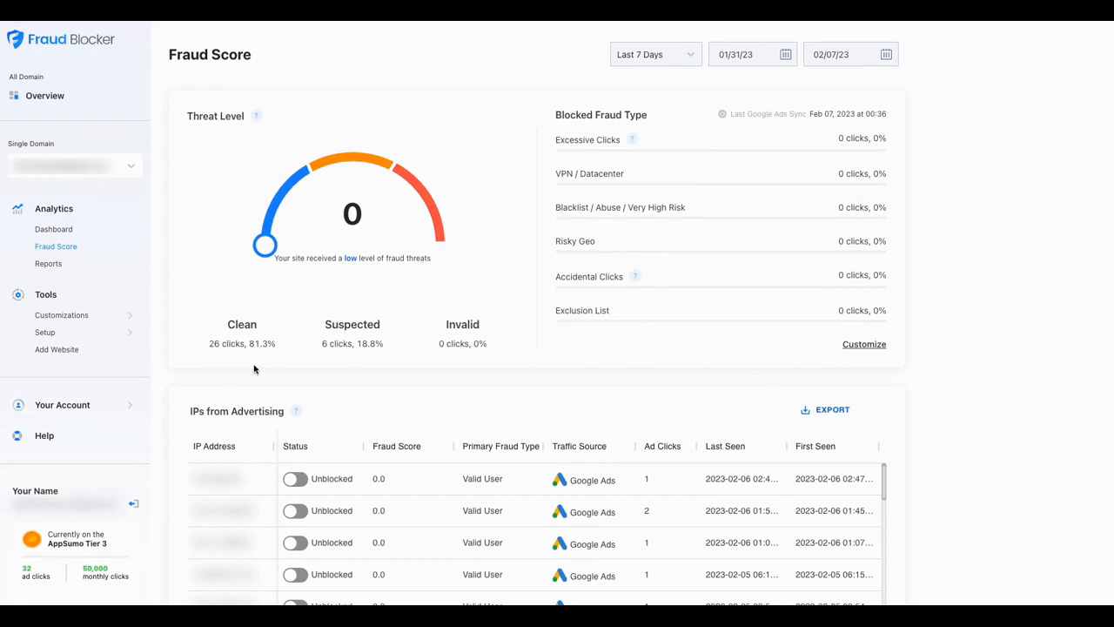
mouse_move(216, 547)
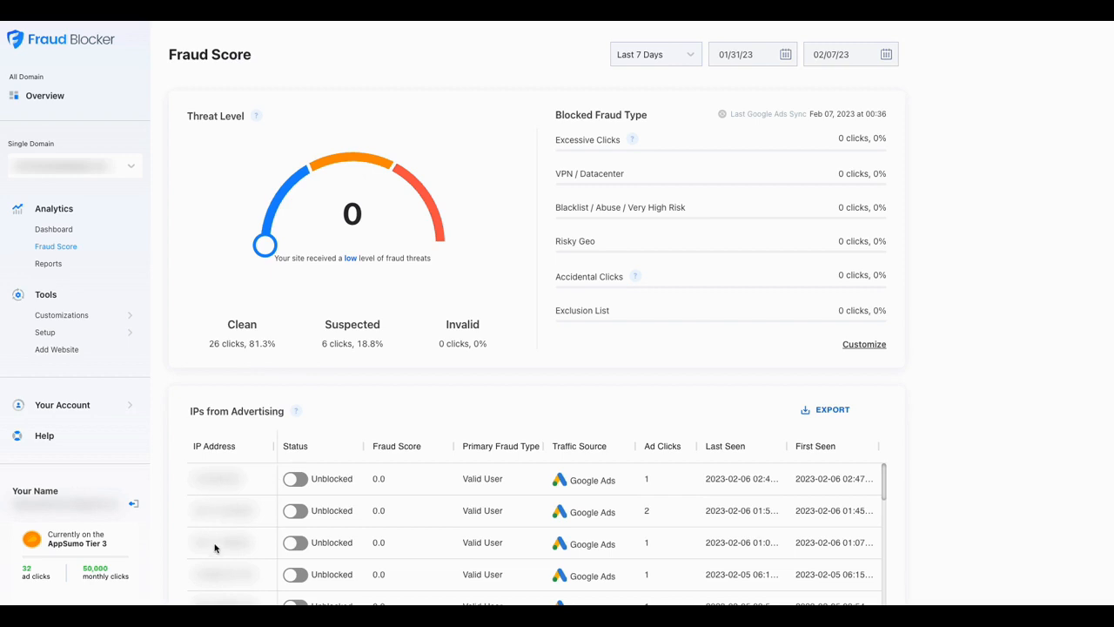
mouse_move(233, 493)
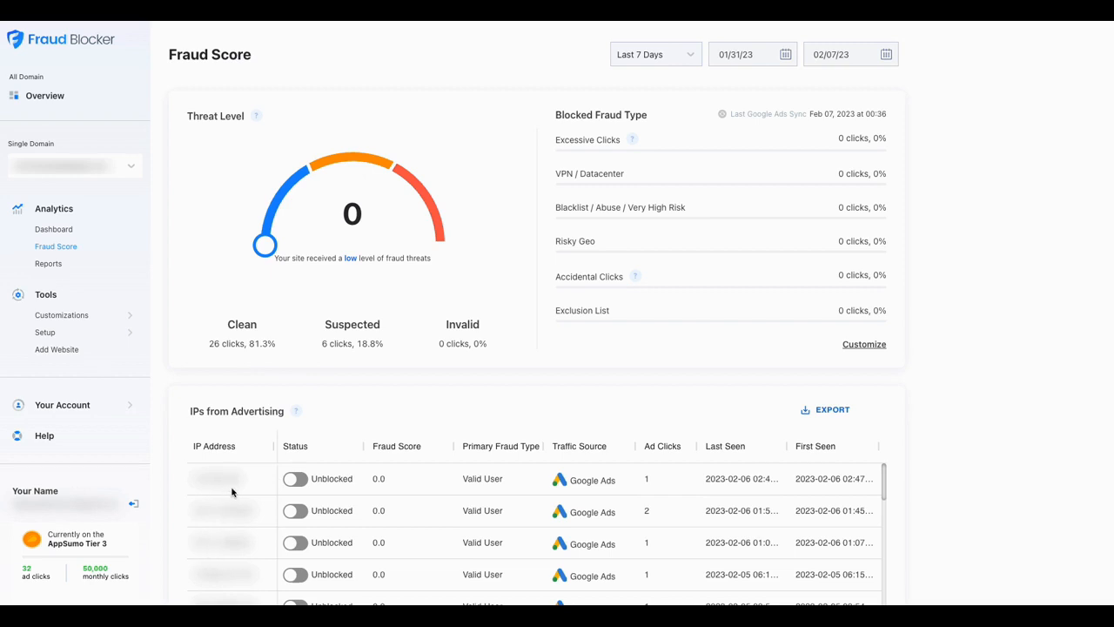
mouse_move(246, 503)
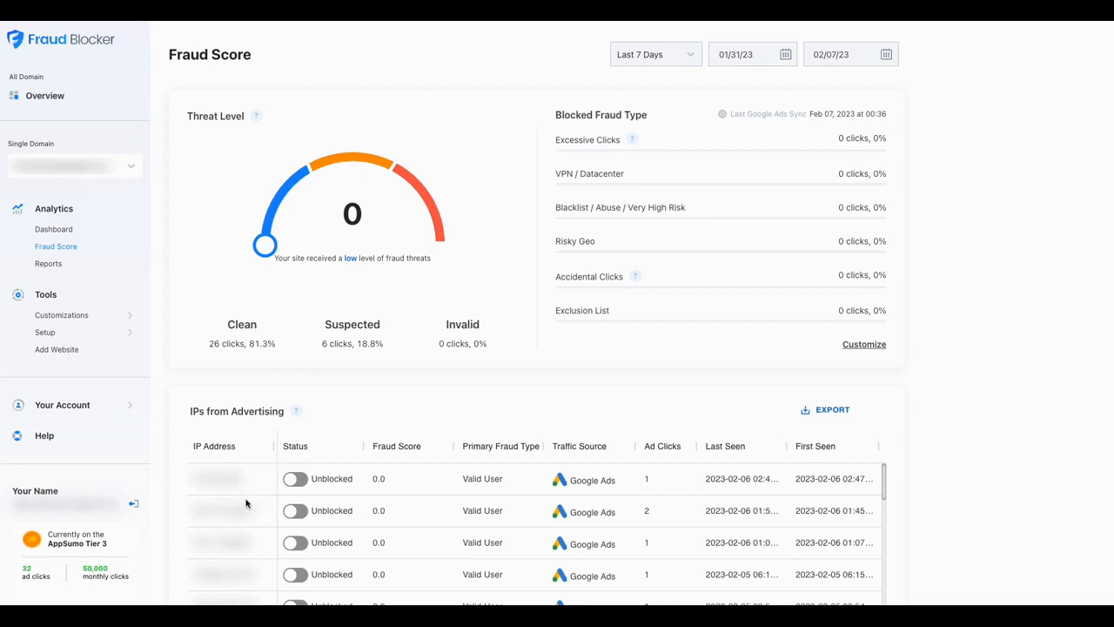
mouse_move(344, 497)
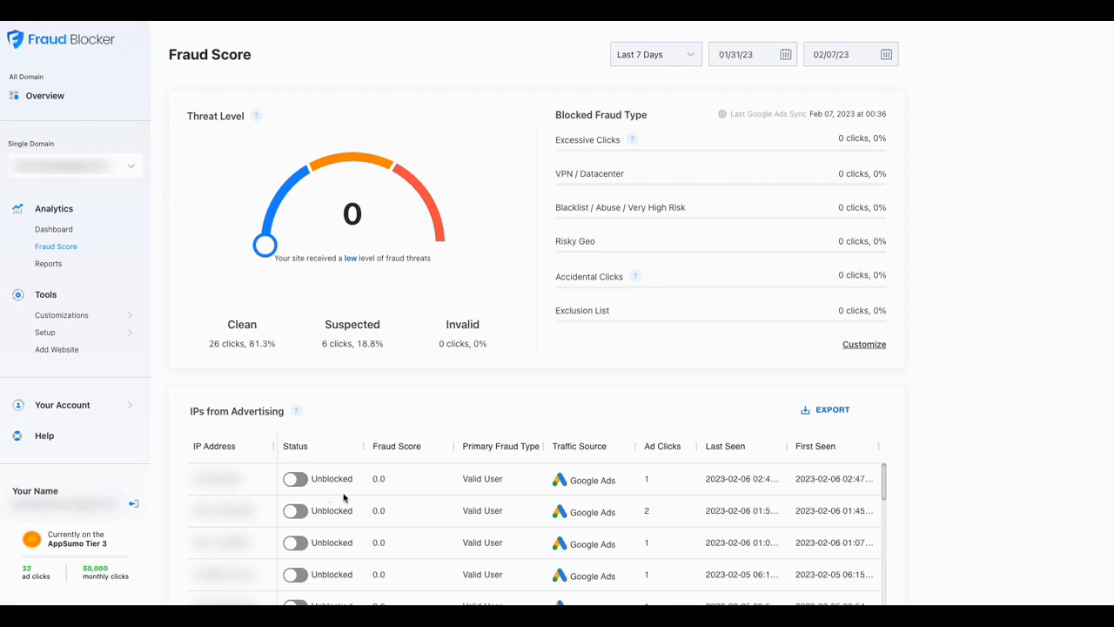
scroll(down, 3)
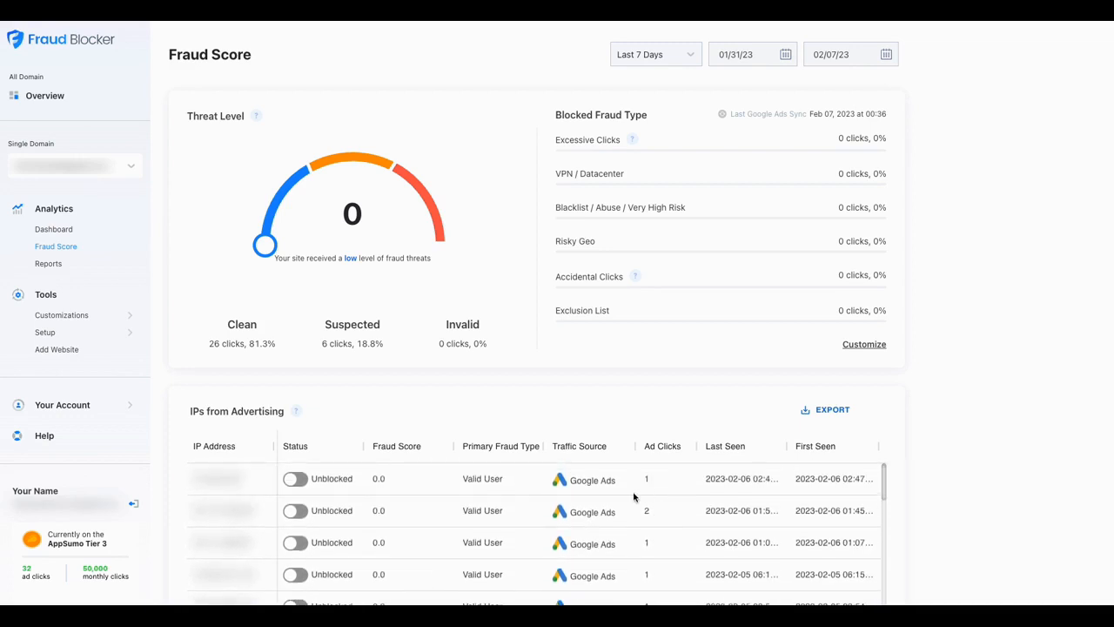
mouse_move(486, 470)
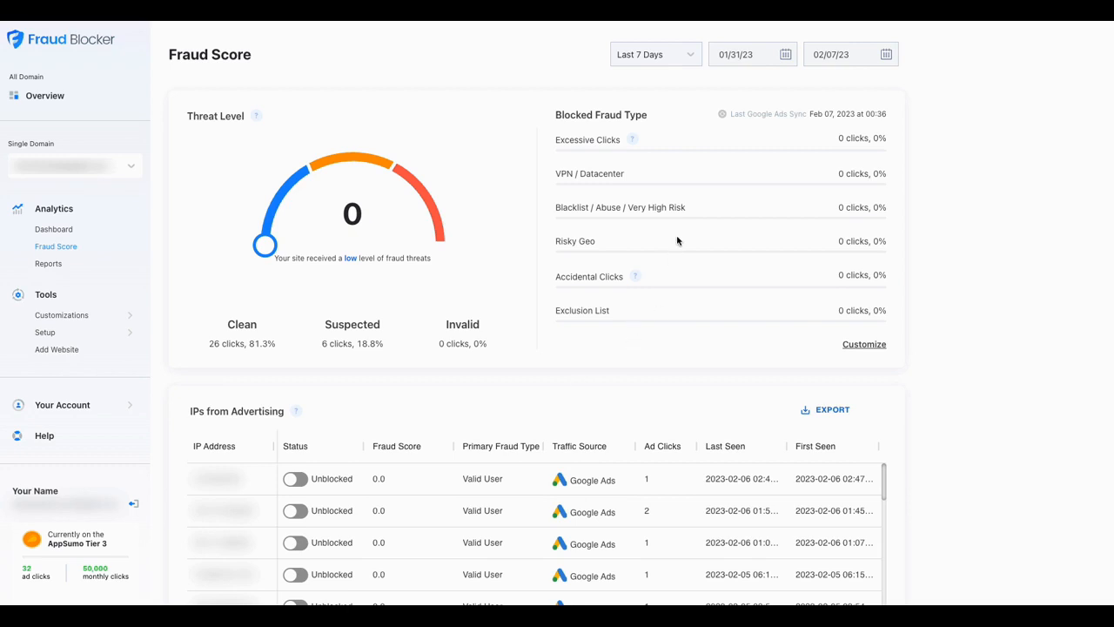
mouse_move(832, 178)
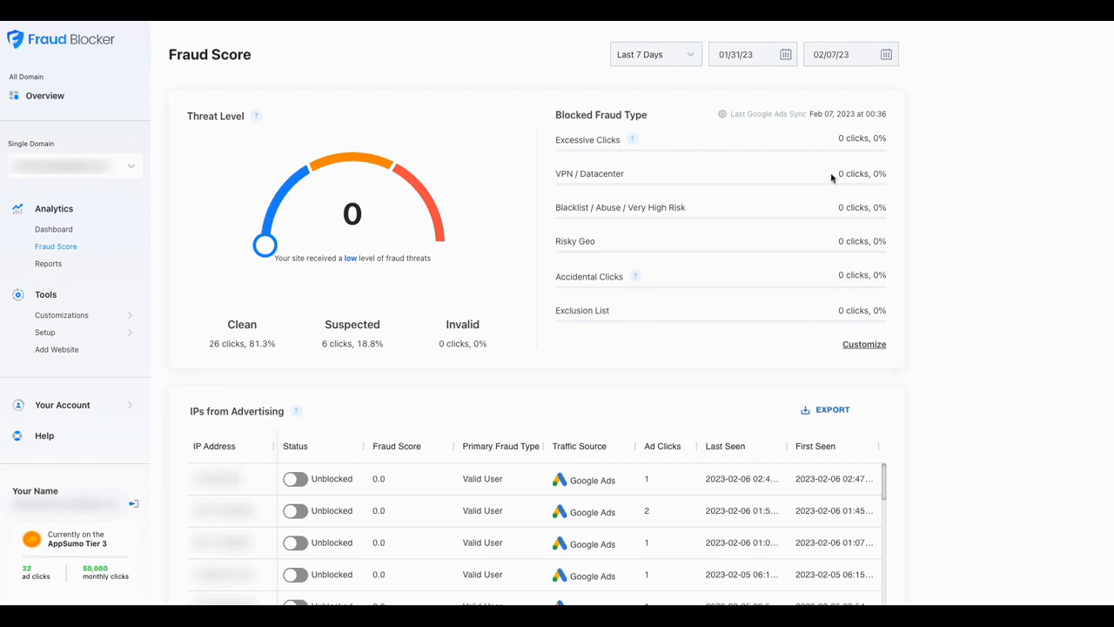
mouse_move(789, 132)
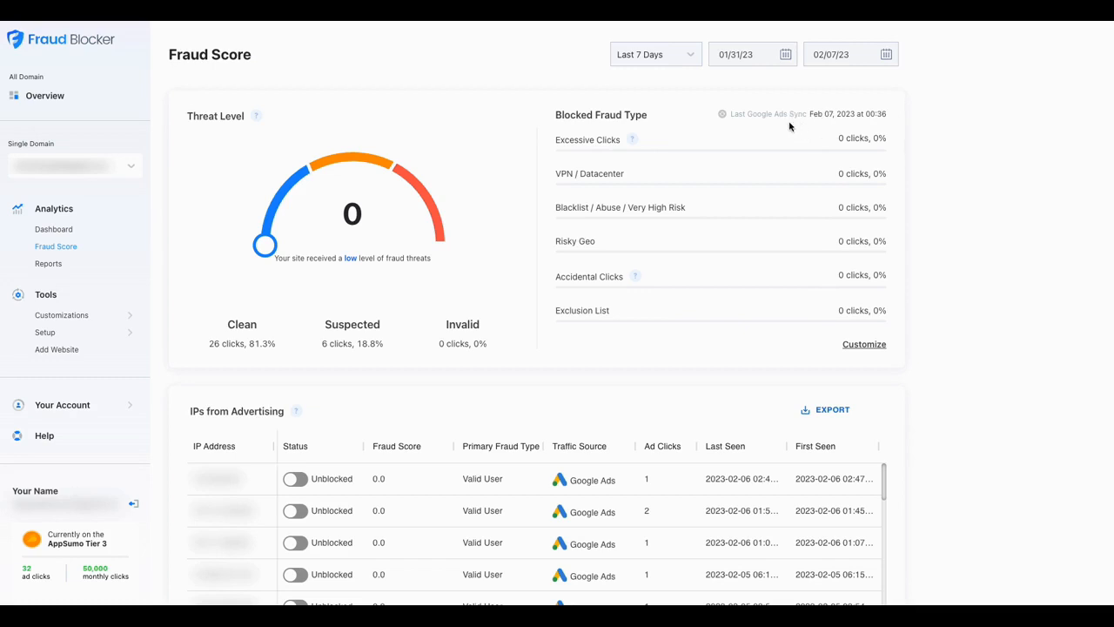
mouse_move(750, 72)
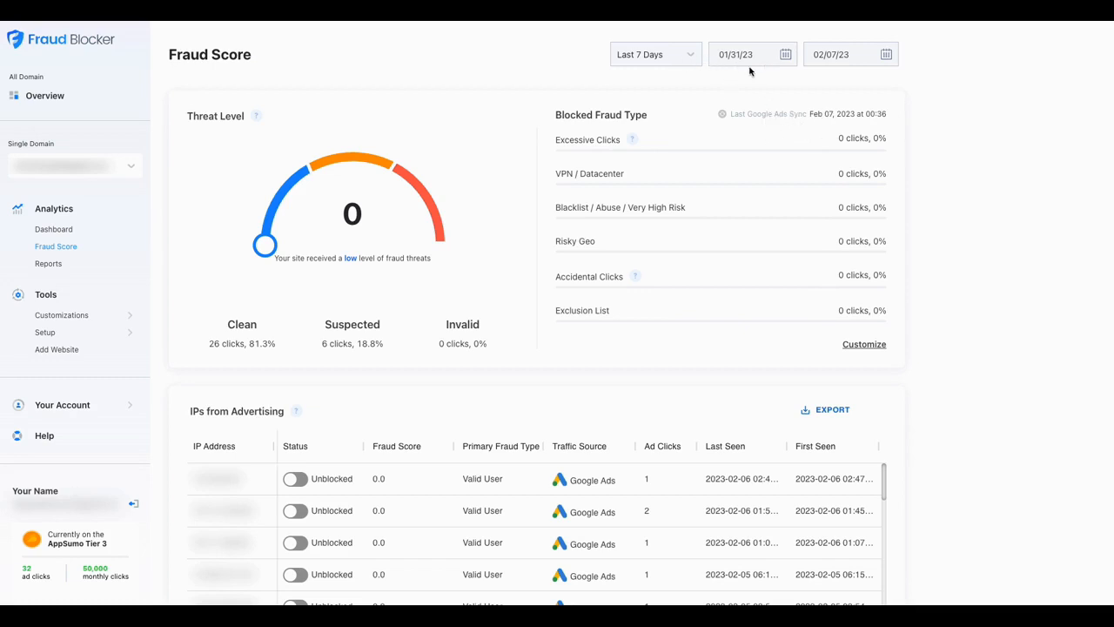
mouse_move(348, 232)
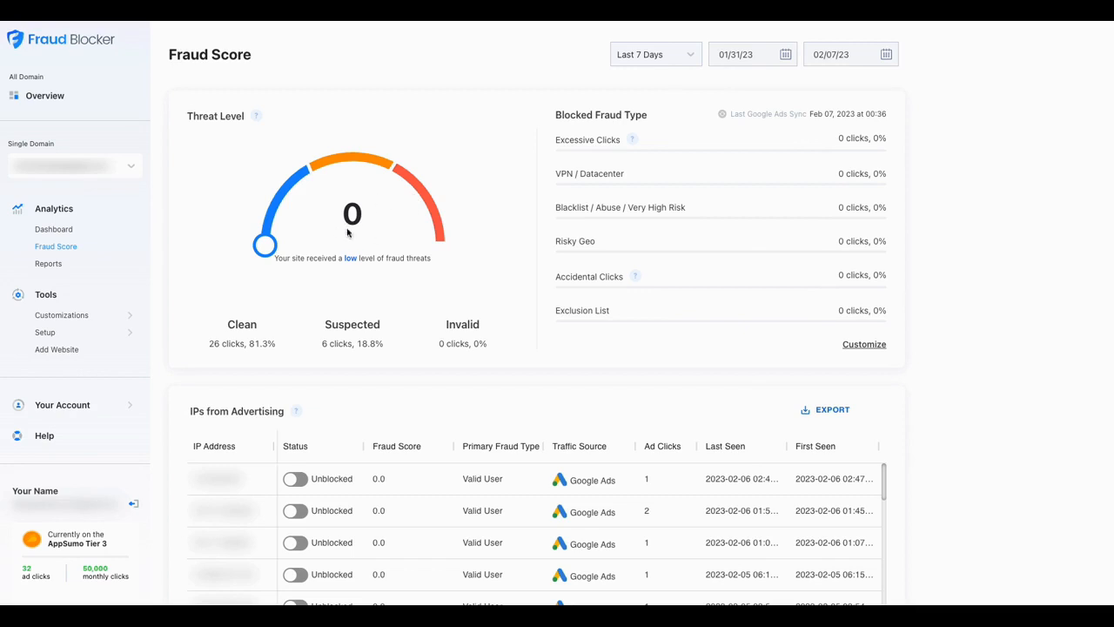
mouse_move(370, 229)
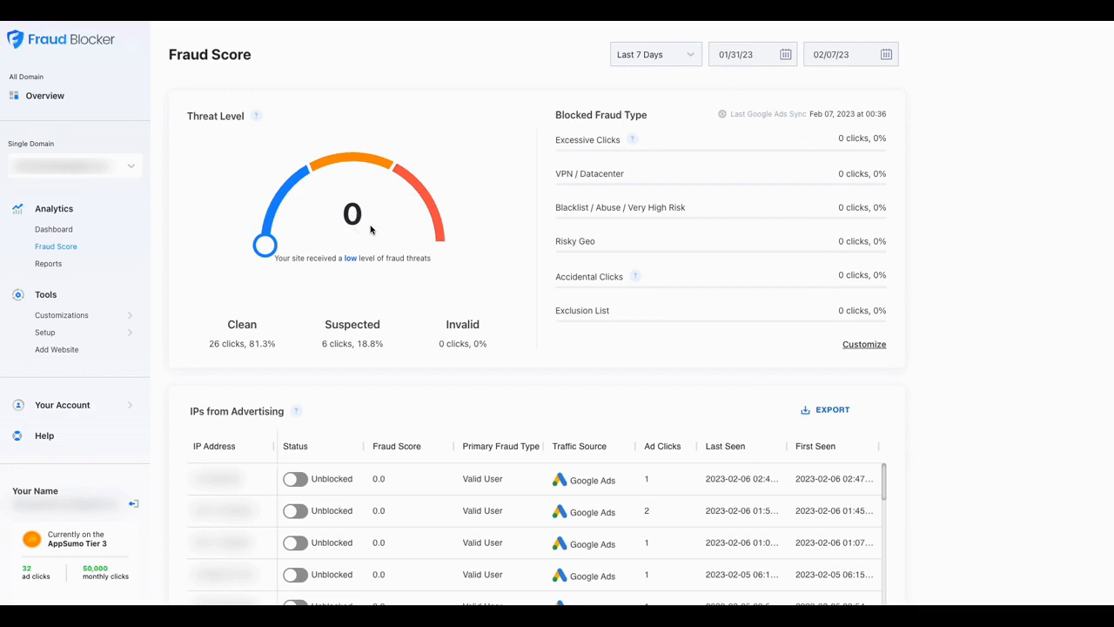
mouse_move(338, 342)
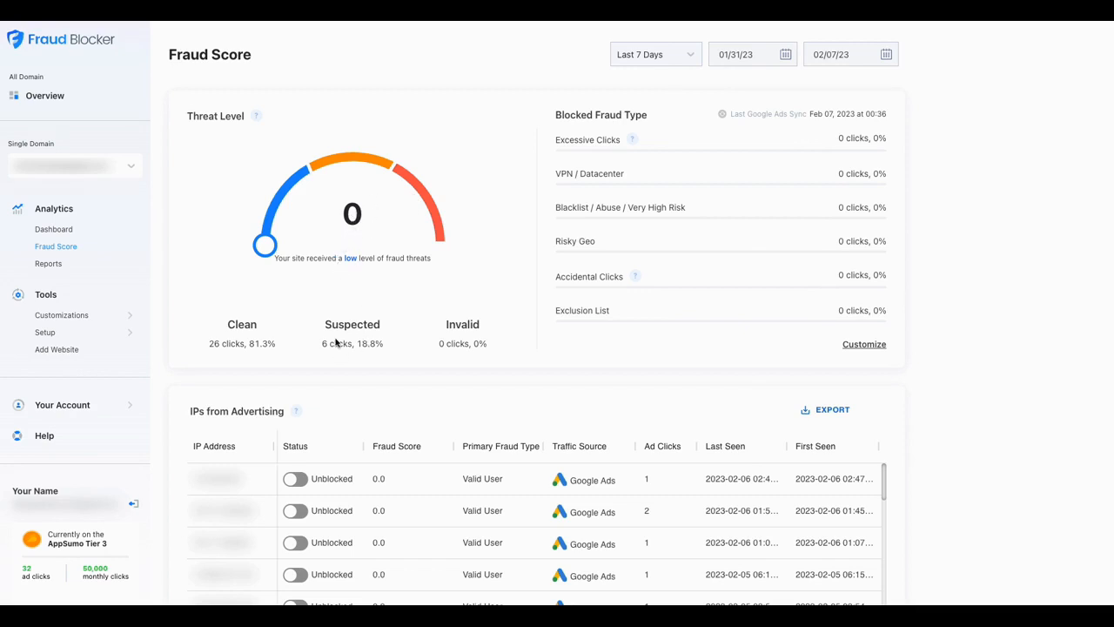
mouse_move(164, 328)
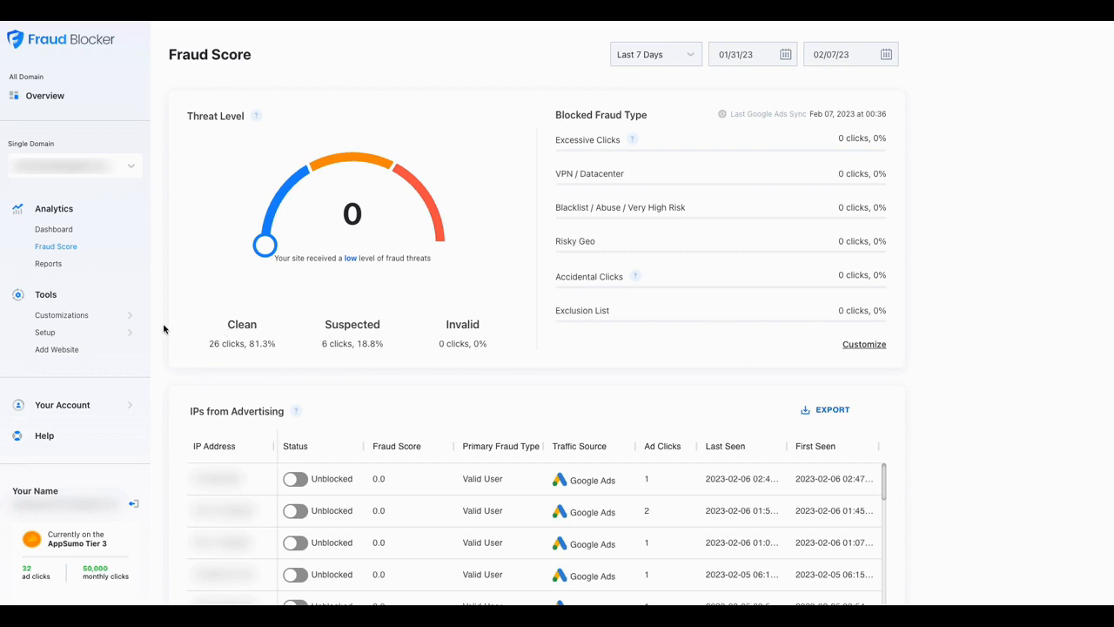
mouse_move(281, 330)
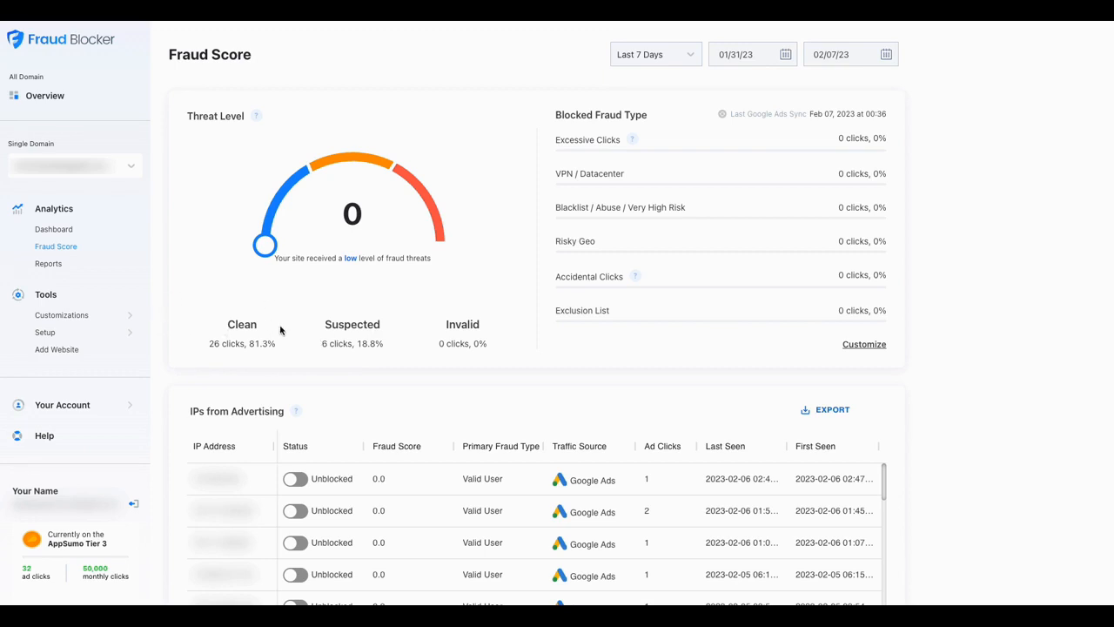
mouse_move(205, 513)
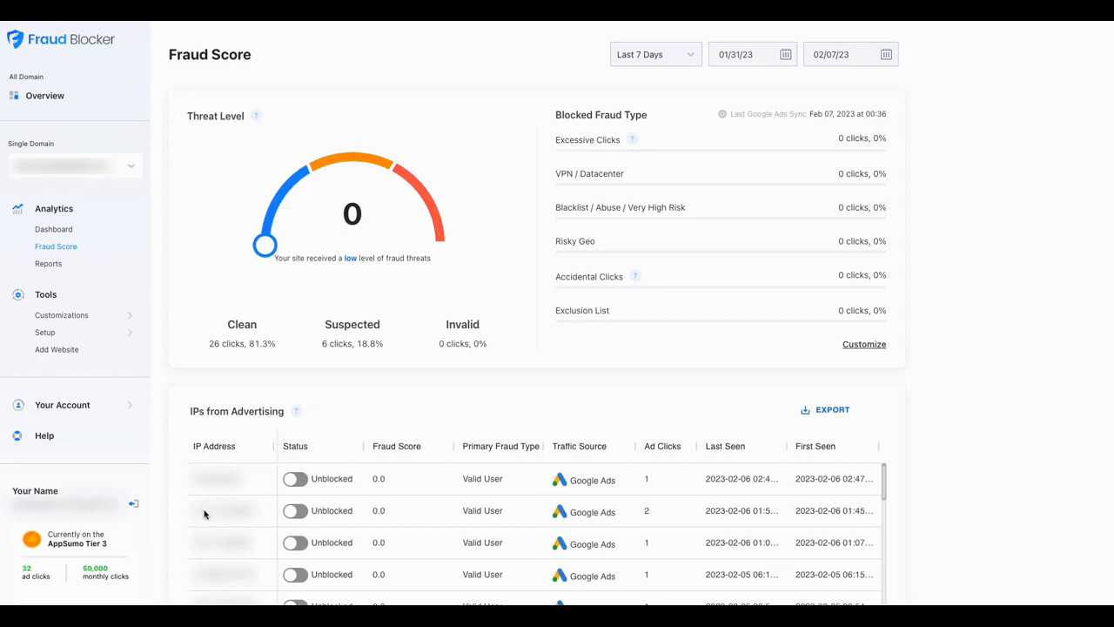
mouse_move(228, 453)
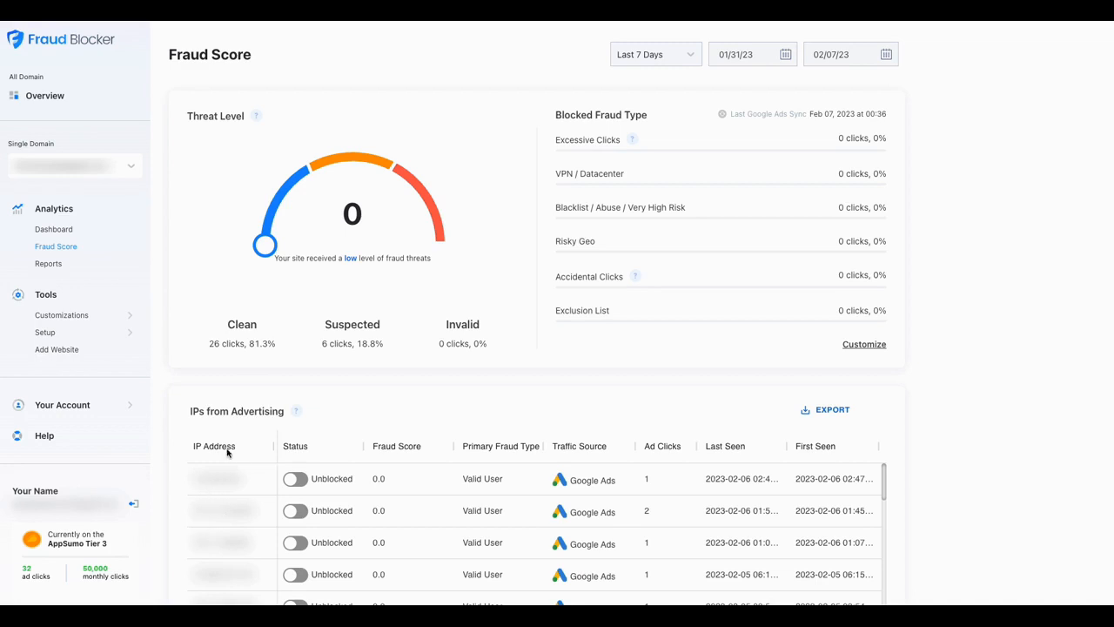
mouse_move(111, 360)
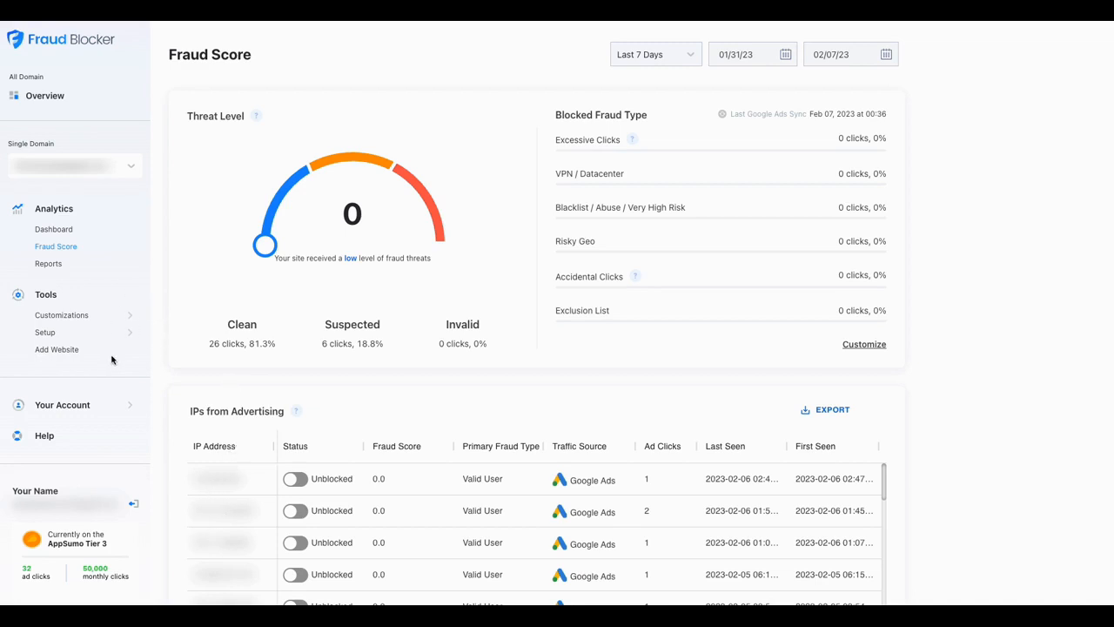
mouse_move(244, 214)
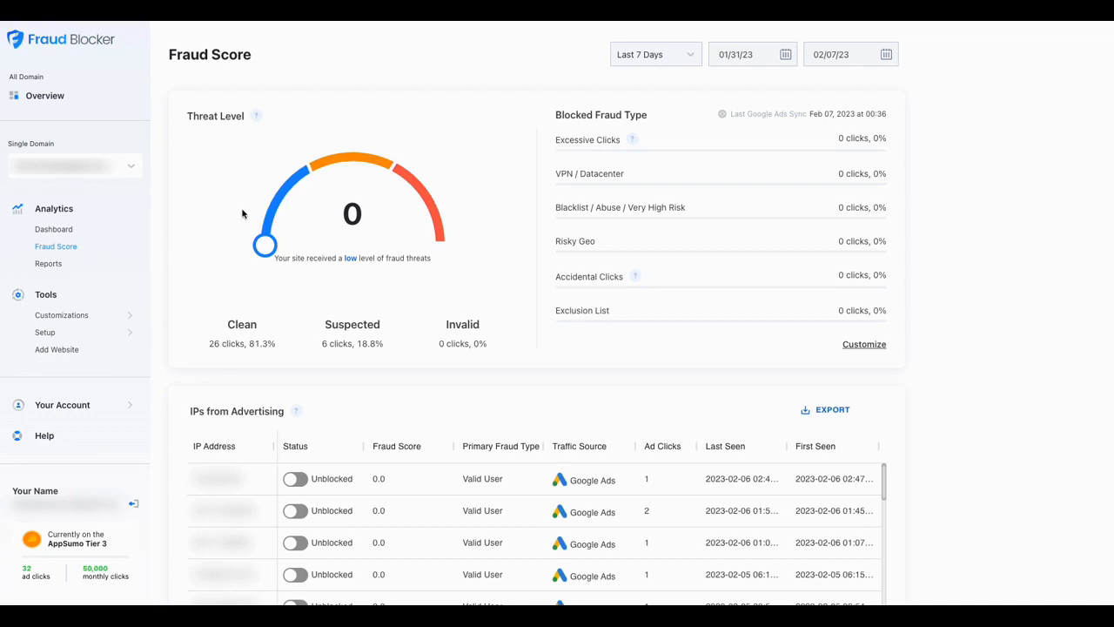
mouse_move(282, 275)
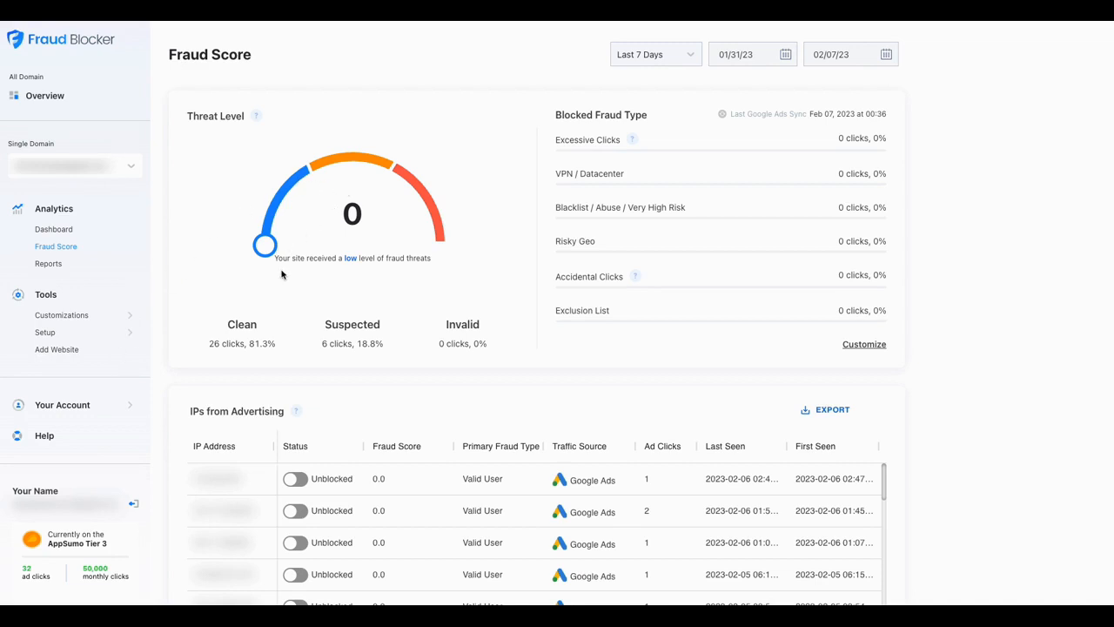
mouse_move(235, 277)
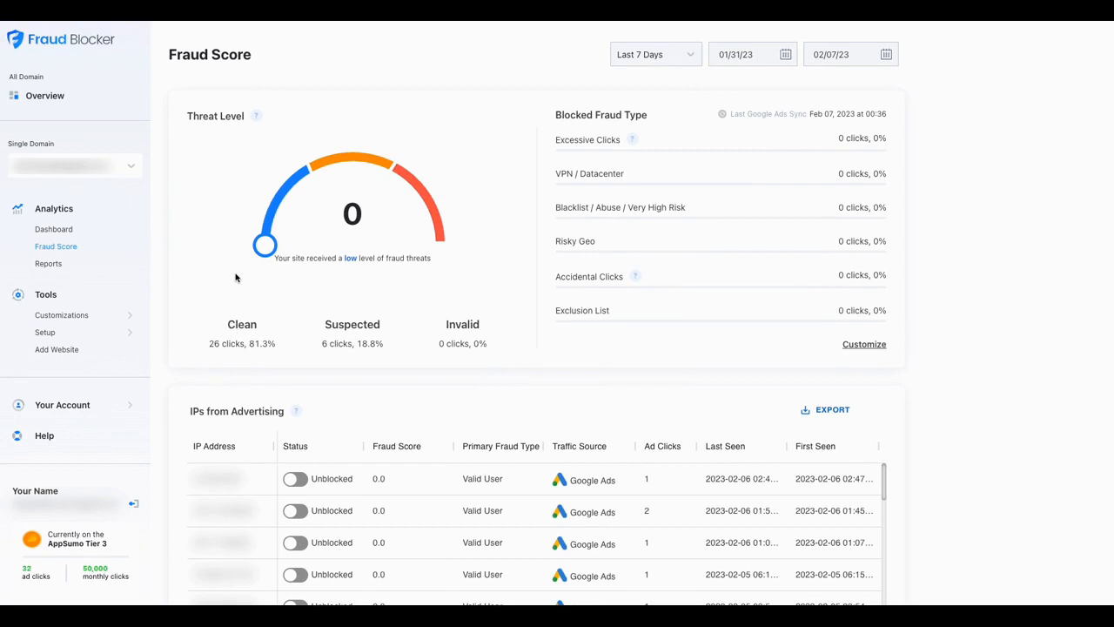
mouse_move(81, 235)
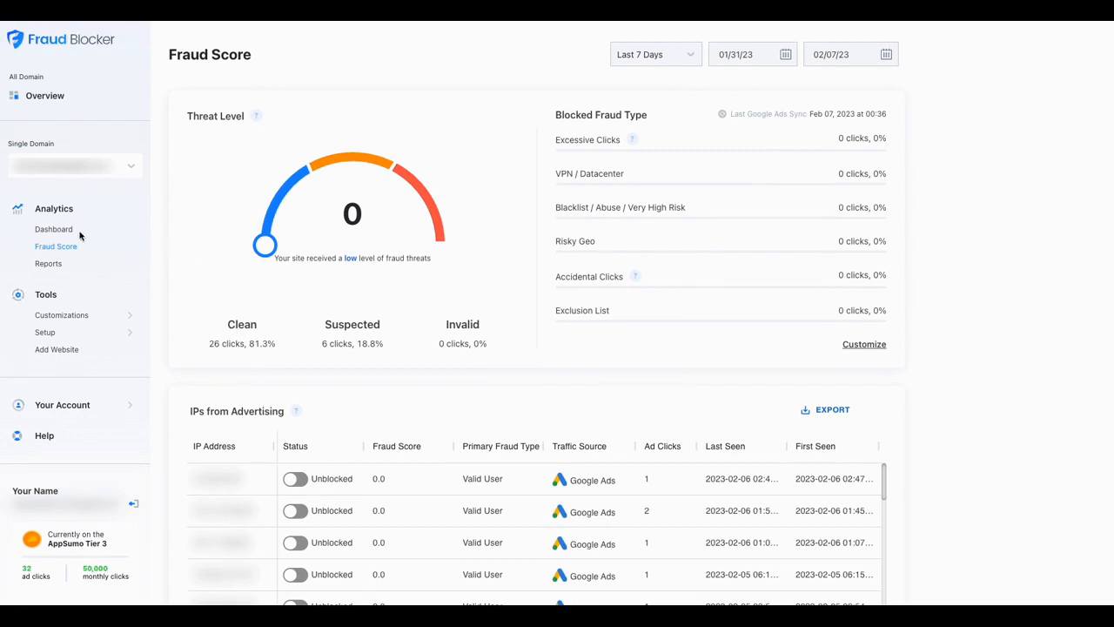
mouse_move(246, 209)
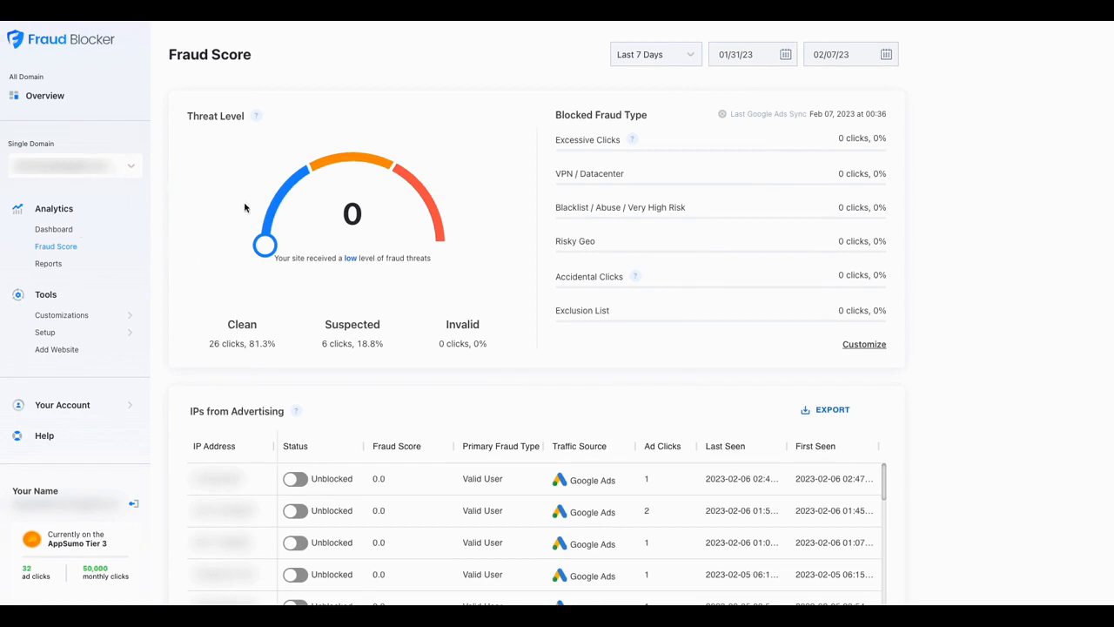
mouse_move(403, 201)
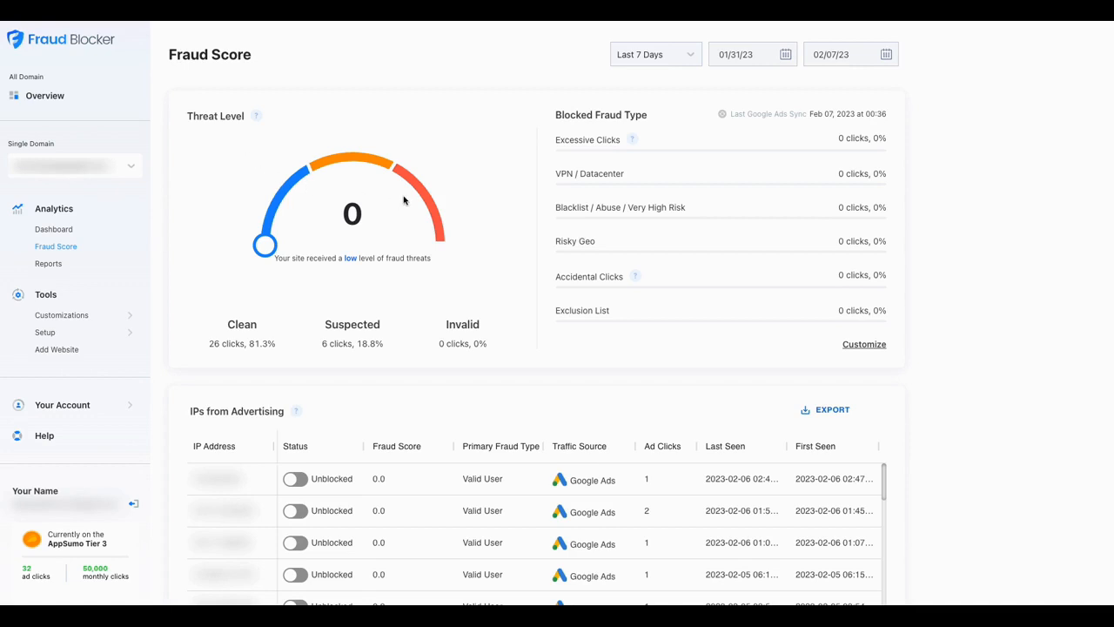
mouse_move(487, 247)
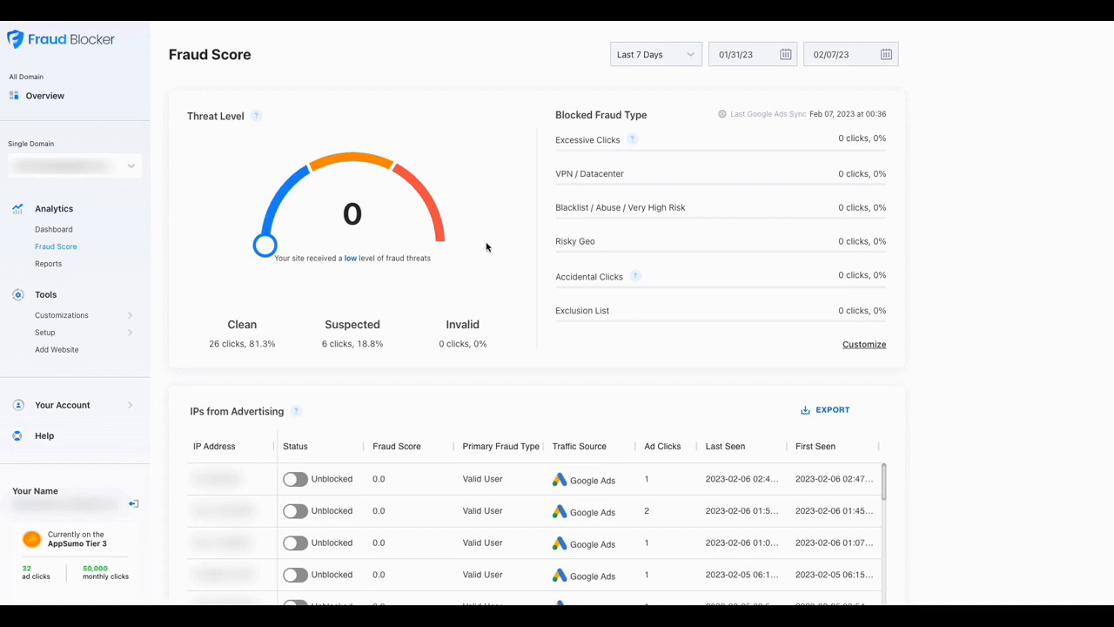
mouse_move(366, 209)
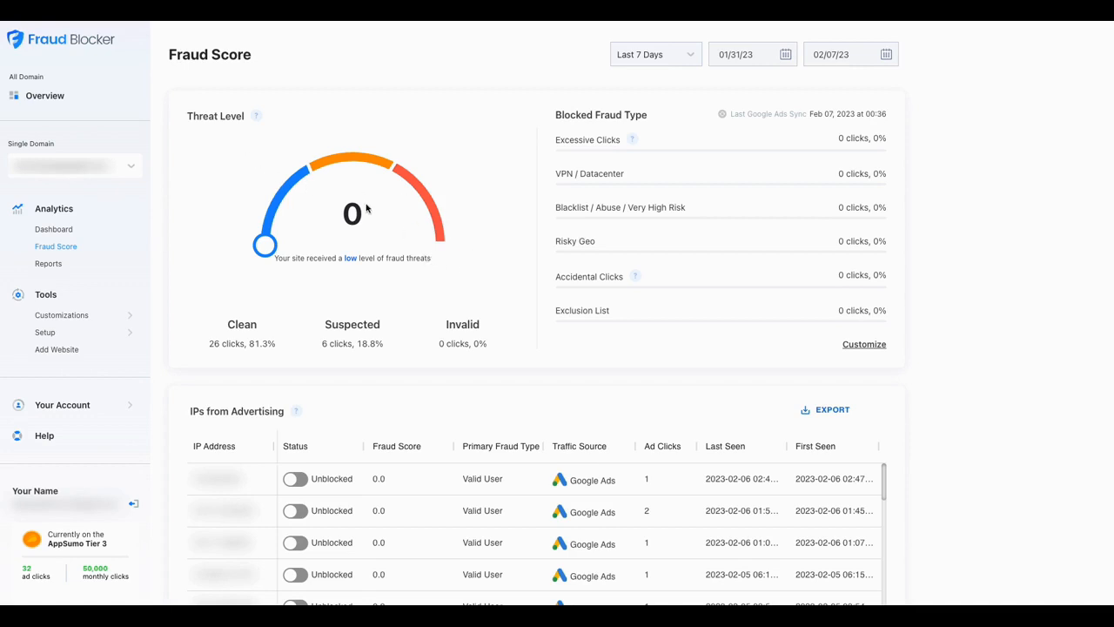
mouse_move(383, 209)
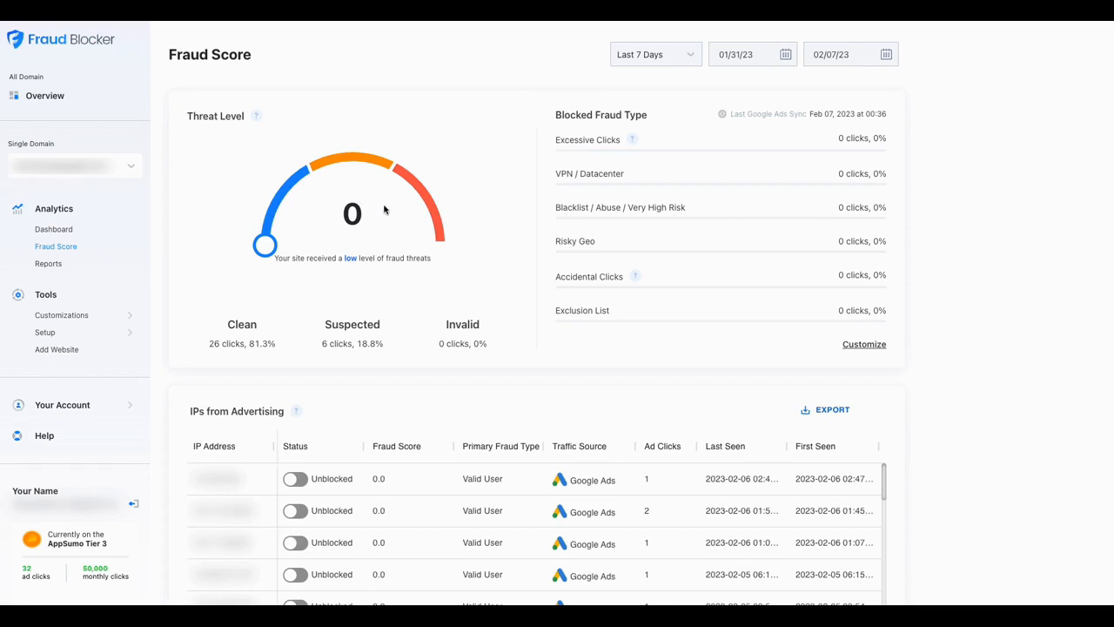
mouse_move(310, 229)
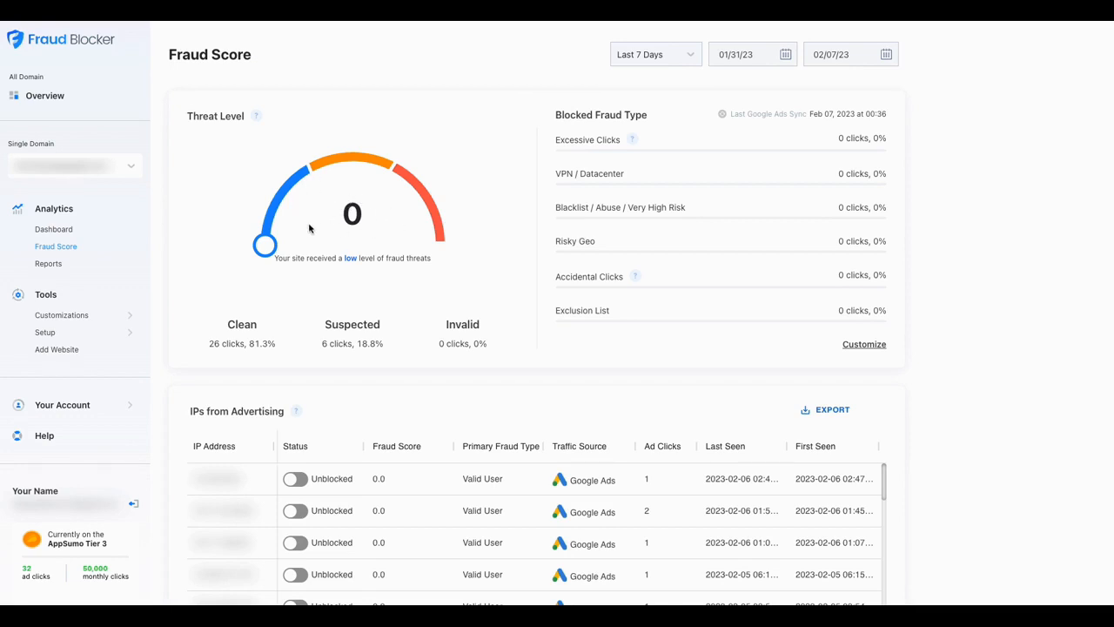
mouse_move(413, 171)
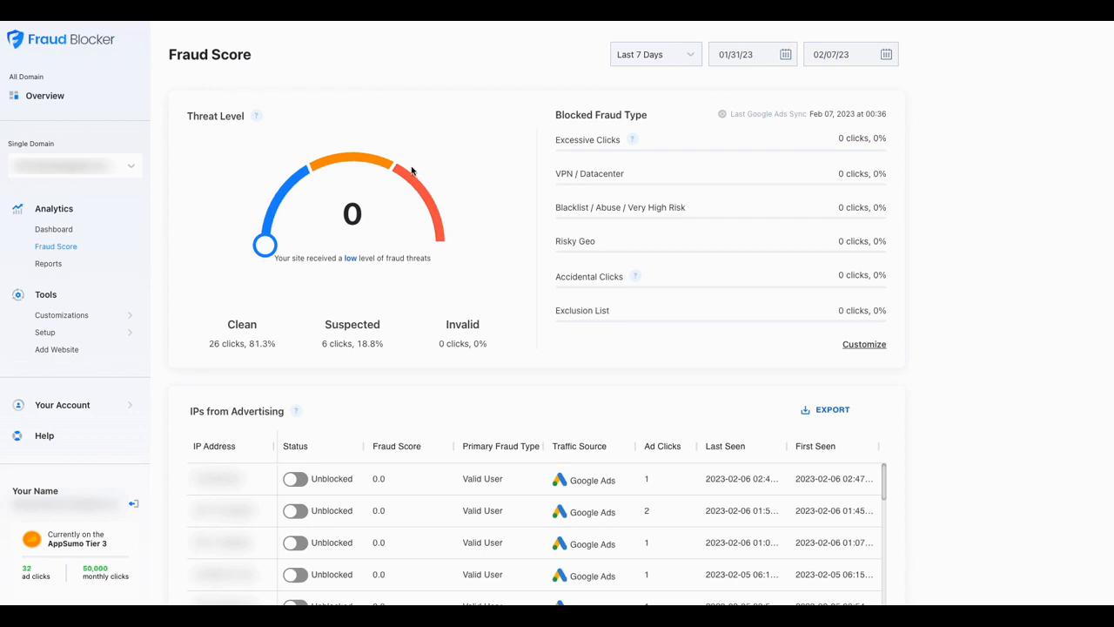
mouse_move(404, 158)
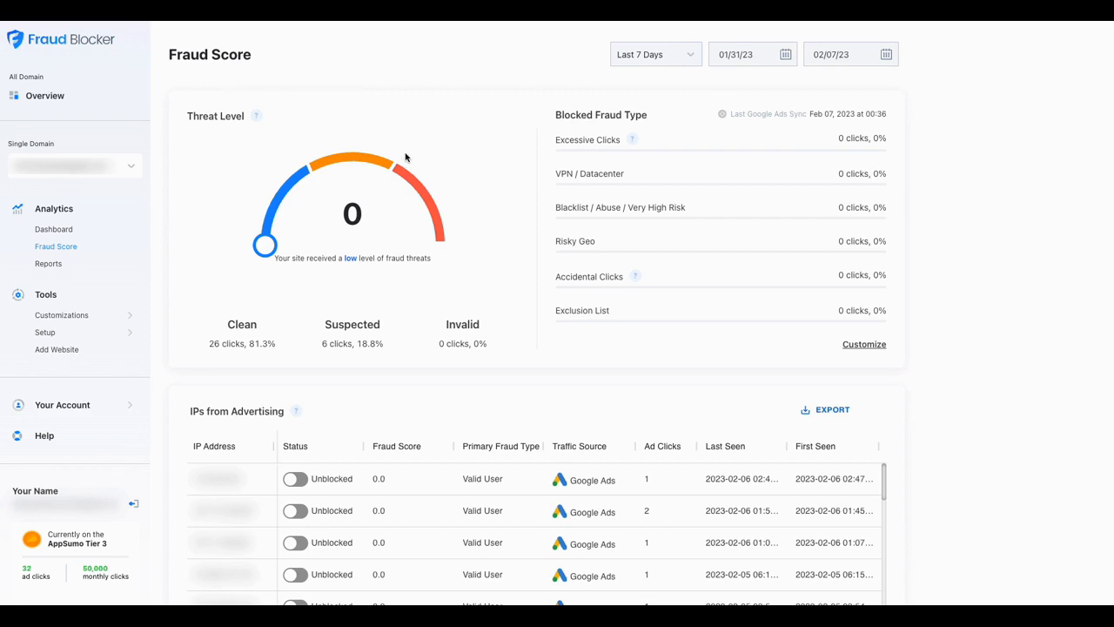
mouse_move(119, 257)
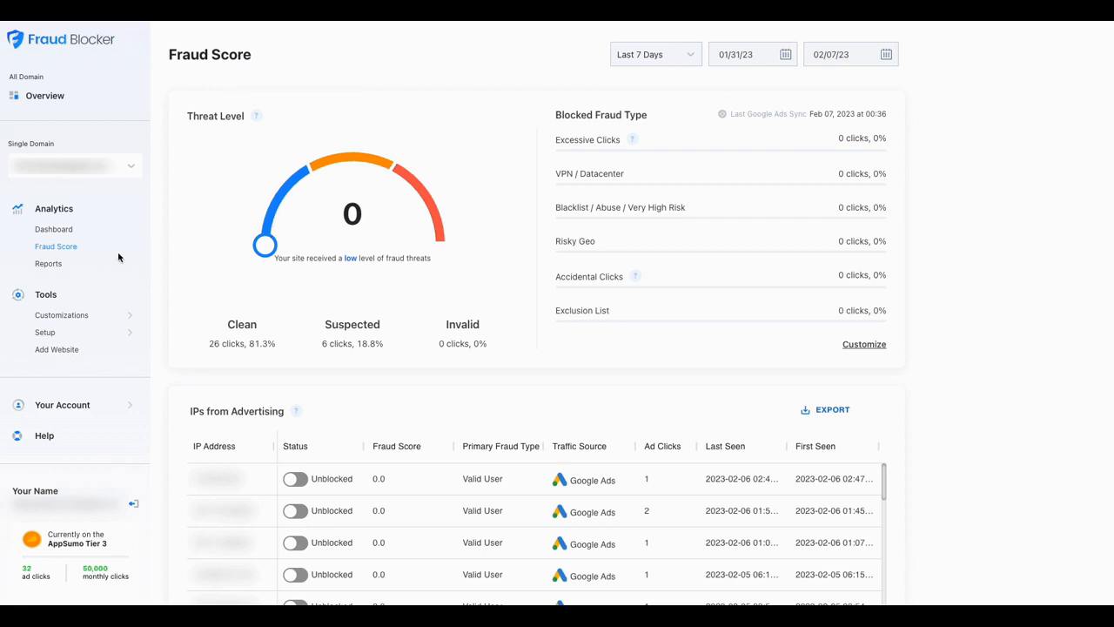
mouse_move(256, 115)
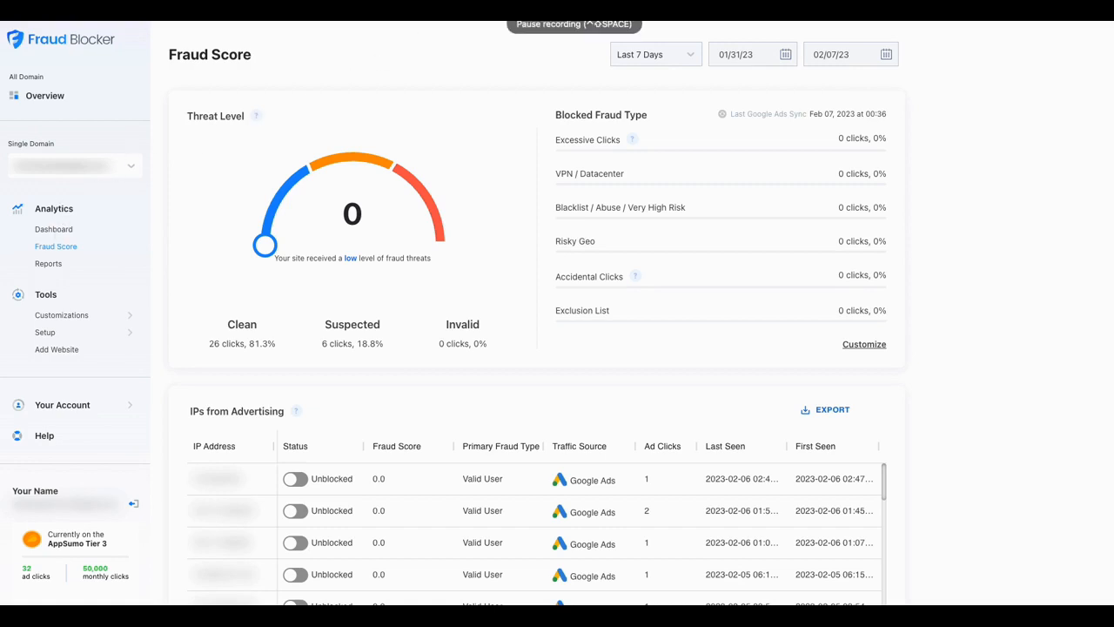
Step: Open the Dashboard showing 0 invalid clicks, $0 saved and 32 visitors from ads
click(53, 228)
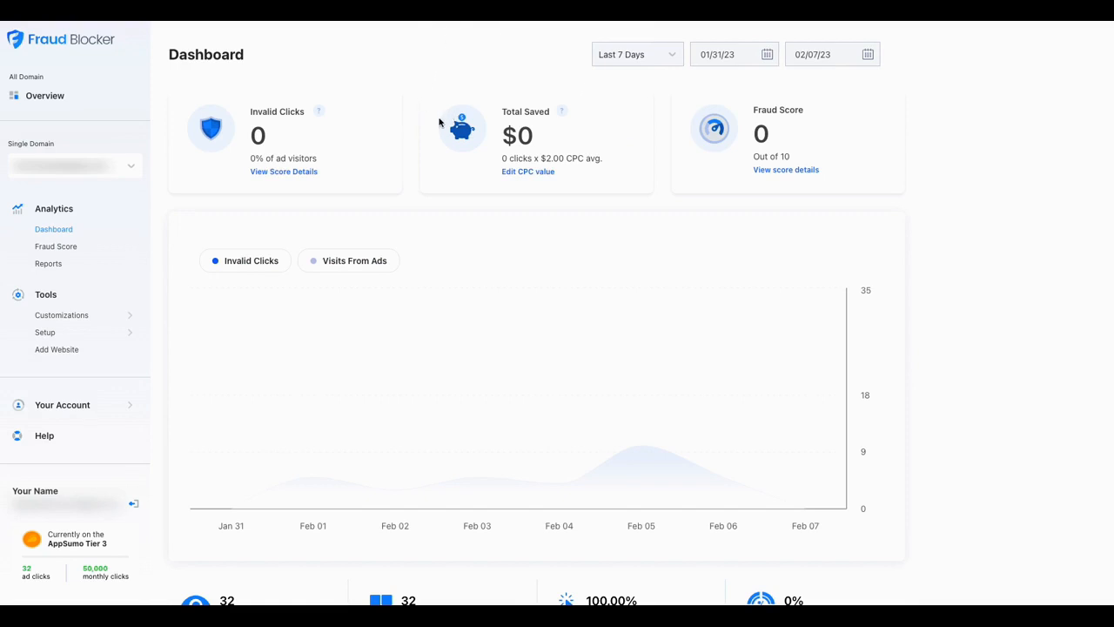
mouse_move(242, 154)
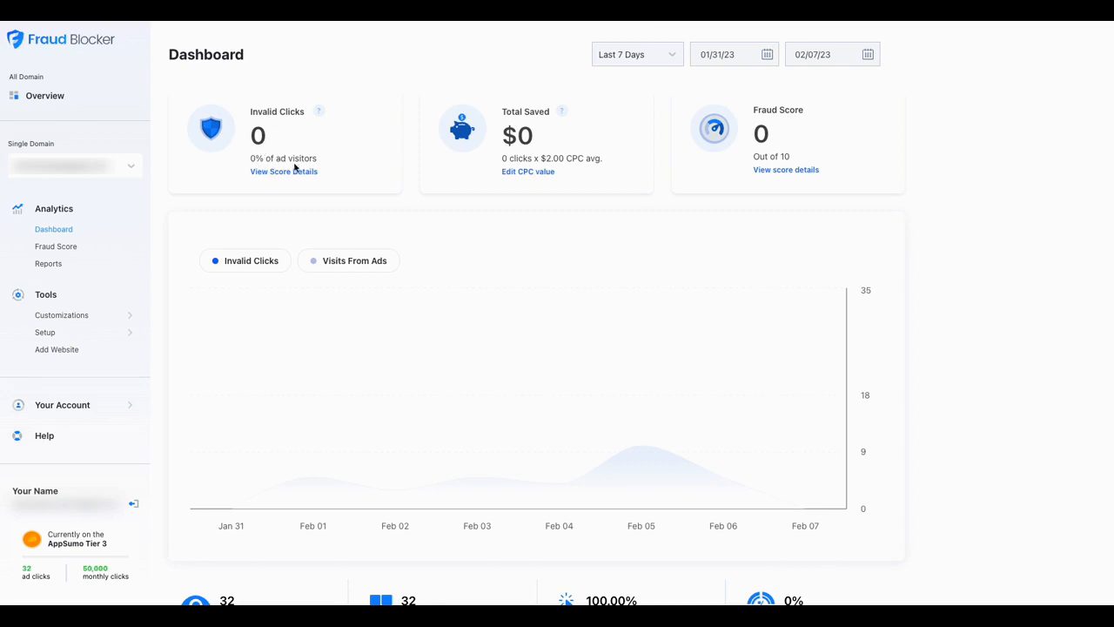
mouse_move(332, 318)
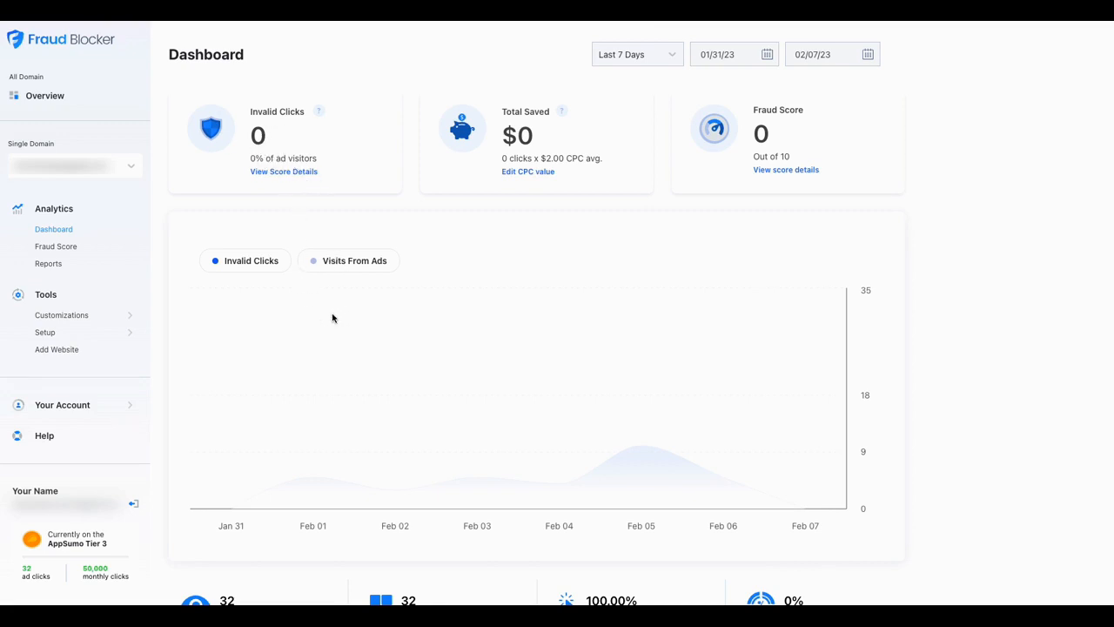
mouse_move(604, 473)
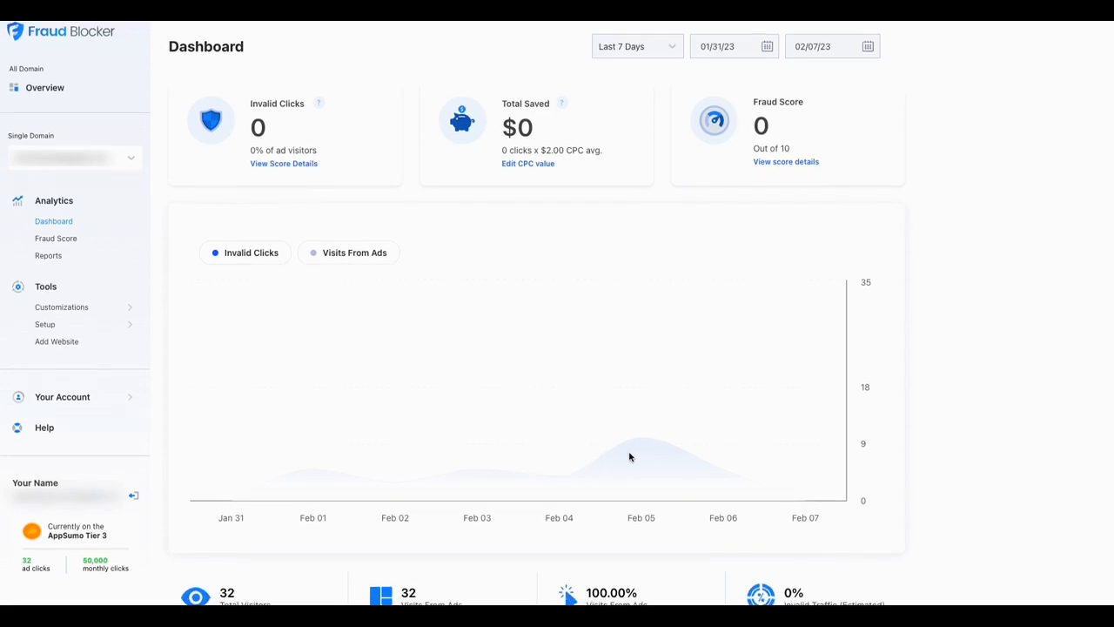
scroll(down, 3)
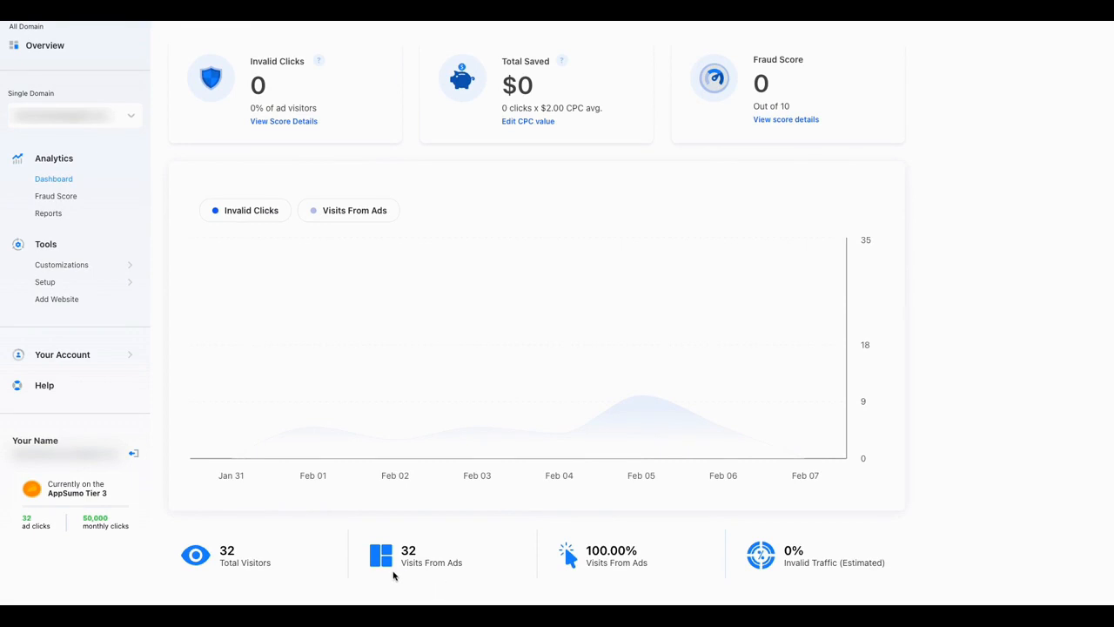
mouse_move(696, 563)
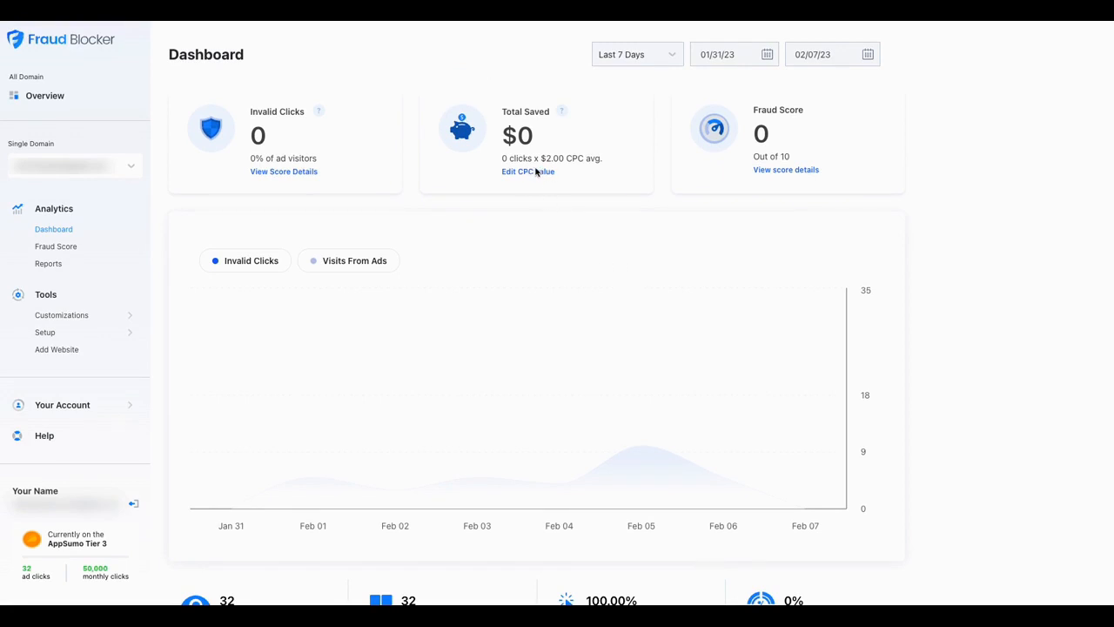
mouse_move(547, 145)
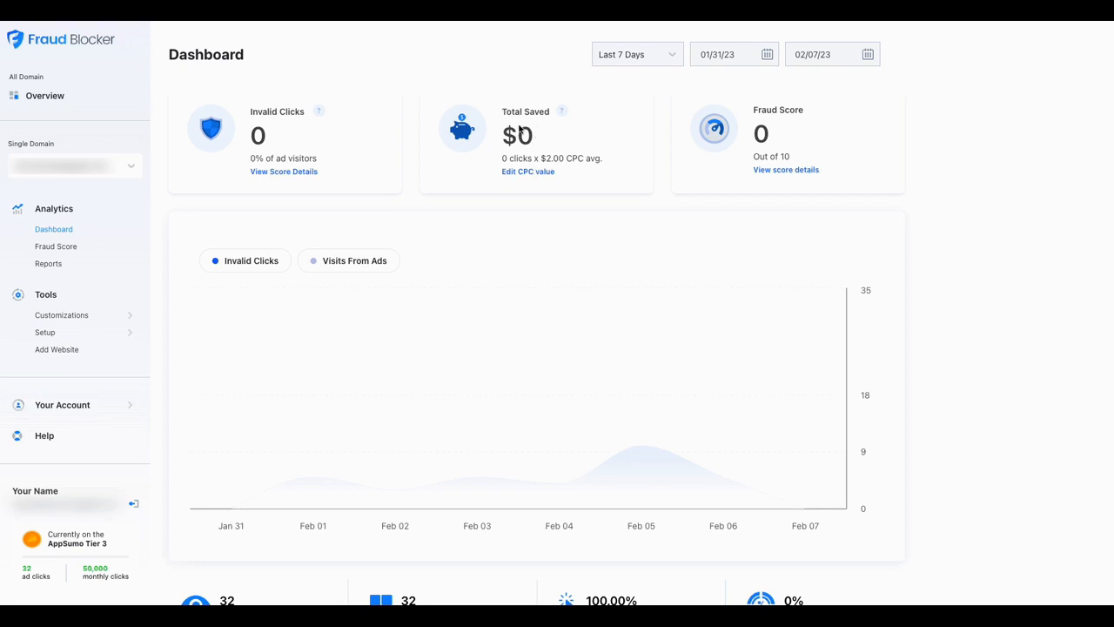
mouse_move(561, 166)
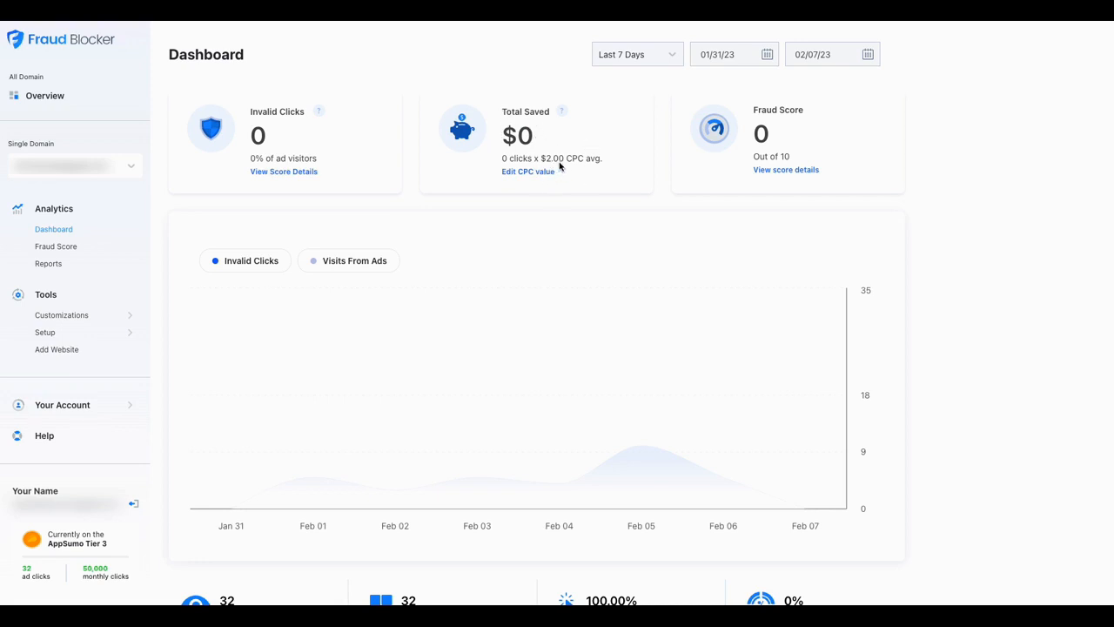
mouse_move(573, 181)
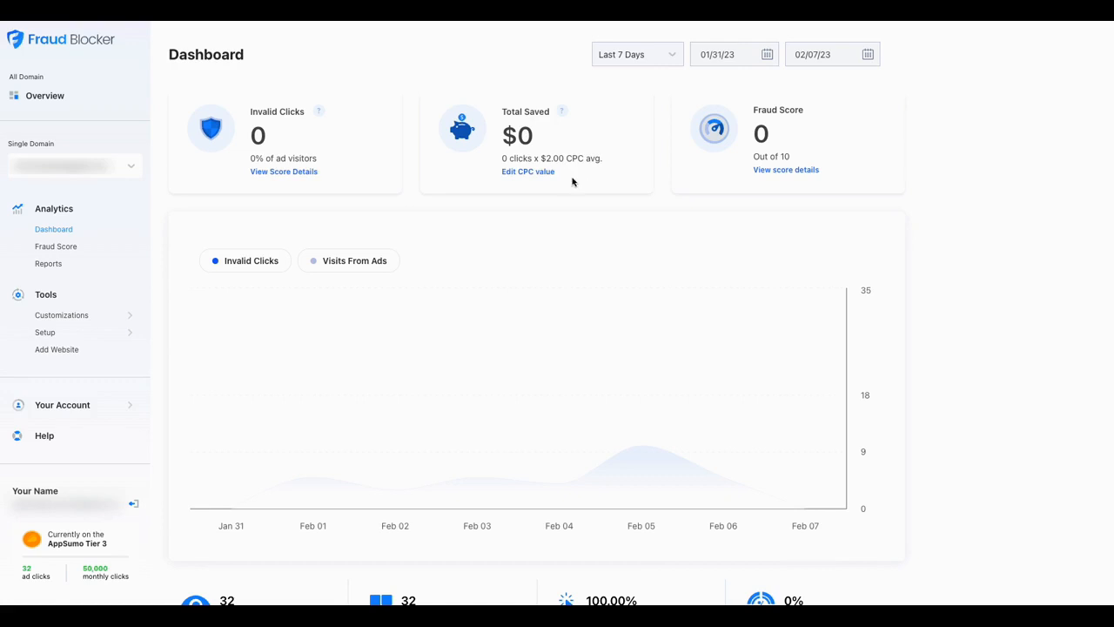
mouse_move(745, 155)
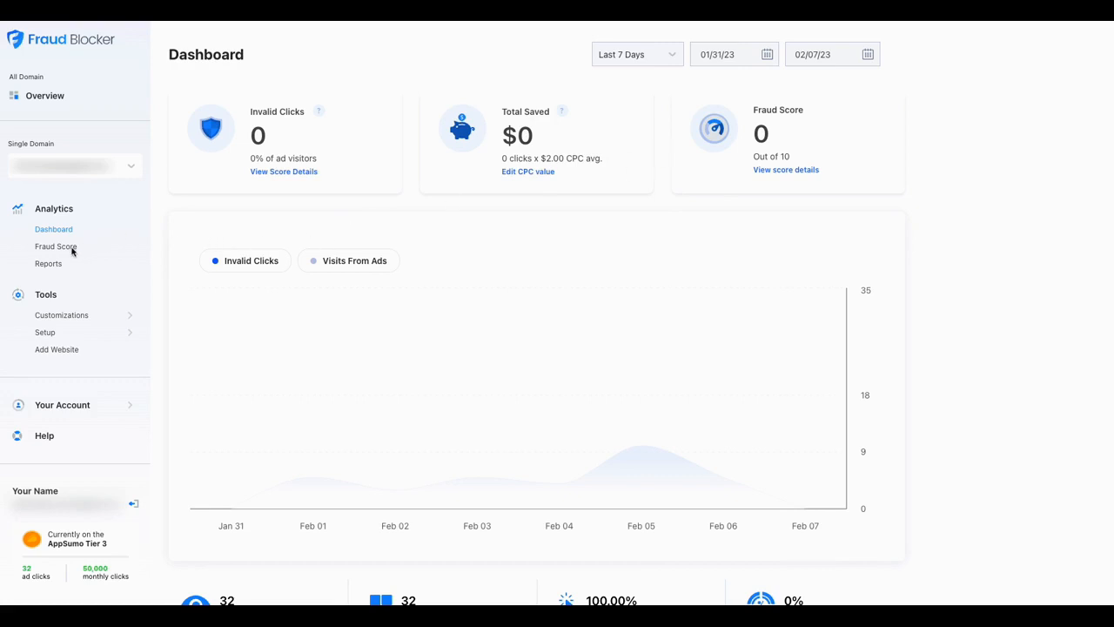
mouse_move(99, 242)
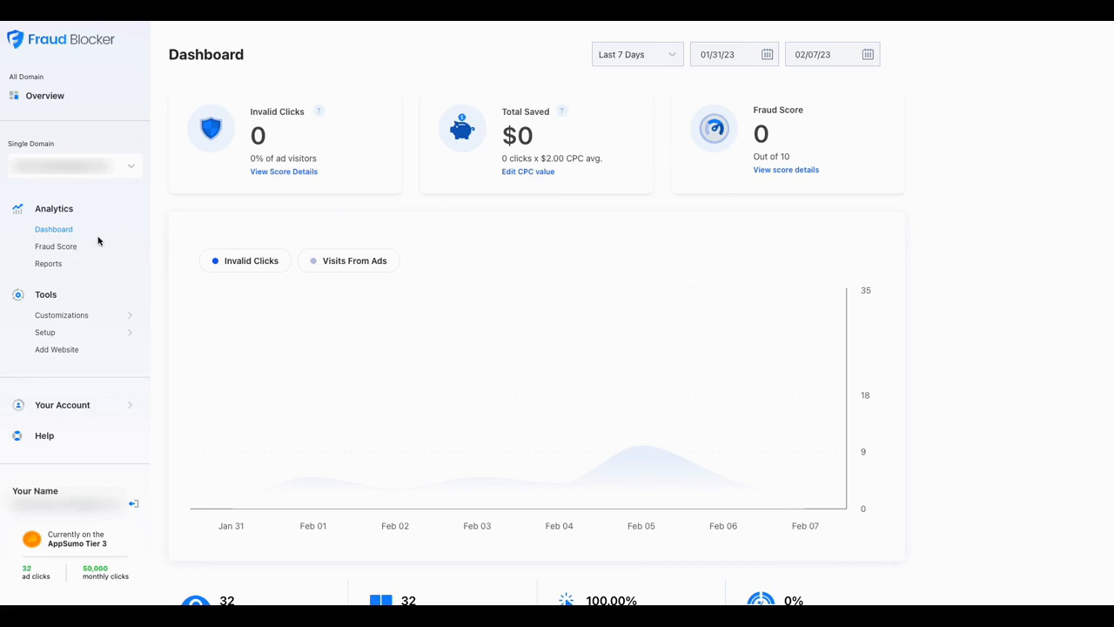
mouse_move(142, 222)
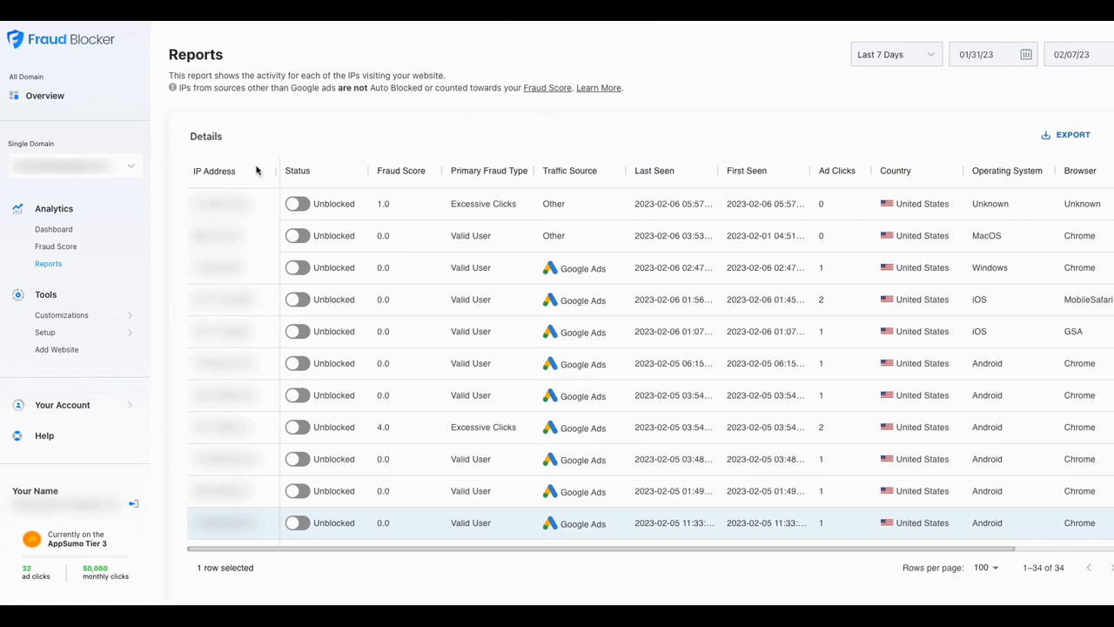
mouse_move(168, 340)
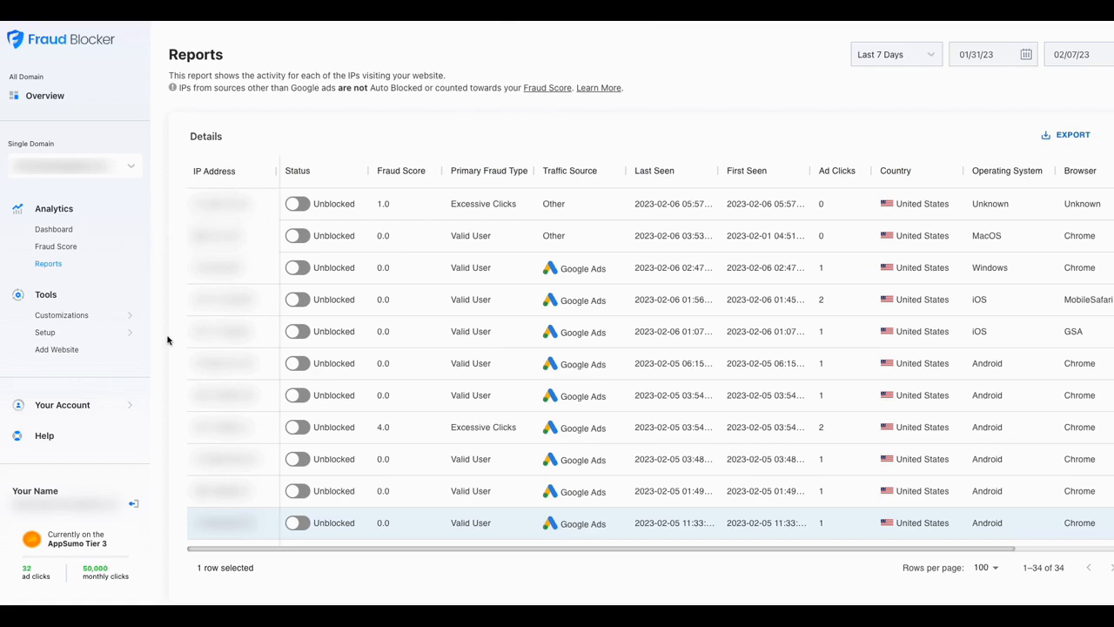
mouse_move(267, 271)
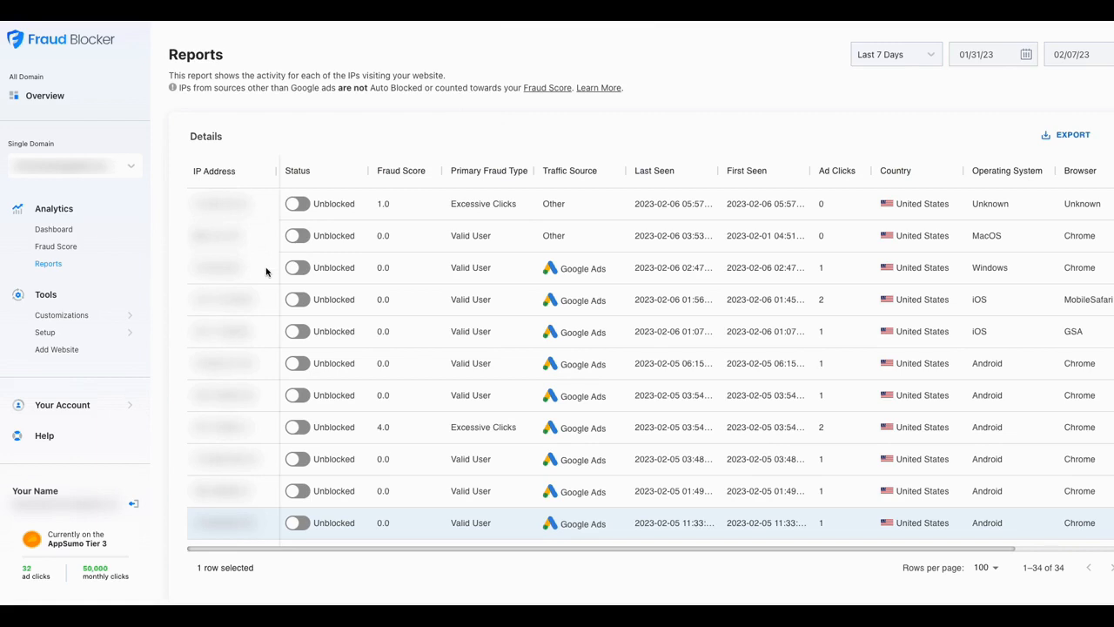
mouse_move(314, 237)
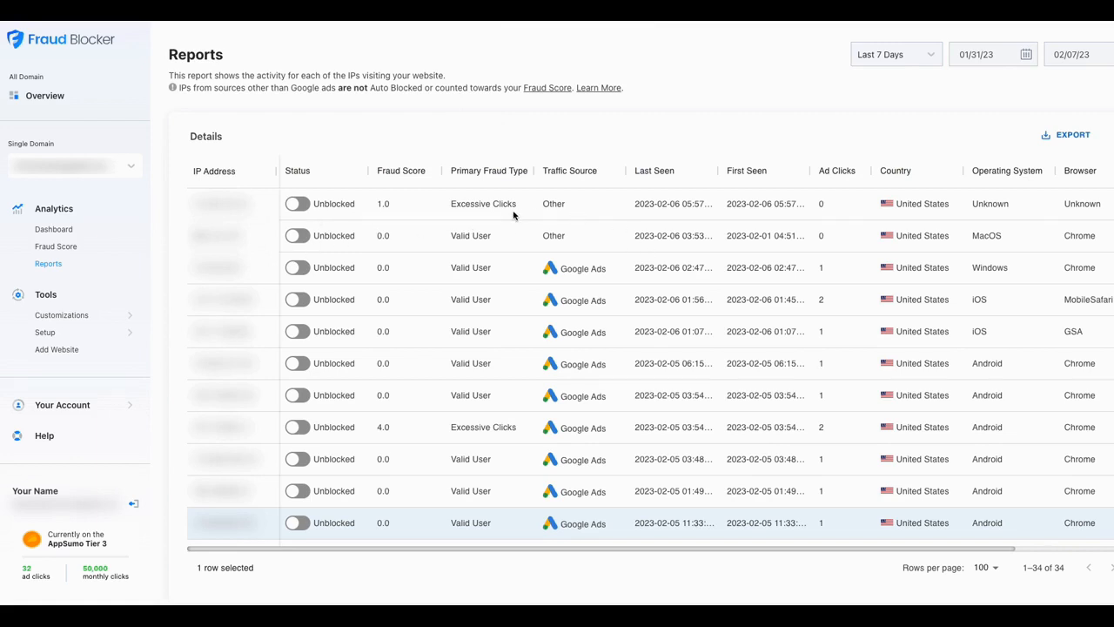
mouse_move(451, 204)
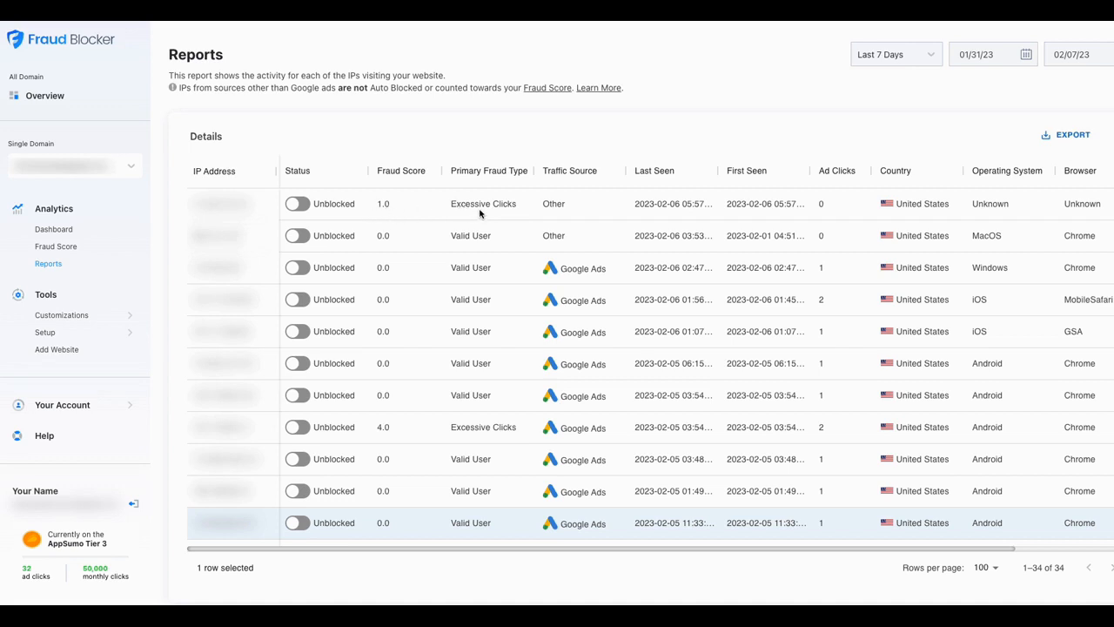
mouse_move(858, 209)
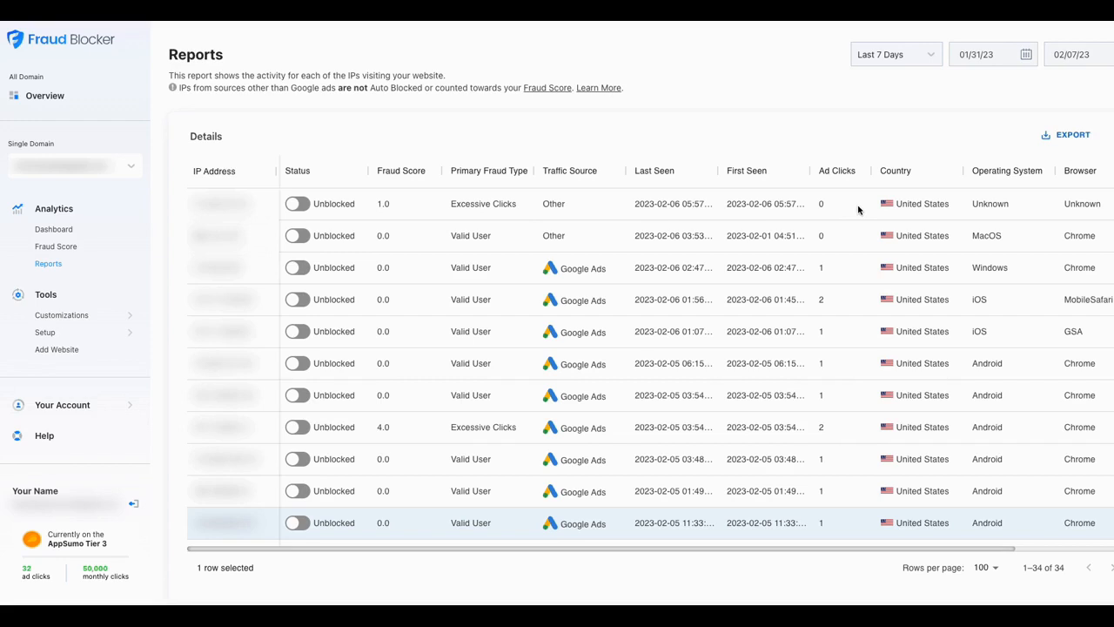
mouse_move(694, 295)
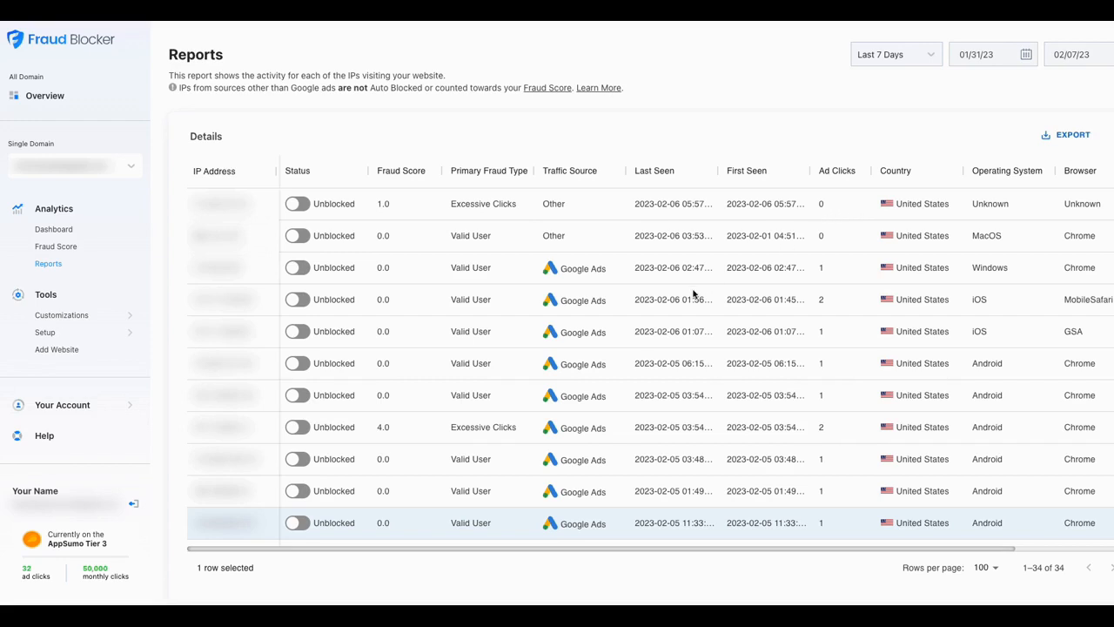
mouse_move(391, 437)
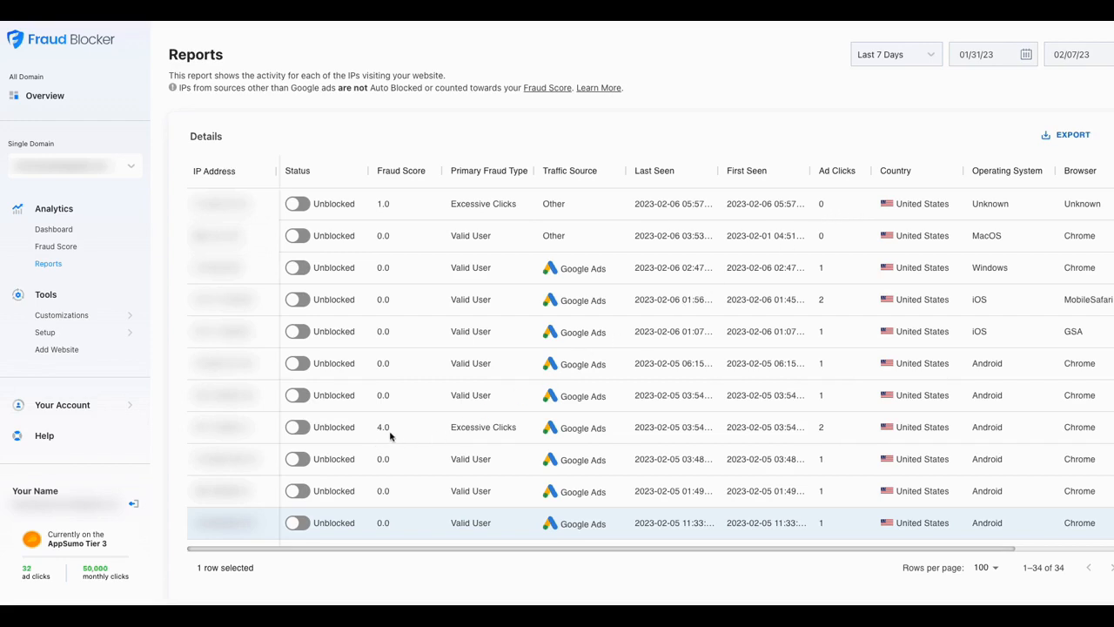
mouse_move(490, 436)
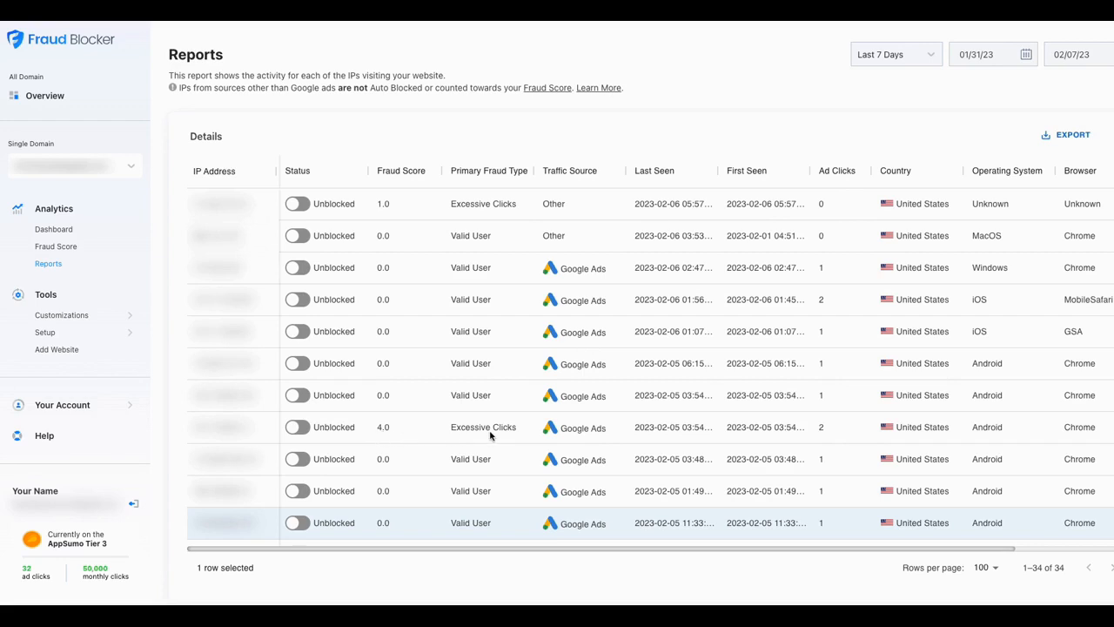
mouse_move(539, 436)
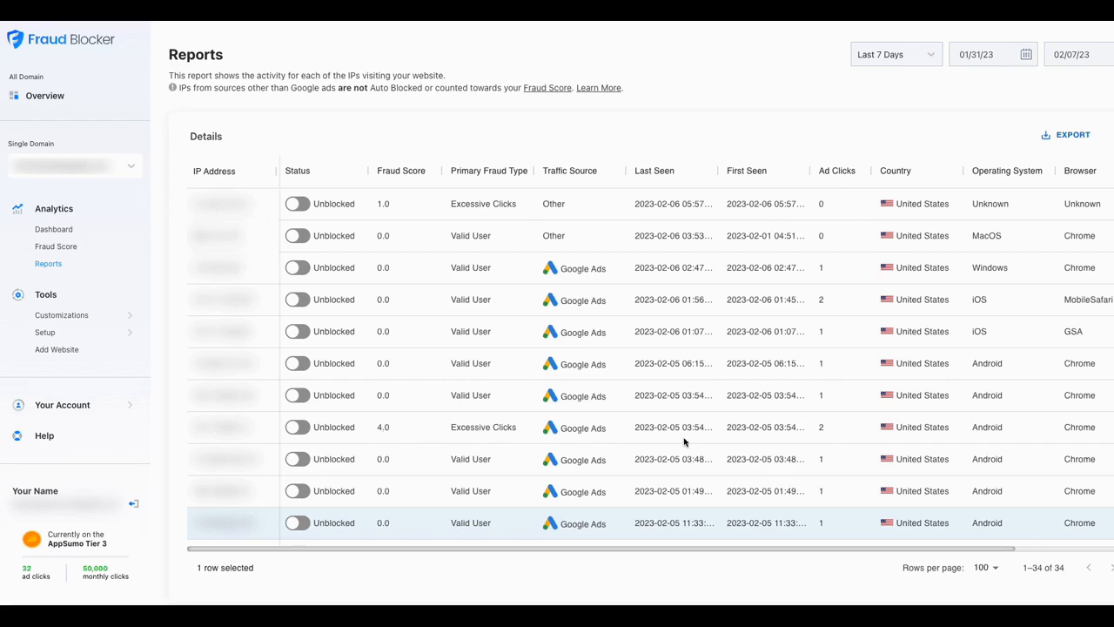
mouse_move(703, 420)
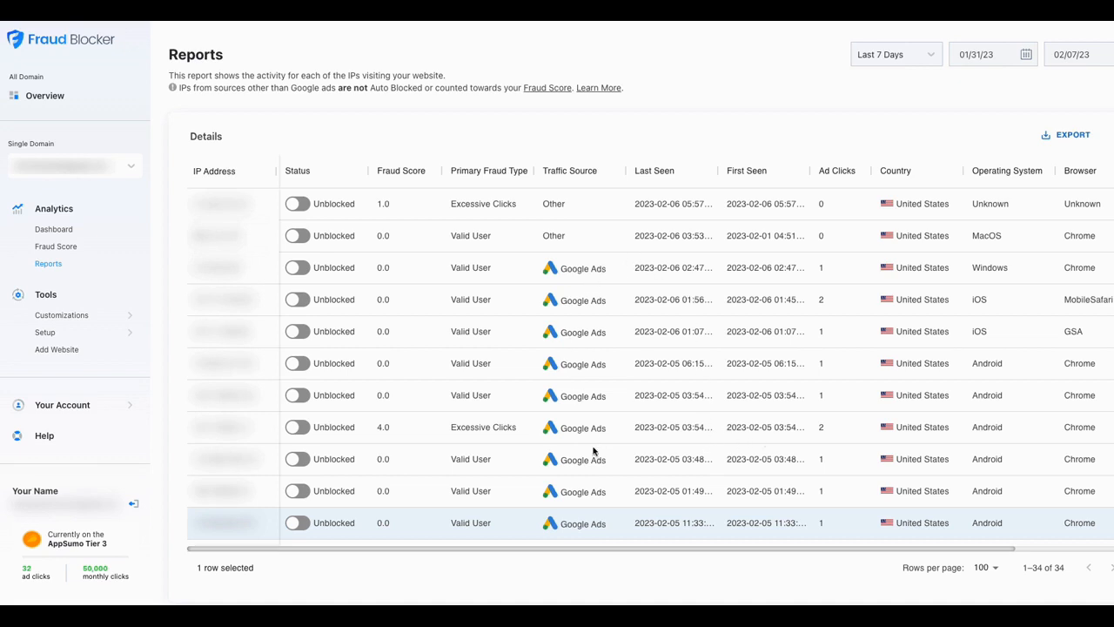
mouse_move(792, 443)
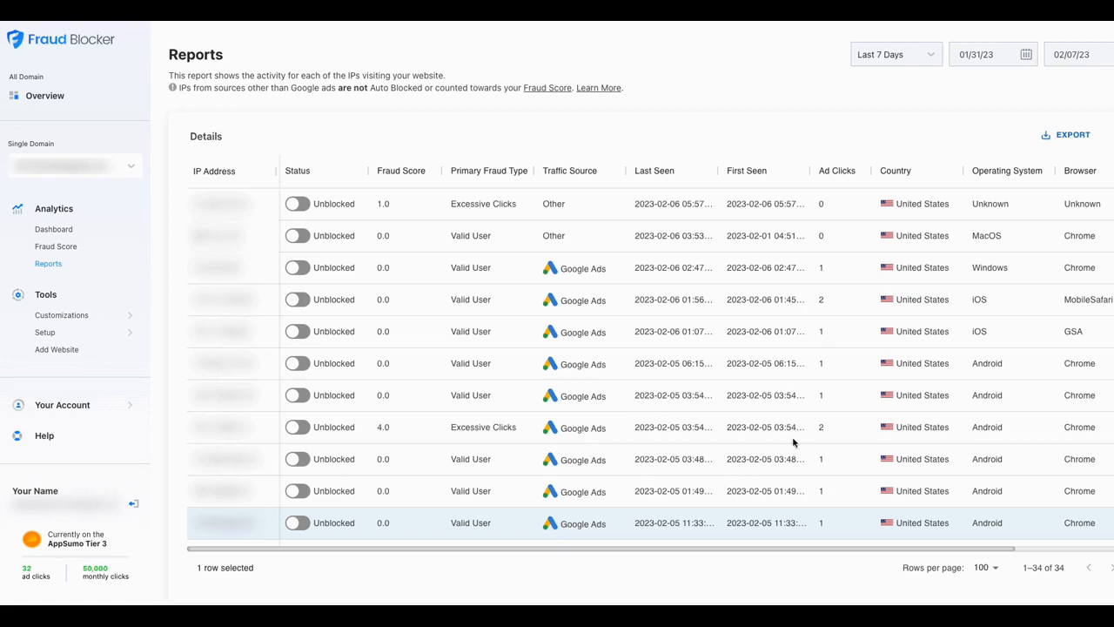
mouse_move(447, 404)
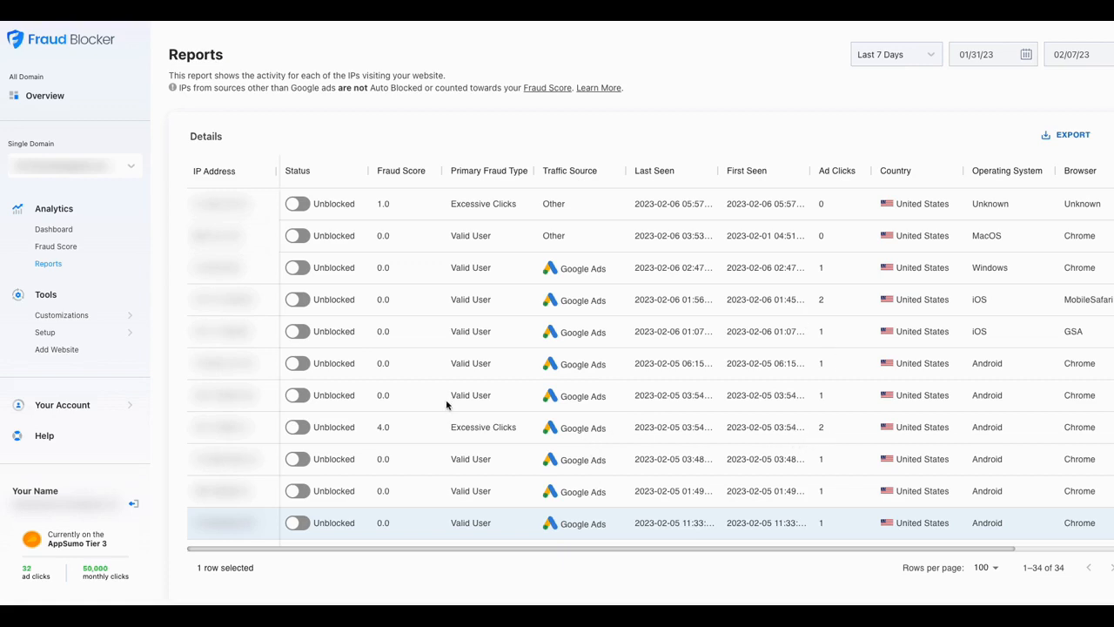
mouse_move(639, 435)
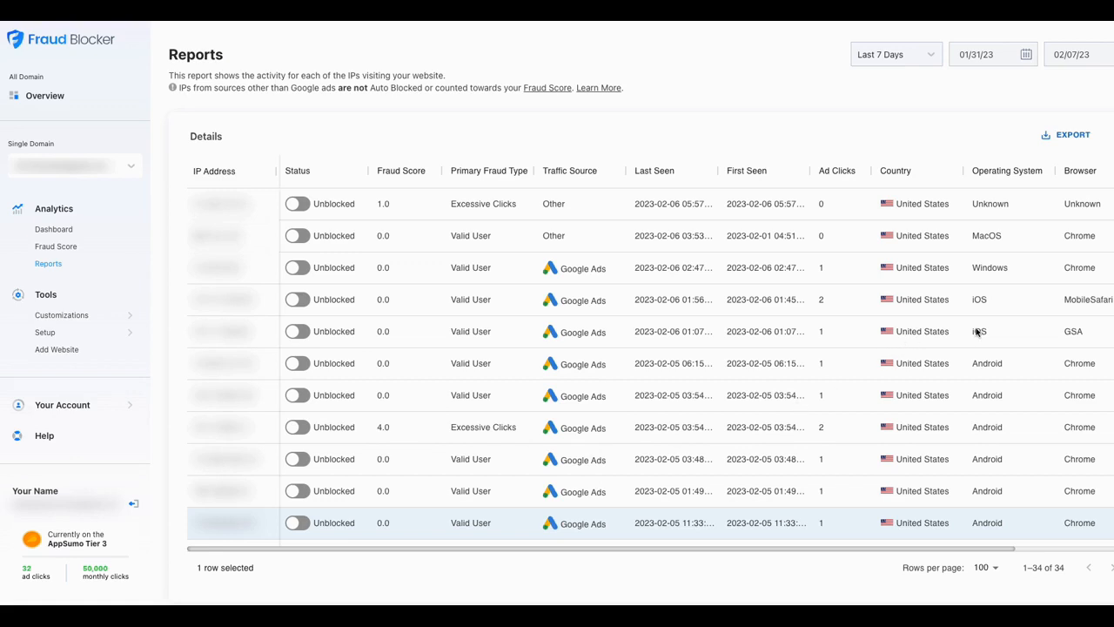
mouse_move(850, 266)
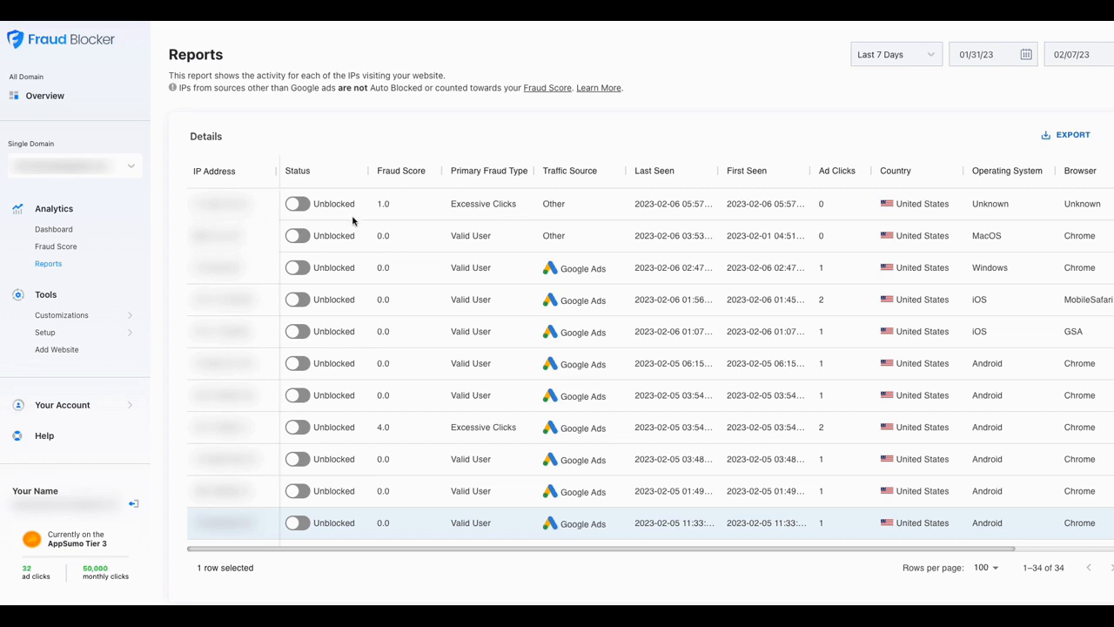
mouse_move(187, 376)
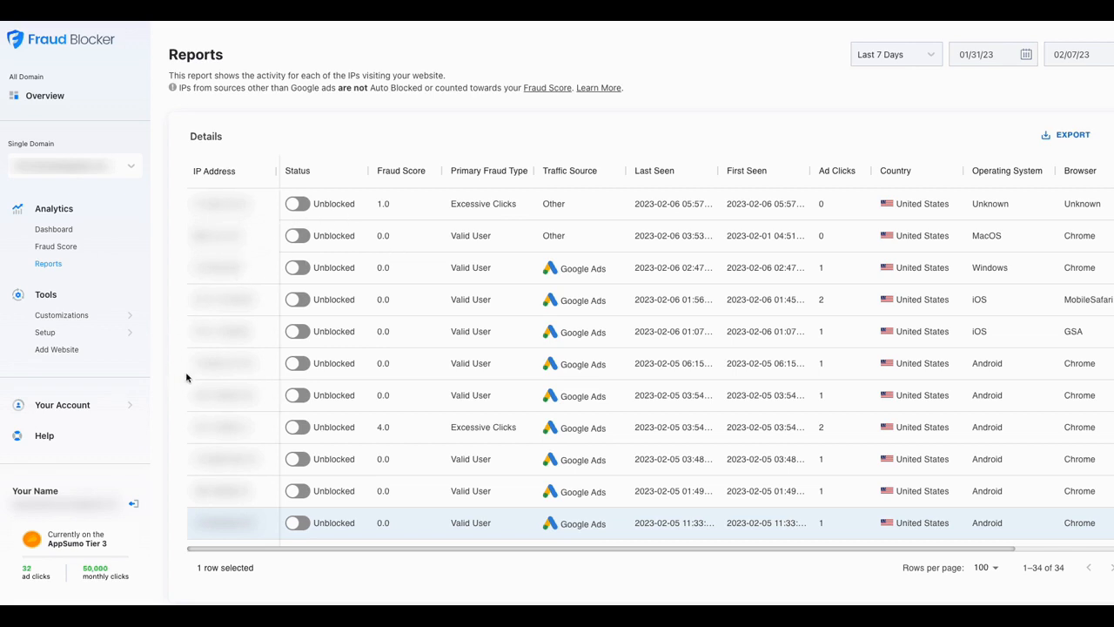
mouse_move(127, 220)
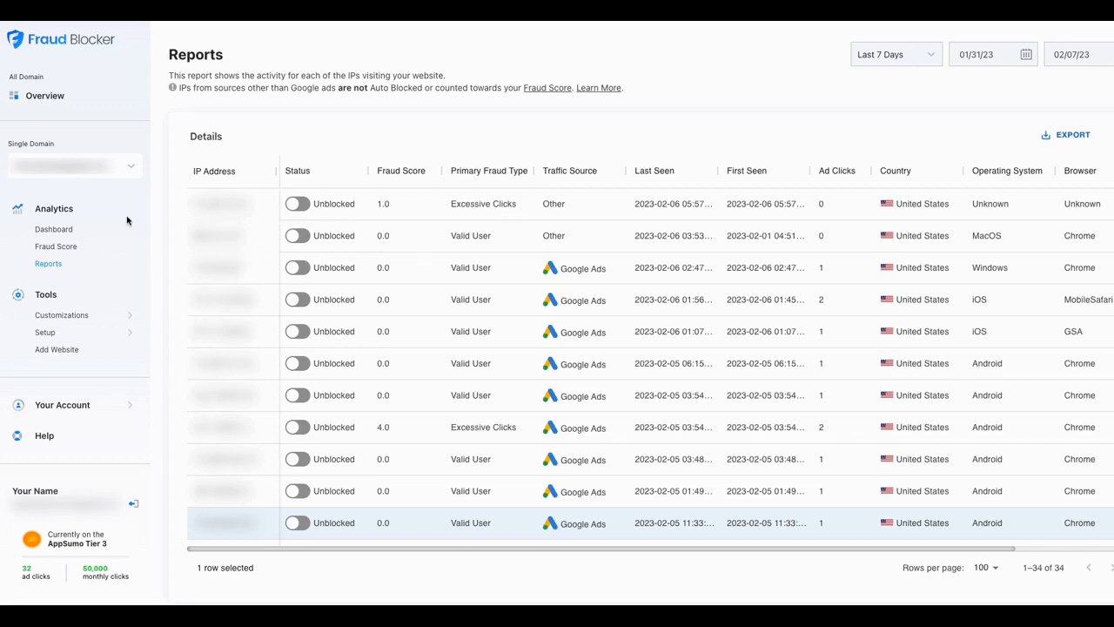
mouse_move(338, 103)
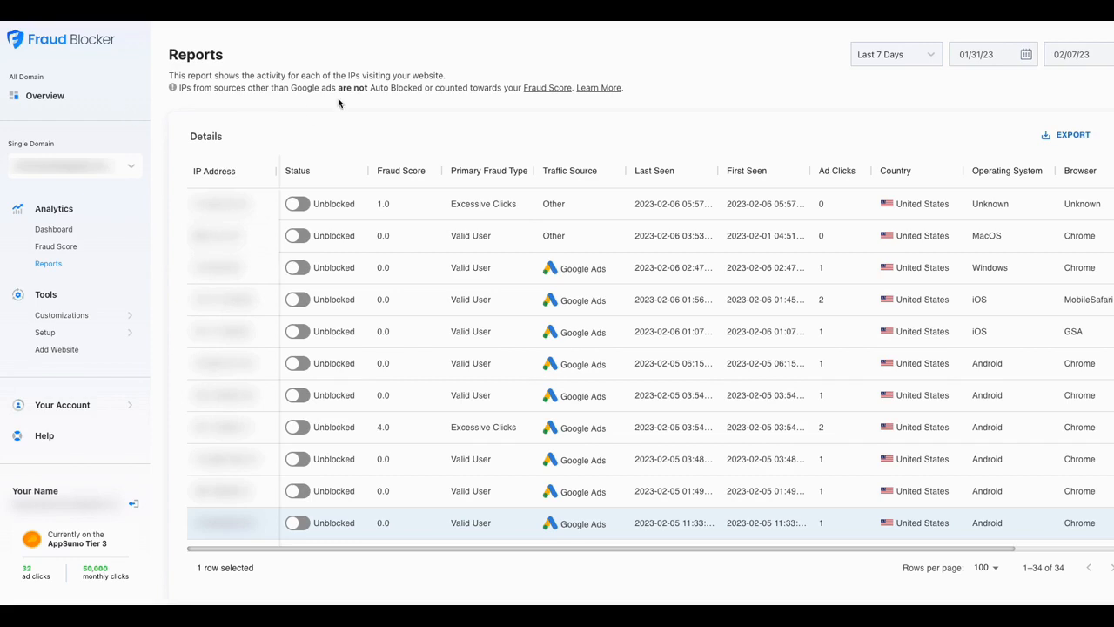
mouse_move(428, 106)
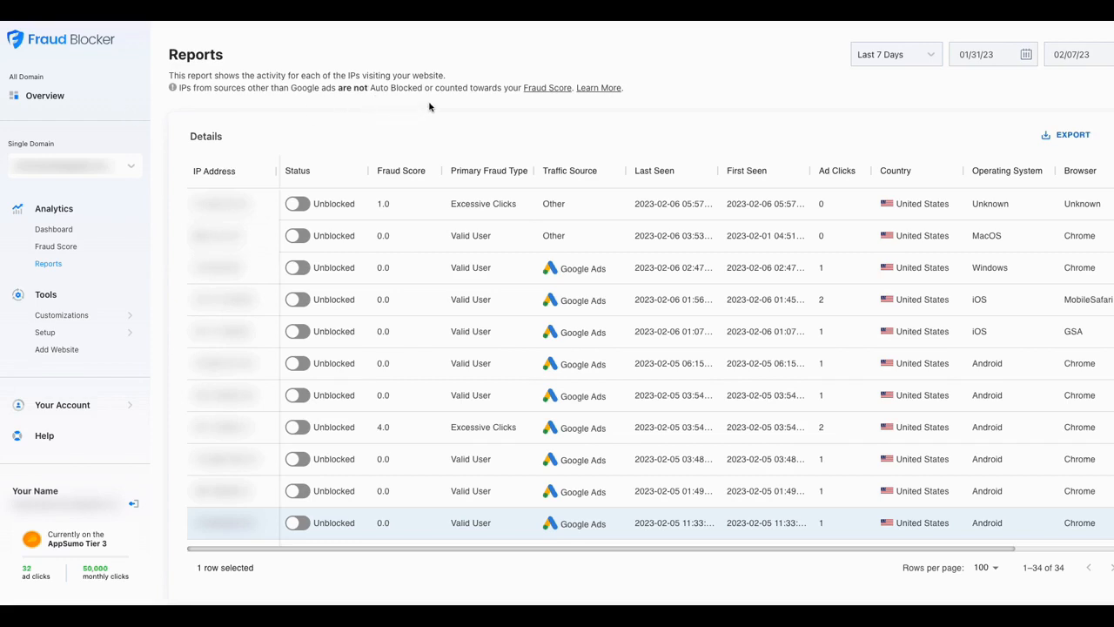
mouse_move(595, 109)
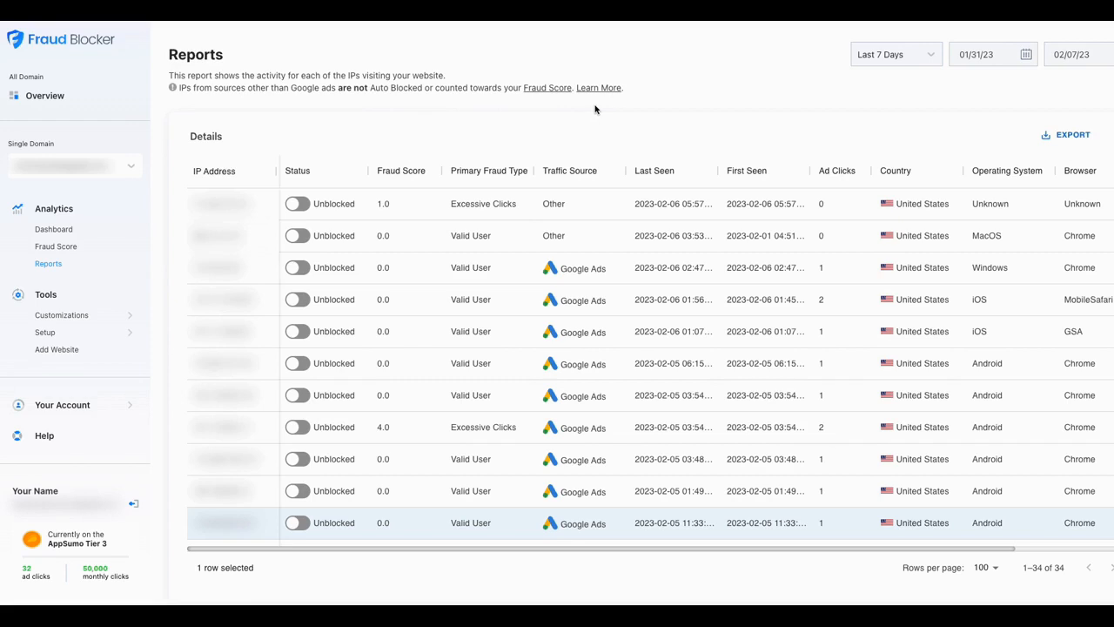
mouse_move(559, 90)
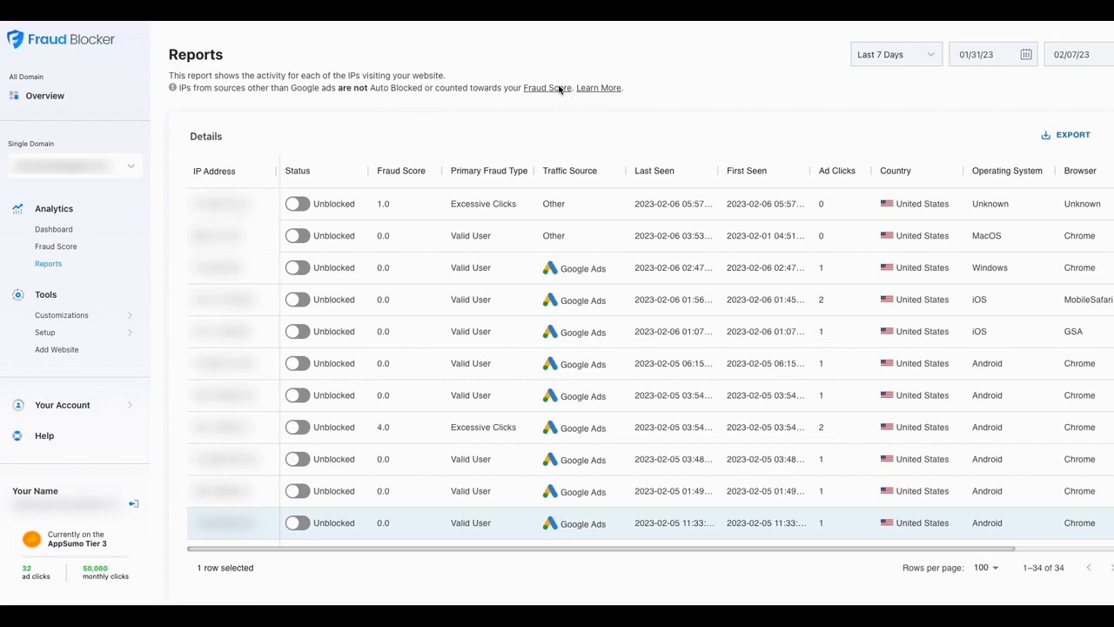
mouse_move(589, 142)
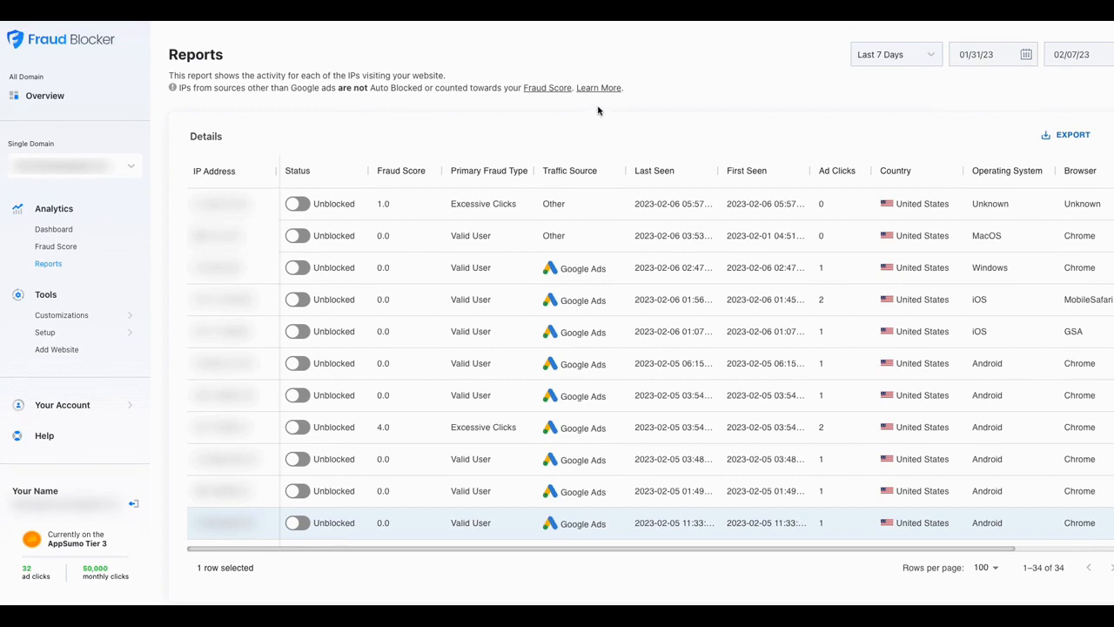
mouse_move(700, 100)
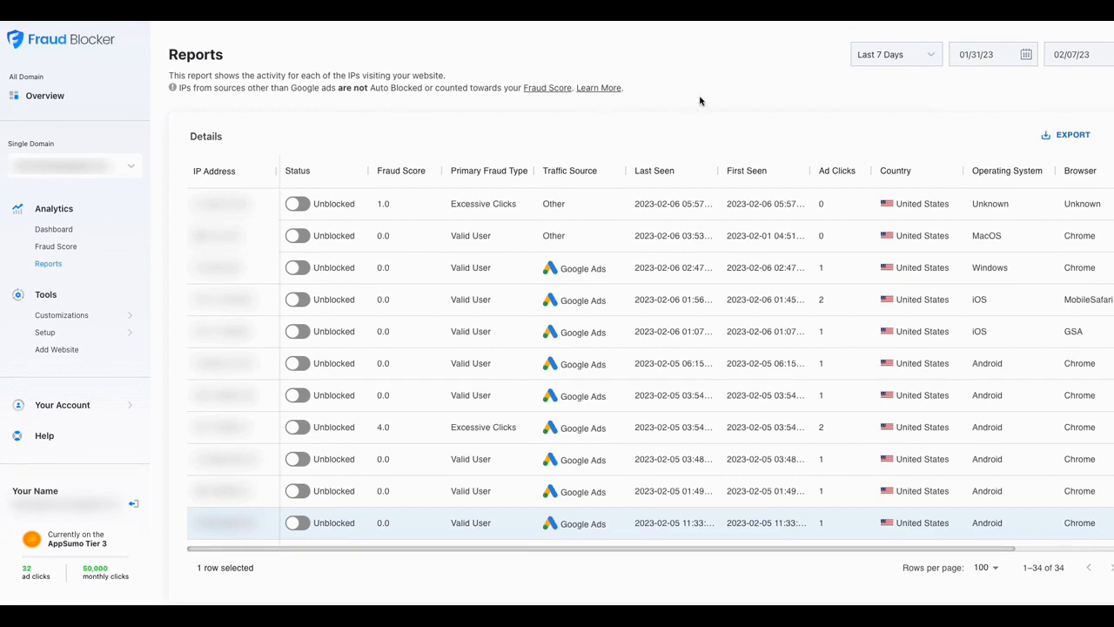
mouse_move(648, 97)
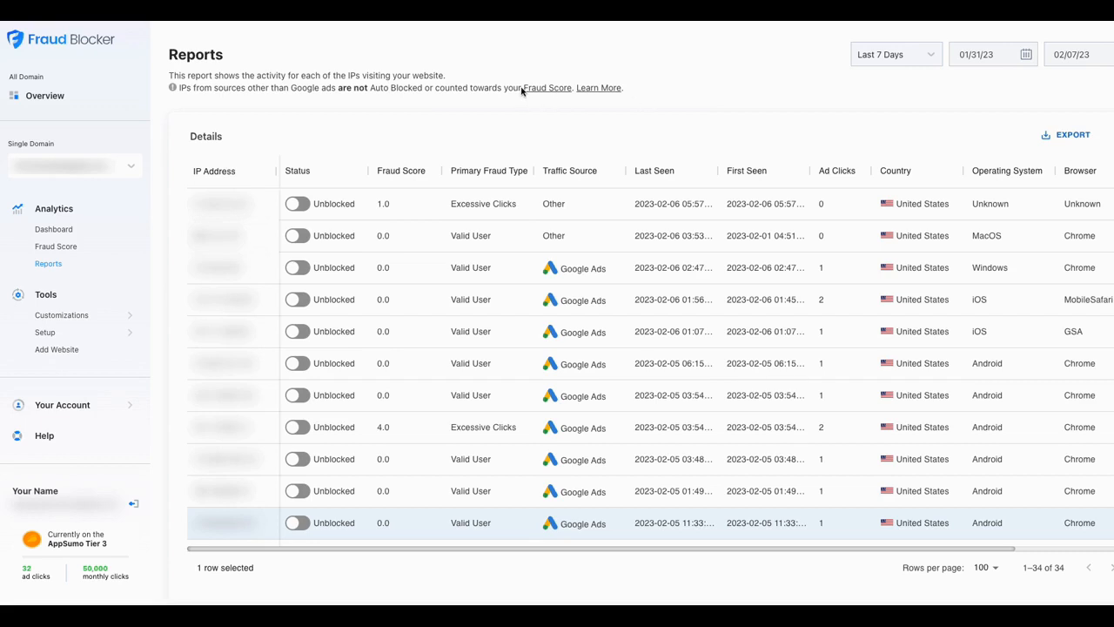
mouse_move(476, 104)
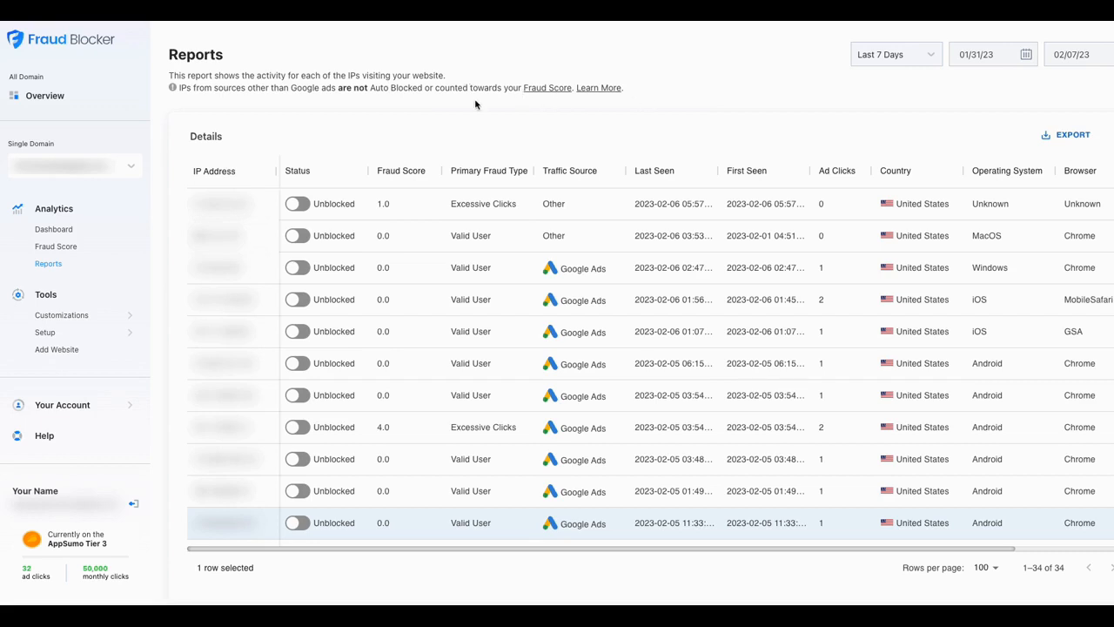
mouse_move(462, 142)
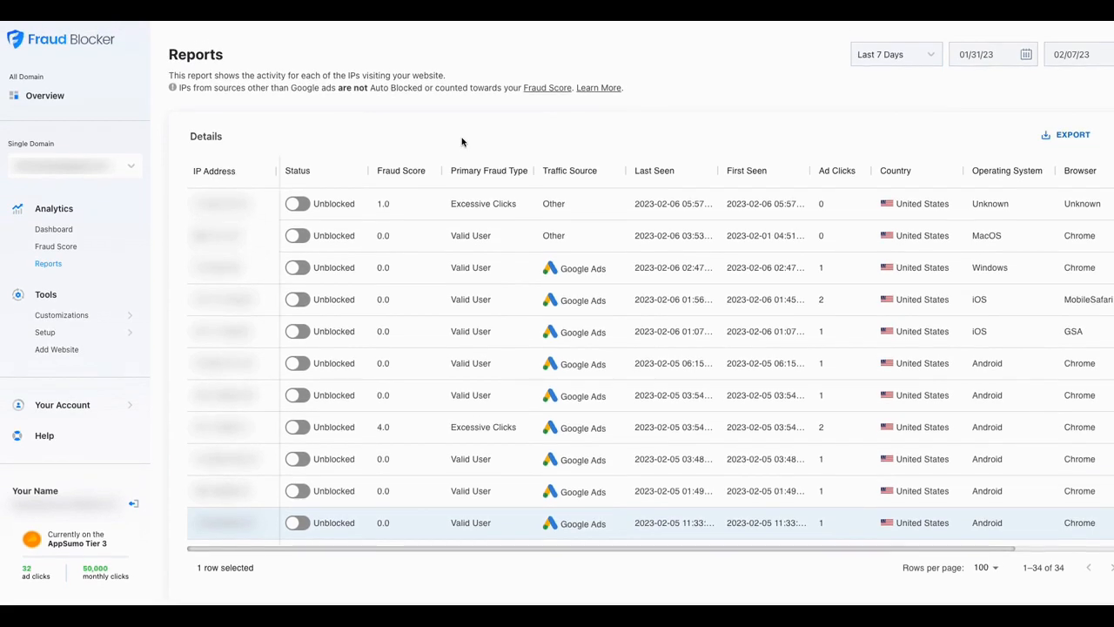
mouse_move(270, 224)
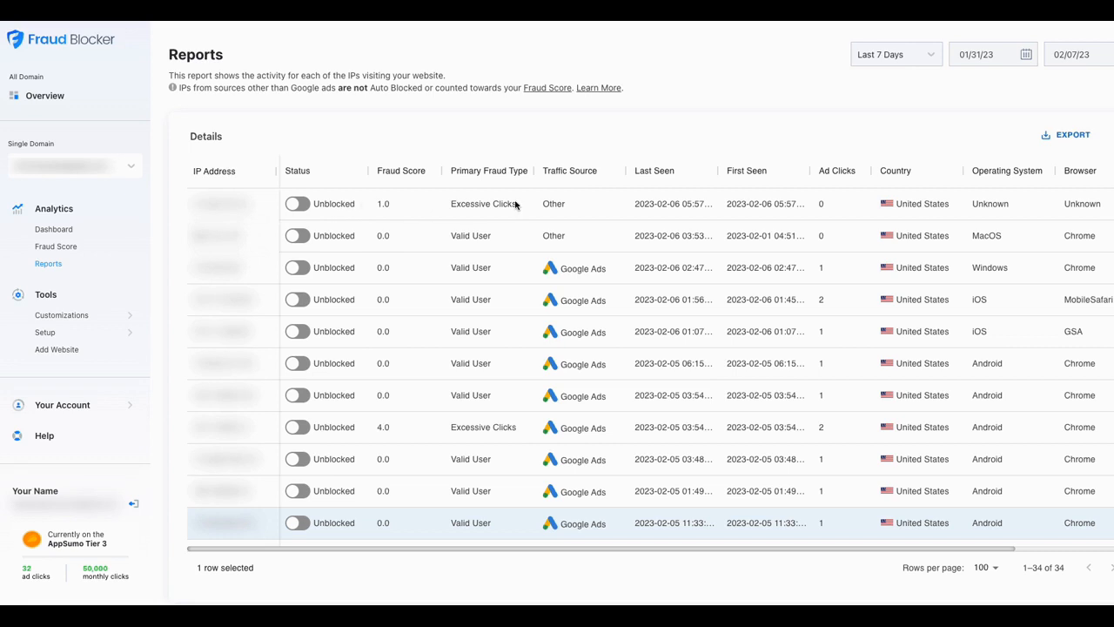
mouse_move(611, 210)
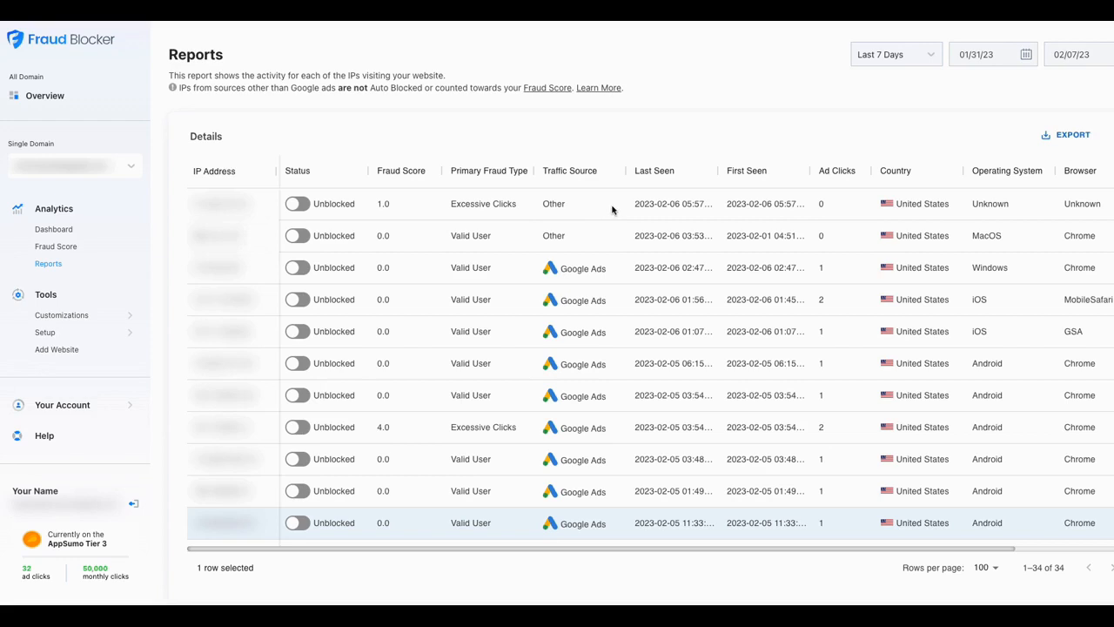
mouse_move(544, 224)
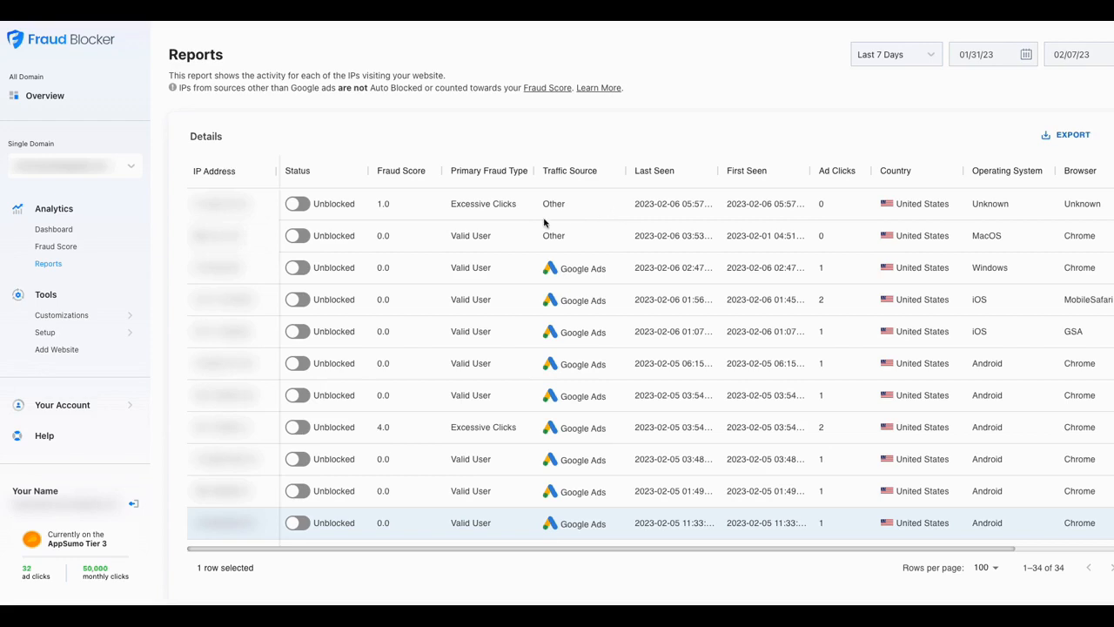
mouse_move(481, 331)
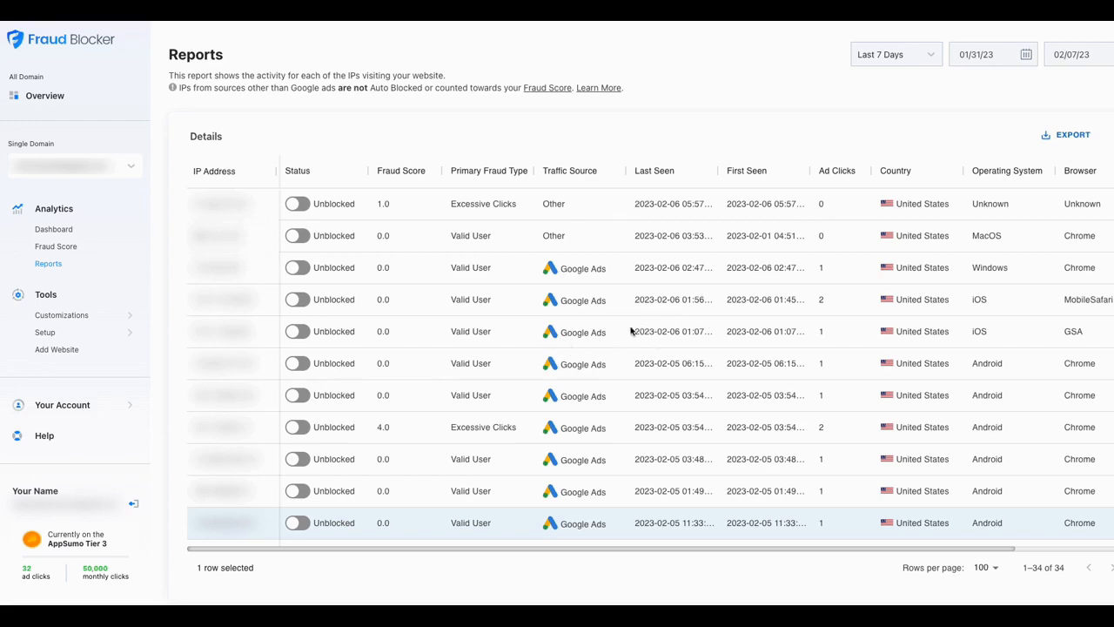
mouse_move(225, 299)
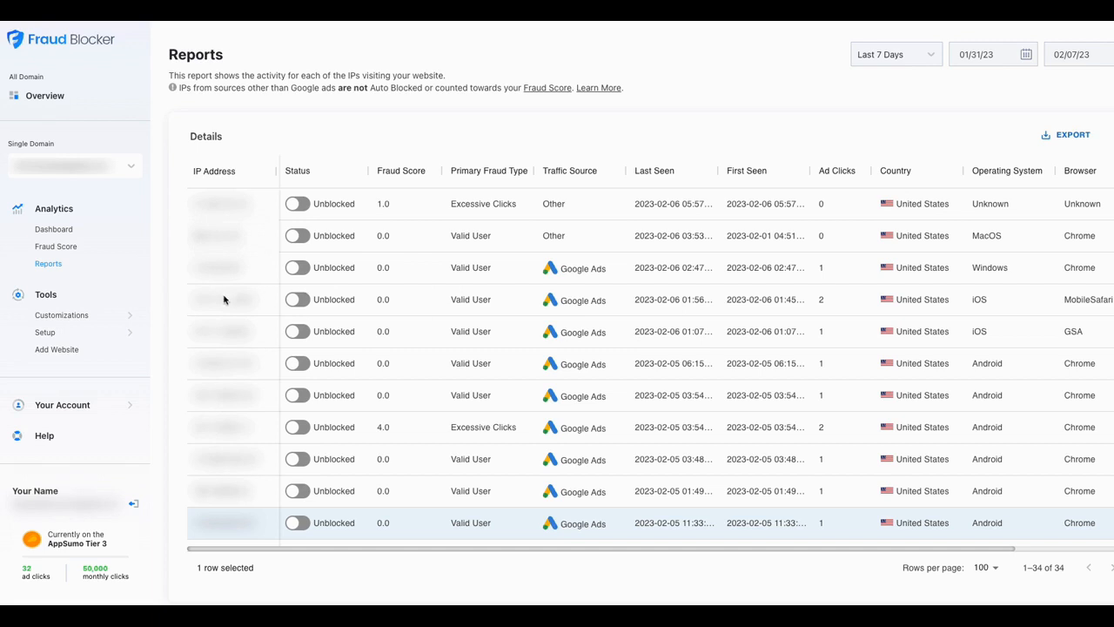
mouse_move(50, 352)
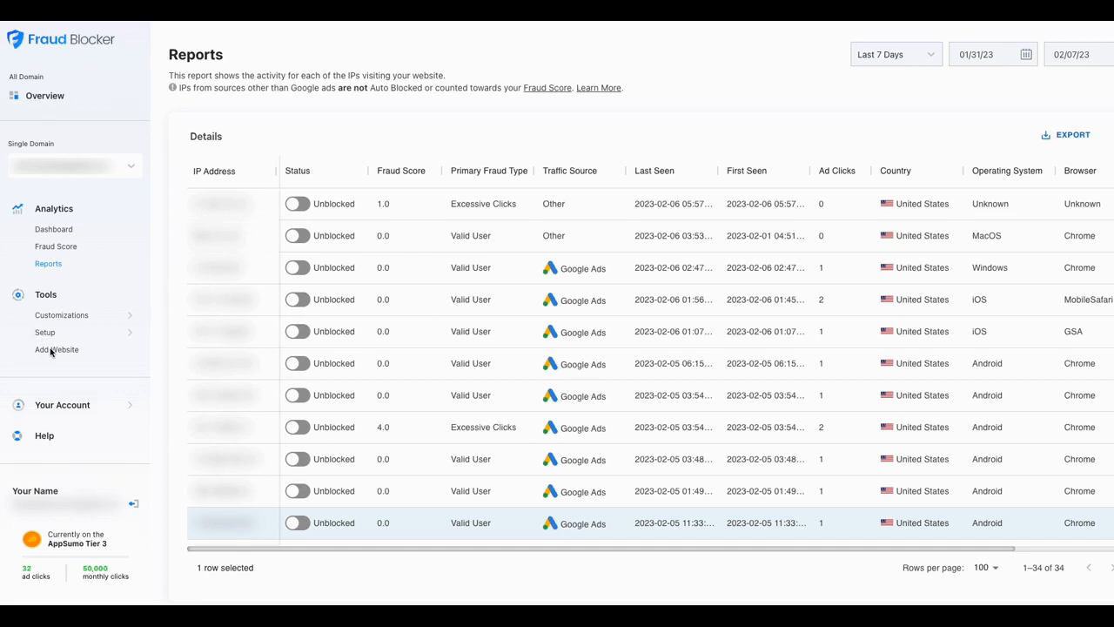
mouse_move(385, 142)
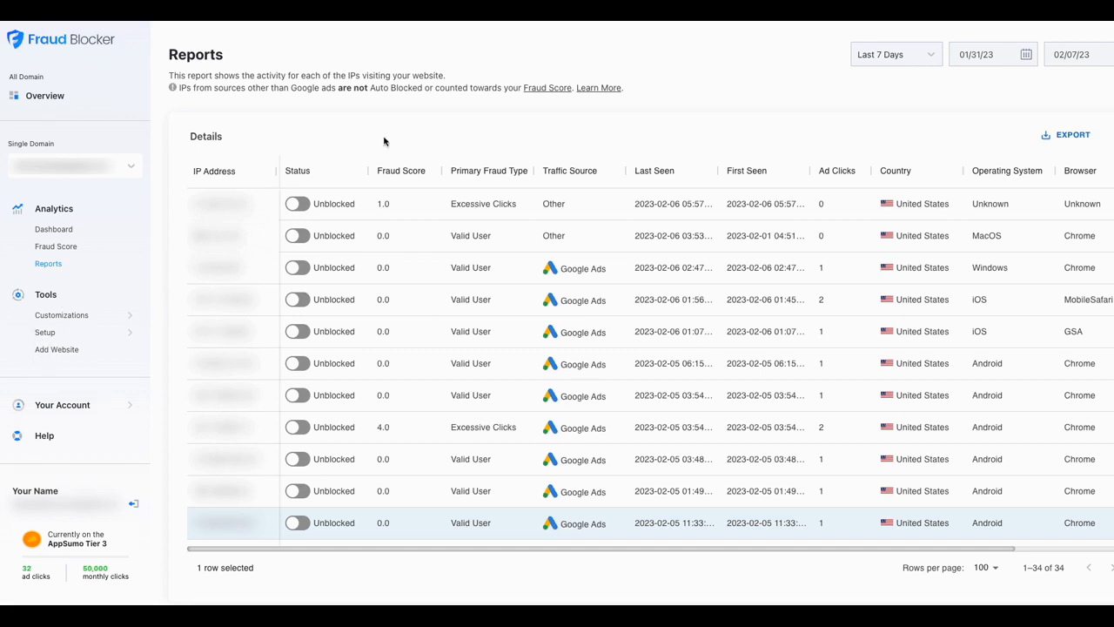
mouse_move(453, 28)
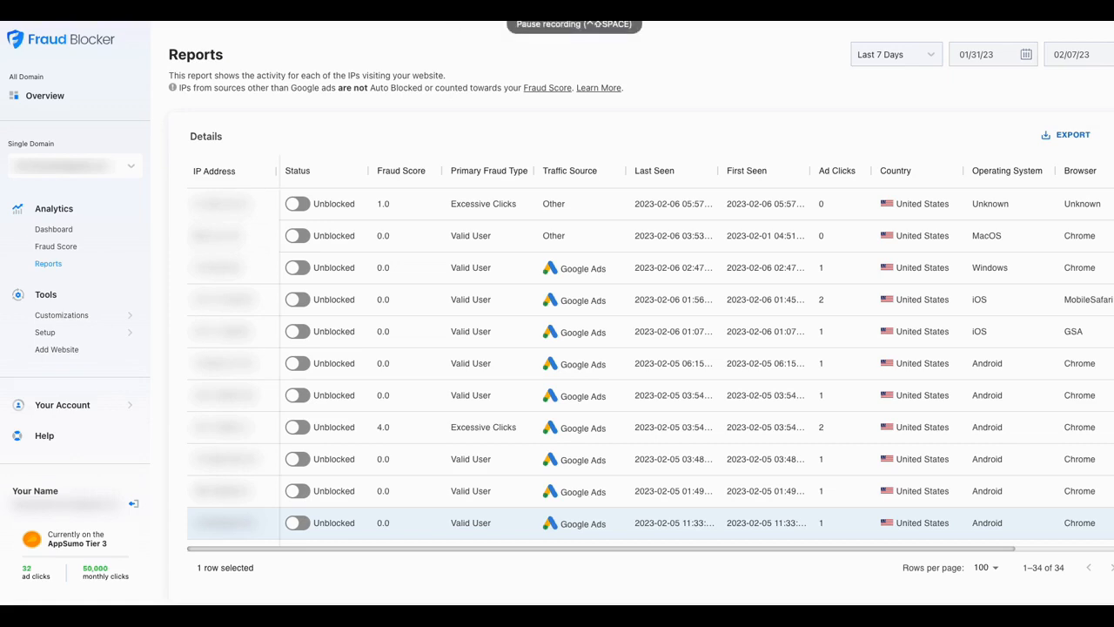
click(61, 314)
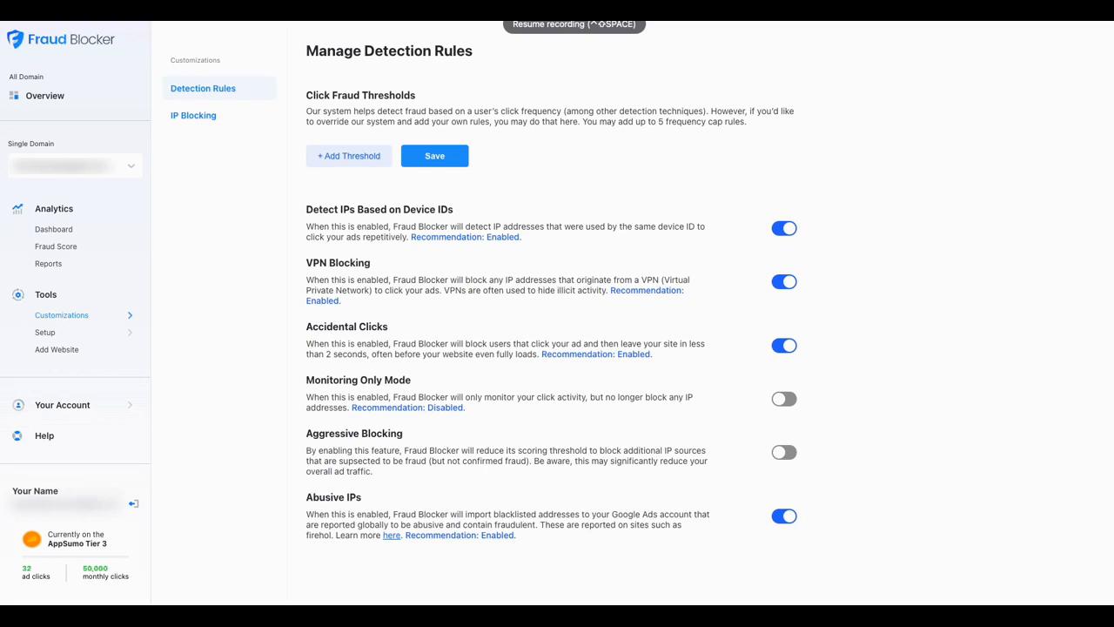
mouse_move(511, 132)
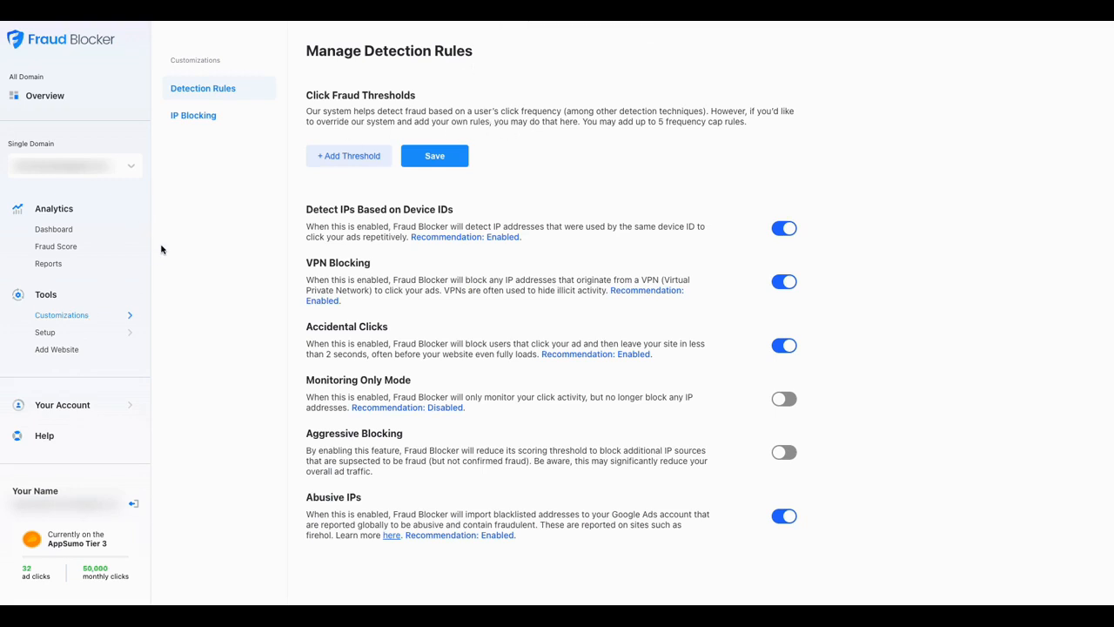
mouse_move(390, 108)
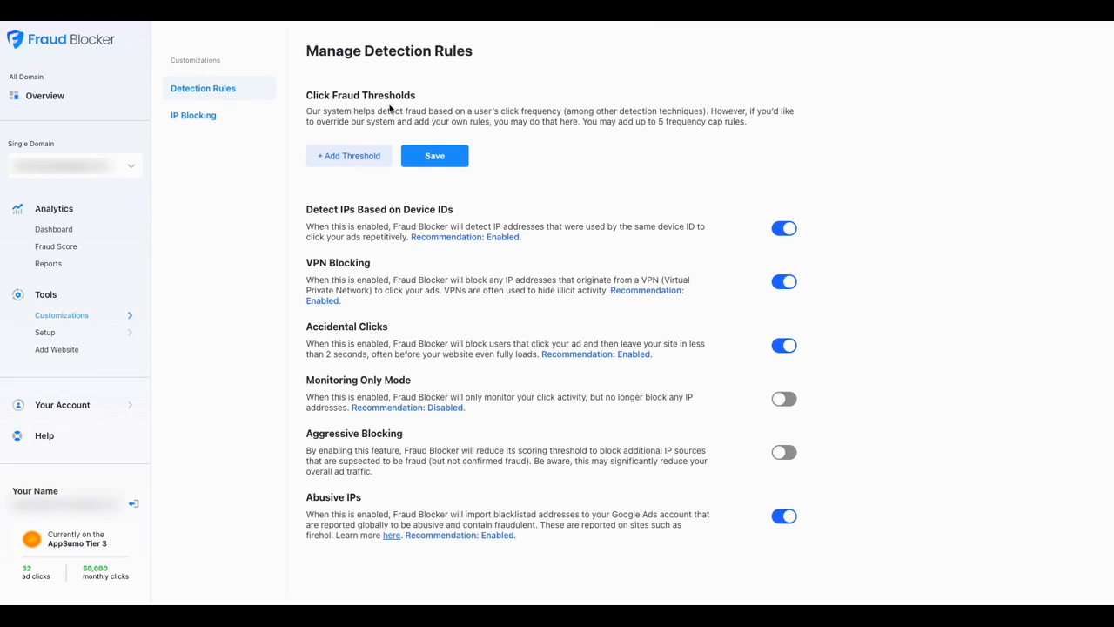
mouse_move(335, 128)
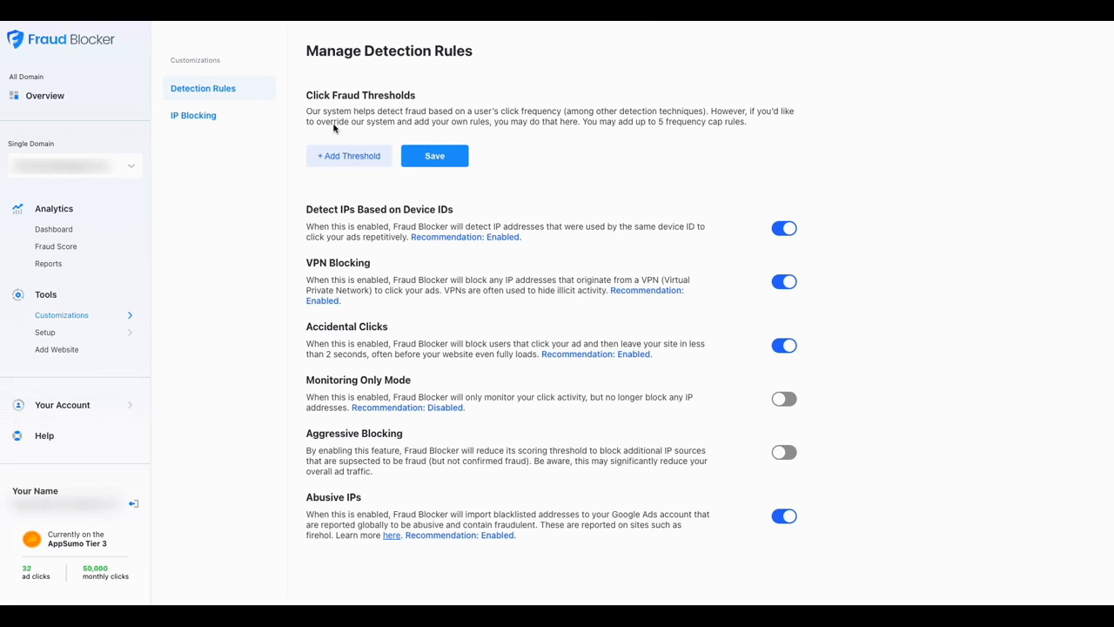
mouse_move(509, 123)
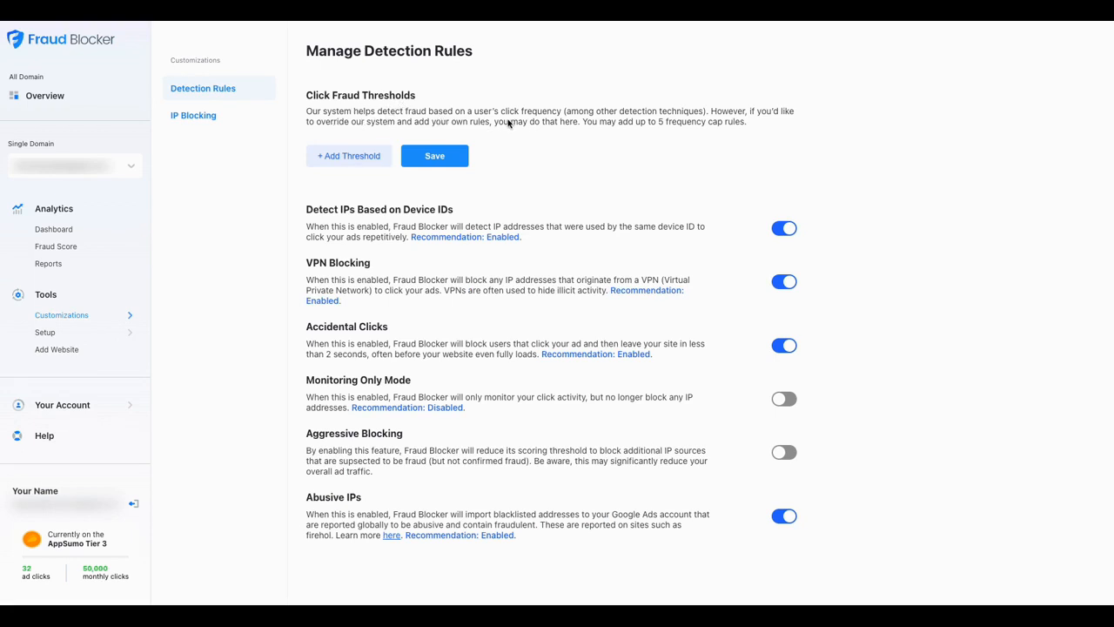
mouse_move(590, 148)
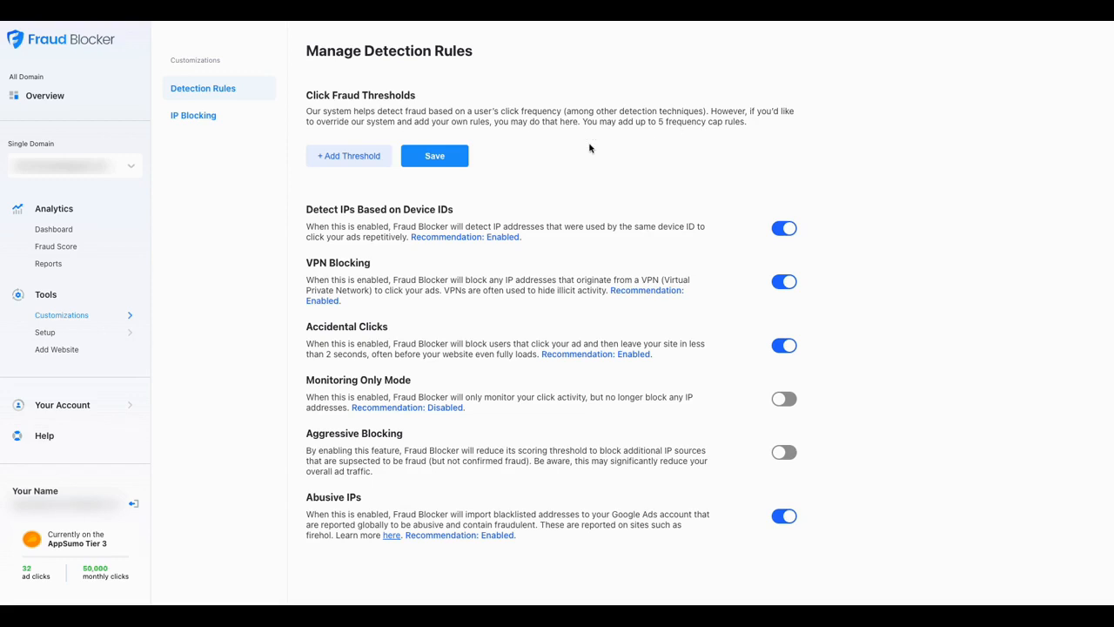
mouse_move(501, 148)
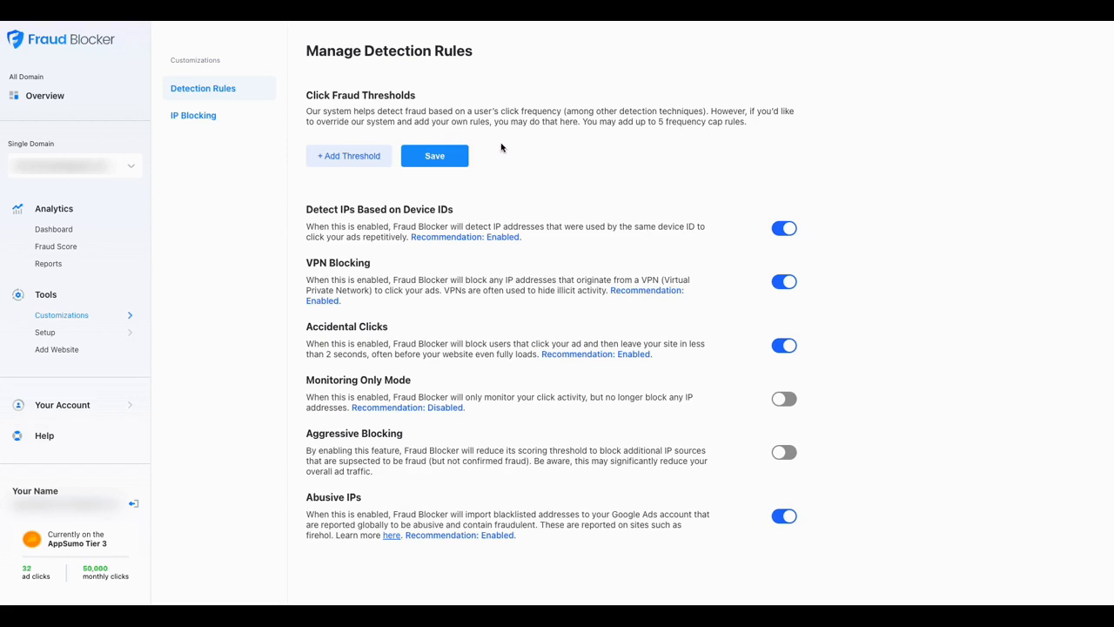
mouse_move(366, 294)
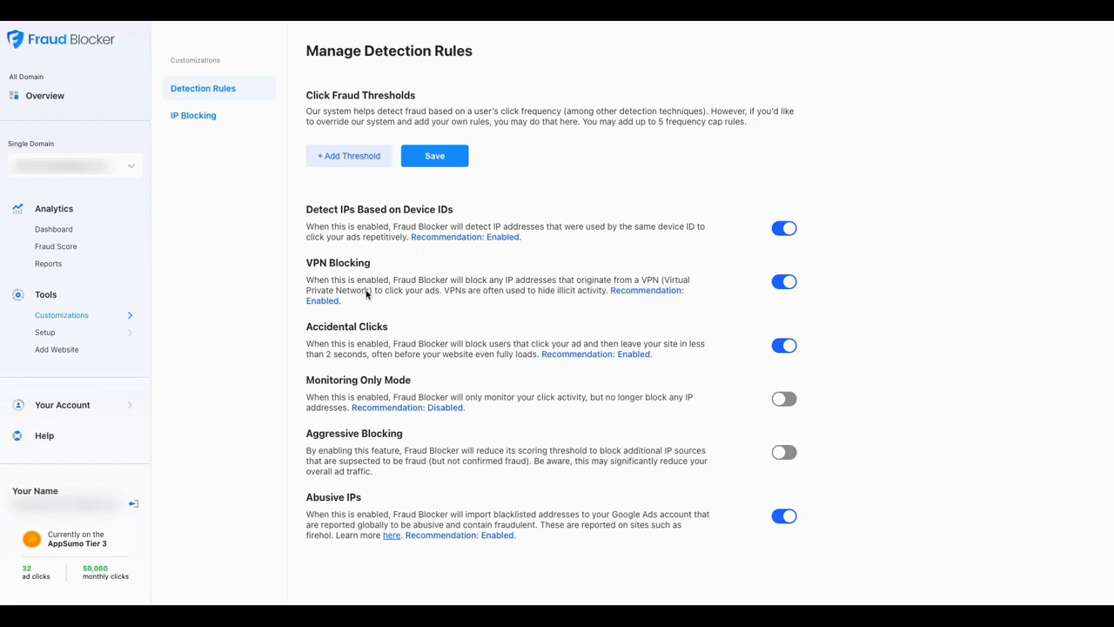
mouse_move(391, 353)
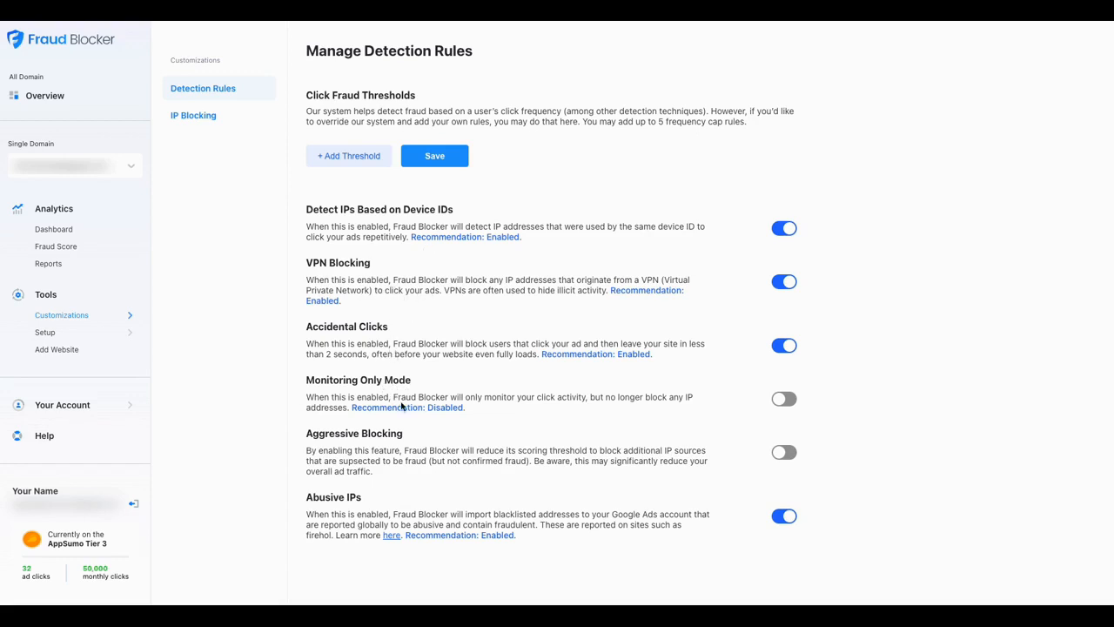
mouse_move(344, 481)
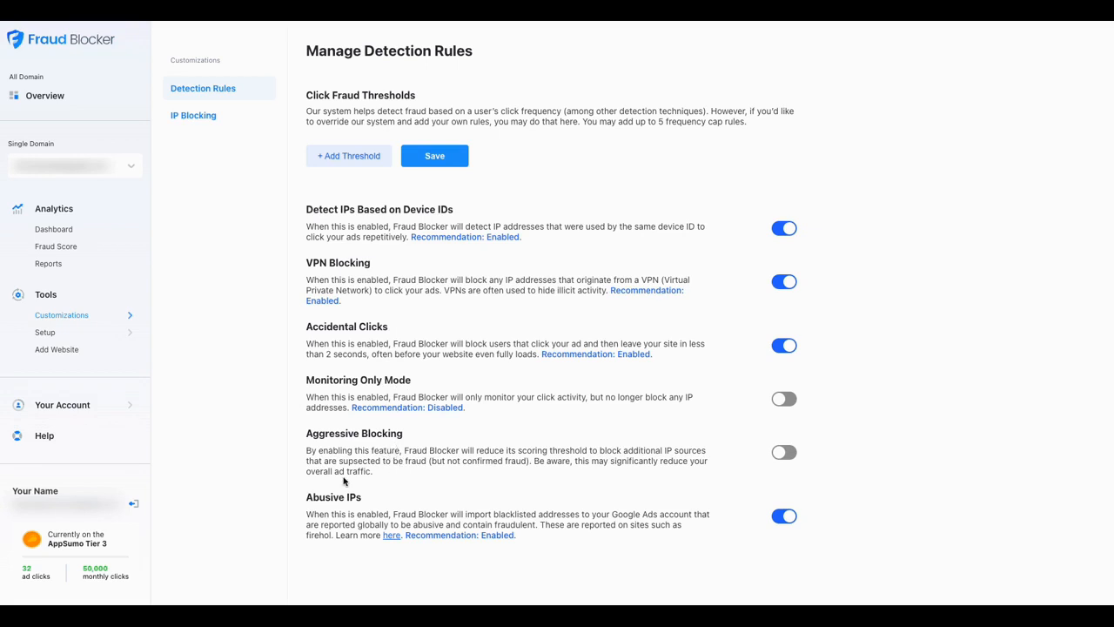
mouse_move(378, 528)
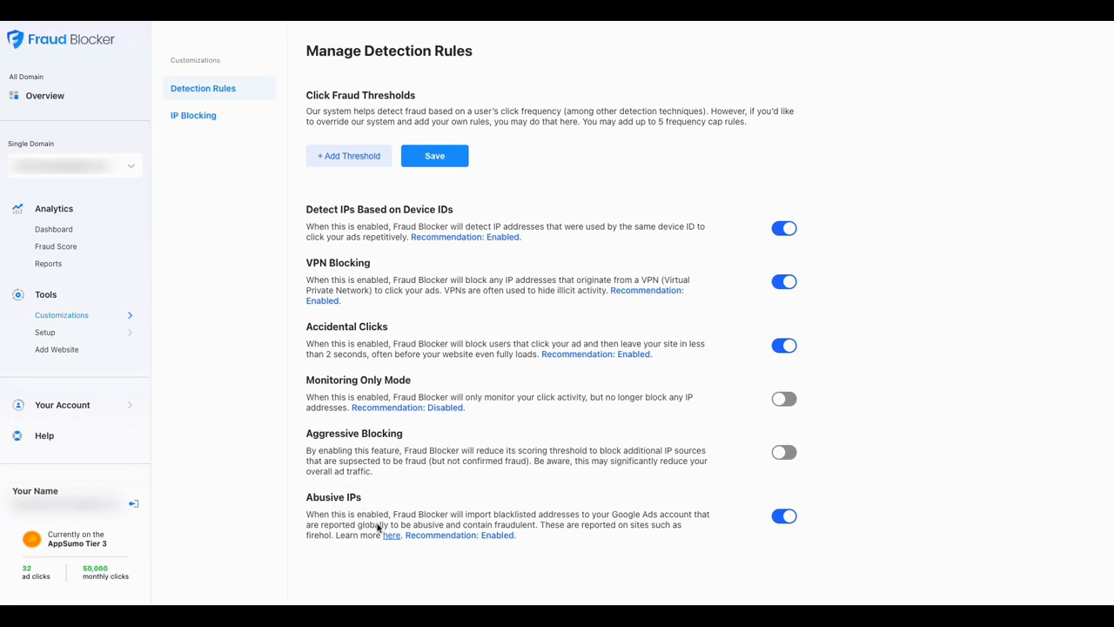
mouse_move(385, 524)
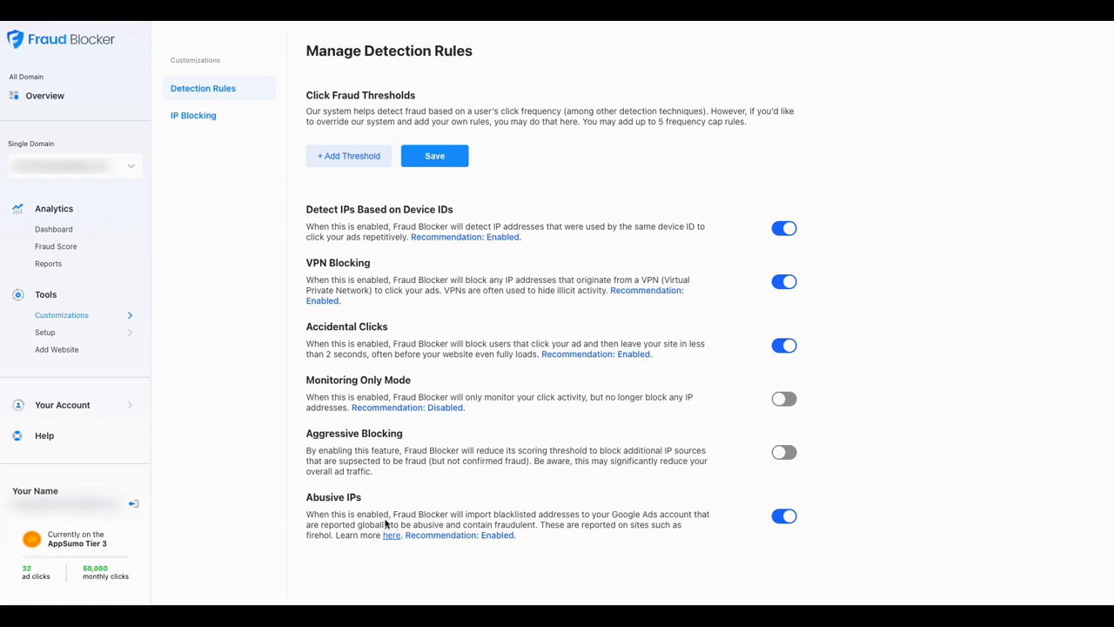
mouse_move(378, 472)
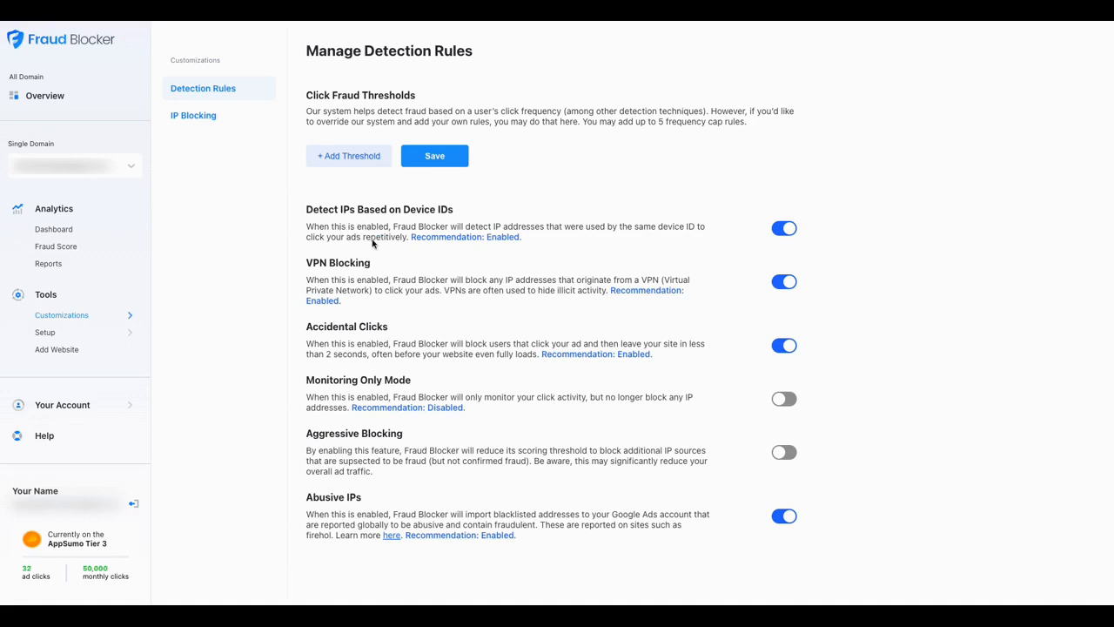
mouse_move(289, 223)
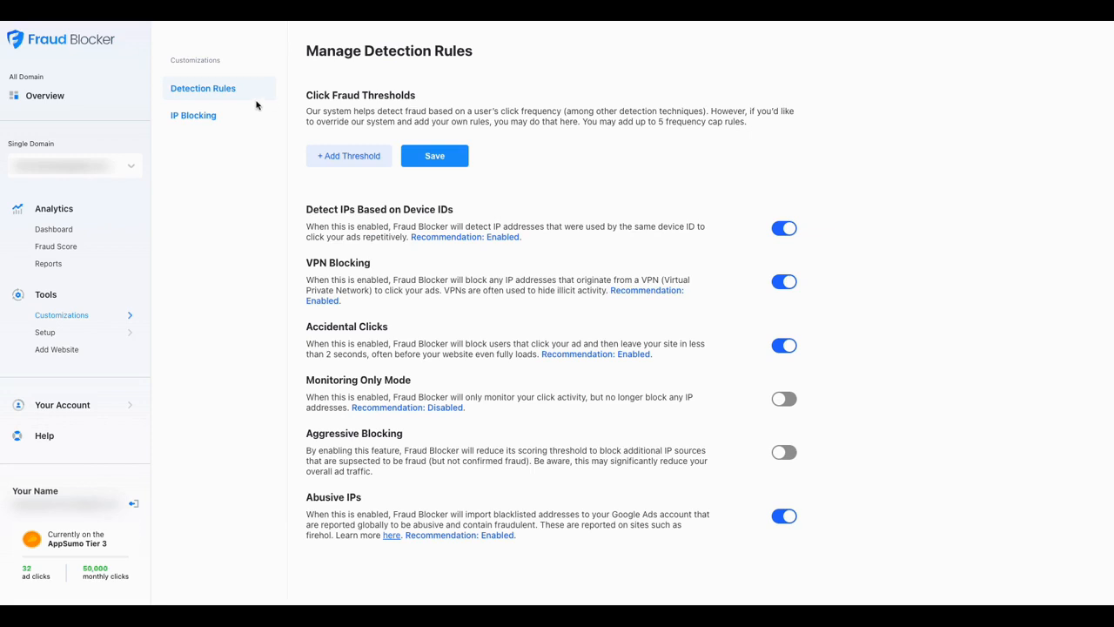
mouse_move(257, 104)
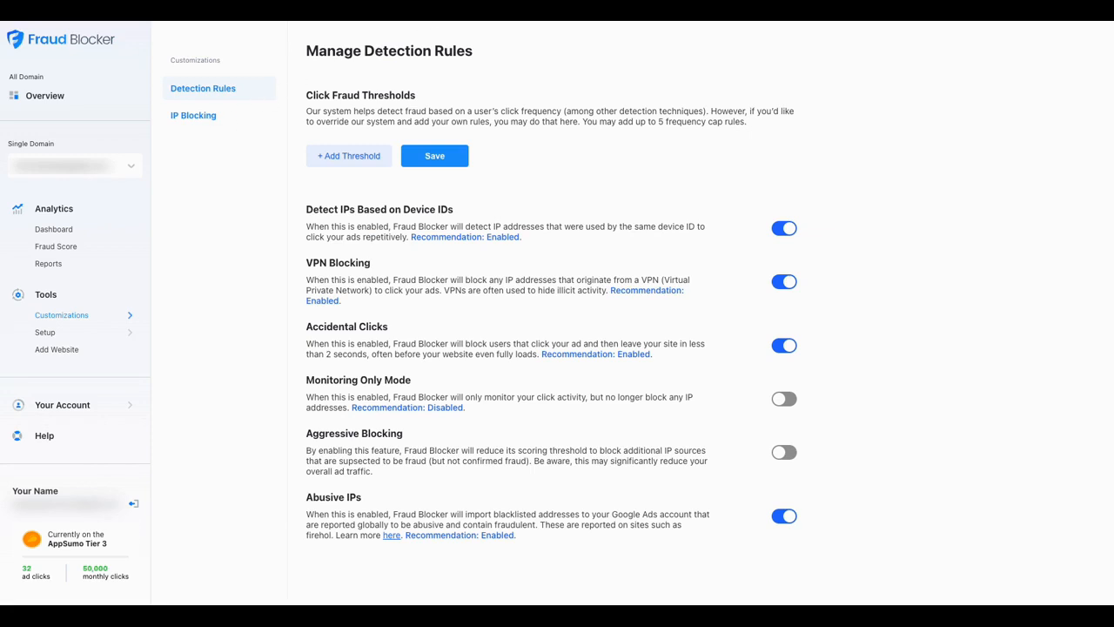
mouse_move(330, 75)
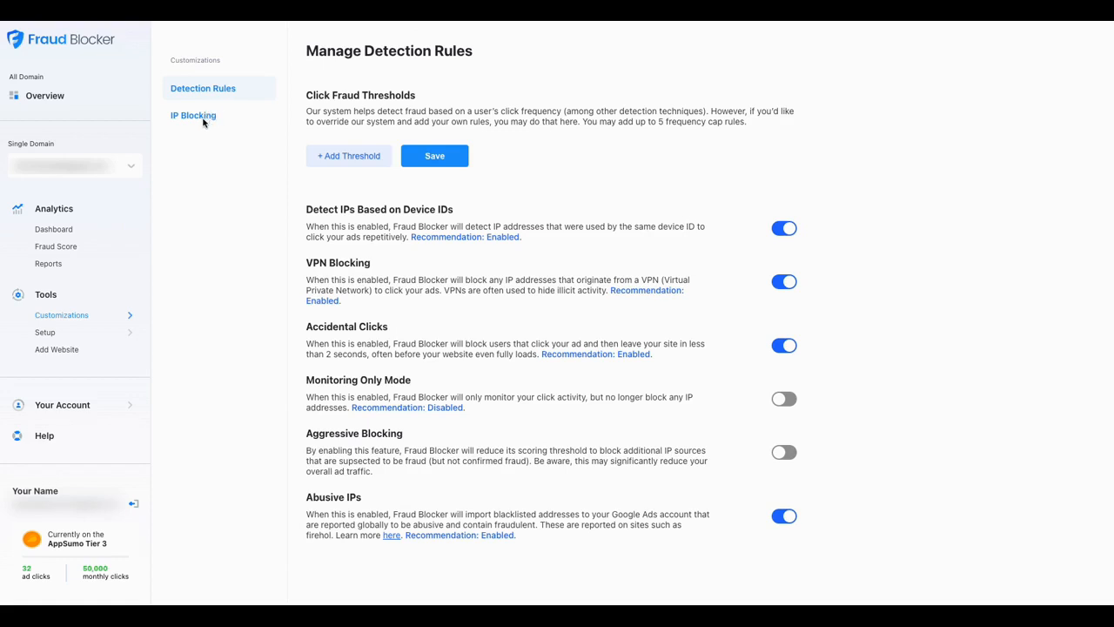
mouse_move(210, 131)
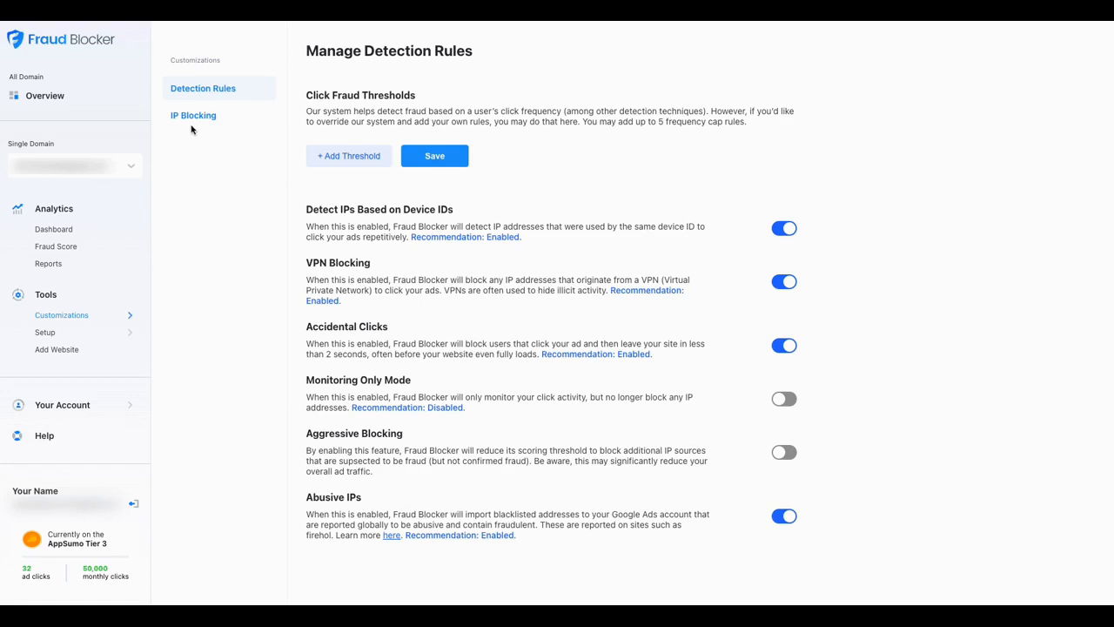
mouse_move(139, 219)
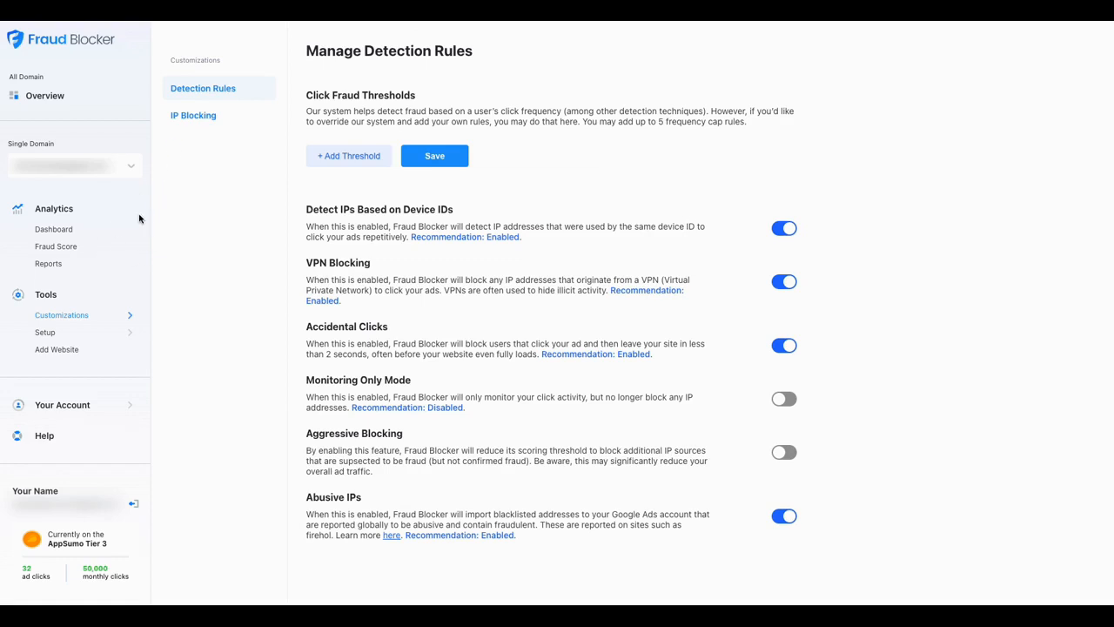
mouse_move(122, 237)
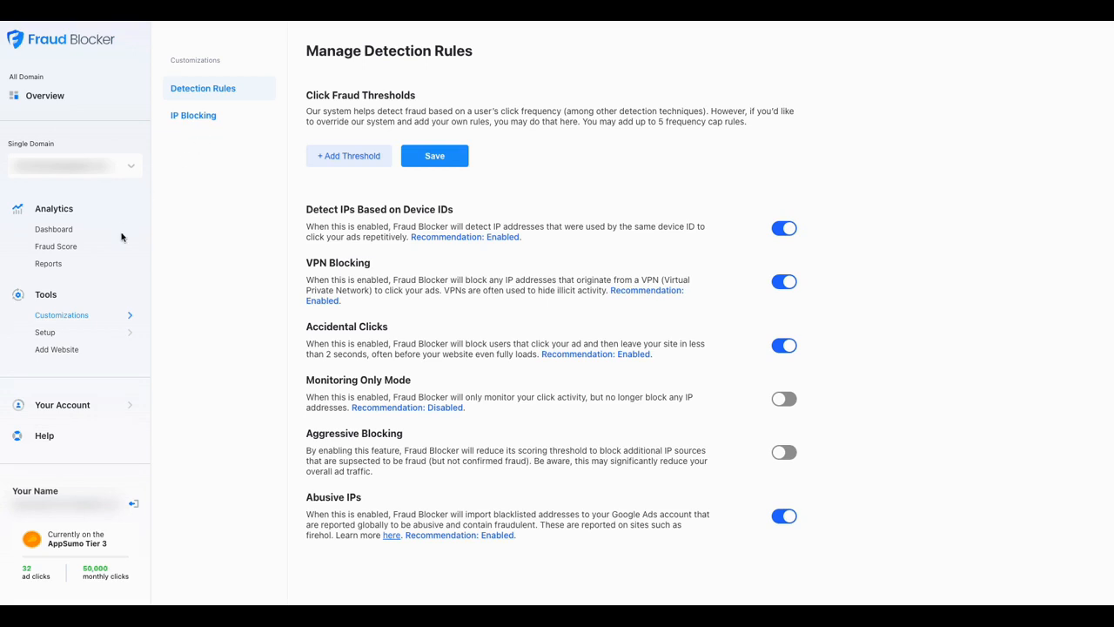
mouse_move(60, 363)
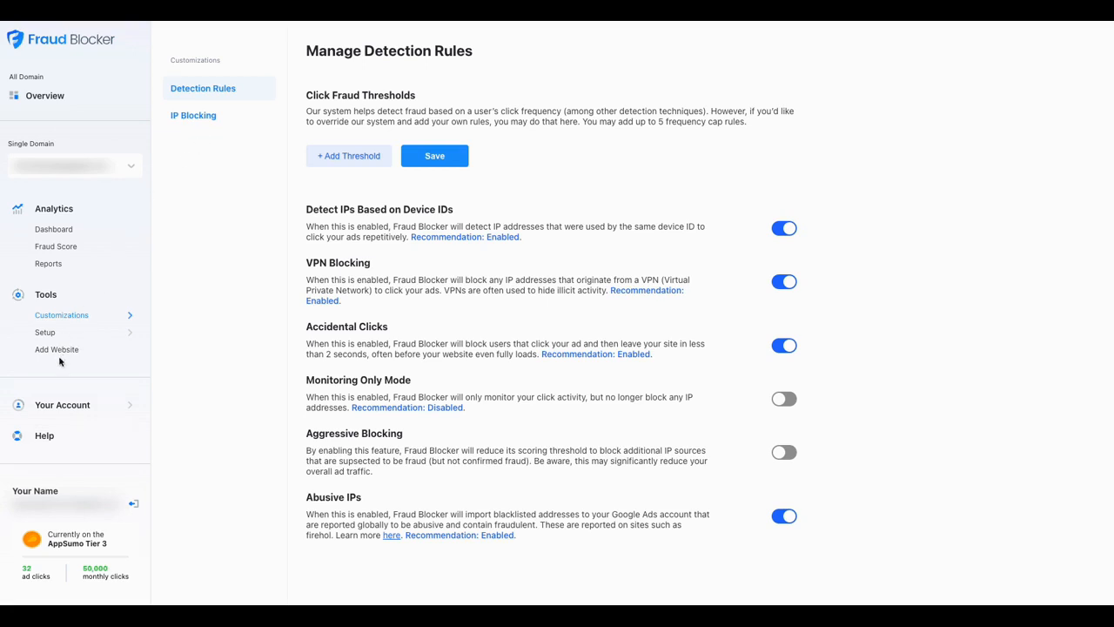
mouse_move(420, 148)
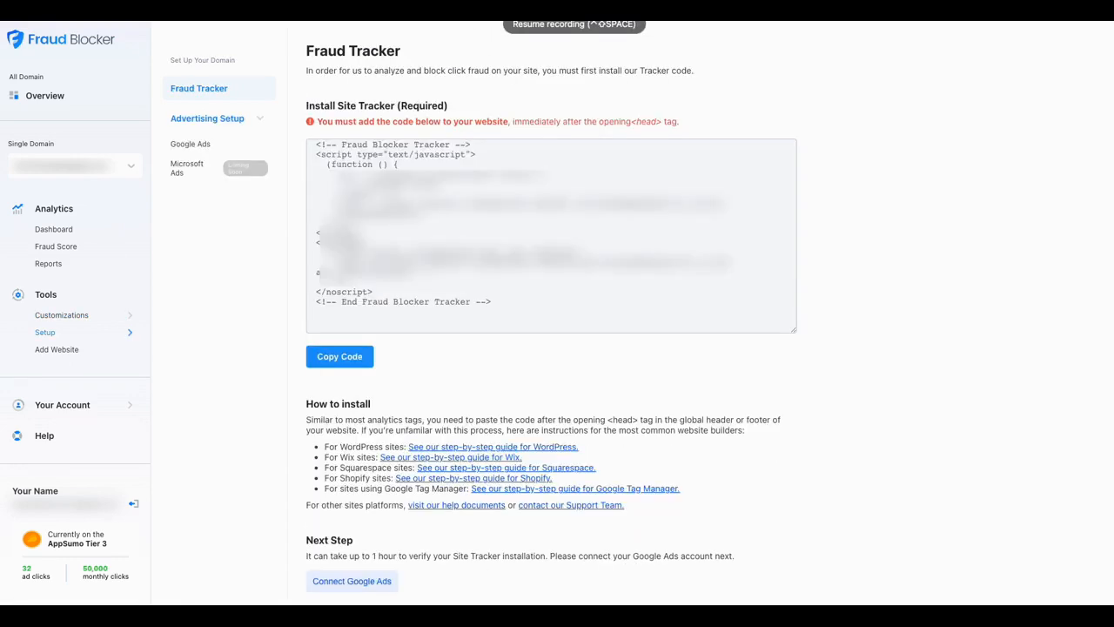
mouse_move(96, 312)
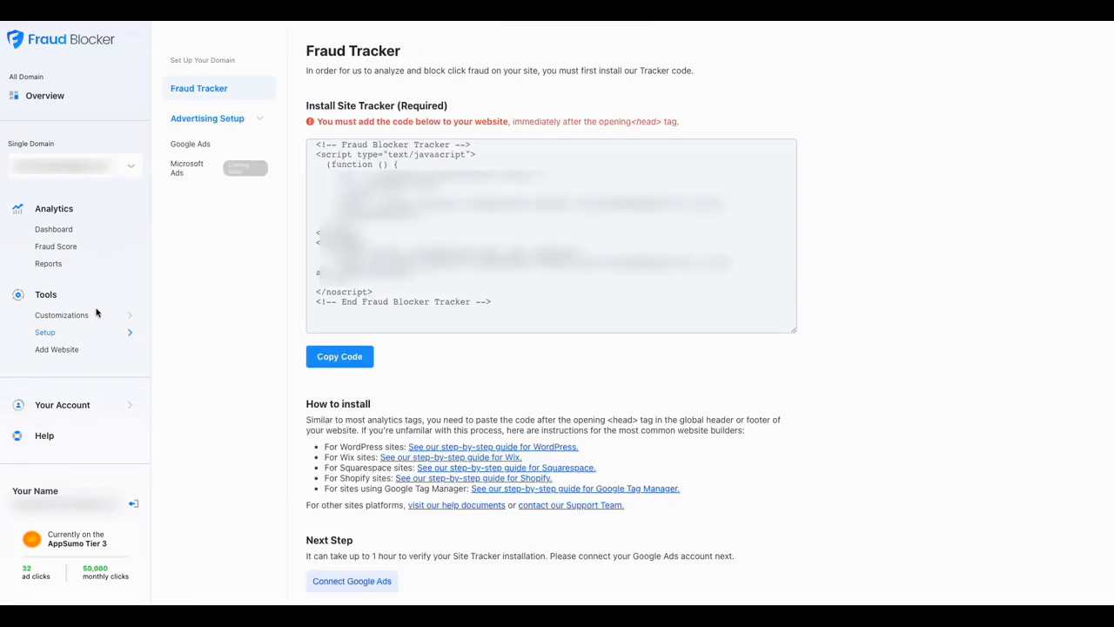
mouse_move(254, 252)
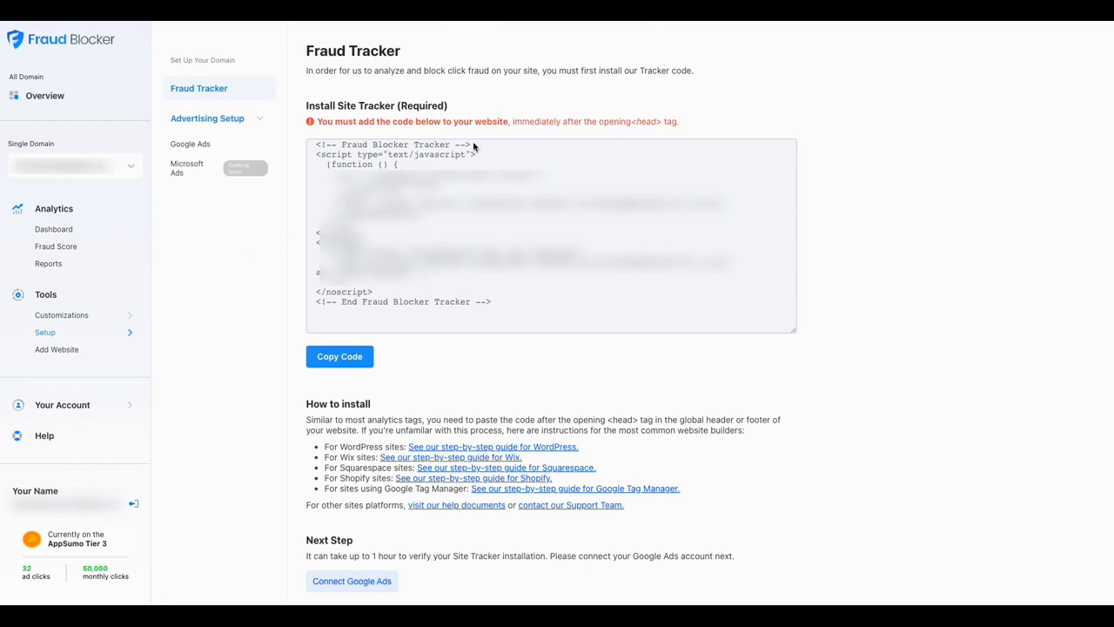
mouse_move(540, 149)
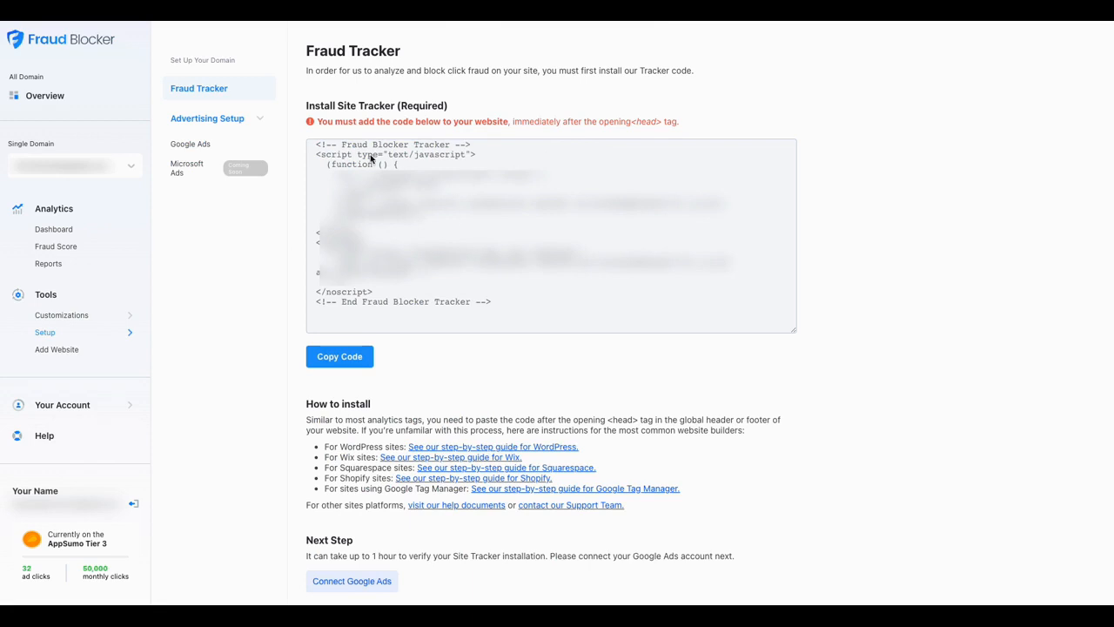
mouse_move(369, 172)
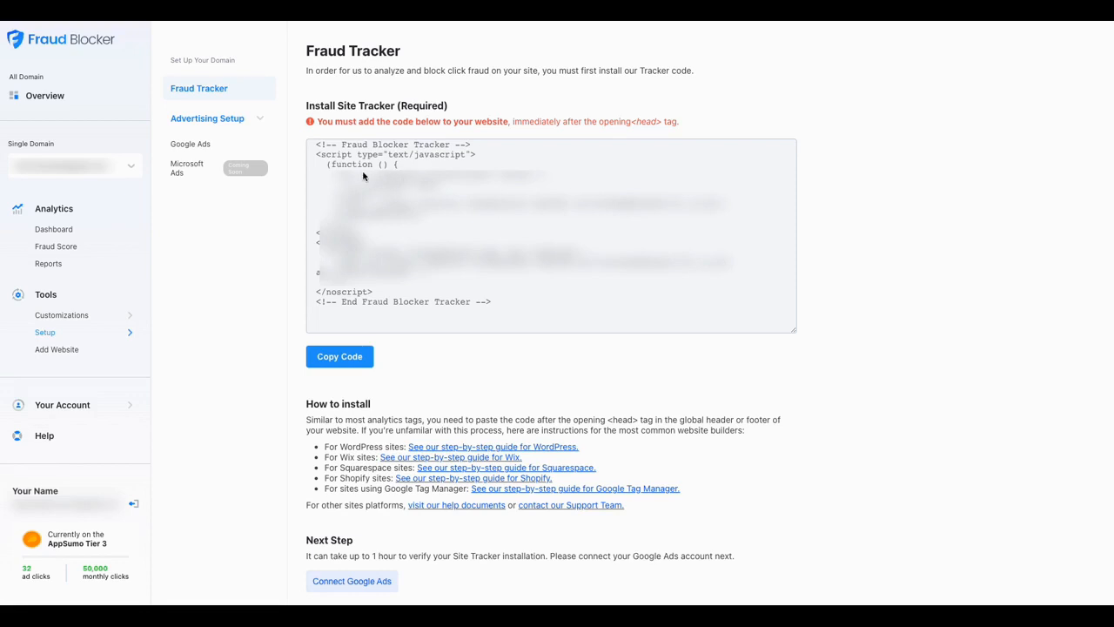
mouse_move(531, 149)
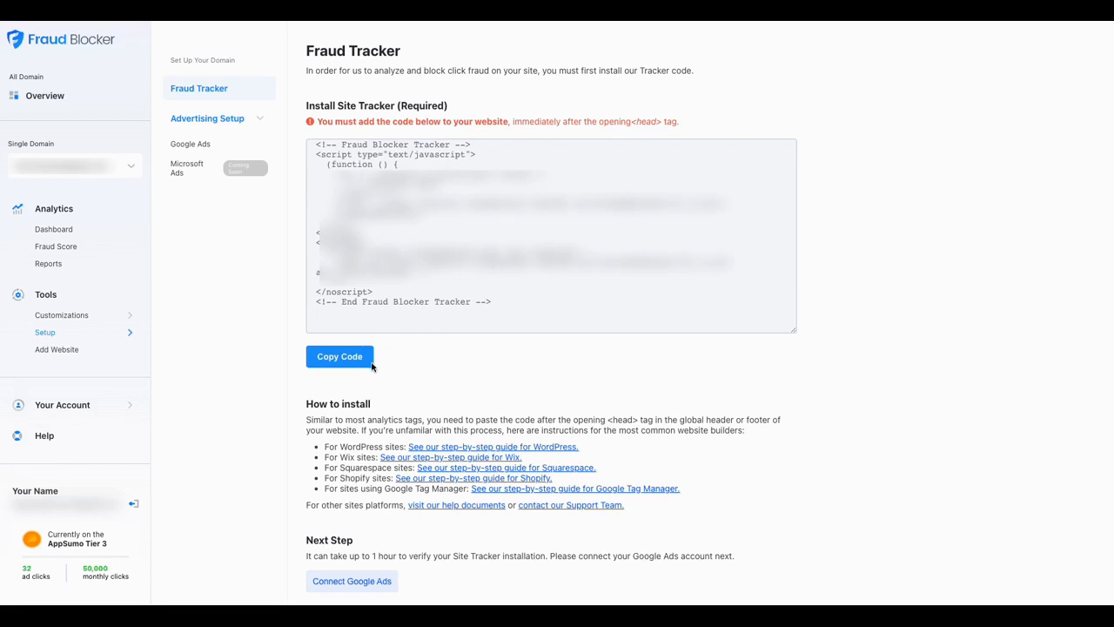
mouse_move(347, 413)
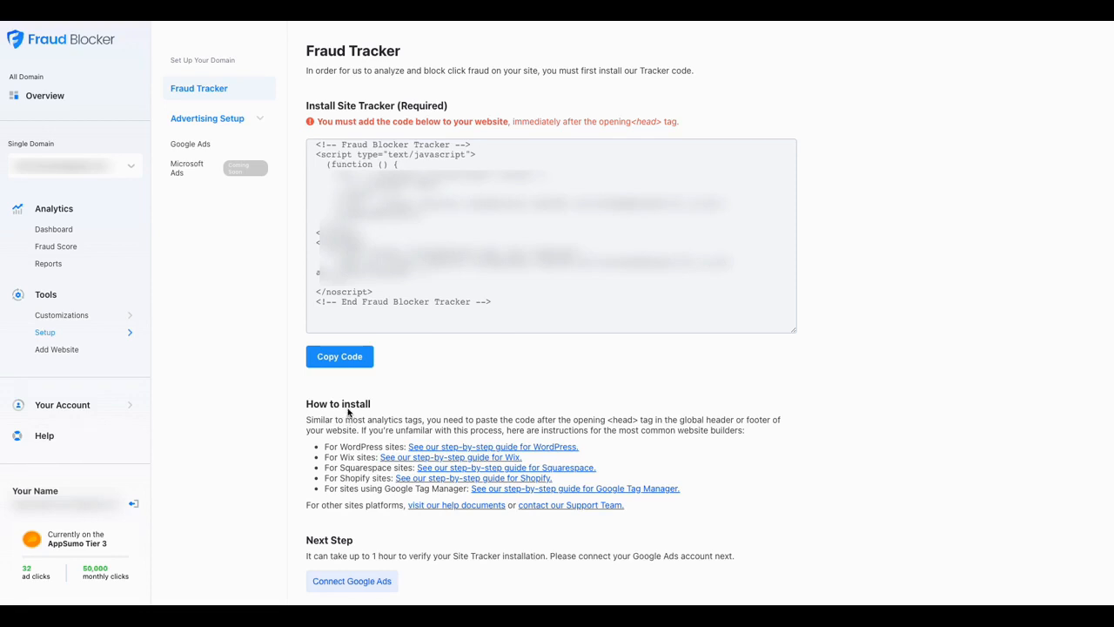
mouse_move(200, 195)
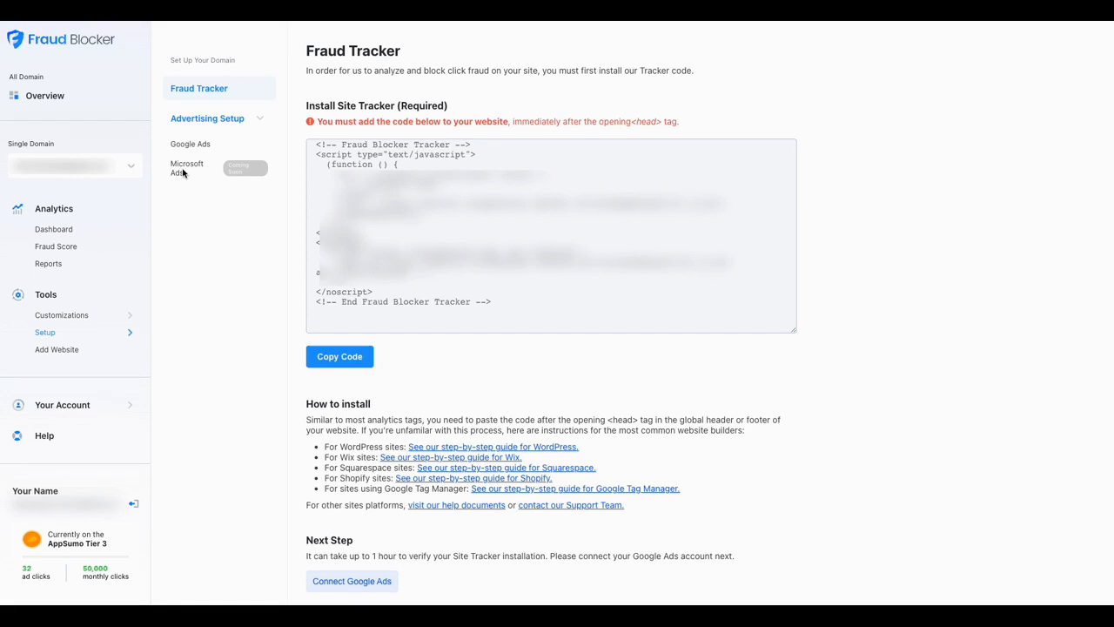
mouse_move(251, 185)
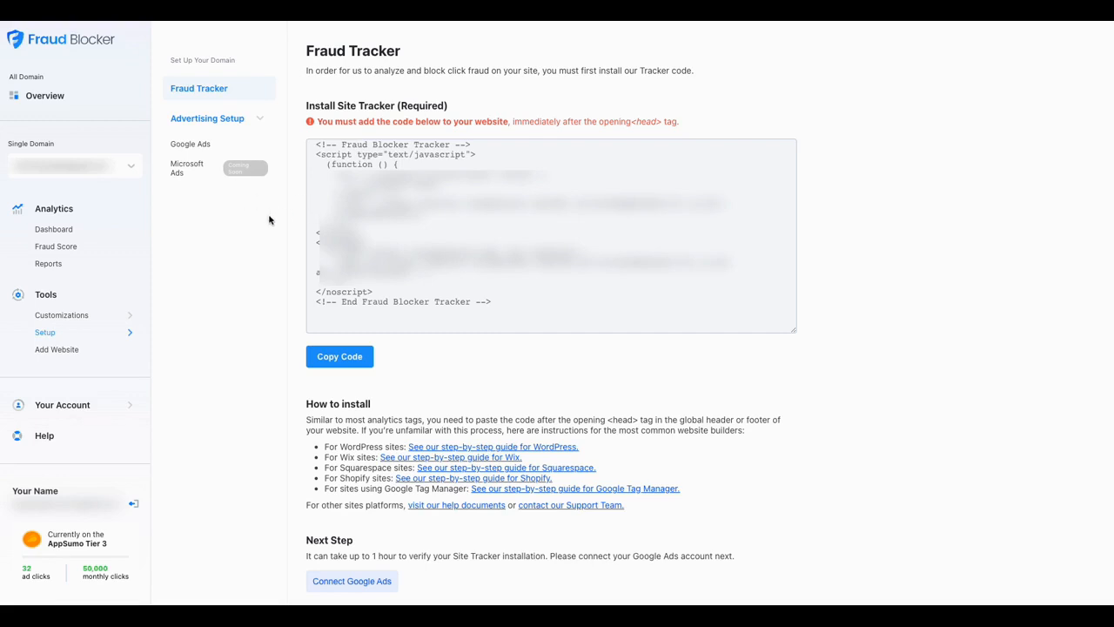
mouse_move(348, 454)
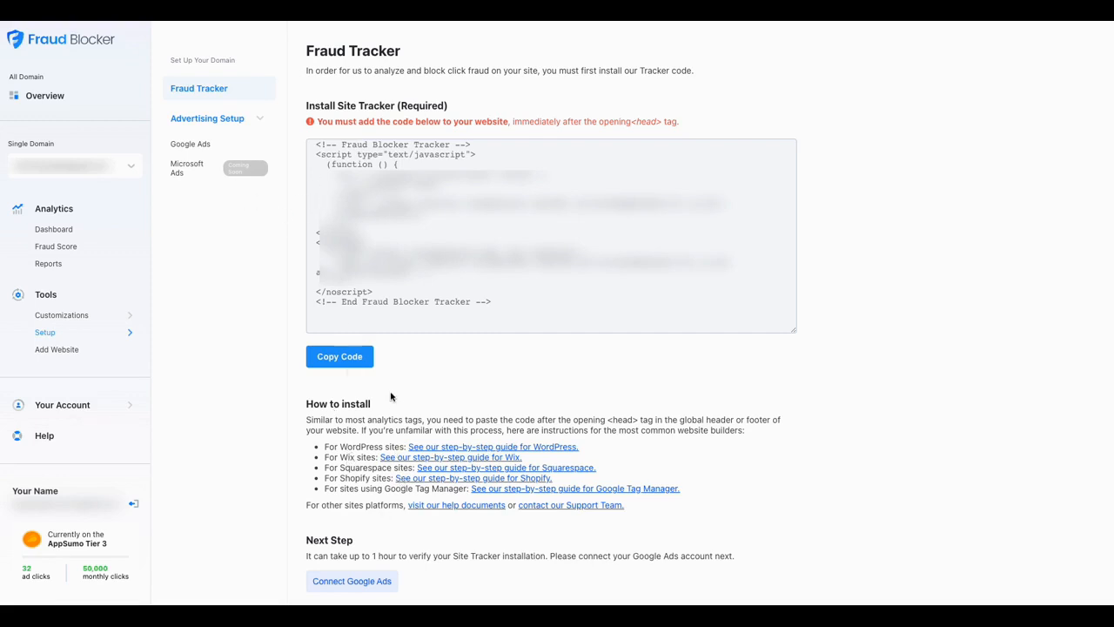
mouse_move(215, 487)
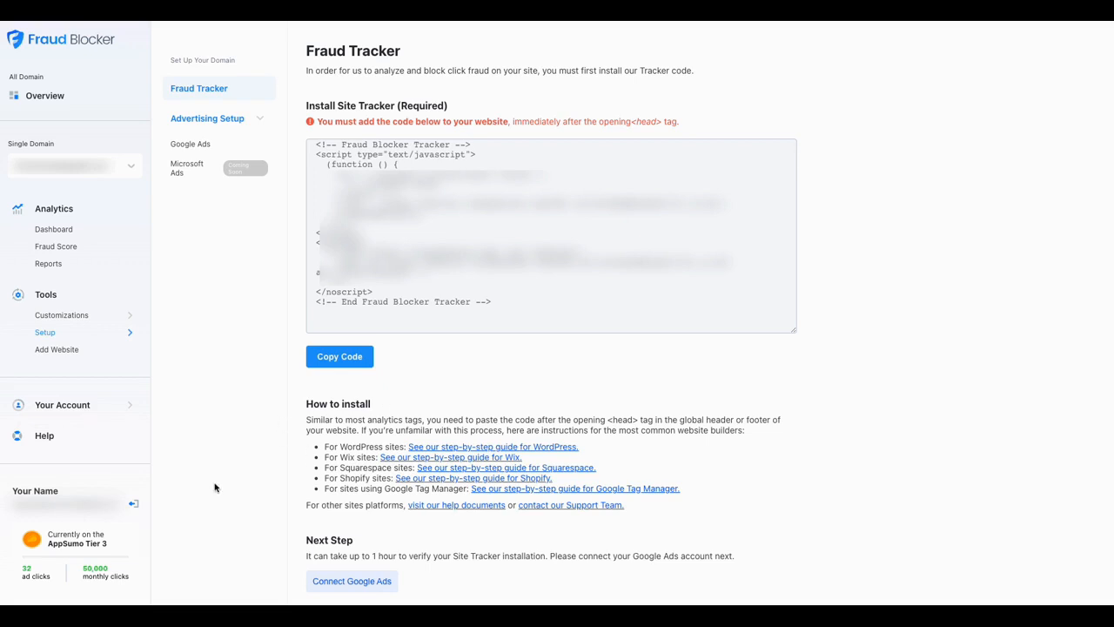
mouse_move(108, 345)
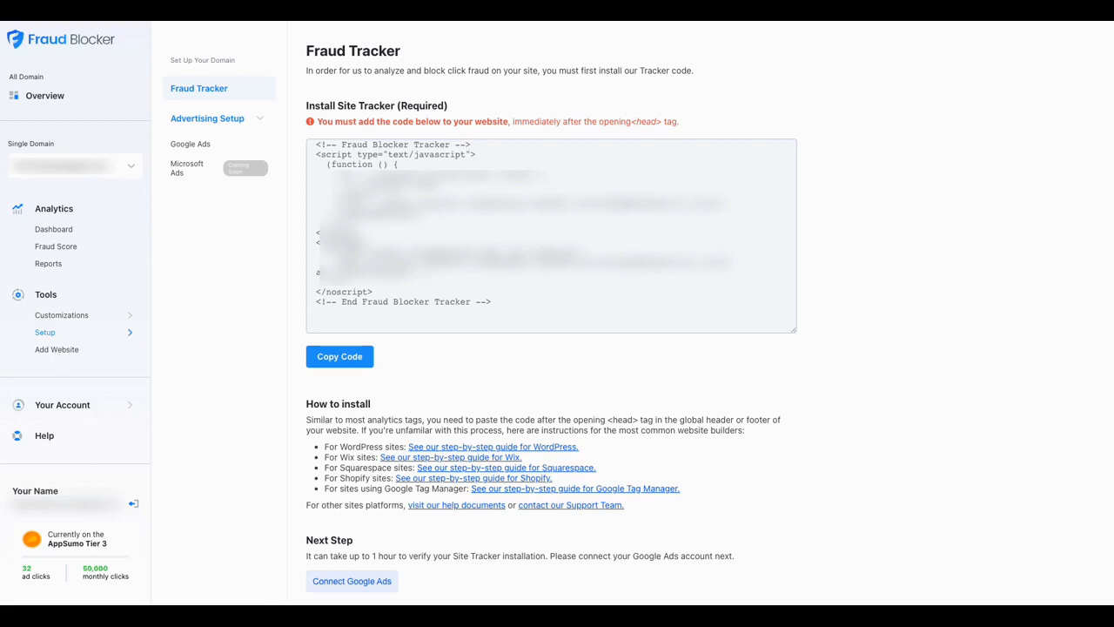
click(56, 349)
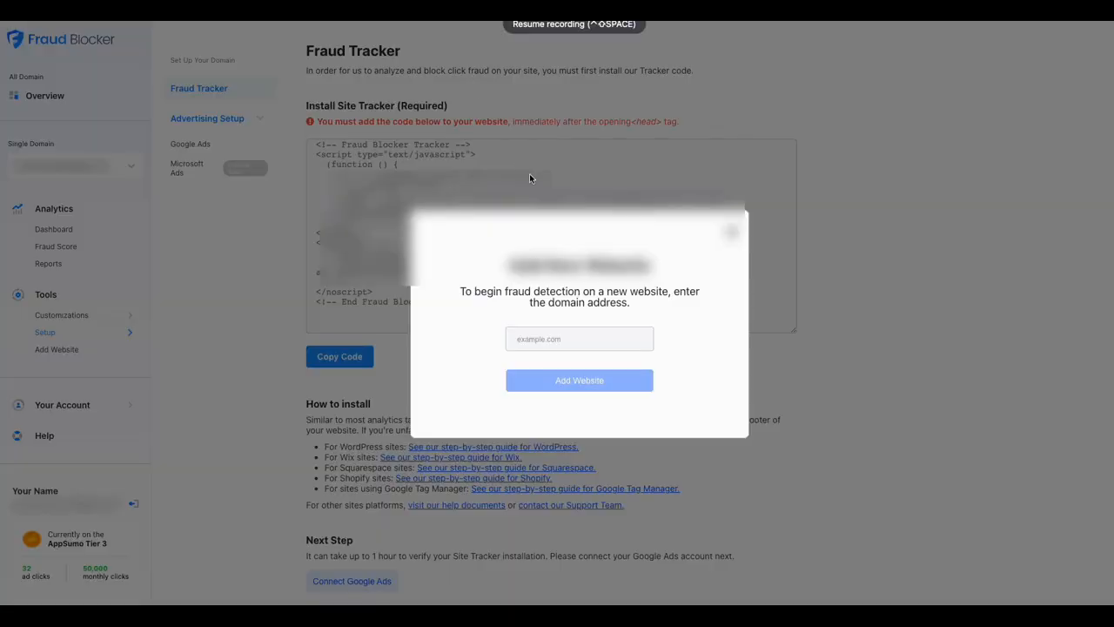
mouse_move(401, 383)
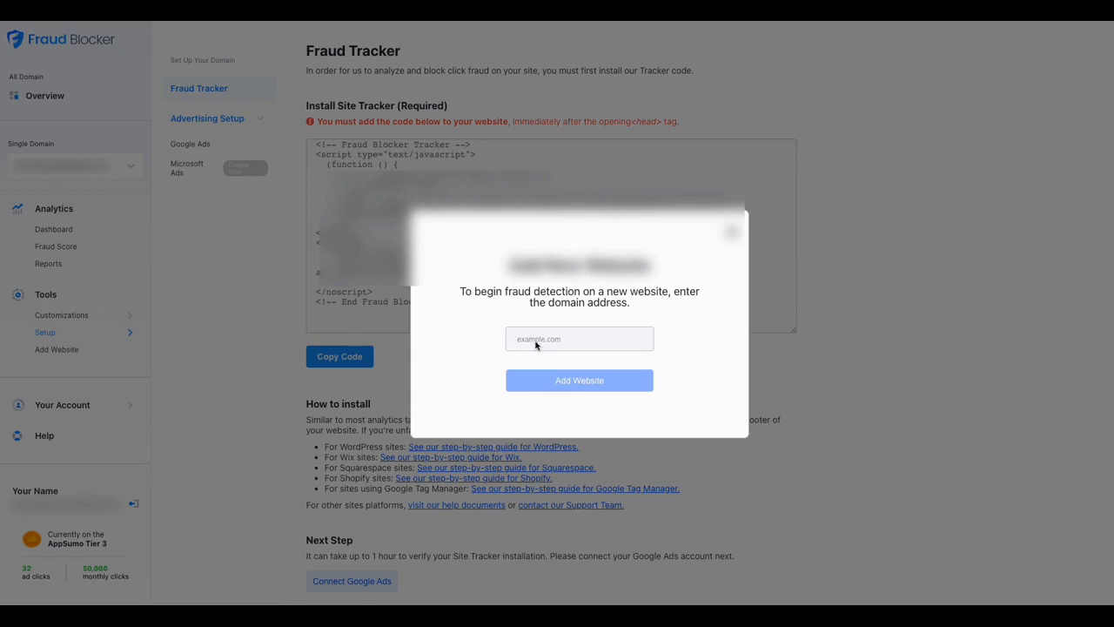
mouse_move(564, 359)
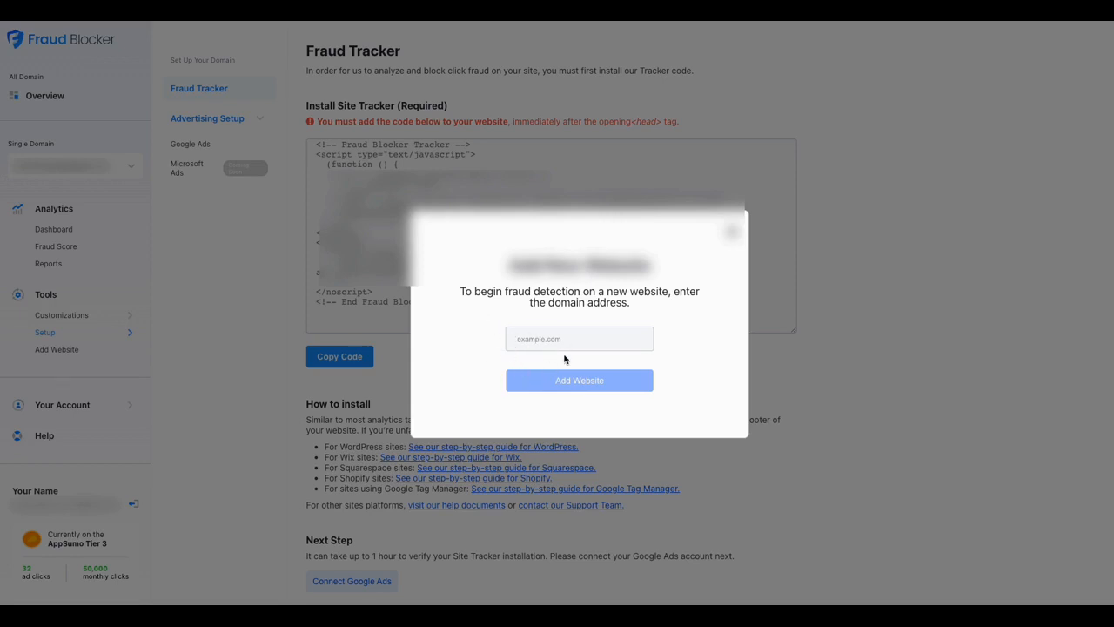
mouse_move(687, 266)
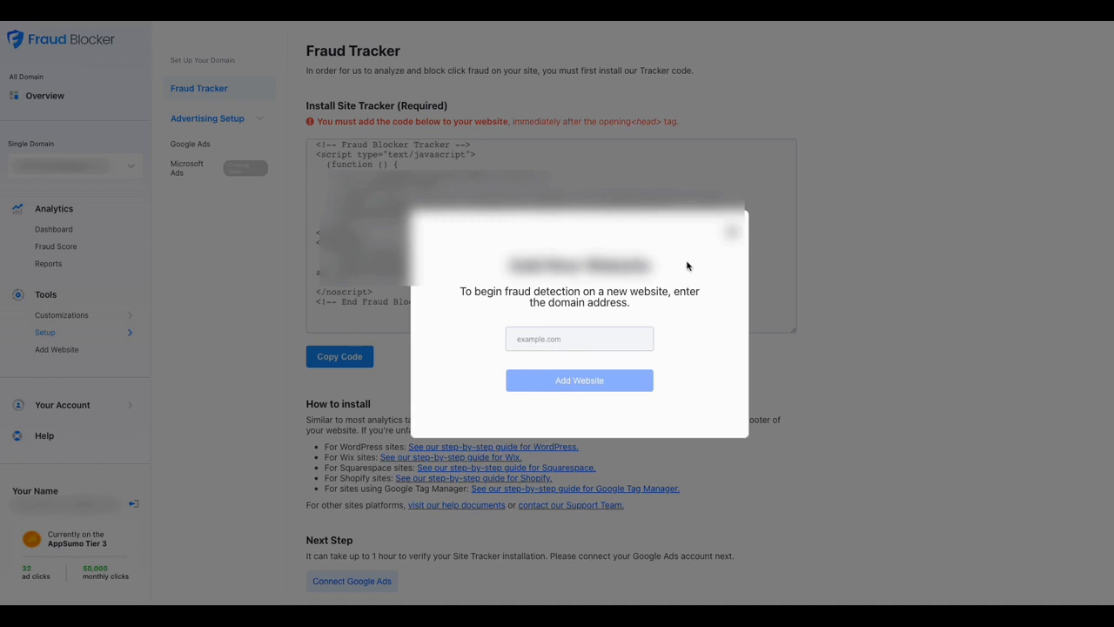
mouse_move(544, 398)
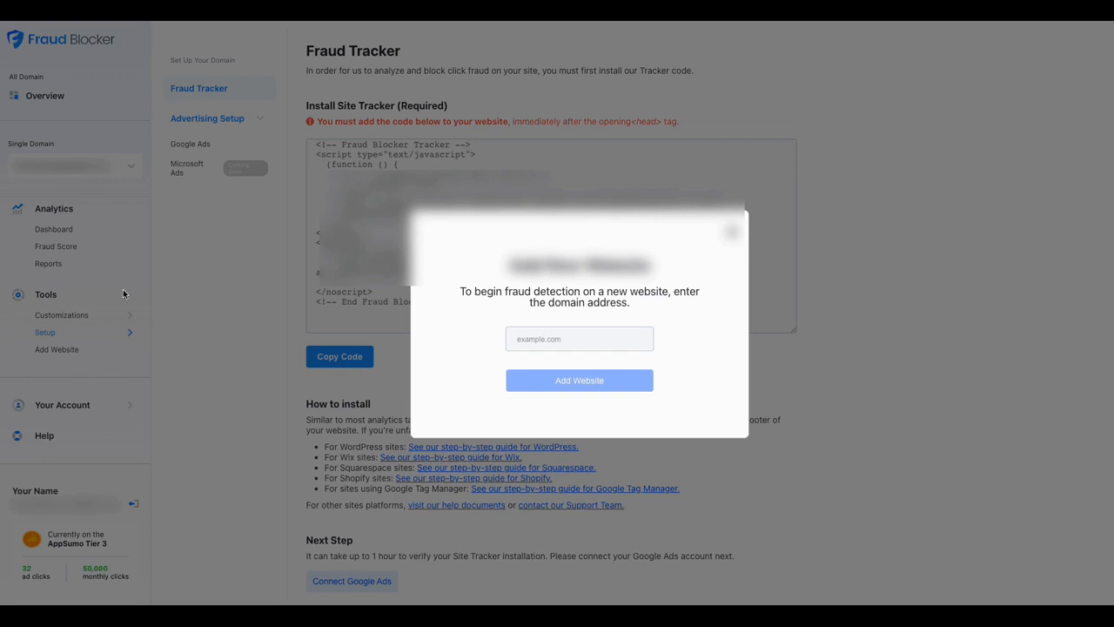
mouse_move(245, 293)
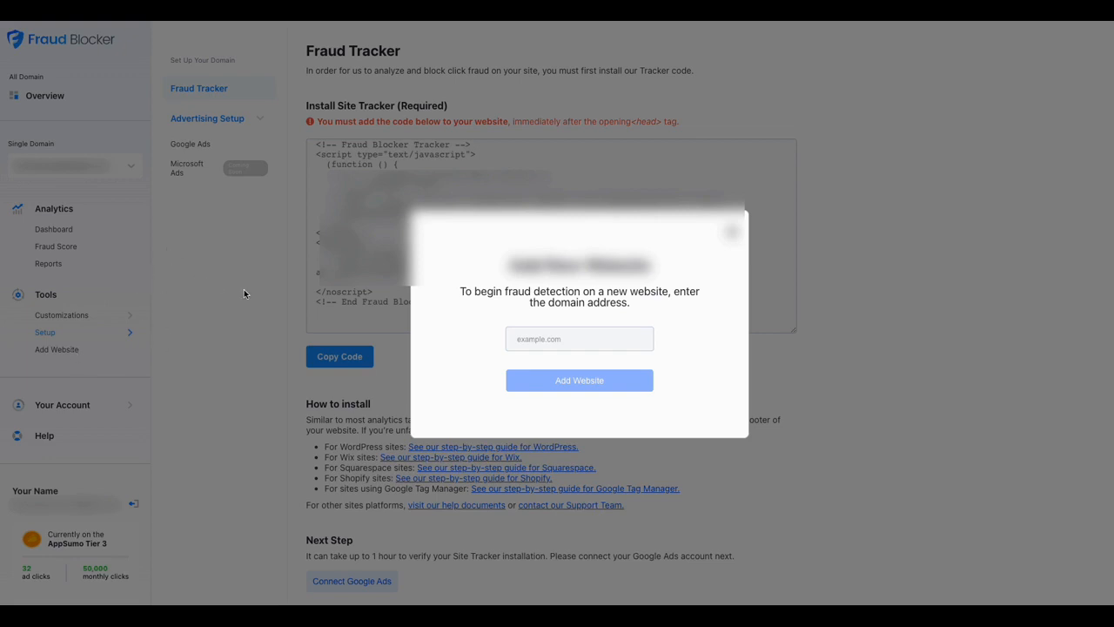
mouse_move(229, 296)
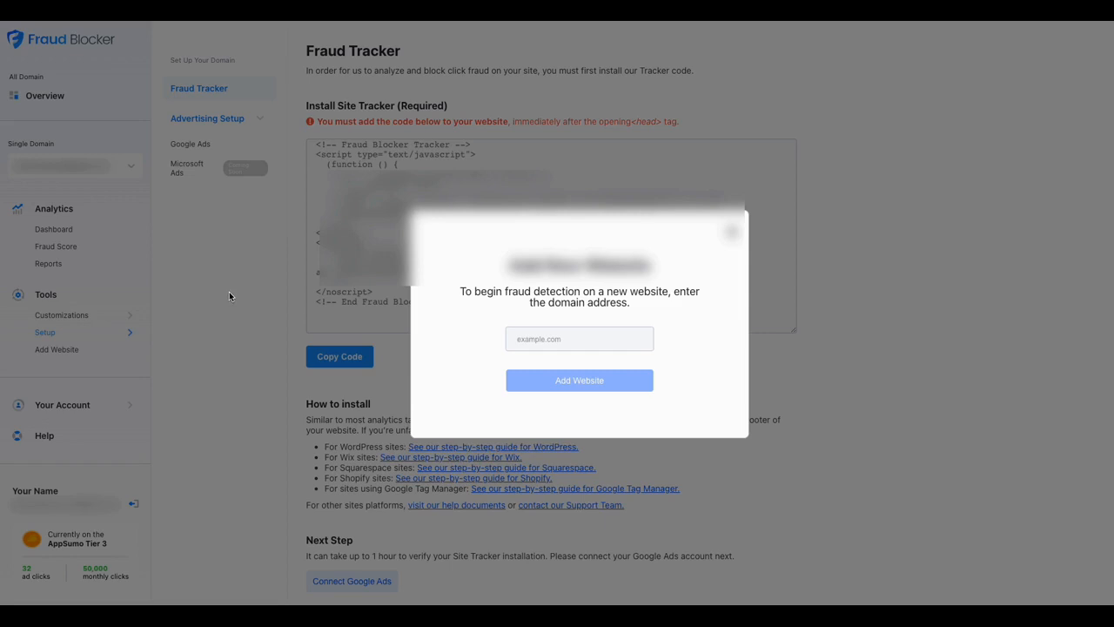
mouse_move(415, 471)
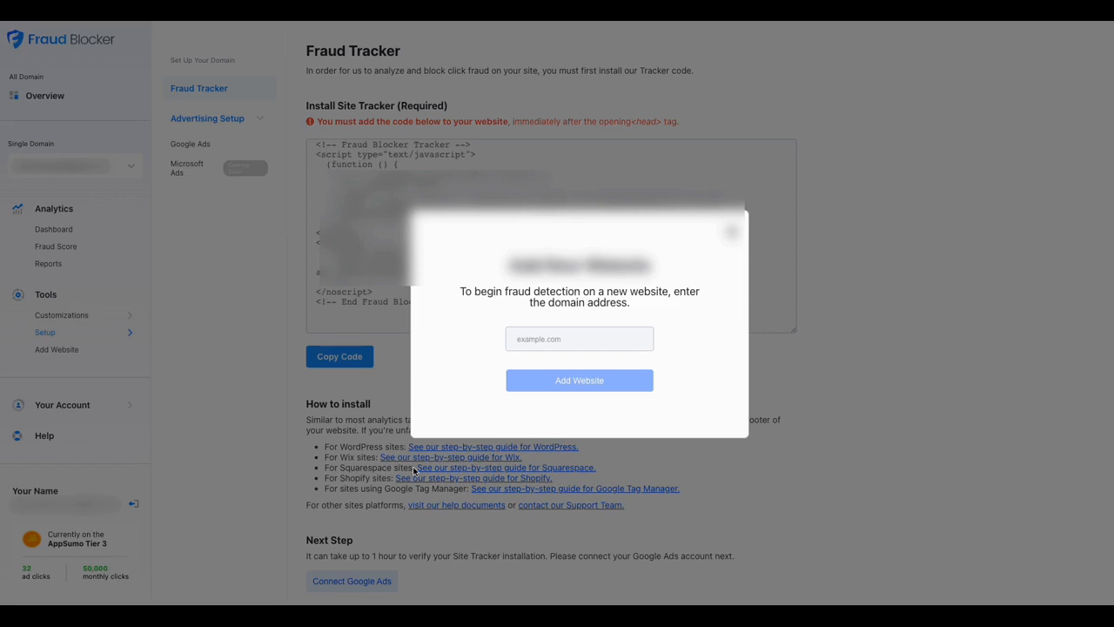
mouse_move(564, 422)
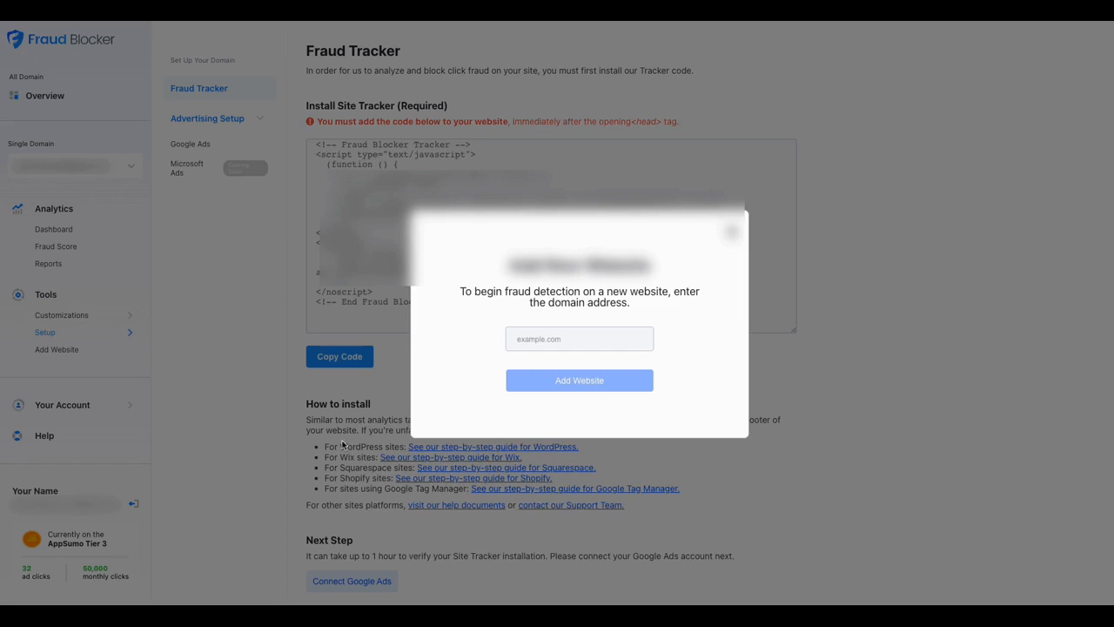
mouse_move(148, 573)
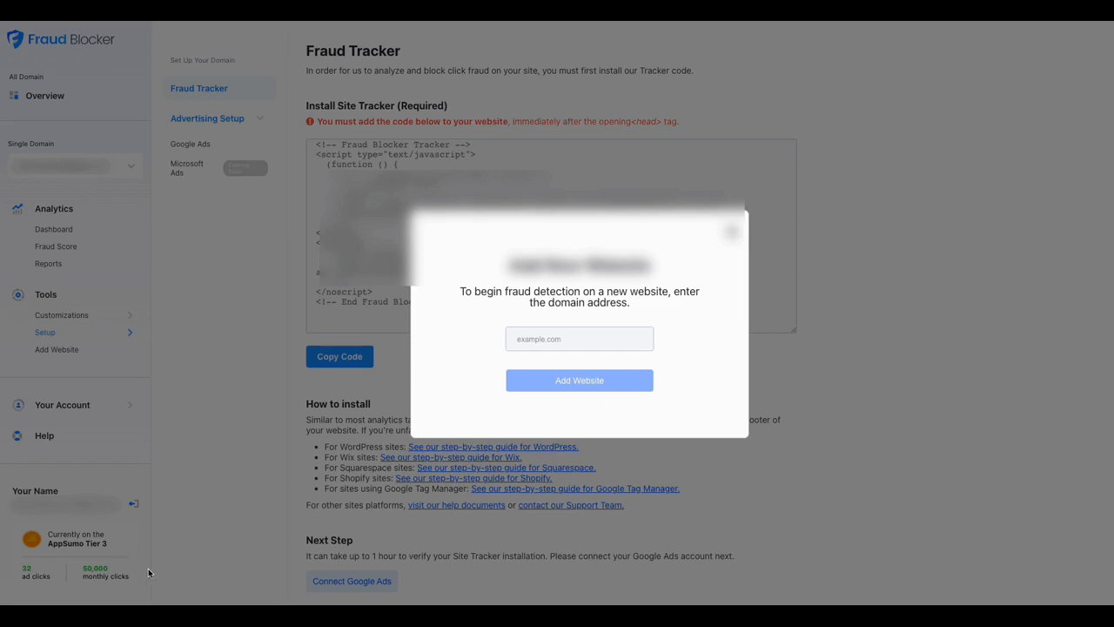
mouse_move(368, 411)
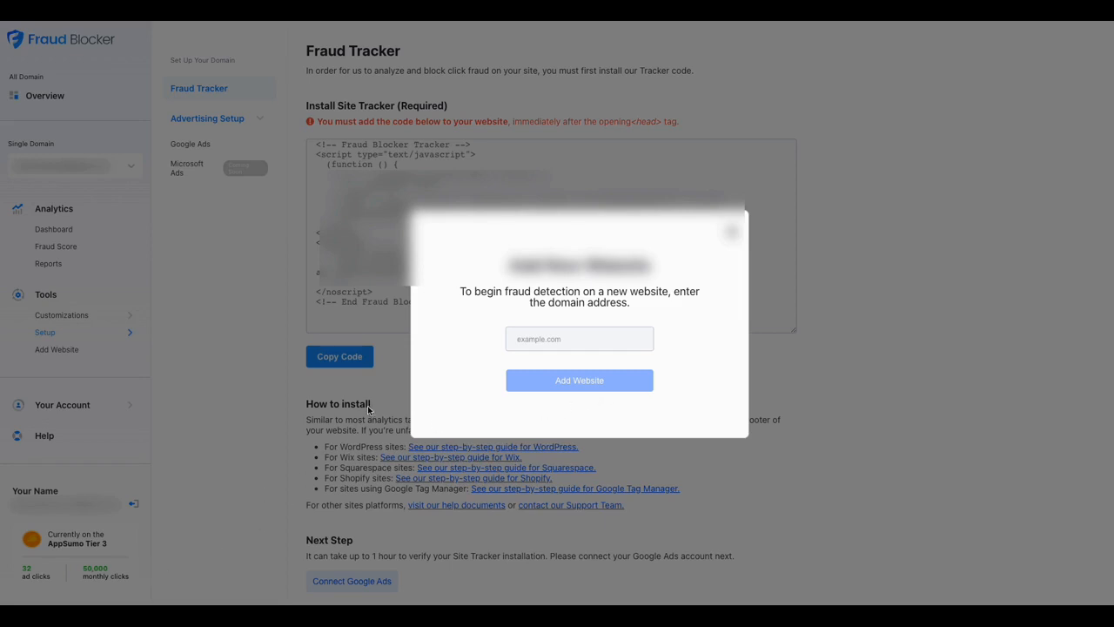
mouse_move(566, 107)
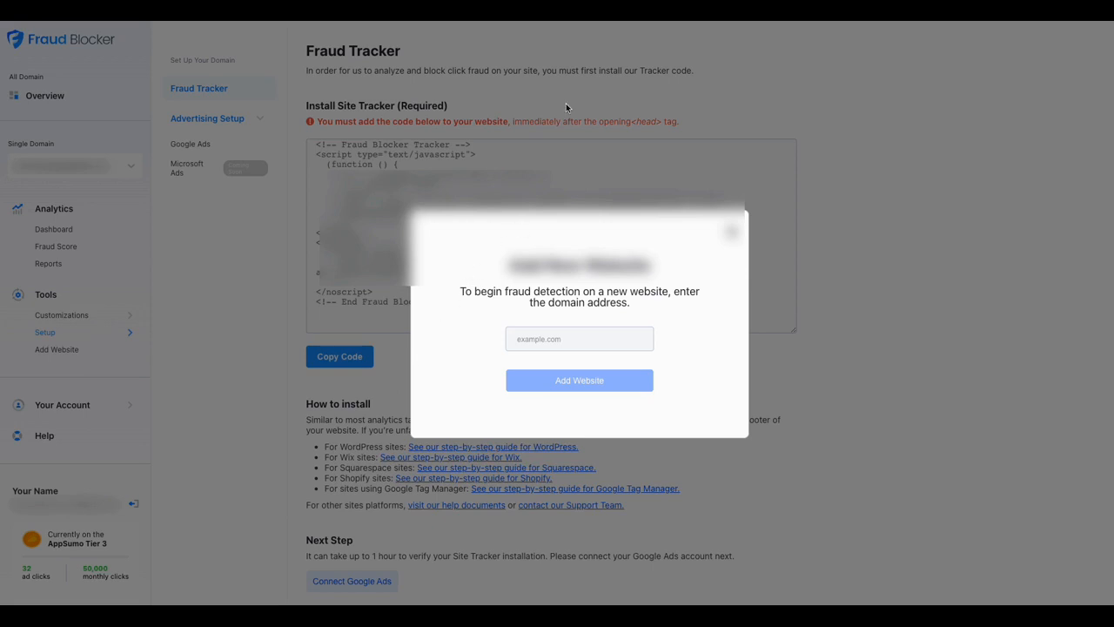
mouse_move(567, 108)
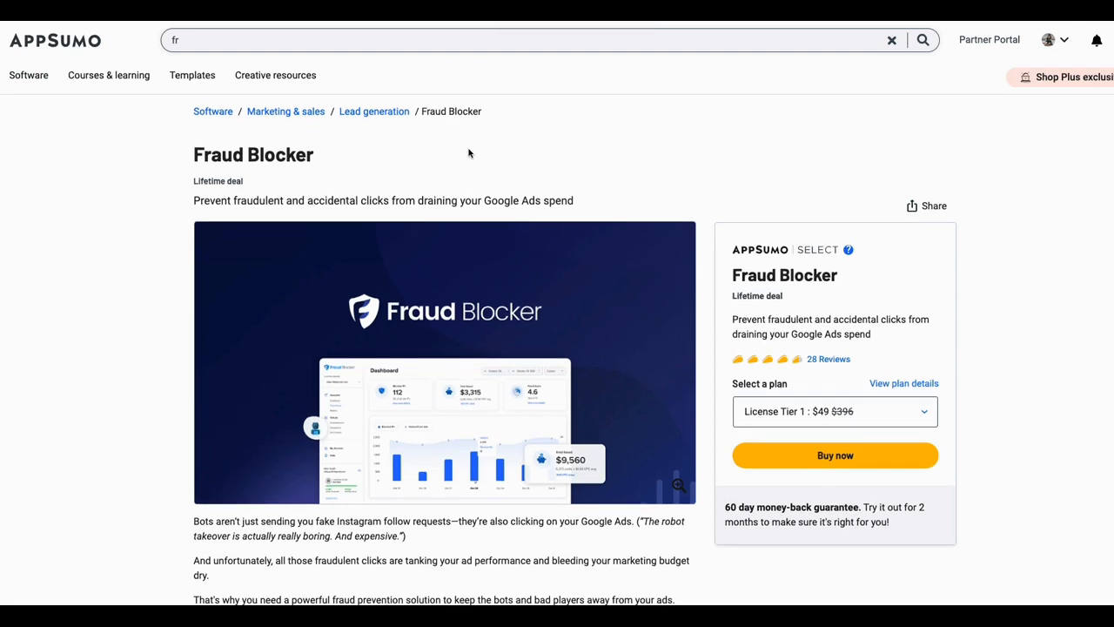
Step: Scroll past the $49 License Tier 1 deal to the At-a-glance section
scroll(down, 3)
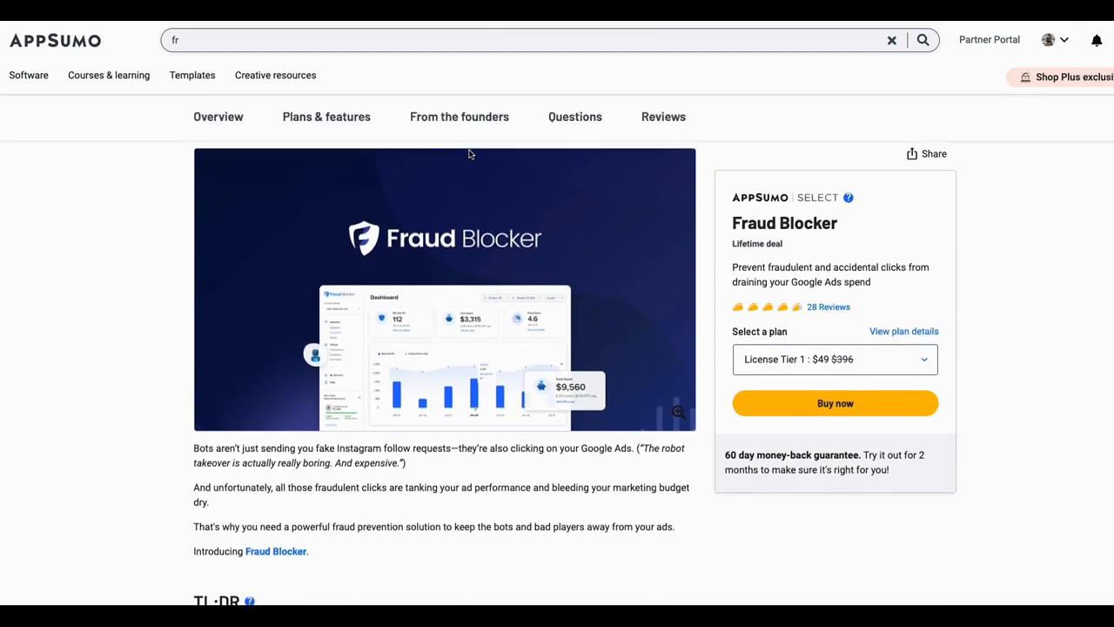
scroll(down, 3)
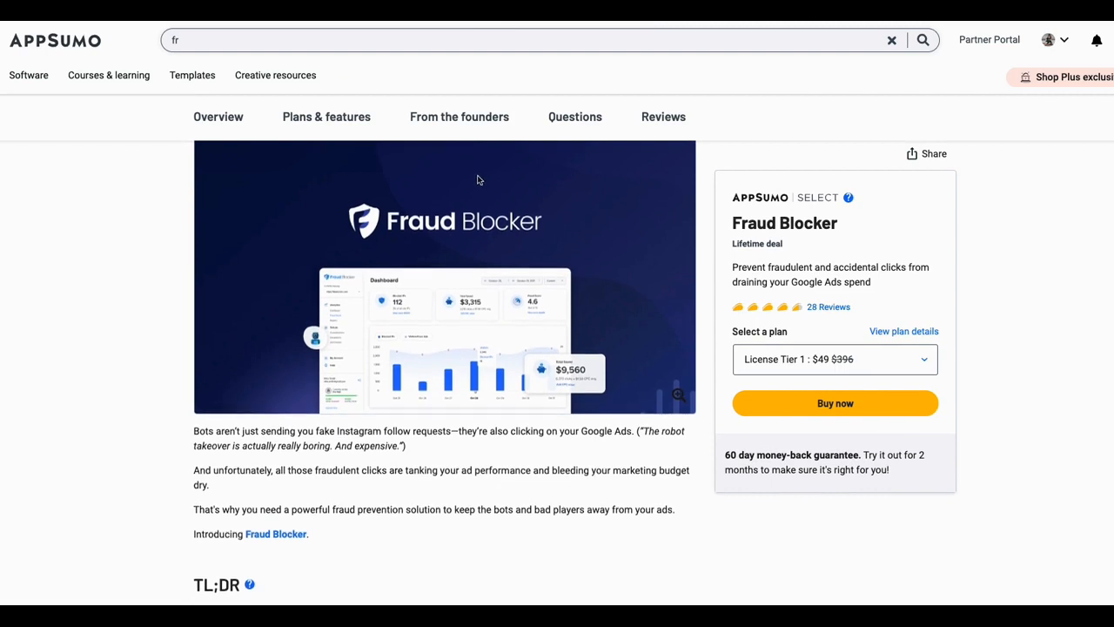
scroll(down, 3)
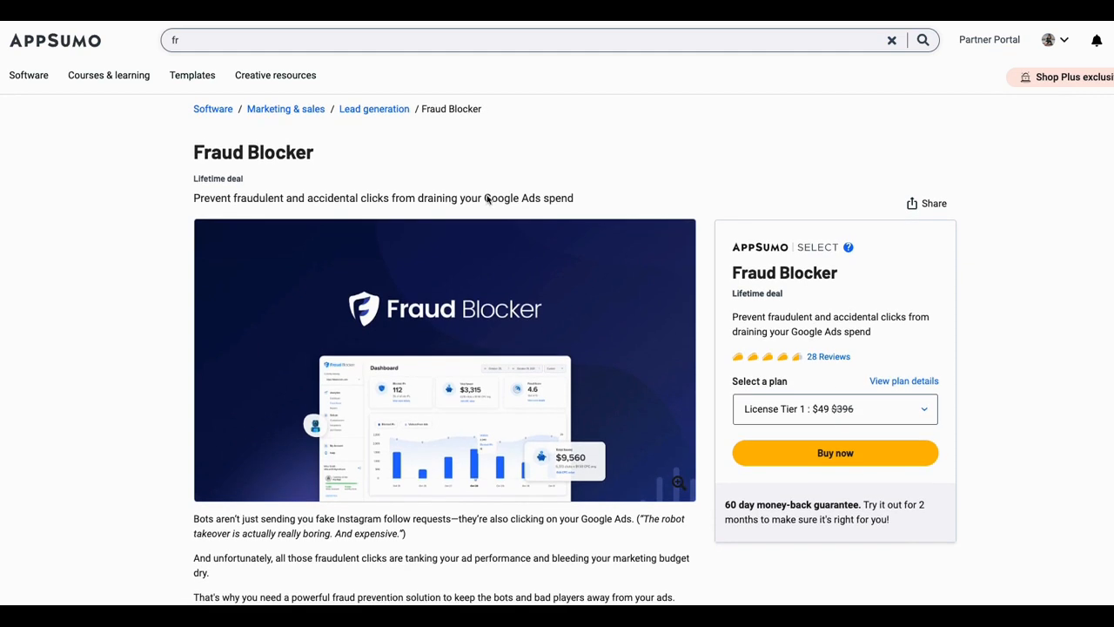
scroll(down, 3)
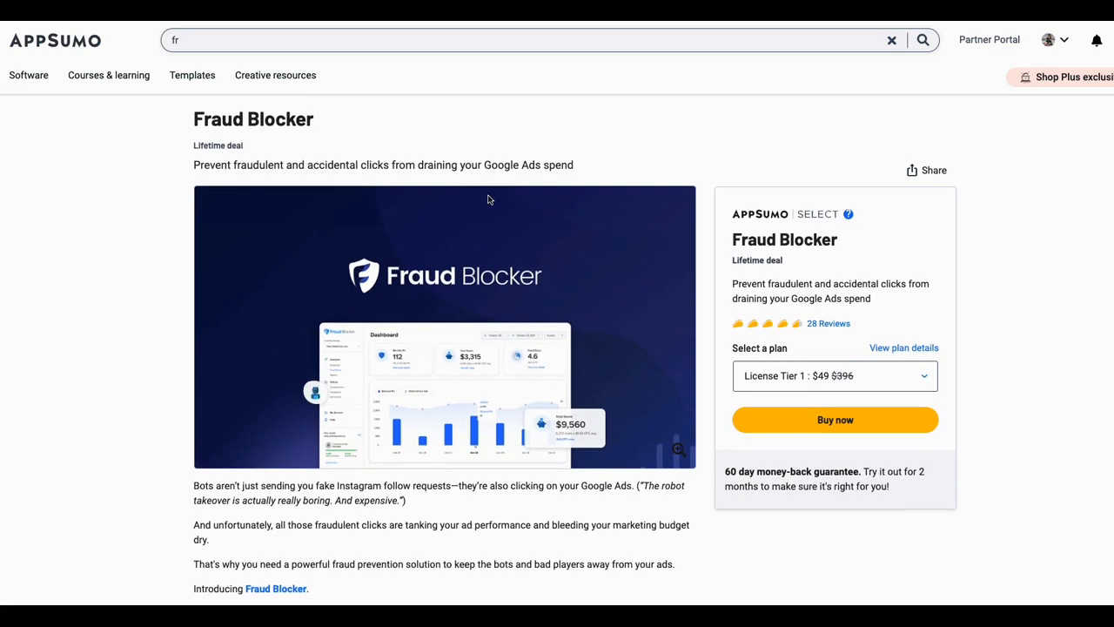
scroll(down, 3)
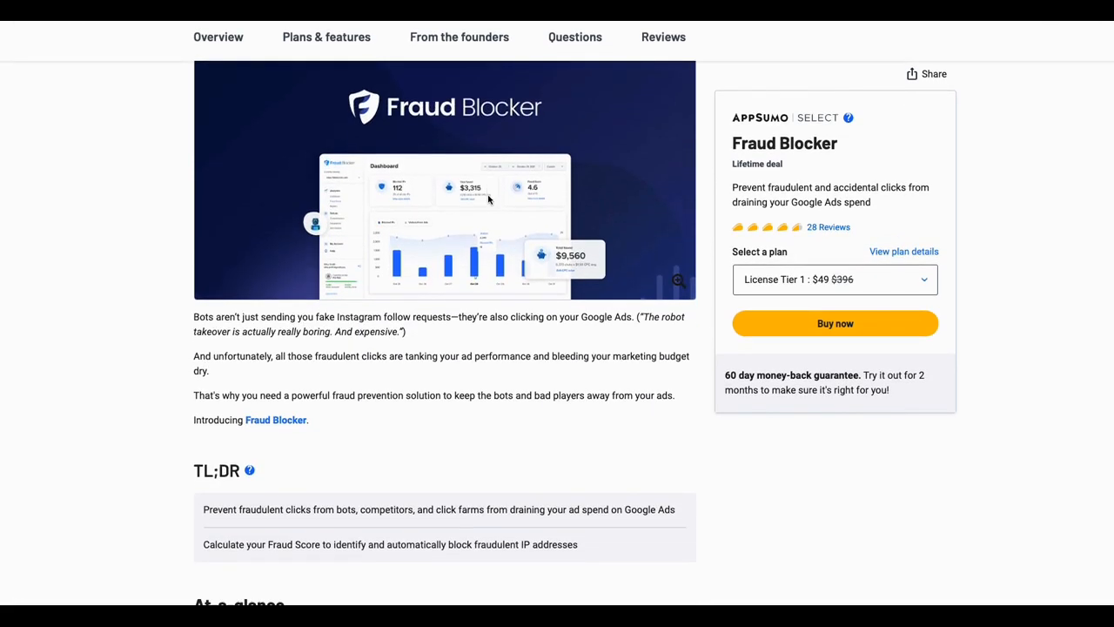
scroll(up, 3)
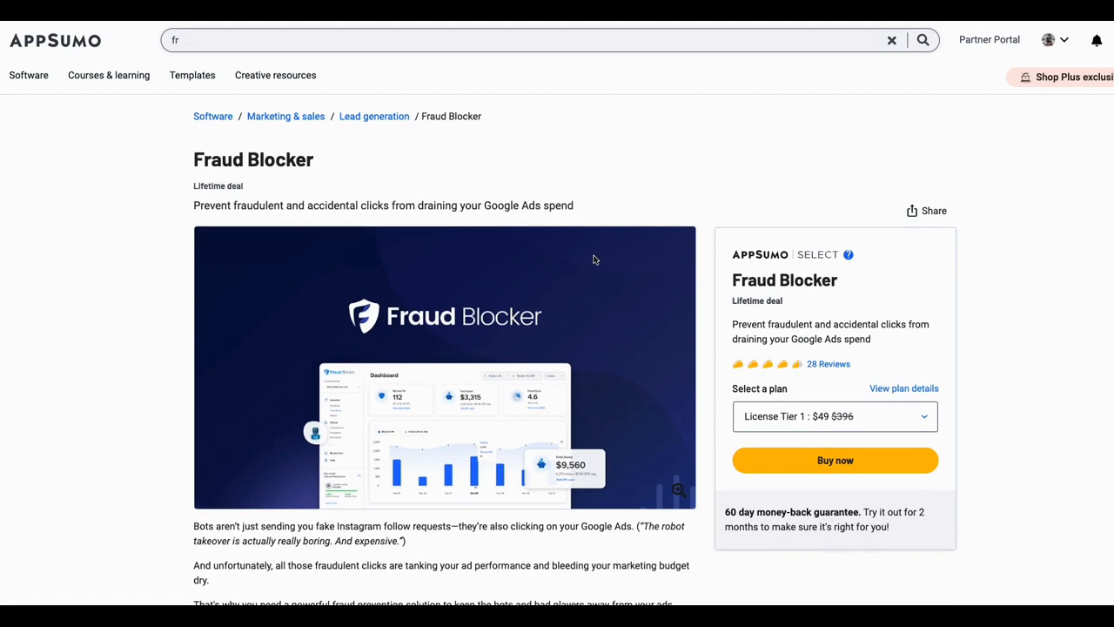
scroll(down, 3)
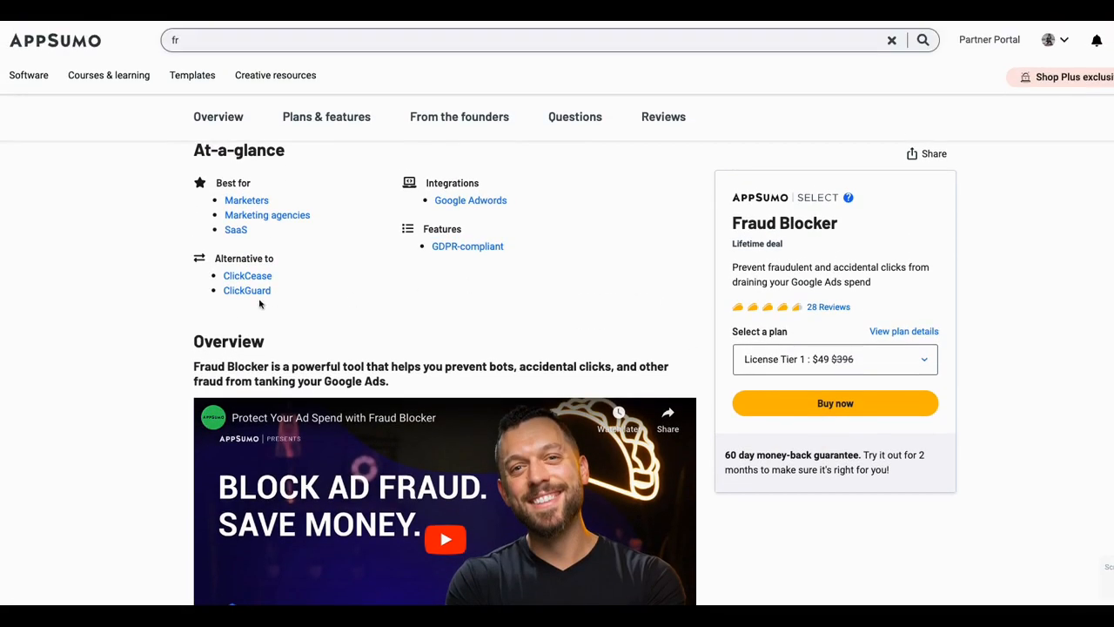
mouse_move(272, 279)
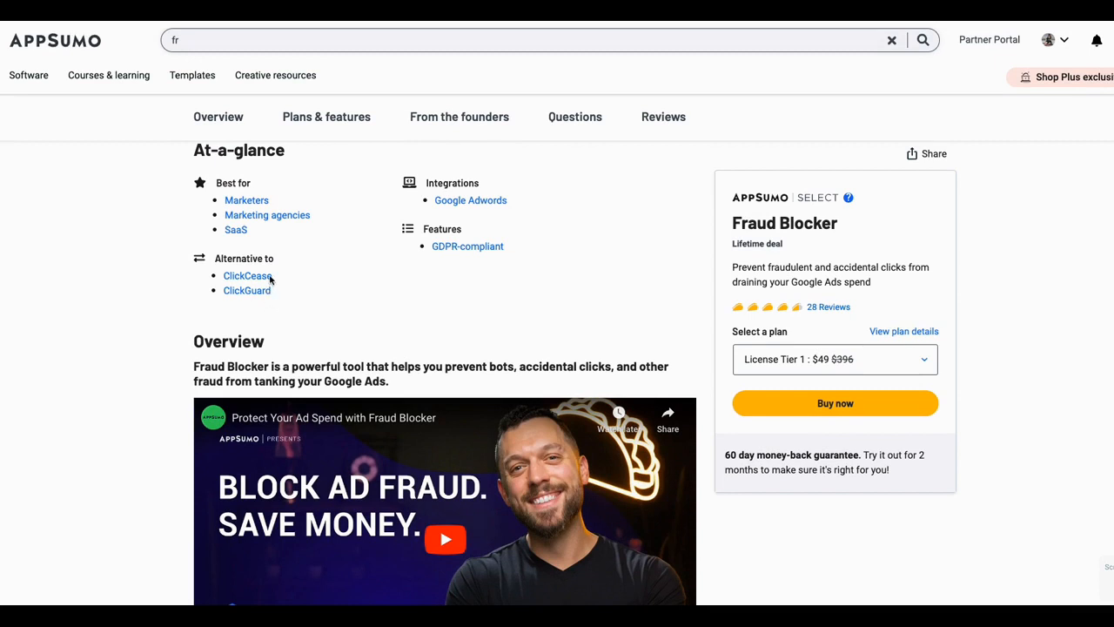
mouse_move(278, 223)
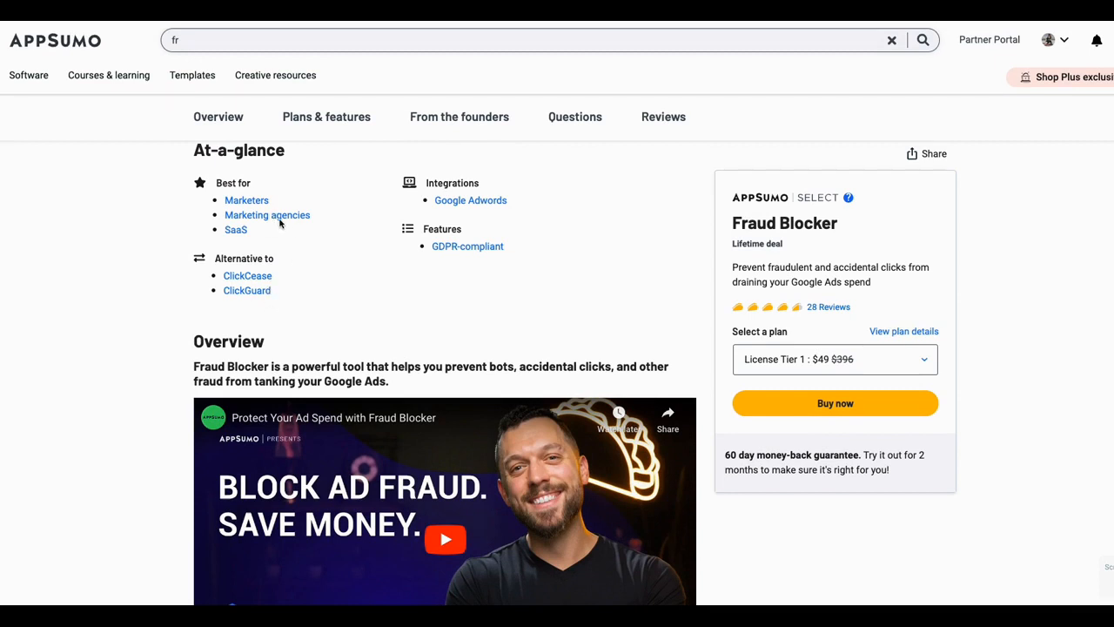
mouse_move(490, 208)
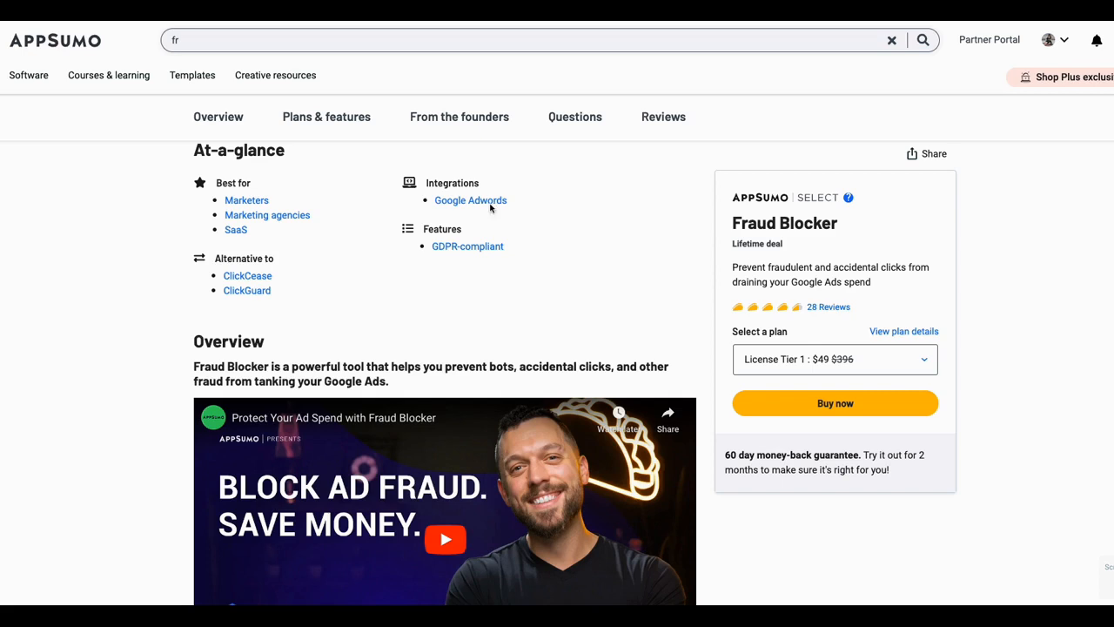
mouse_move(586, 268)
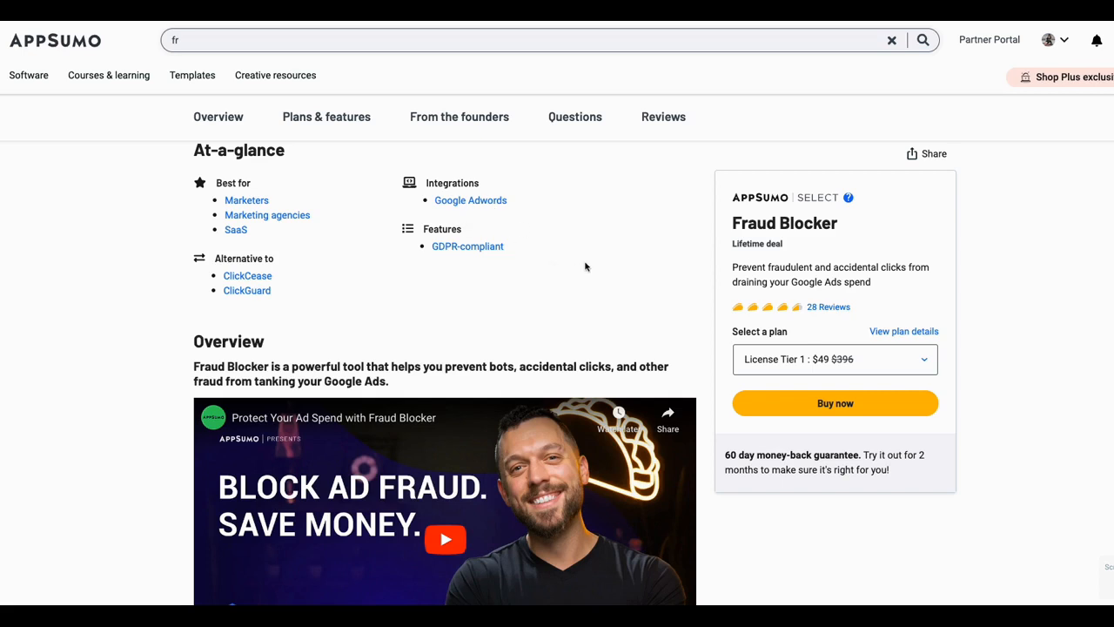
Step: Read past the Fraud Score, Block Fraud IPs and Prevent Accidental Clicks overview images
scroll(down, 3)
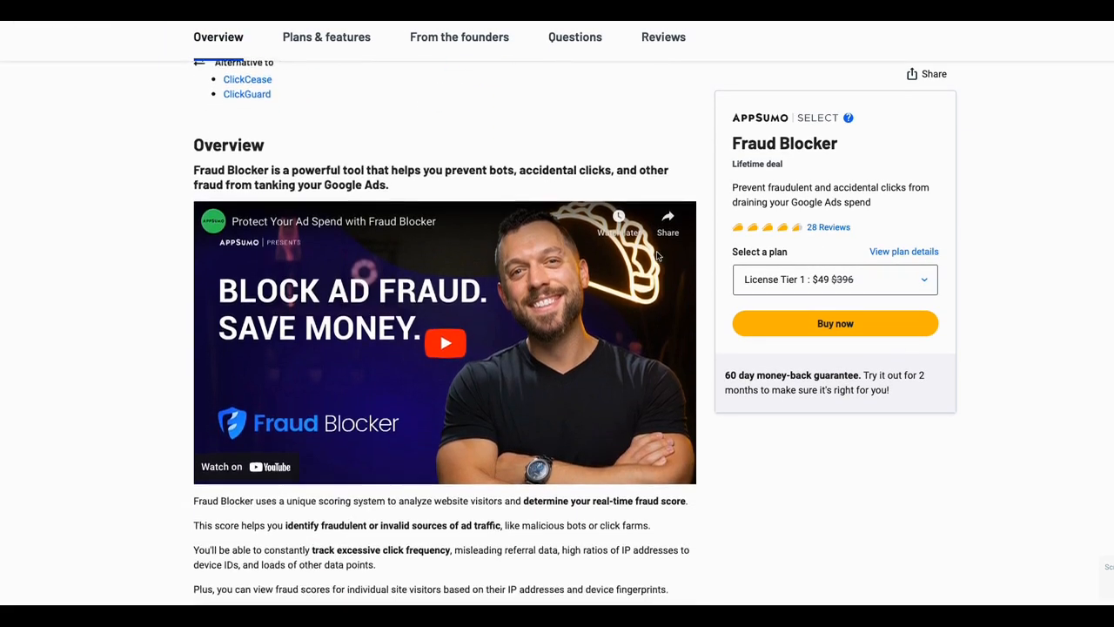
scroll(down, 3)
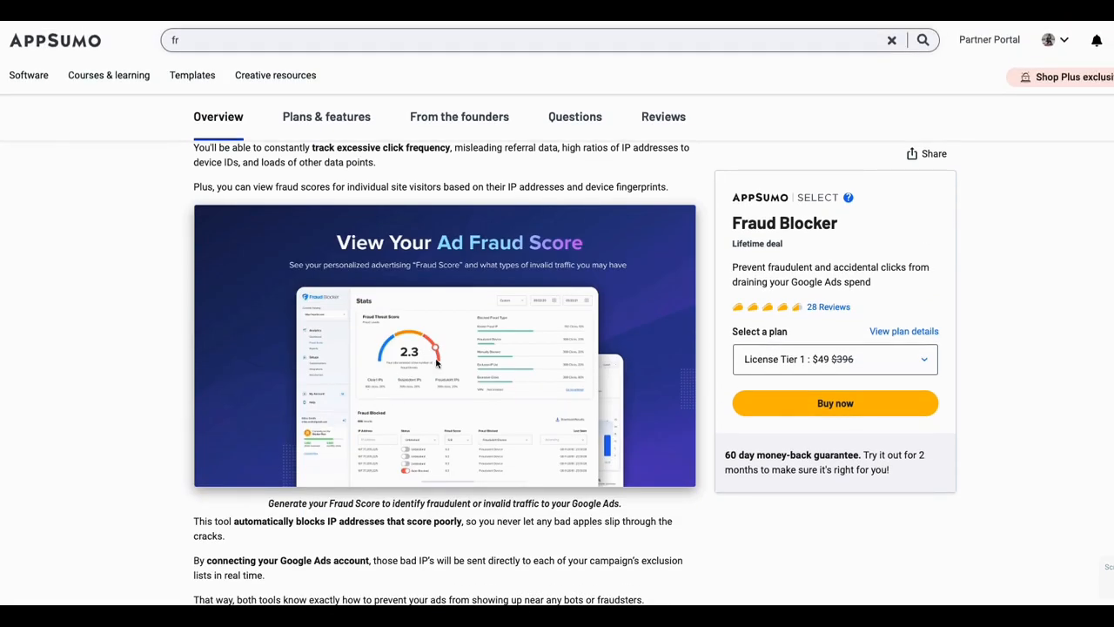
mouse_move(429, 383)
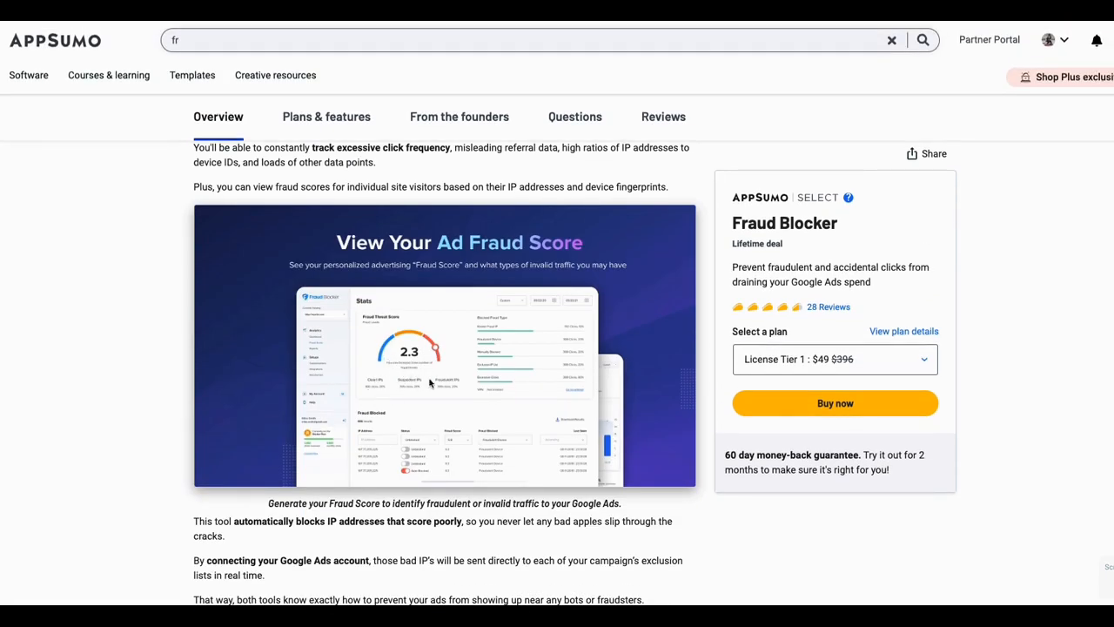
mouse_move(414, 369)
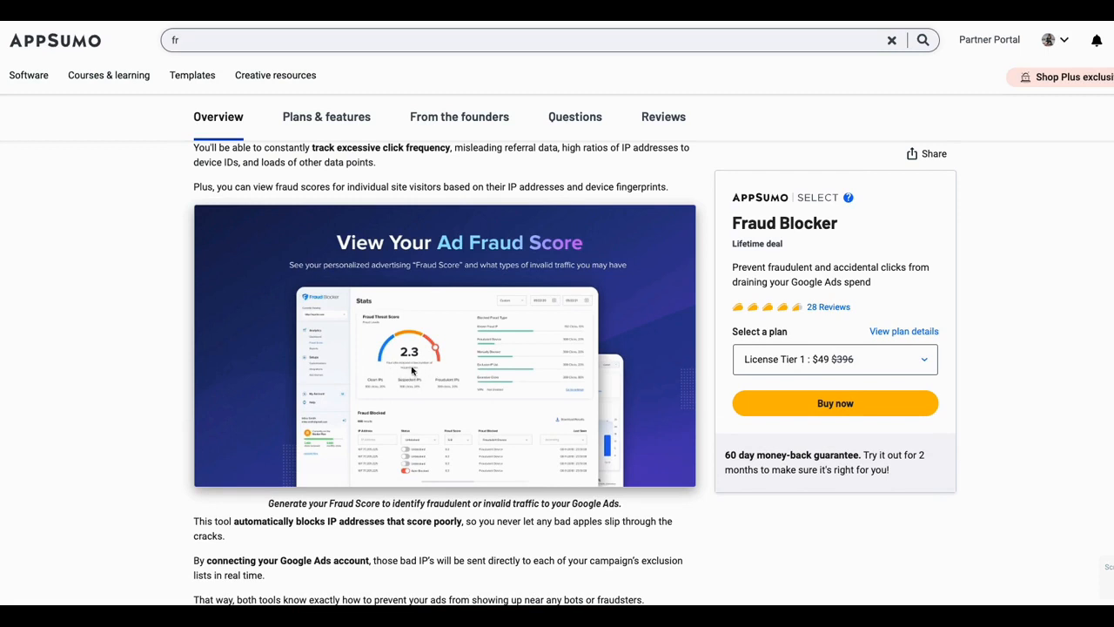
scroll(down, 3)
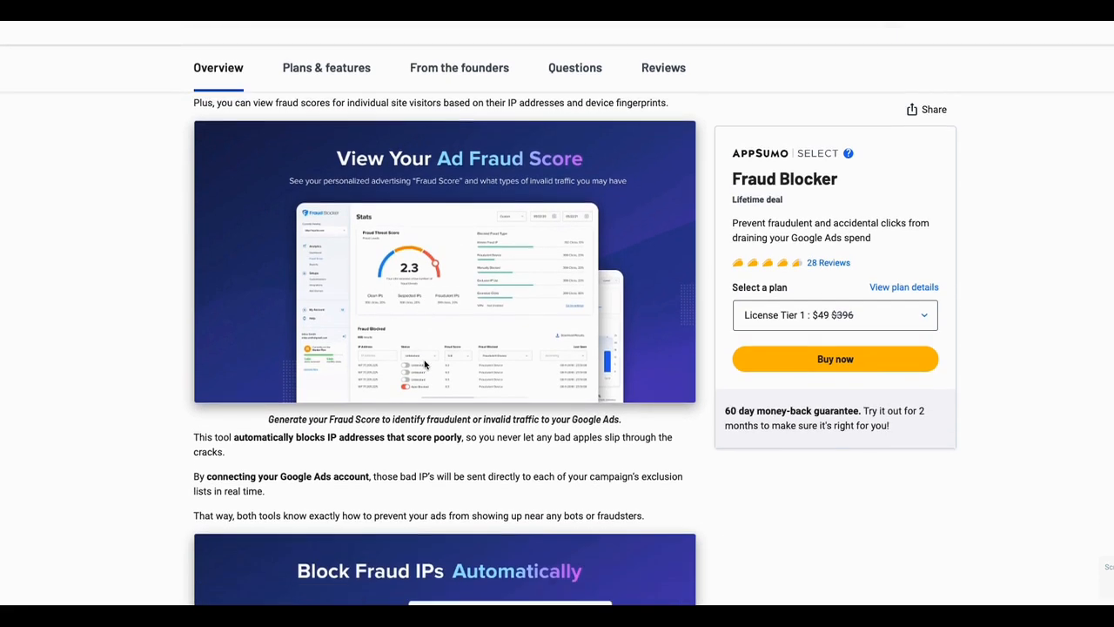
scroll(down, 3)
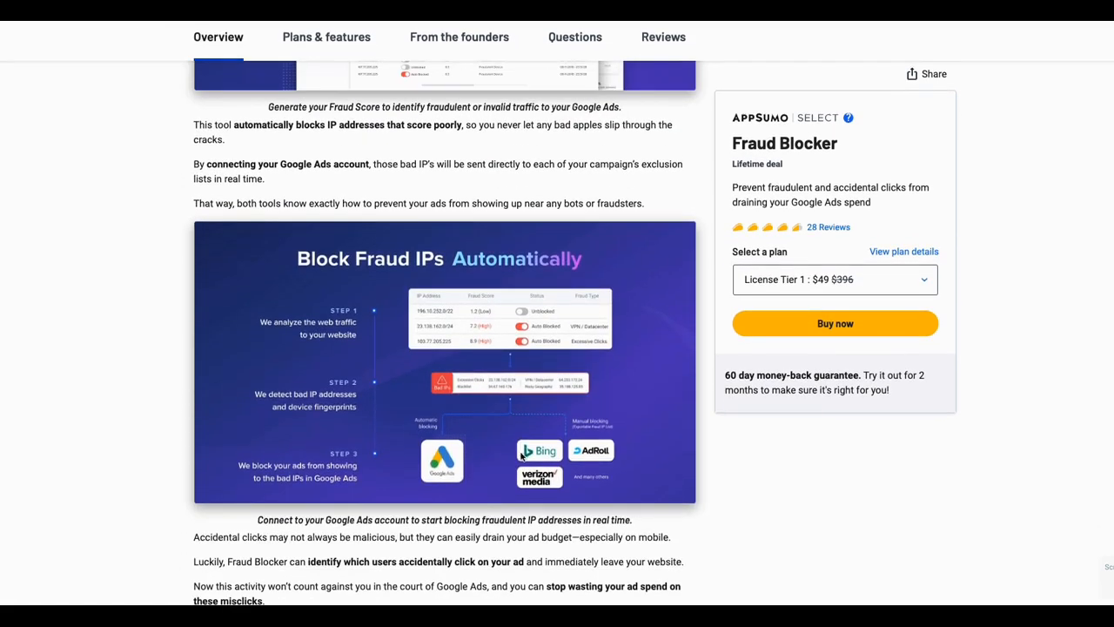
mouse_move(490, 467)
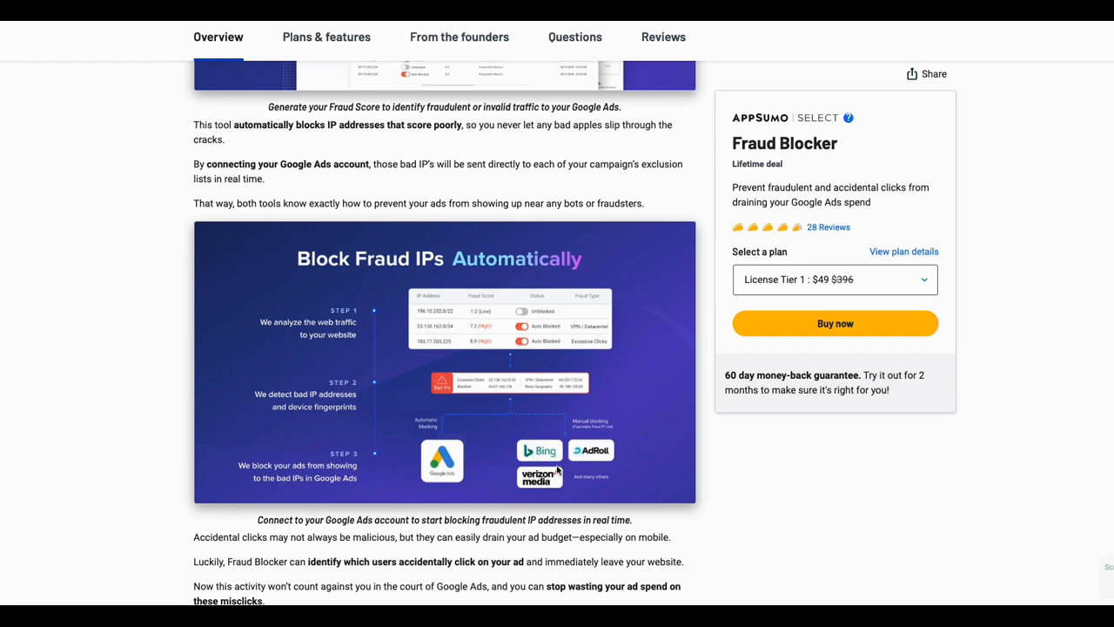
scroll(down, 3)
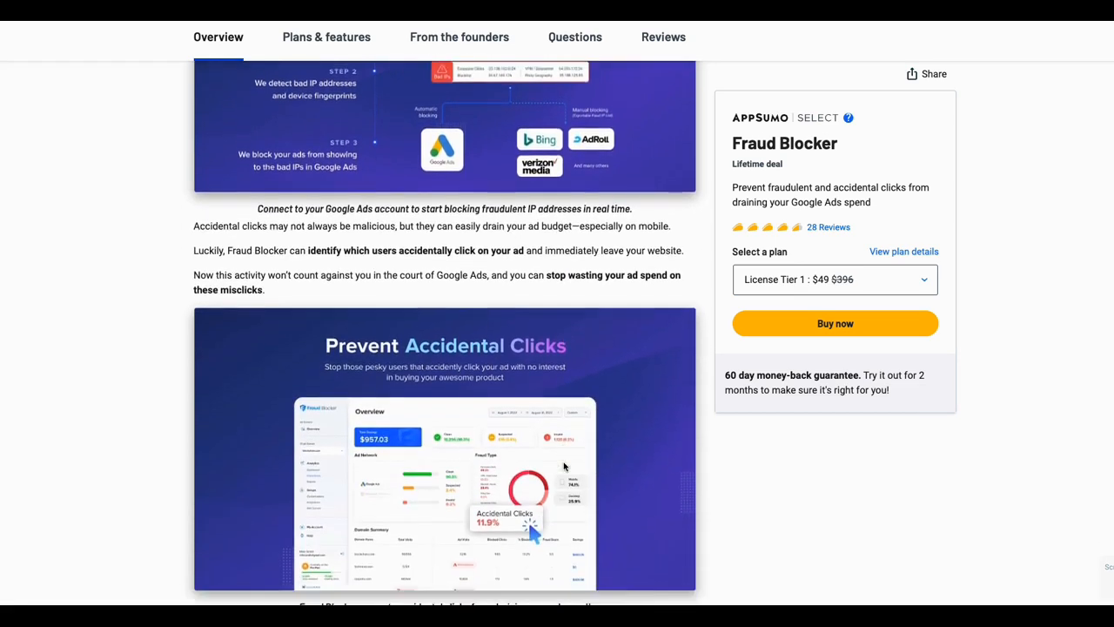
scroll(down, 3)
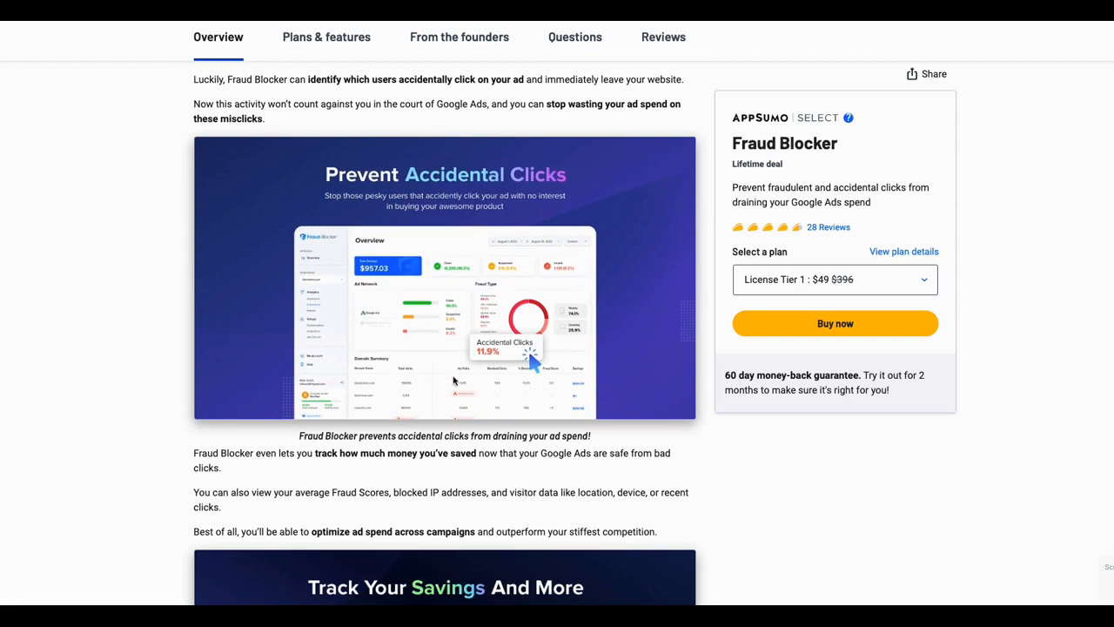
click(326, 36)
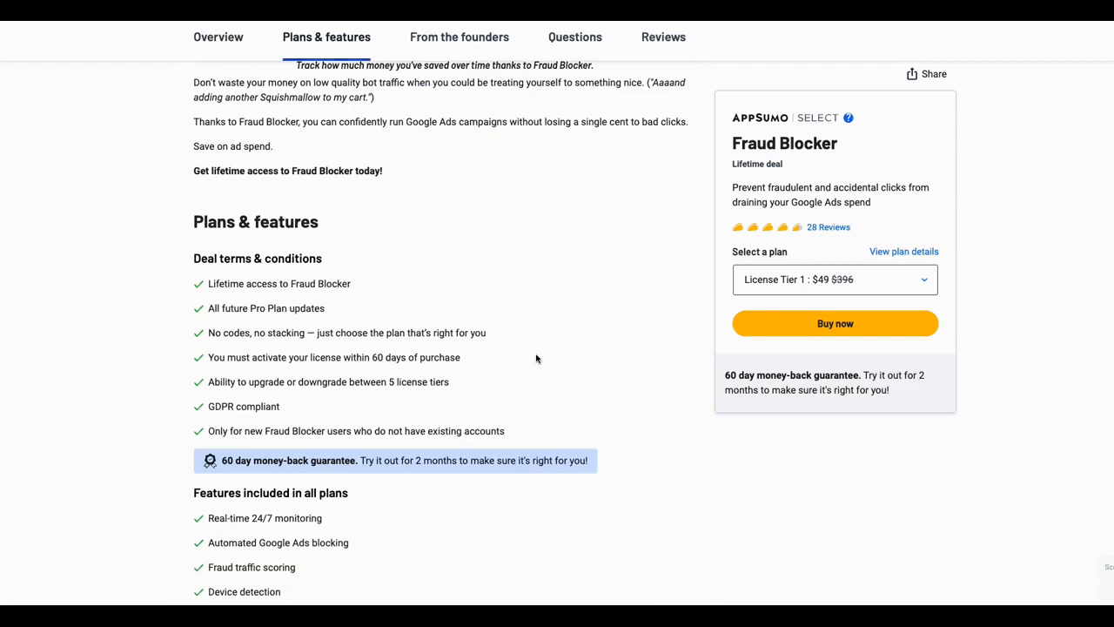
Step: Scroll to the License Tier cards priced $49, $99 and $189
scroll(down, 3)
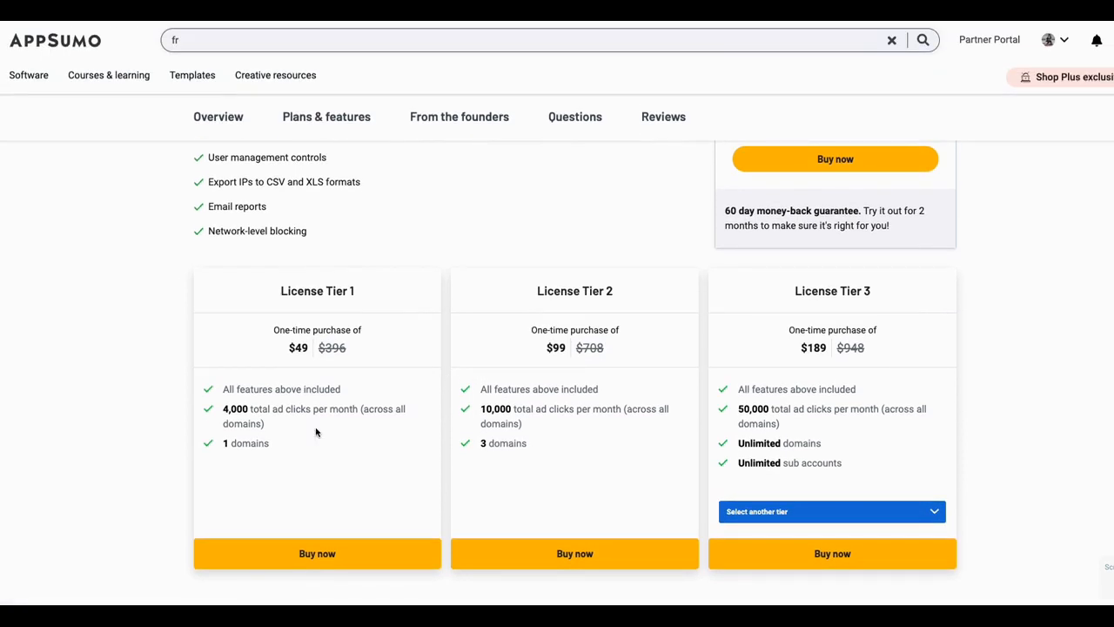
mouse_move(277, 431)
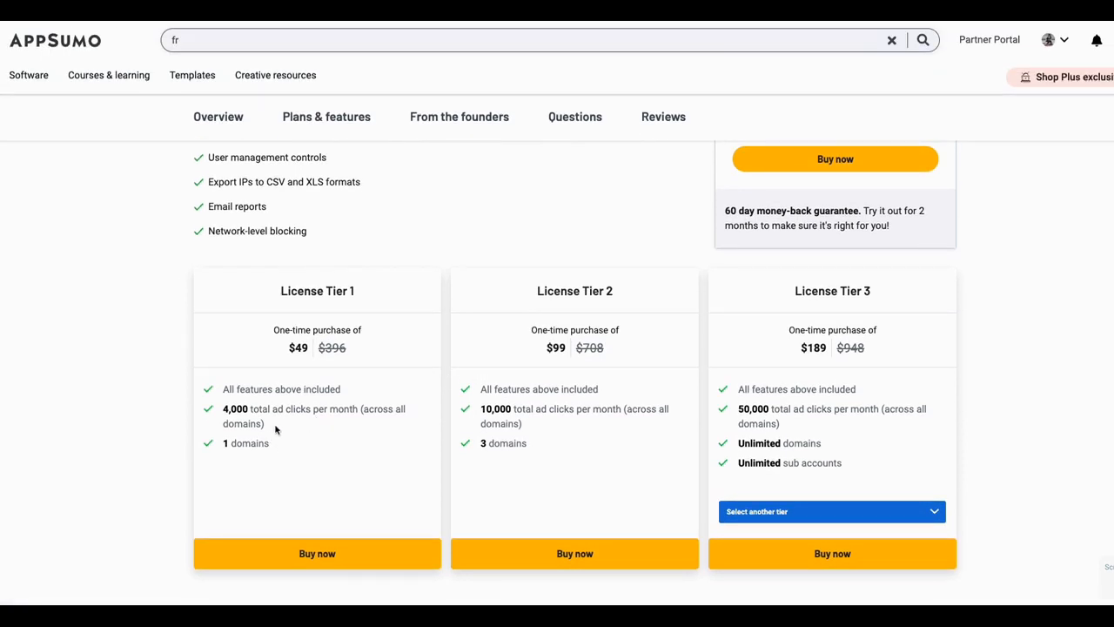
mouse_move(287, 426)
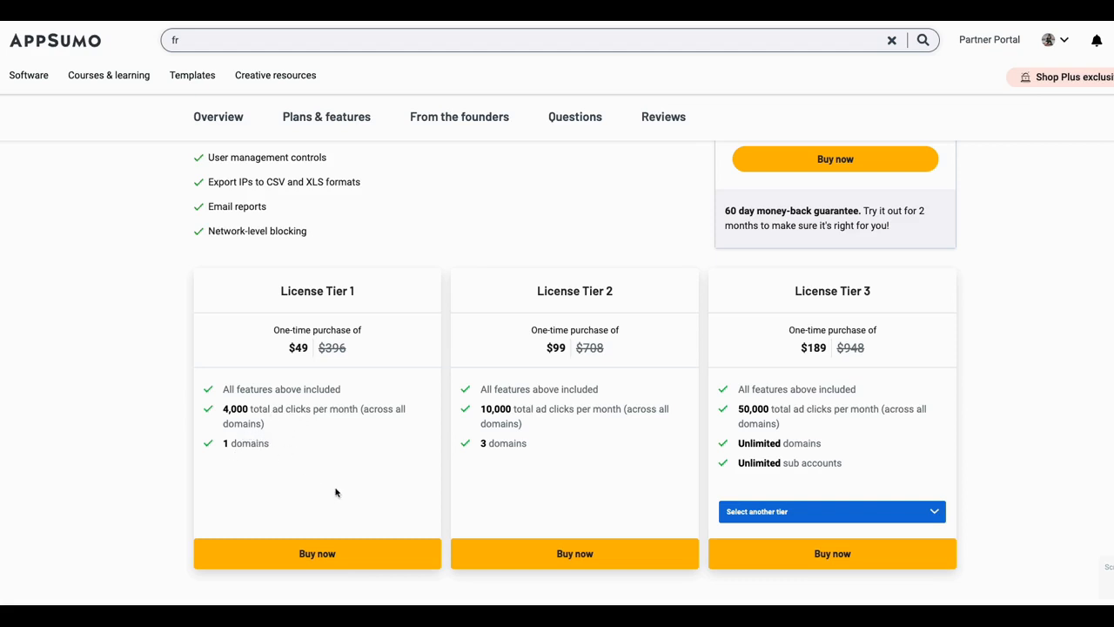
mouse_move(546, 473)
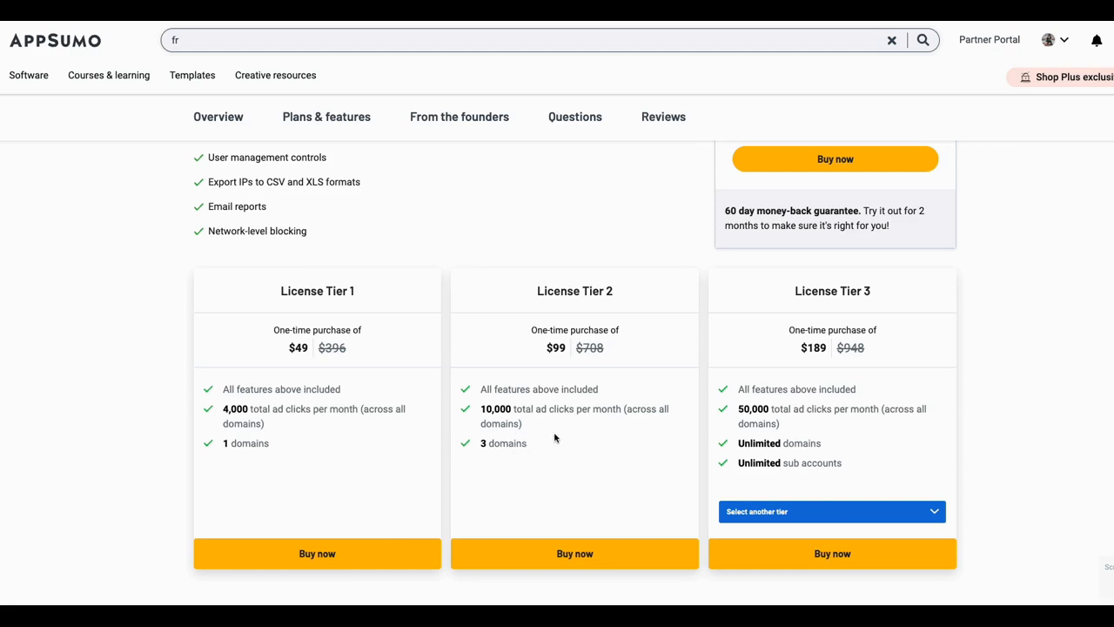
mouse_move(697, 403)
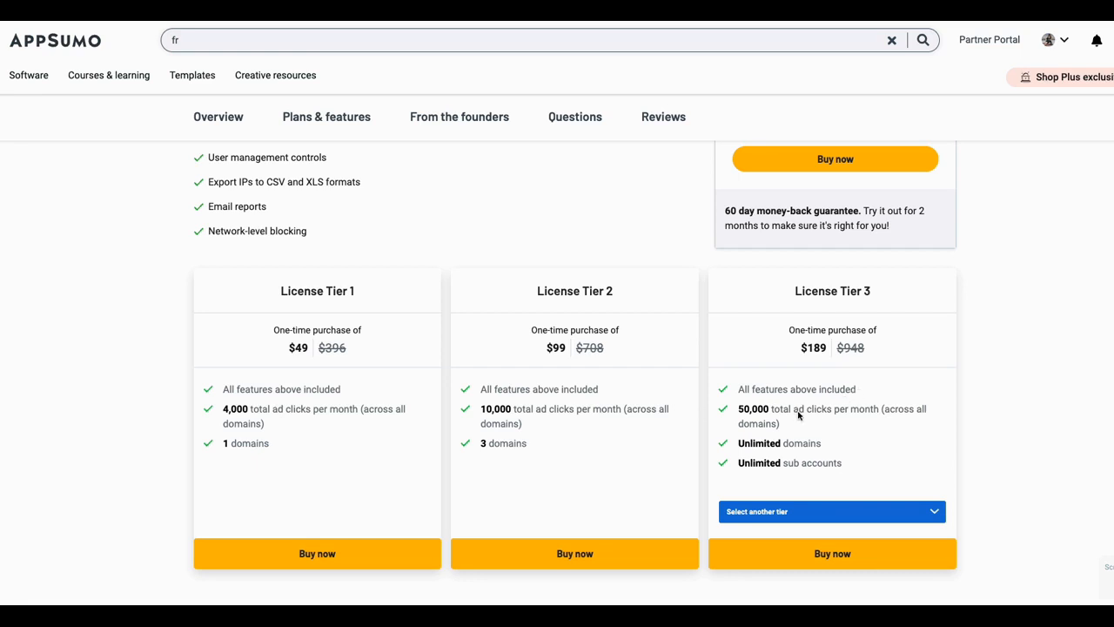
mouse_move(784, 446)
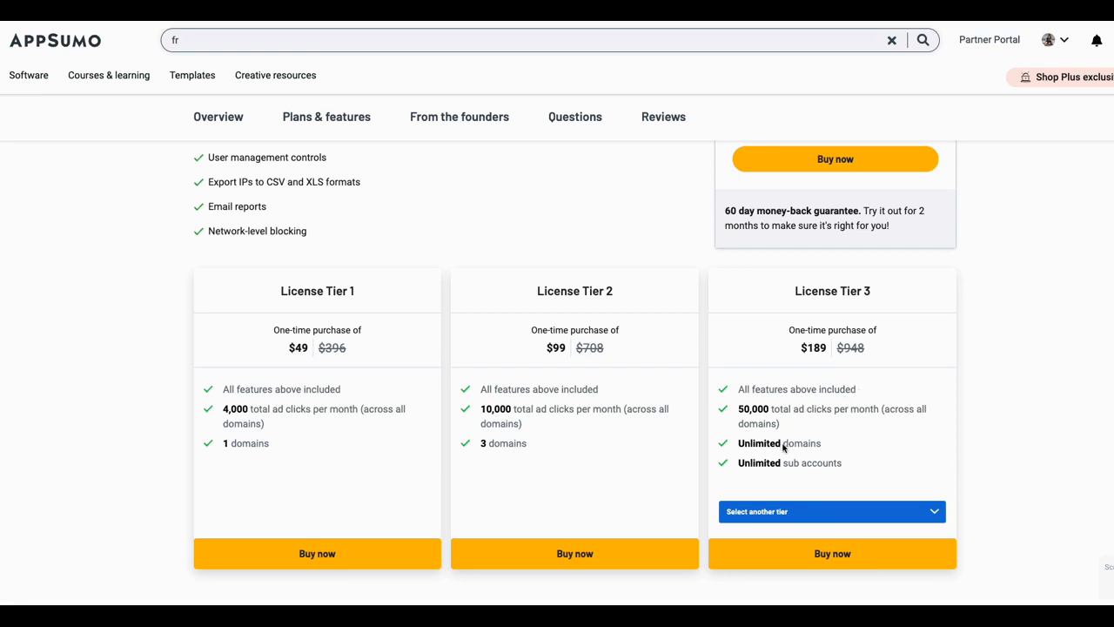
mouse_move(828, 473)
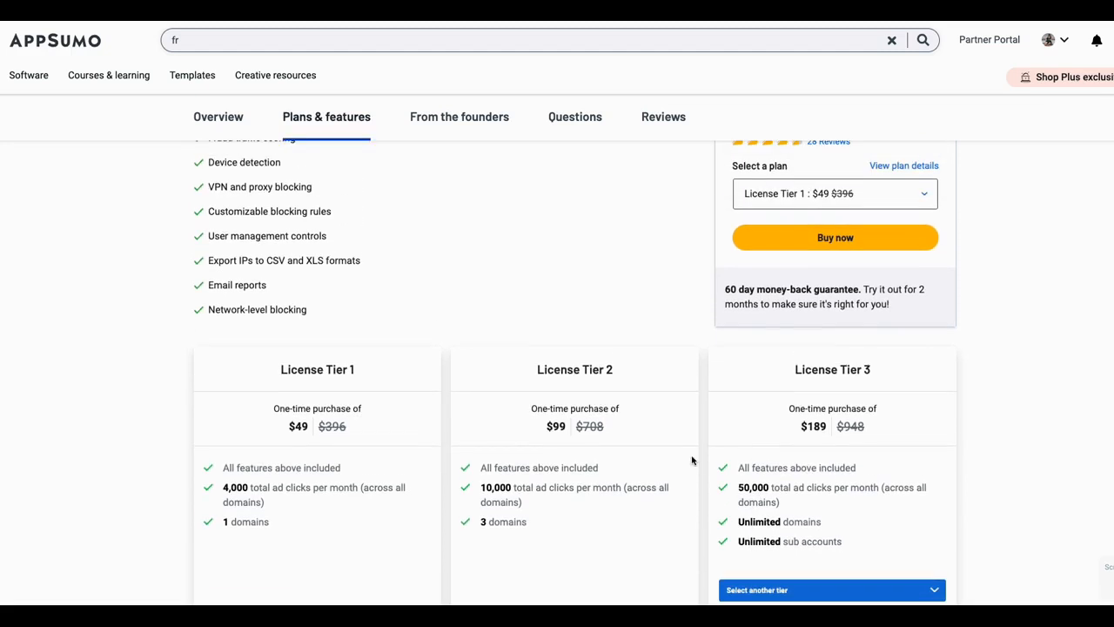
scroll(down, 3)
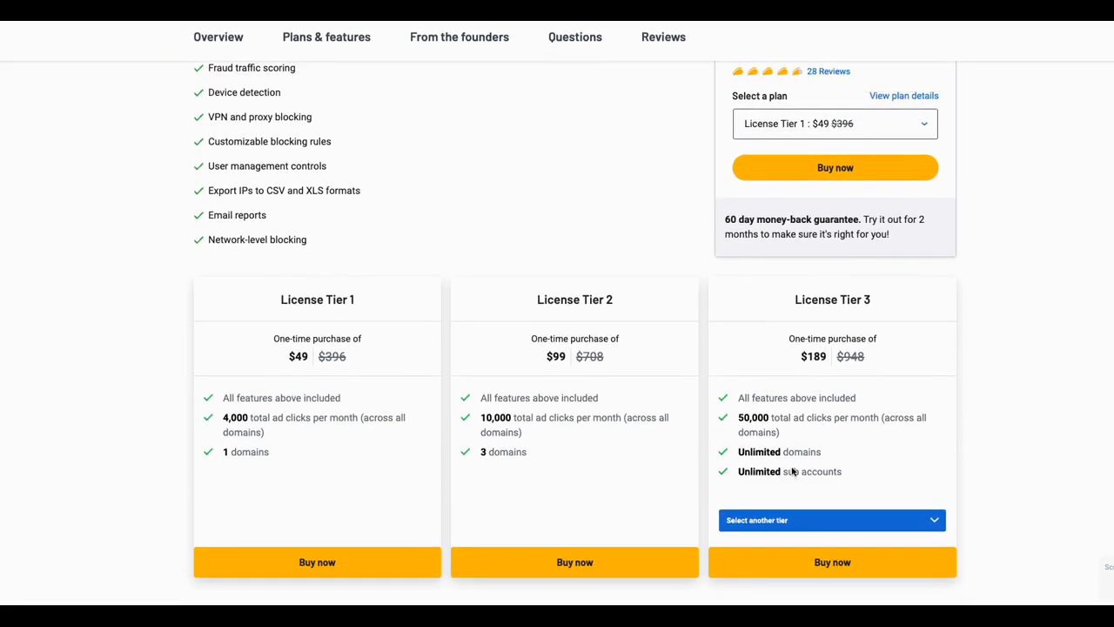
mouse_move(799, 473)
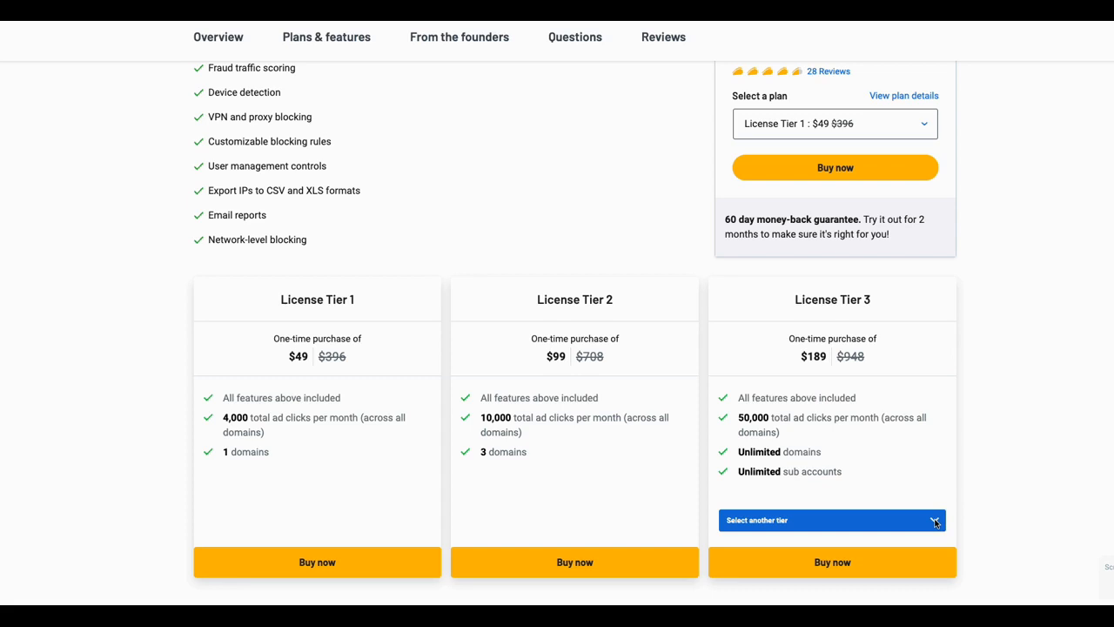
mouse_move(834, 425)
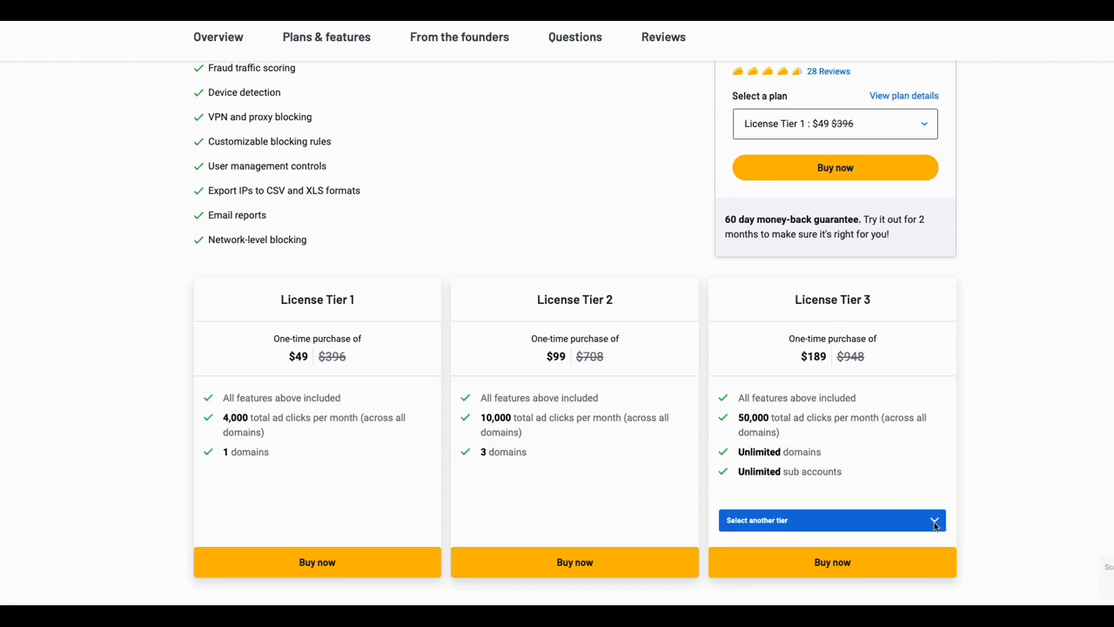
Step: Switch the third pricing card to License Tier 4 ($289), then License Tier 5 ($499)
click(832, 520)
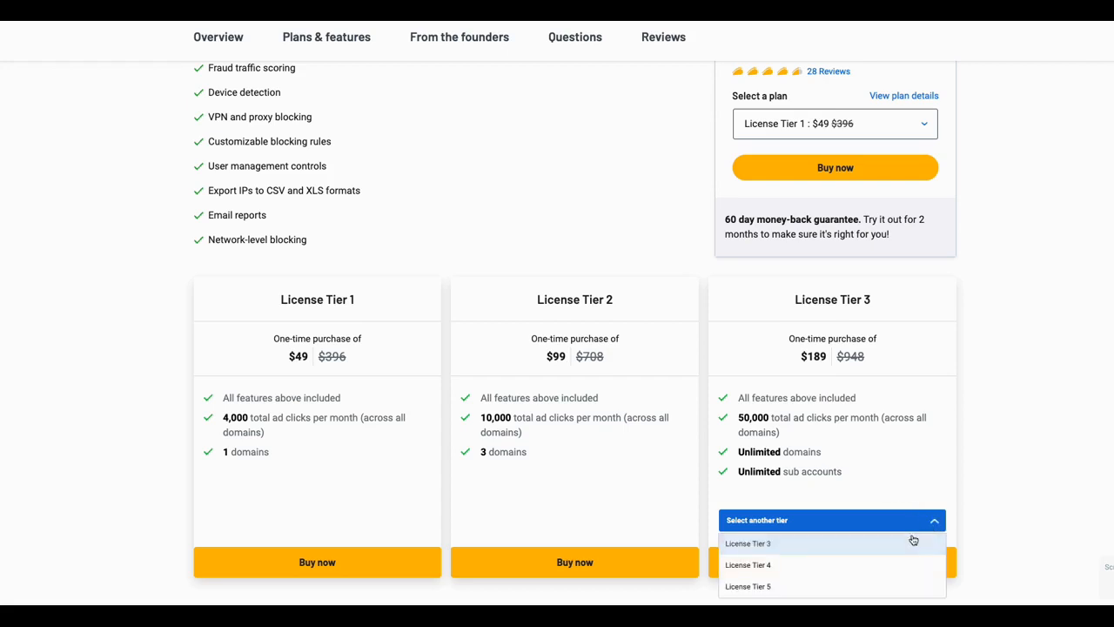
click(748, 564)
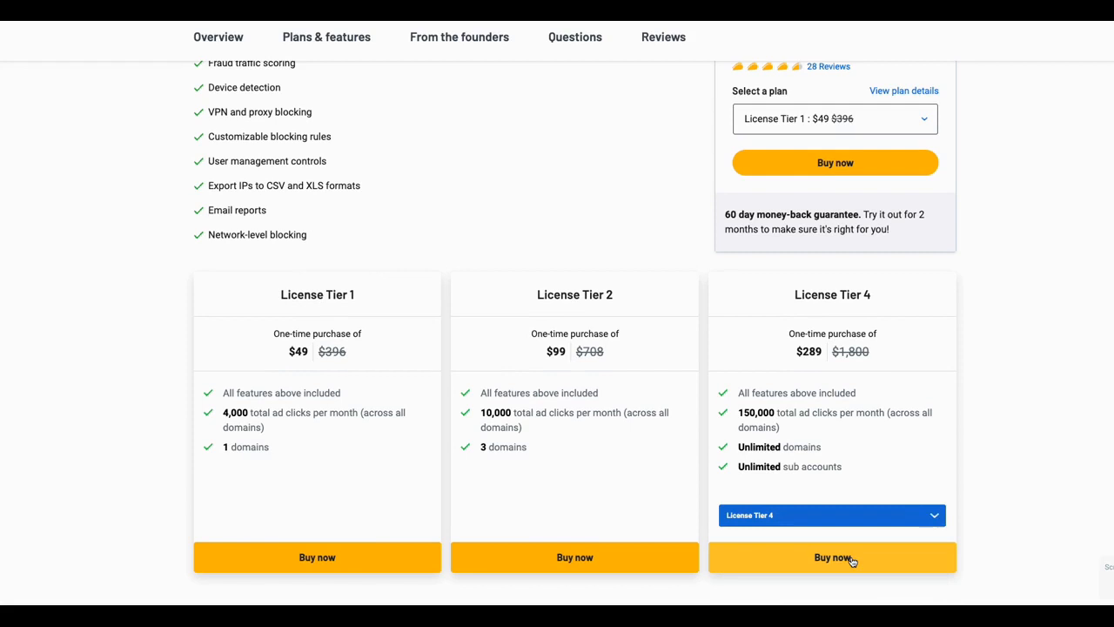
mouse_move(893, 445)
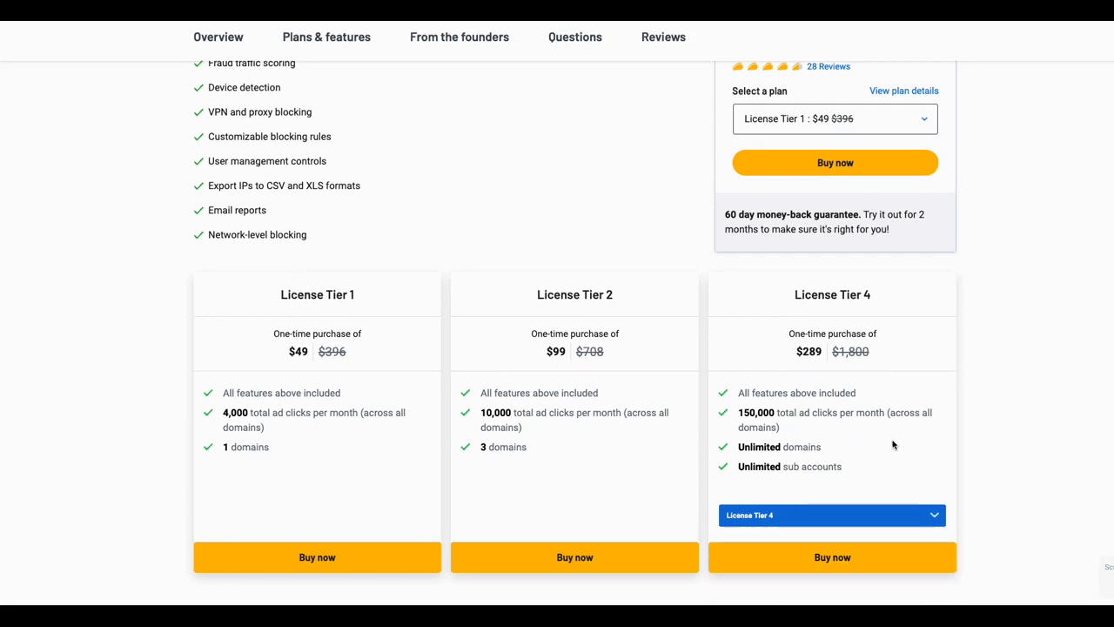
mouse_move(914, 464)
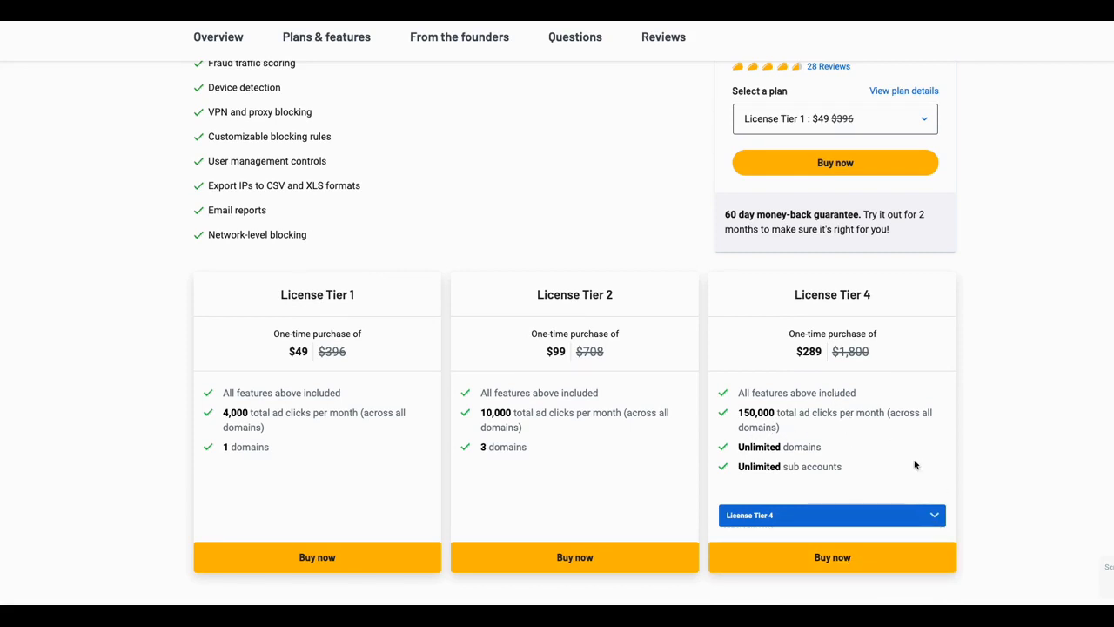
click(832, 514)
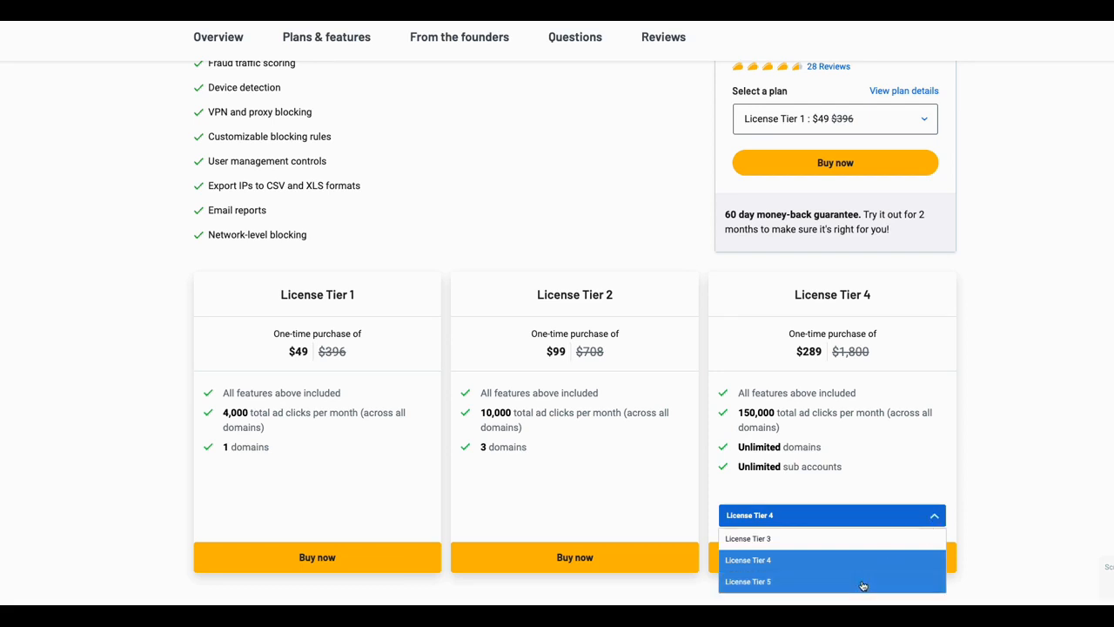
mouse_move(851, 588)
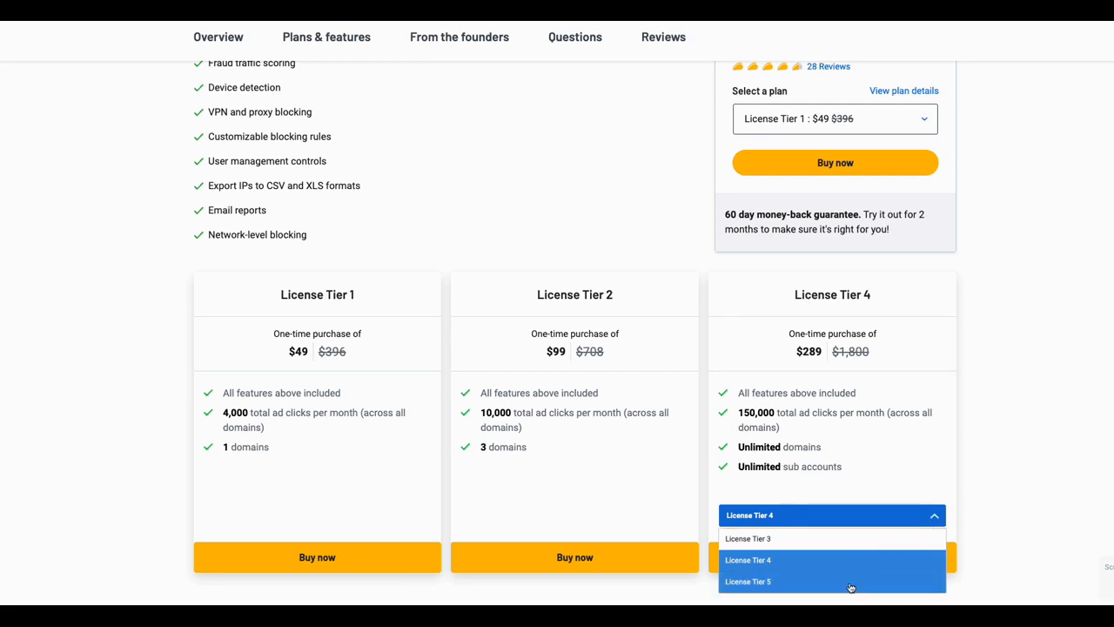
click(748, 581)
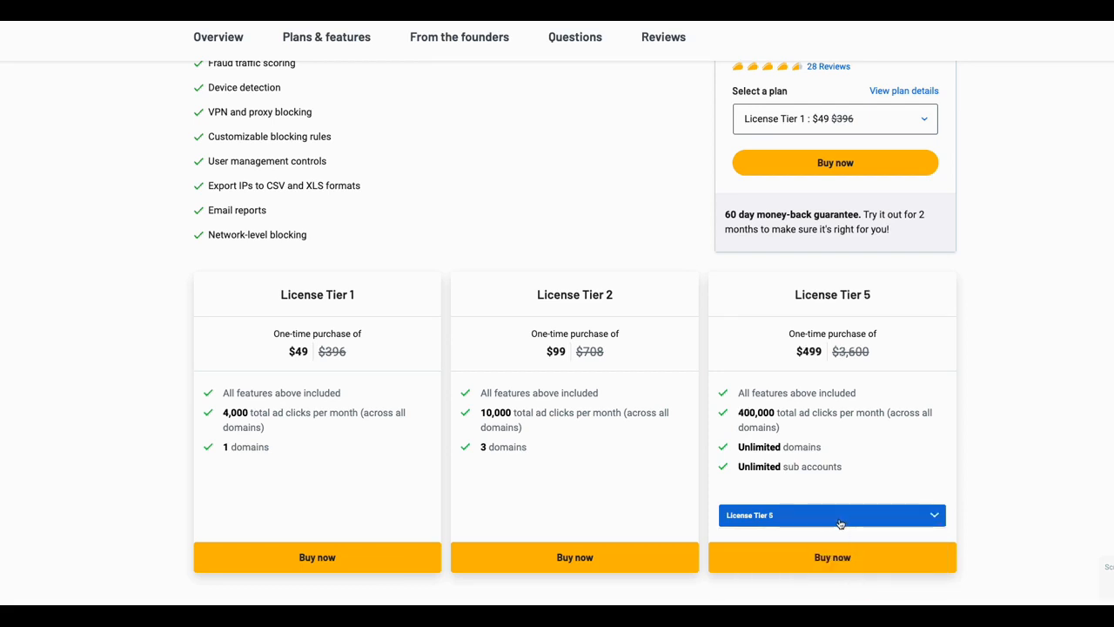
mouse_move(804, 492)
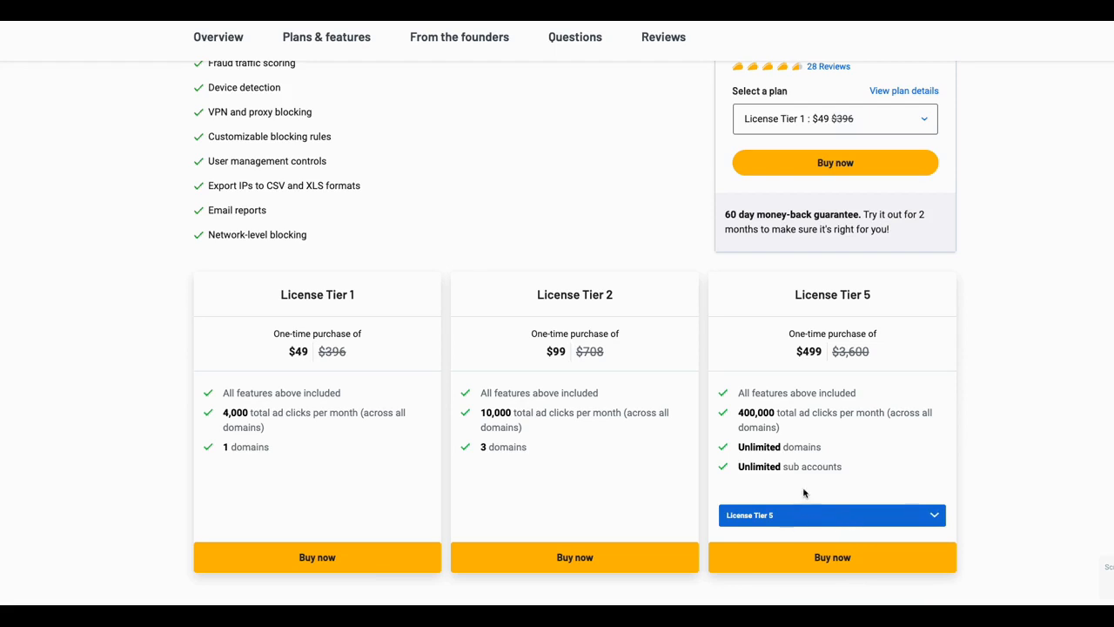
mouse_move(828, 432)
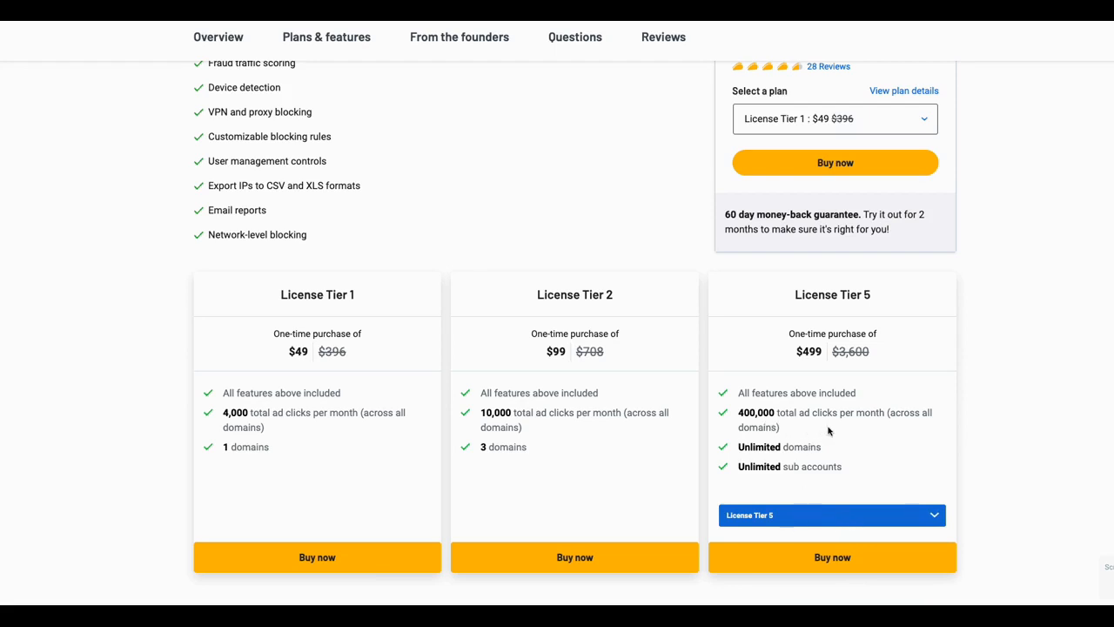
Step: Scroll through the pricing cards to see Tier 5's unlimited domains and sub accounts
scroll(down, 3)
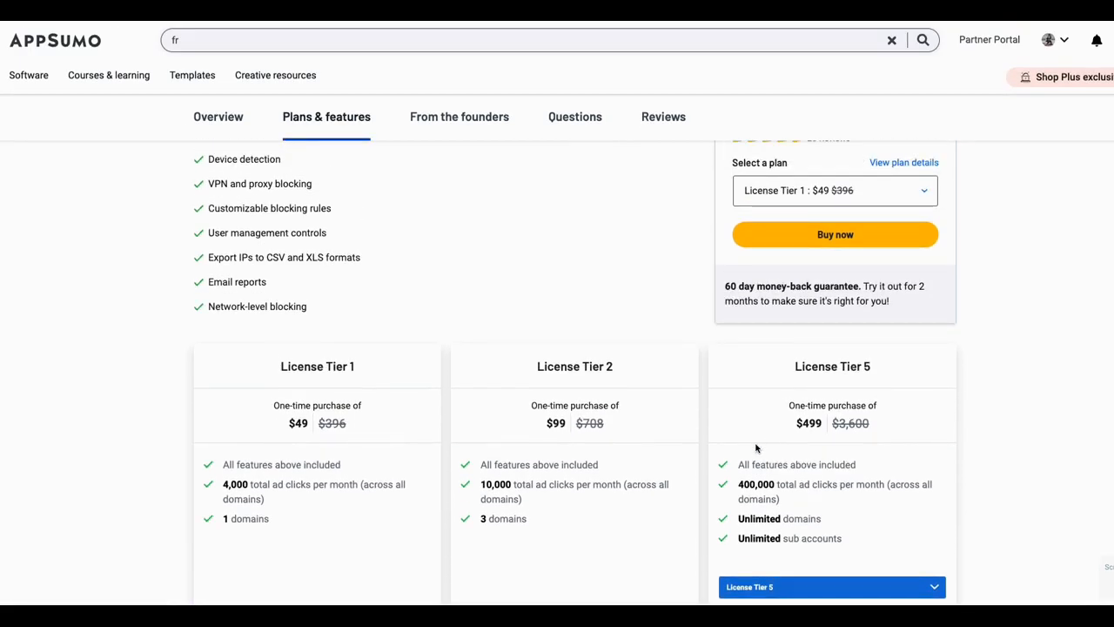
scroll(down, 3)
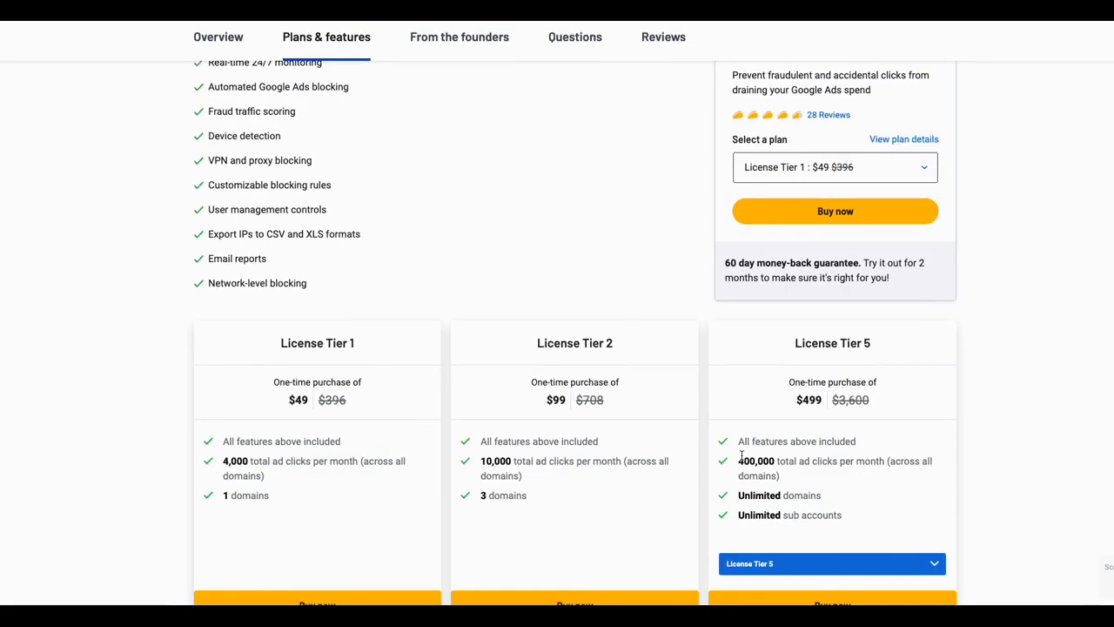
scroll(down, 3)
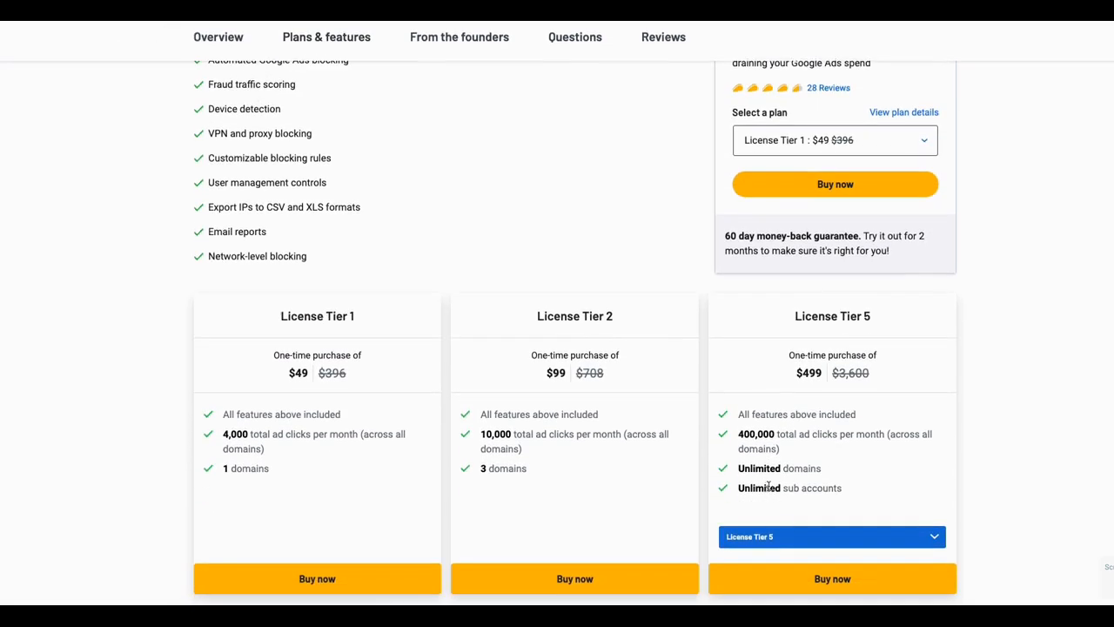
scroll(down, 3)
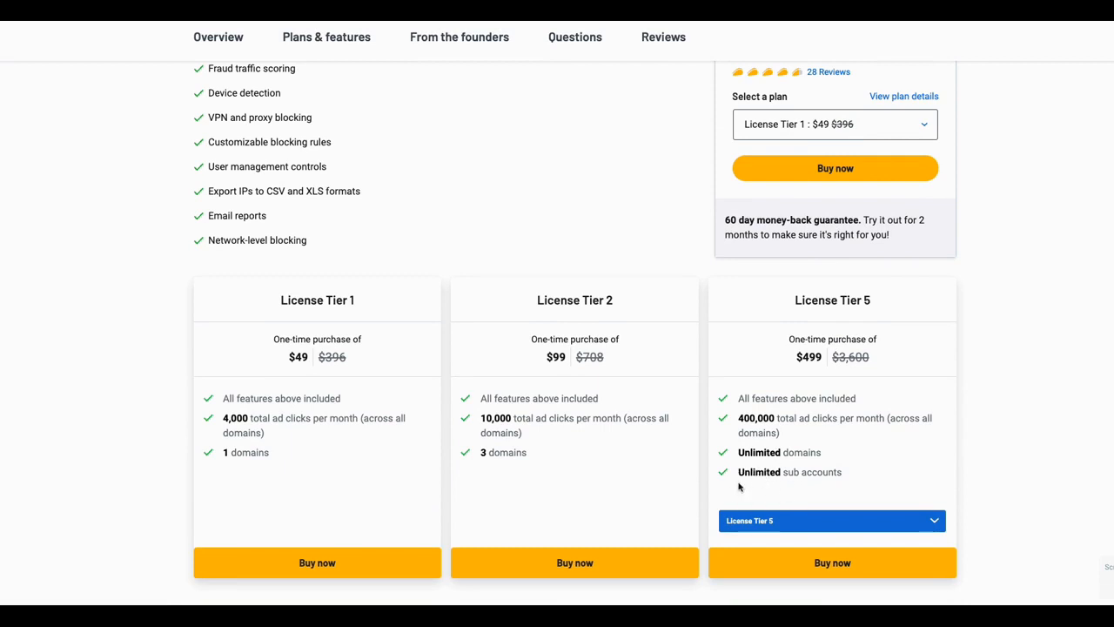
scroll(down, 3)
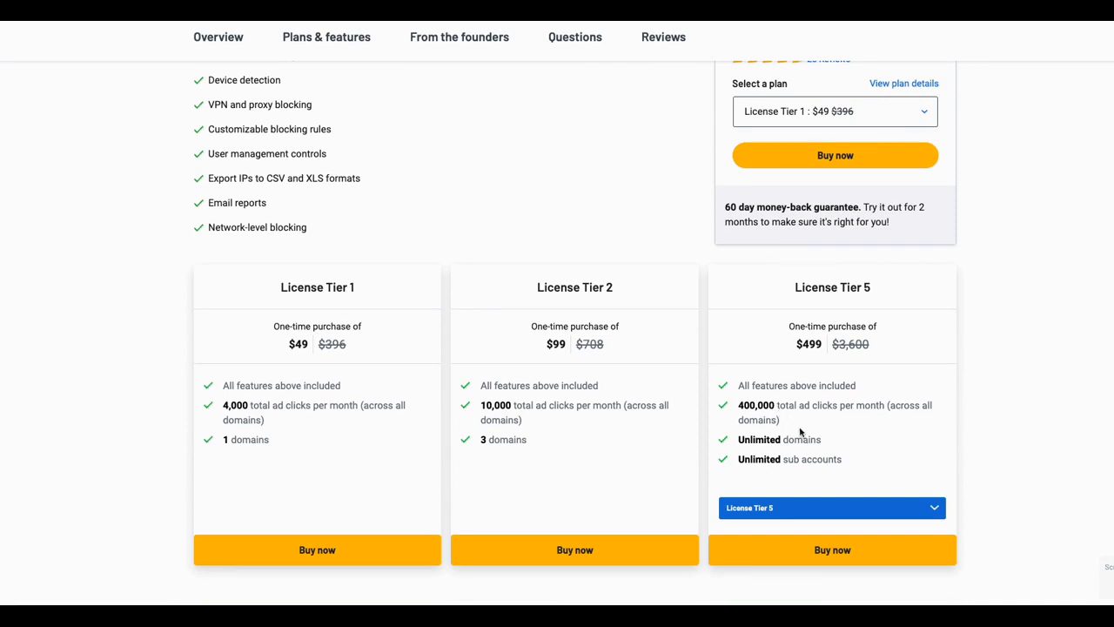
mouse_move(800, 433)
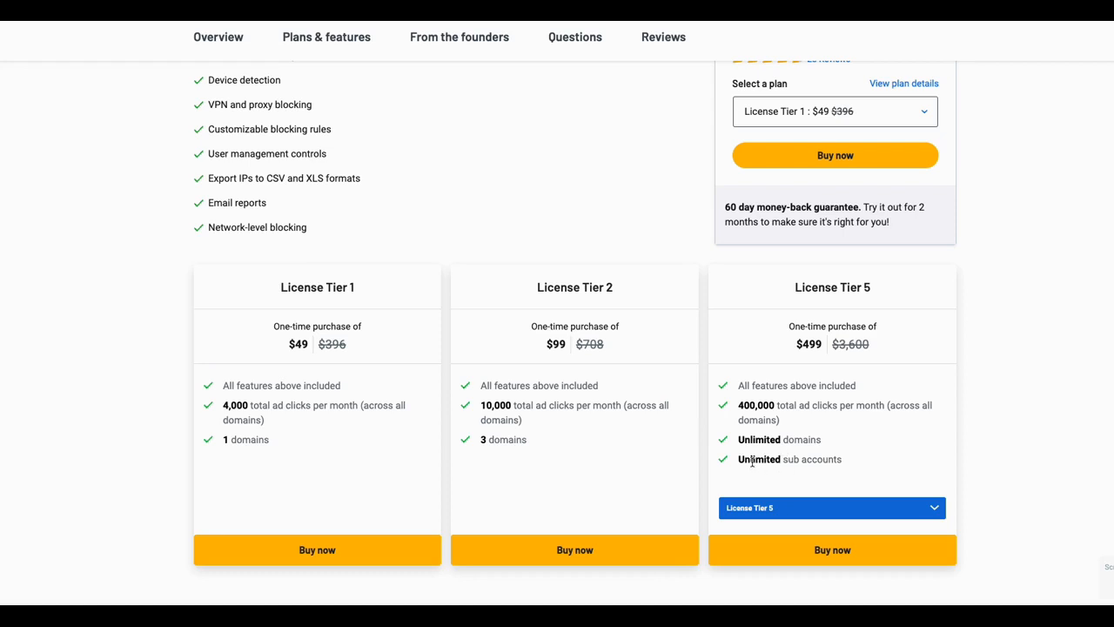
mouse_move(768, 474)
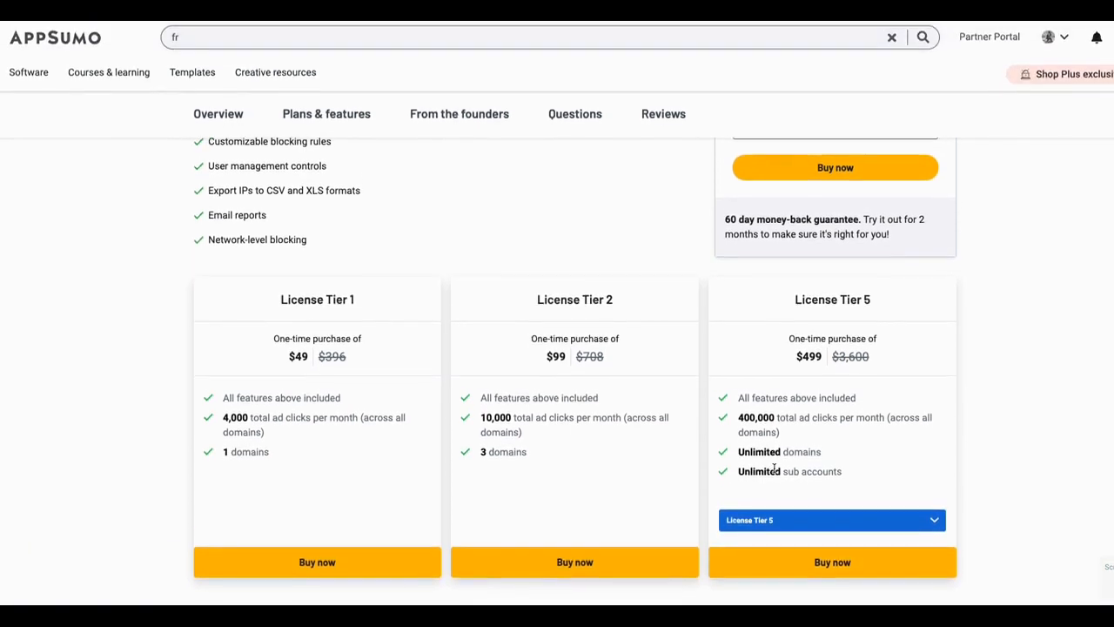
scroll(down, 3)
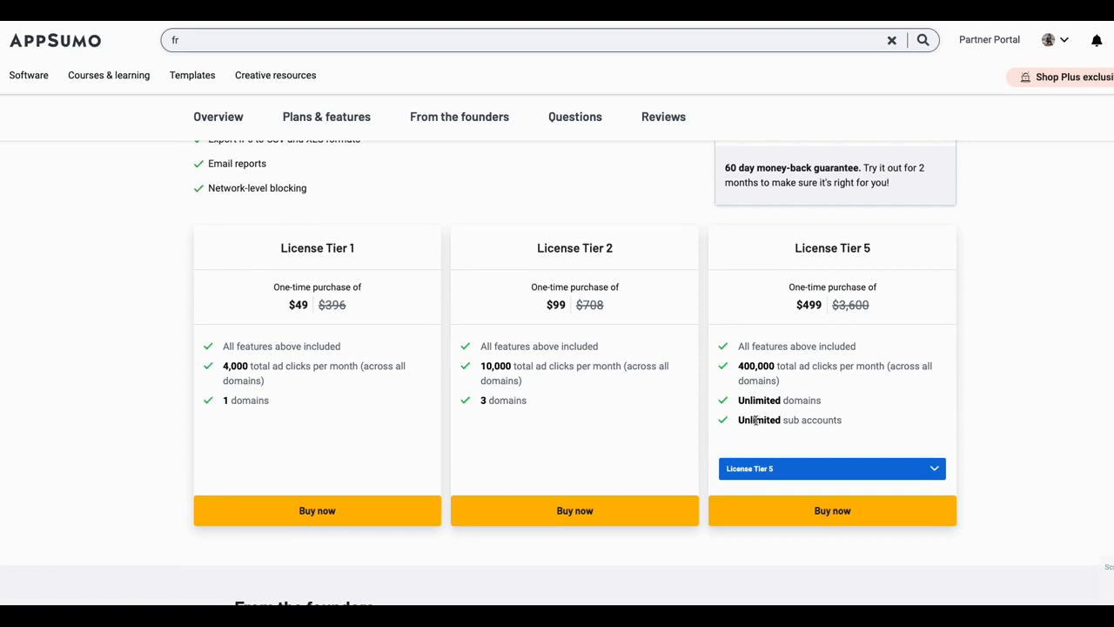
scroll(down, 3)
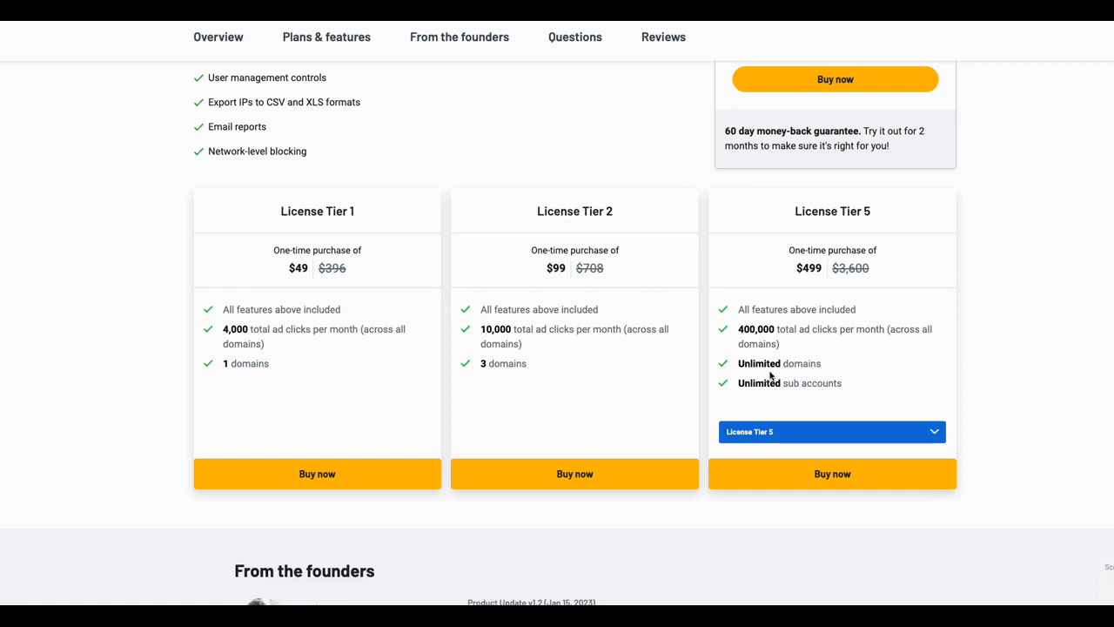
scroll(down, 3)
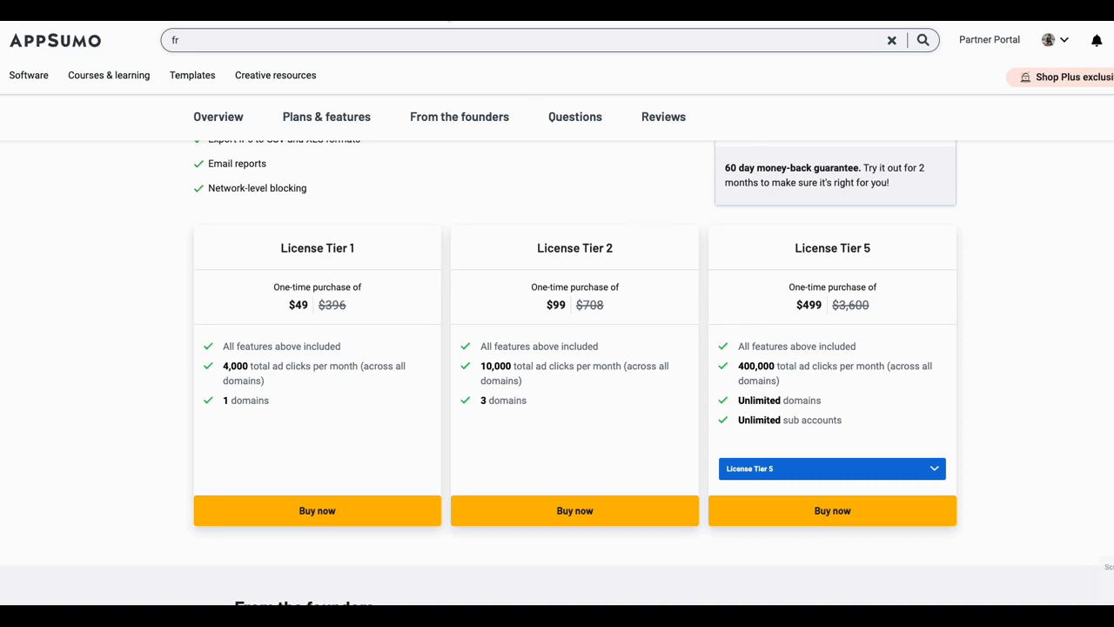
Step: Read the founder's product update v1.2, then bring up the 219 buyer questions
click(459, 117)
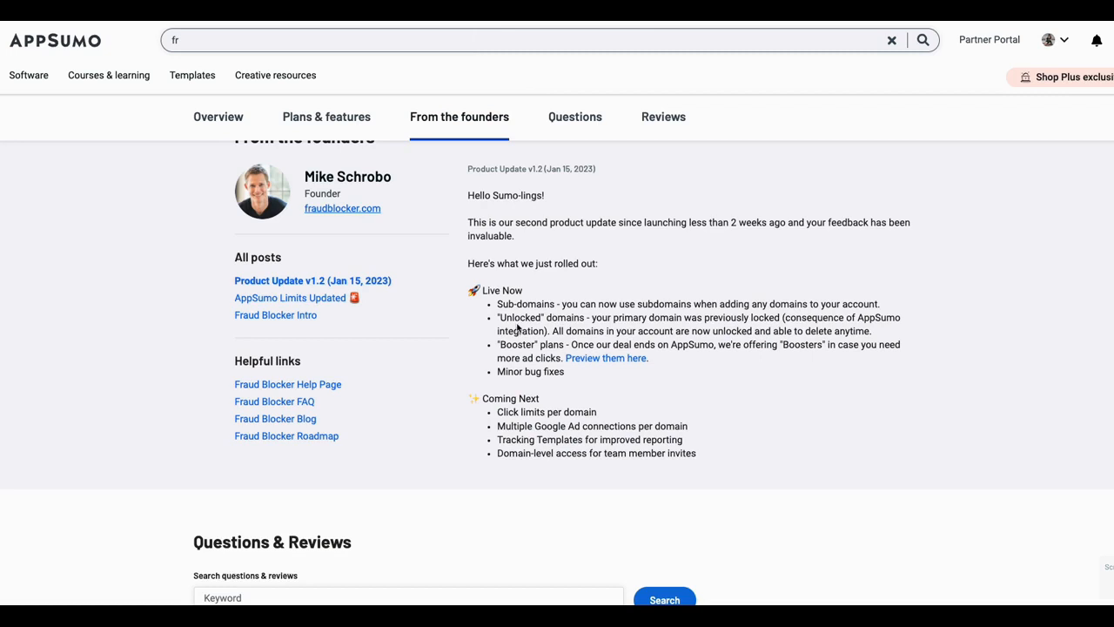
mouse_move(586, 314)
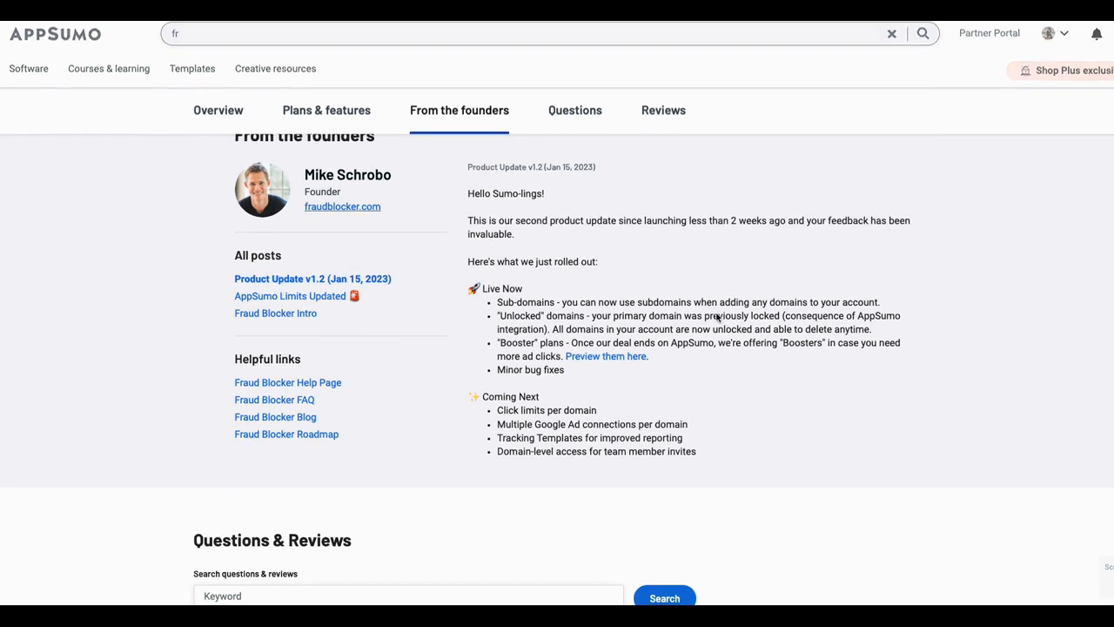
scroll(down, 3)
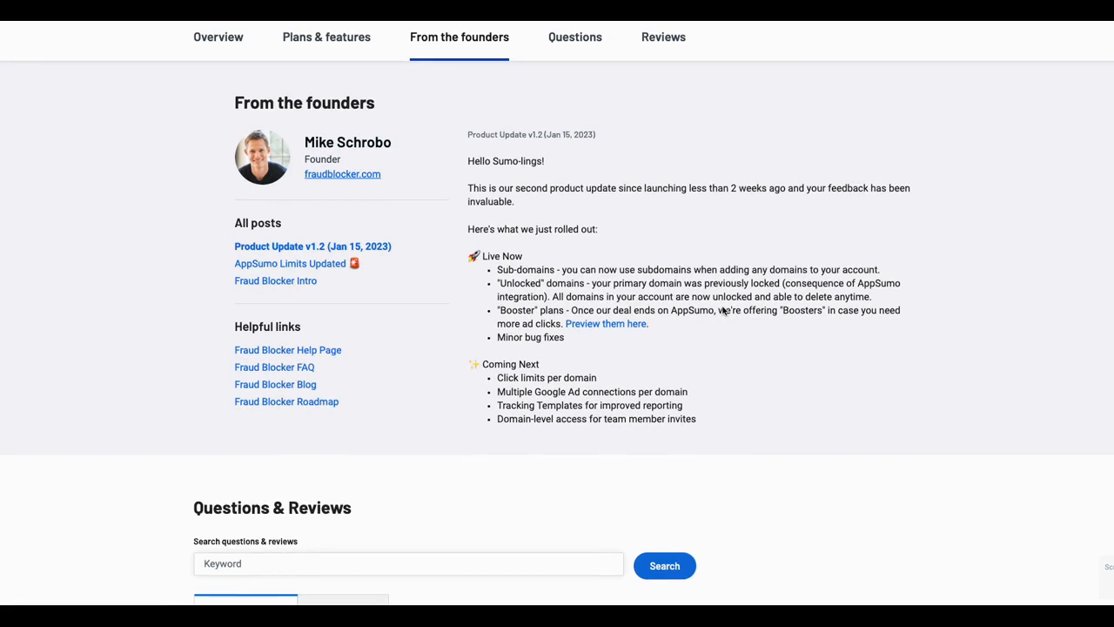
scroll(down, 3)
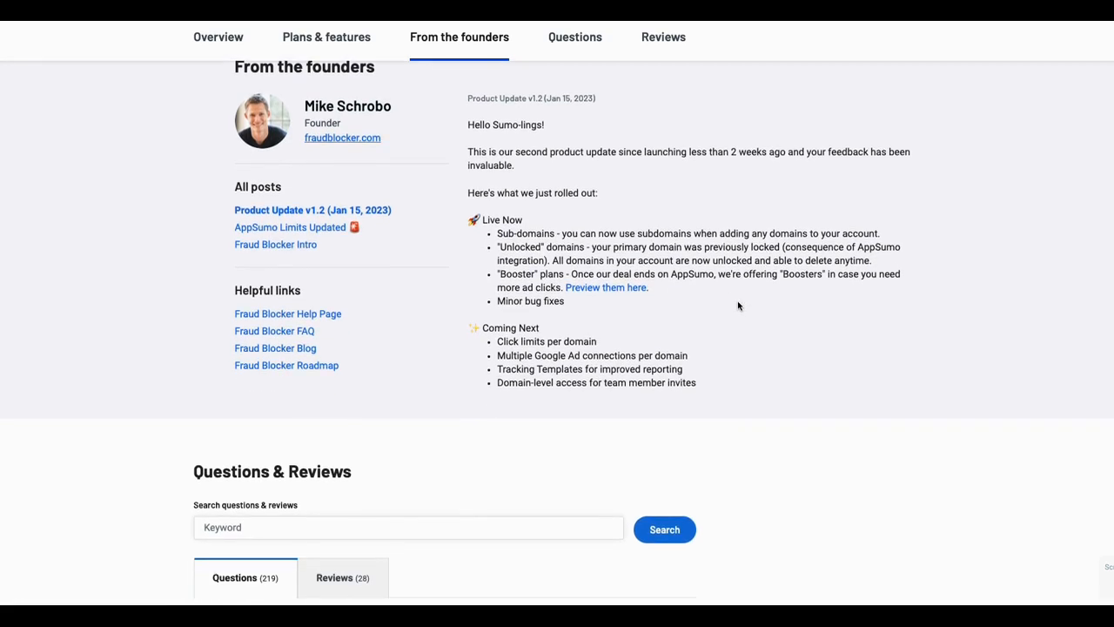
scroll(down, 3)
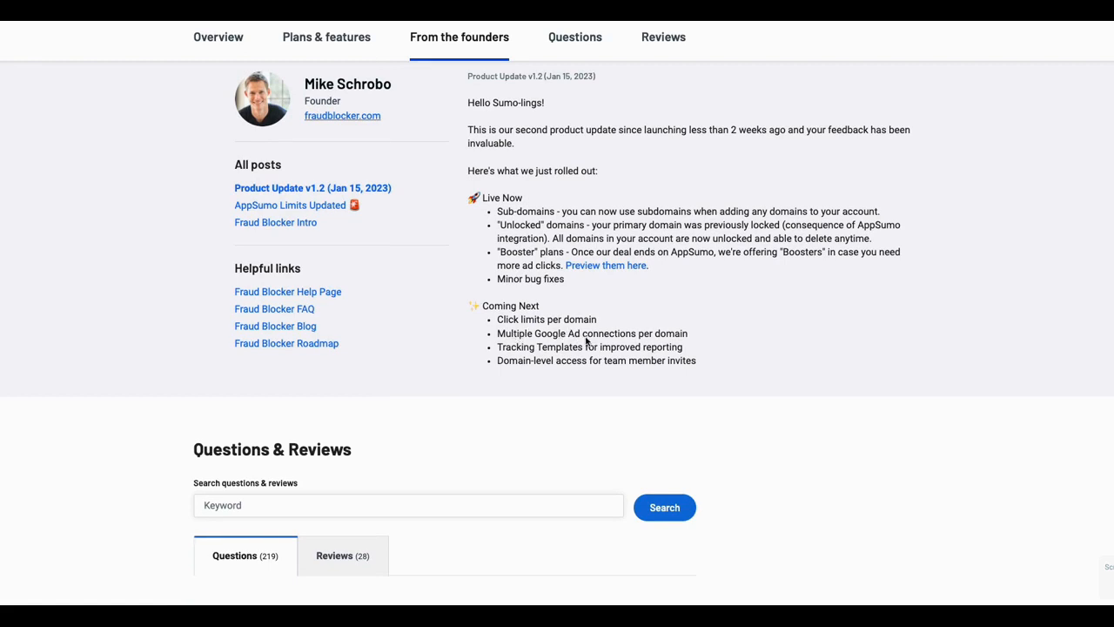
scroll(down, 3)
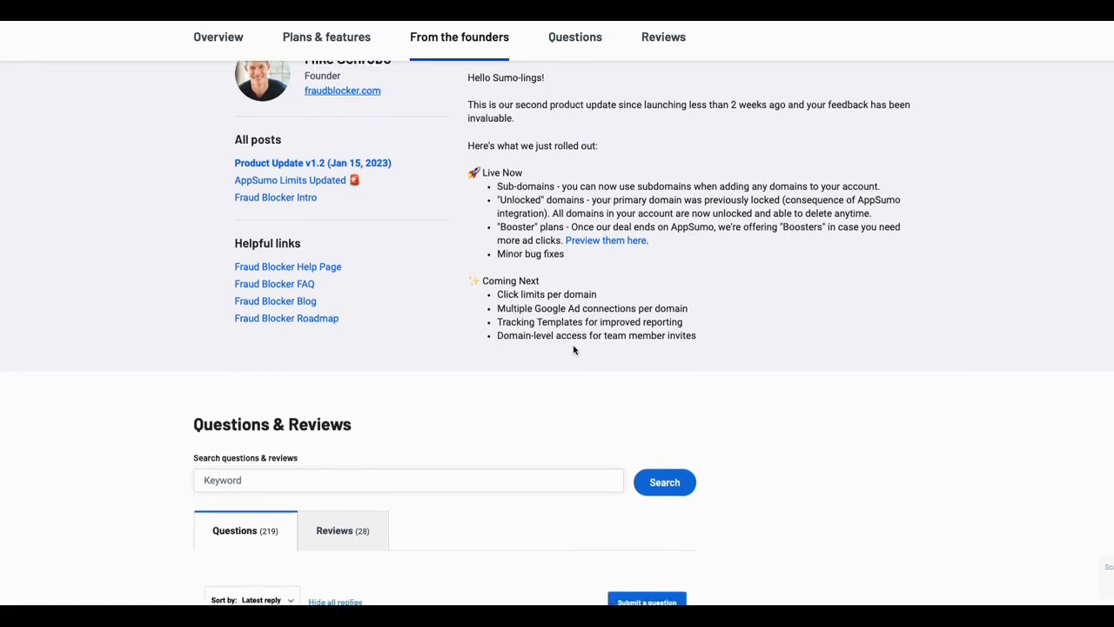
scroll(down, 3)
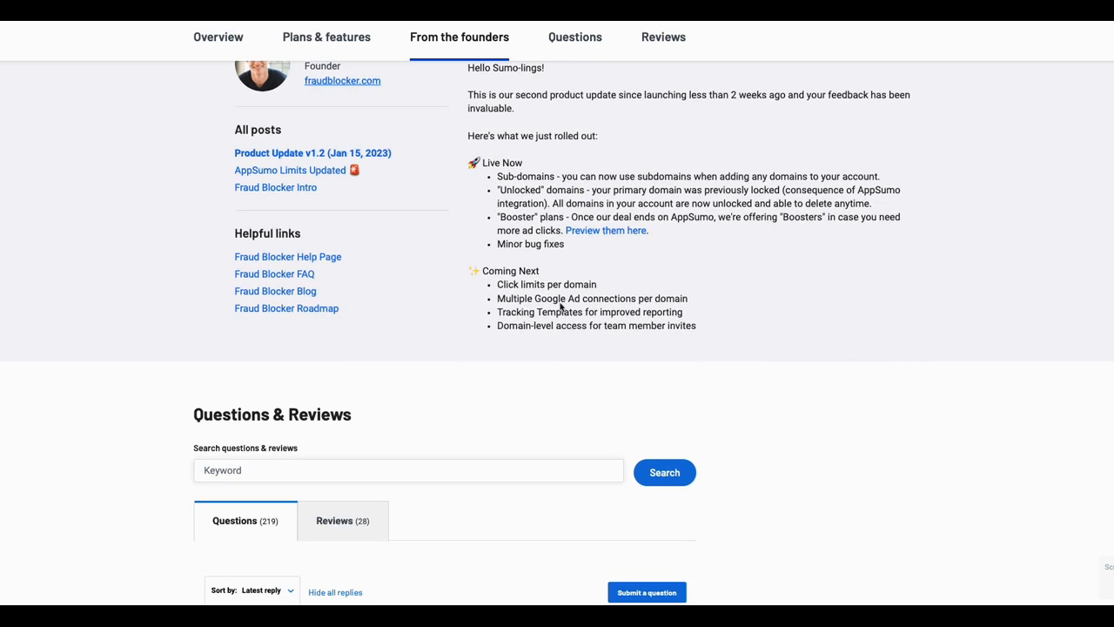
mouse_move(651, 312)
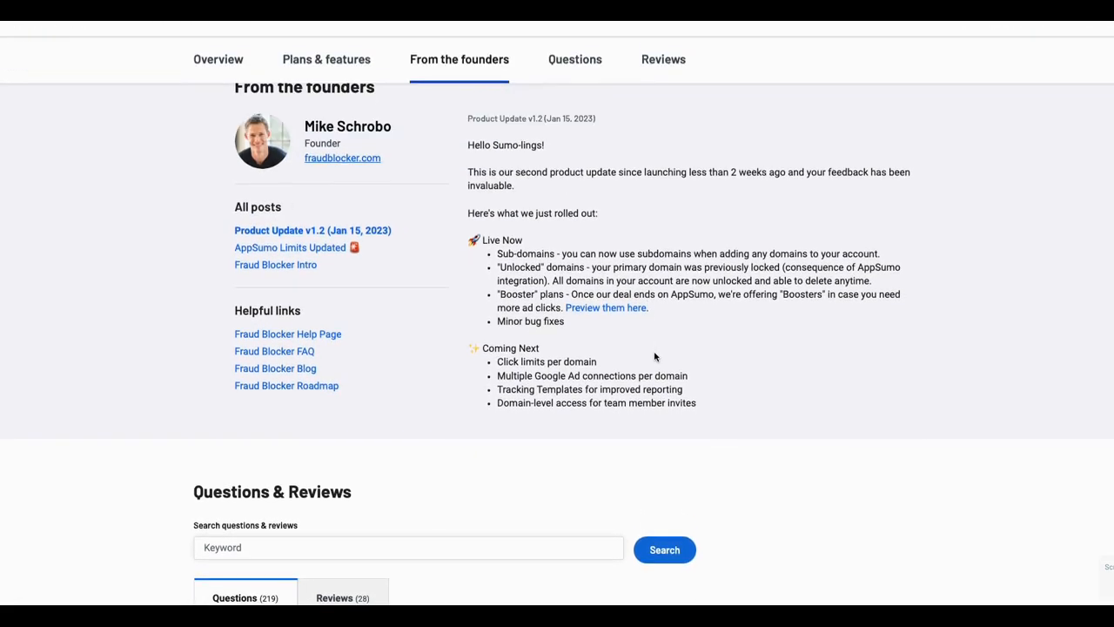
scroll(down, 3)
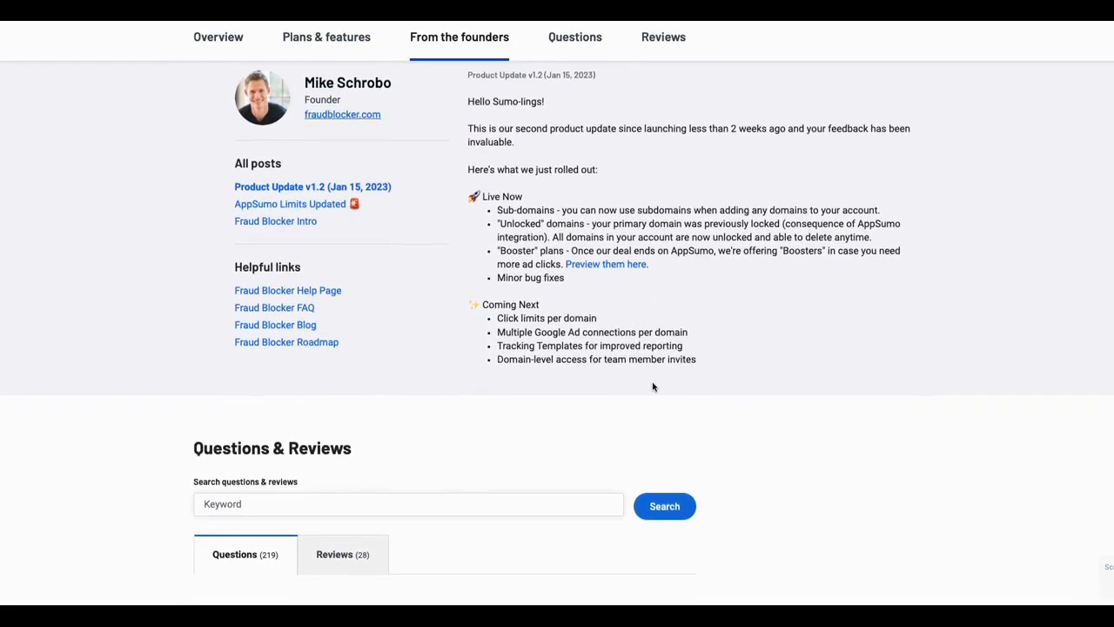
click(574, 37)
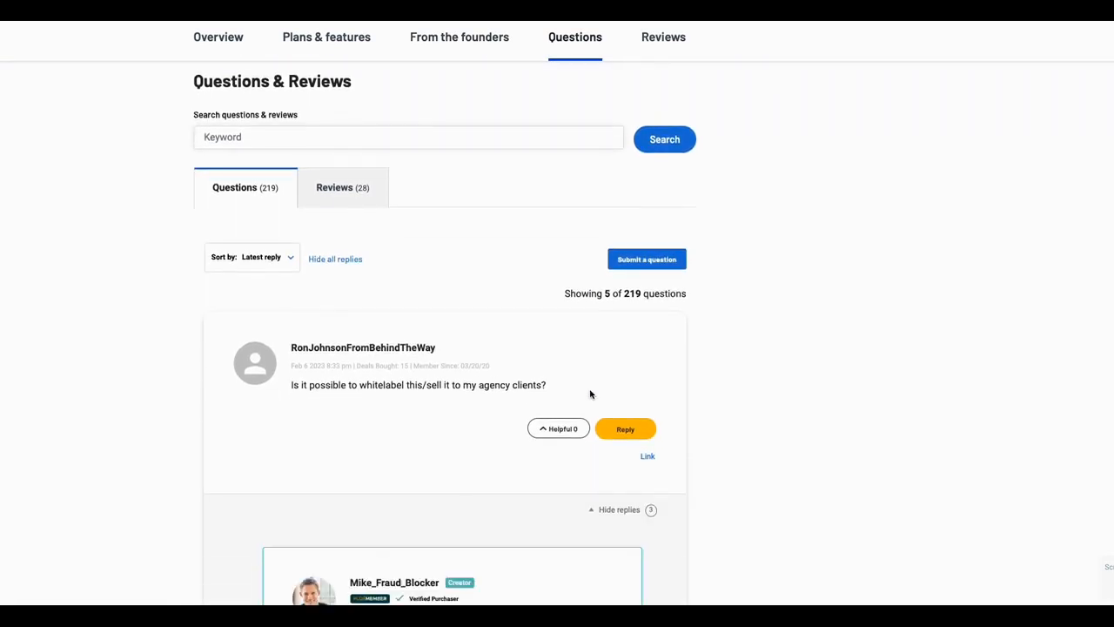
Step: Scroll to the founder's reply that whitelabelling is on the roadmap but months away
scroll(down, 3)
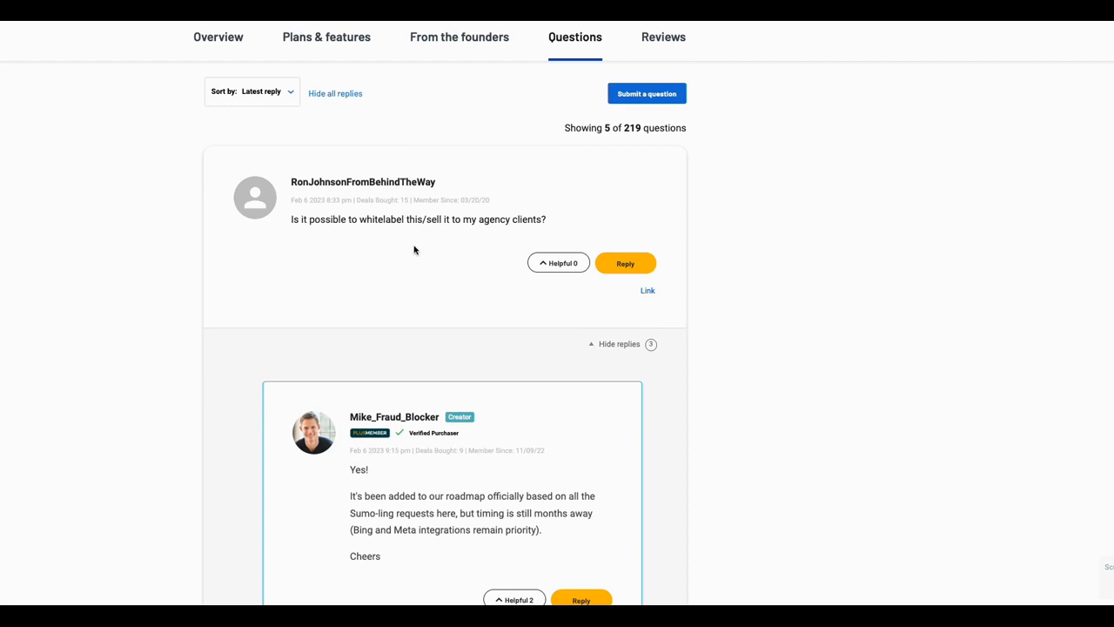
mouse_move(486, 245)
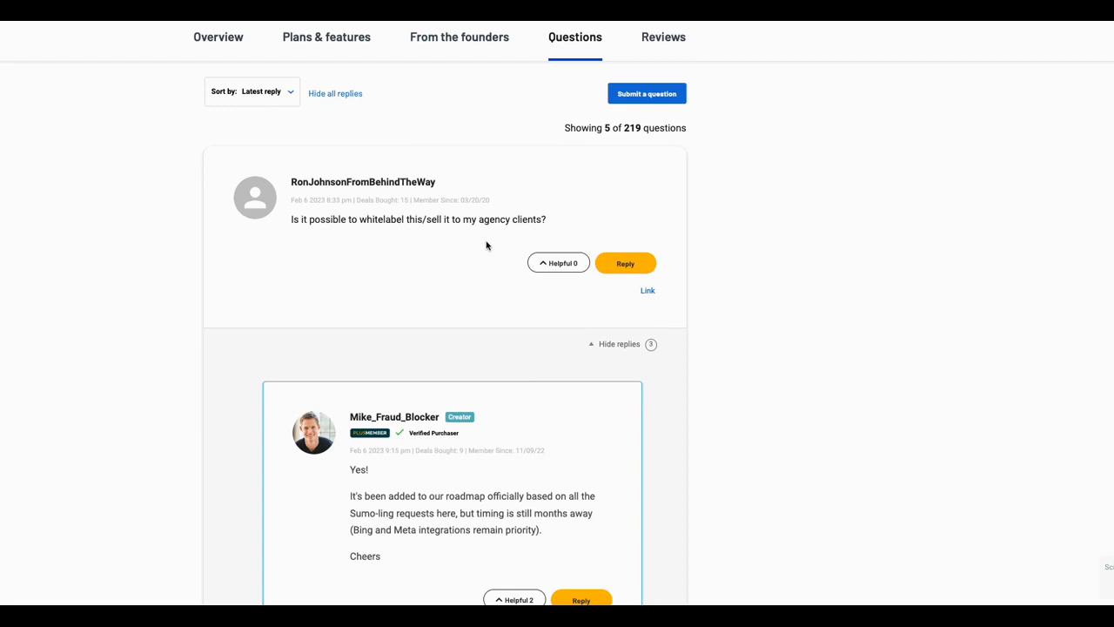
scroll(down, 3)
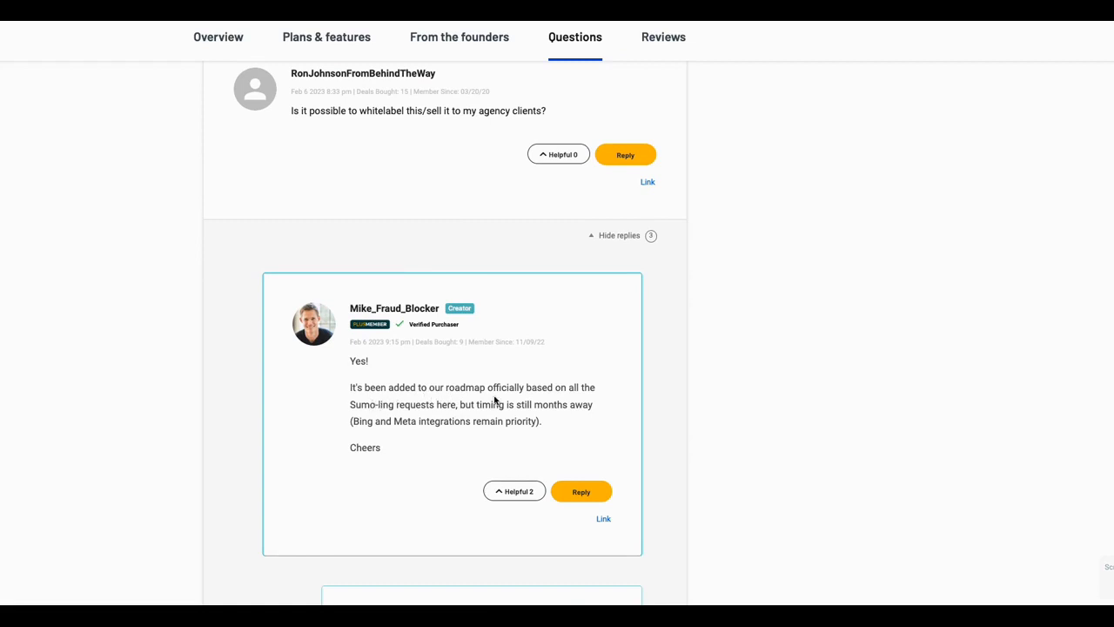
mouse_move(459, 415)
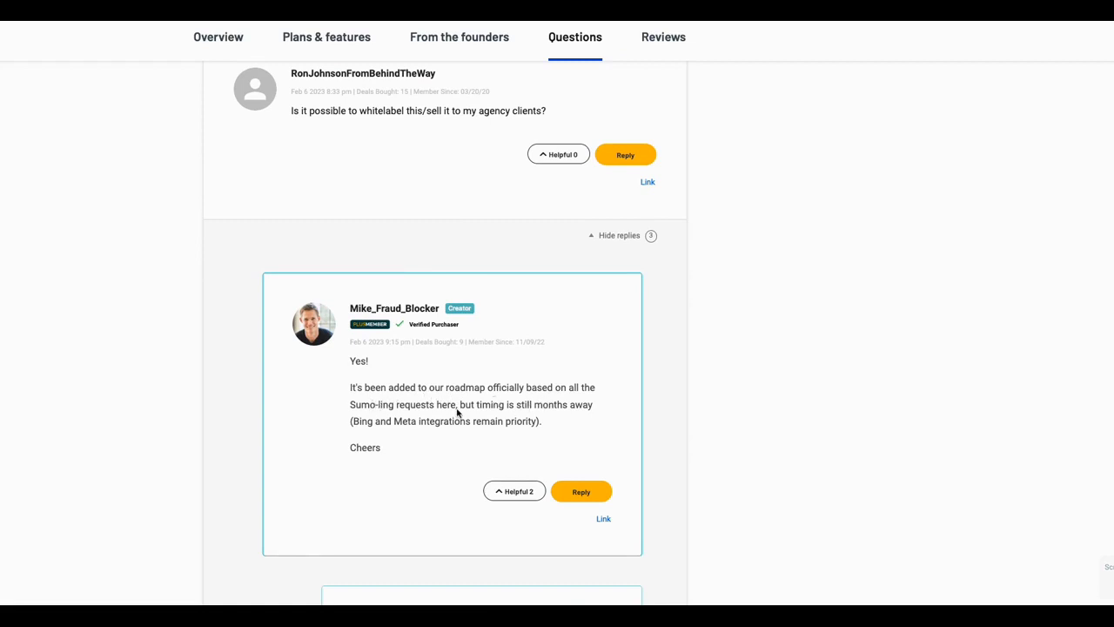
mouse_move(476, 415)
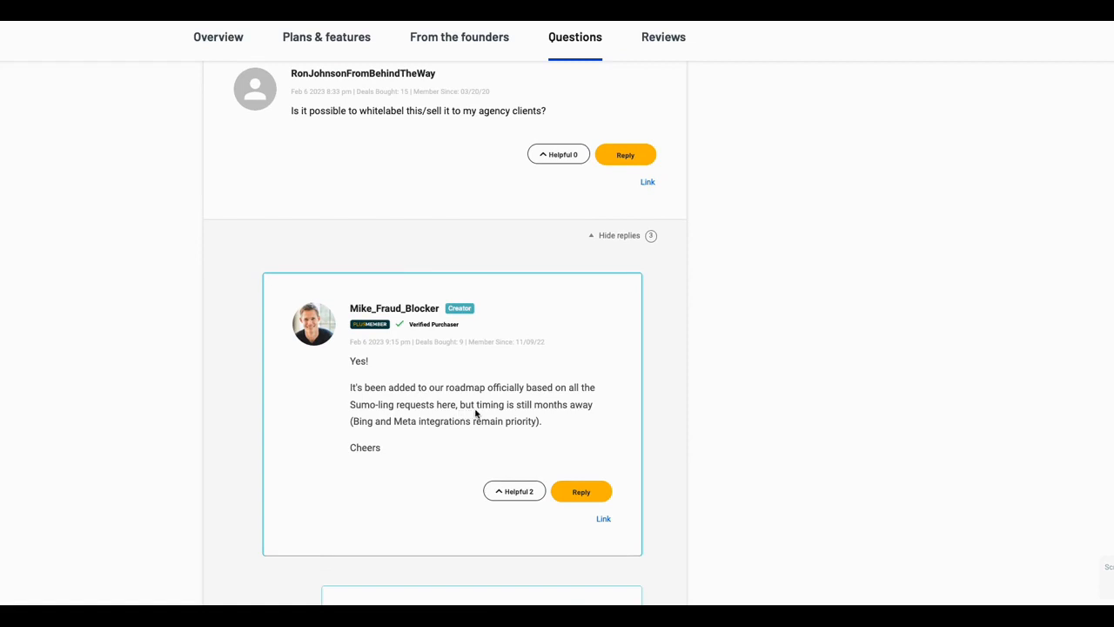
mouse_move(375, 436)
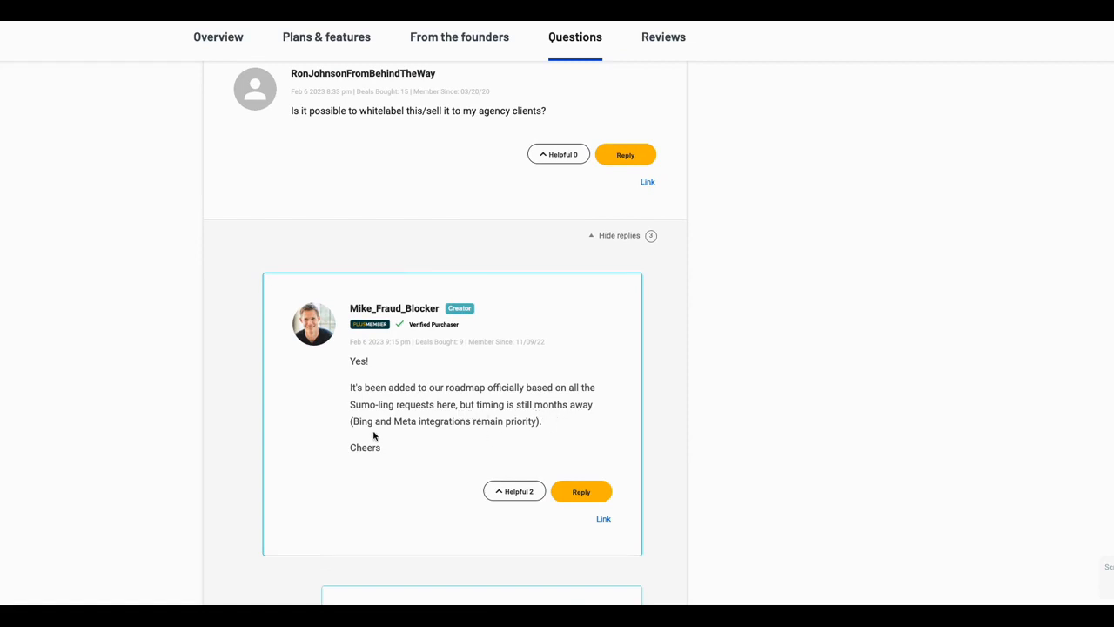
mouse_move(436, 444)
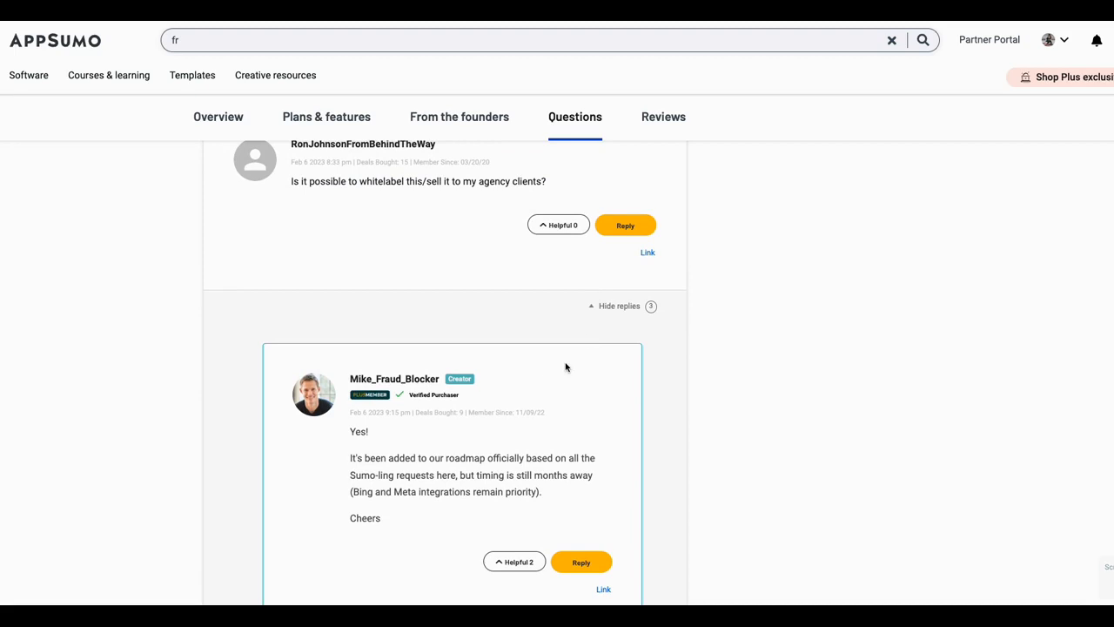
mouse_move(976, 62)
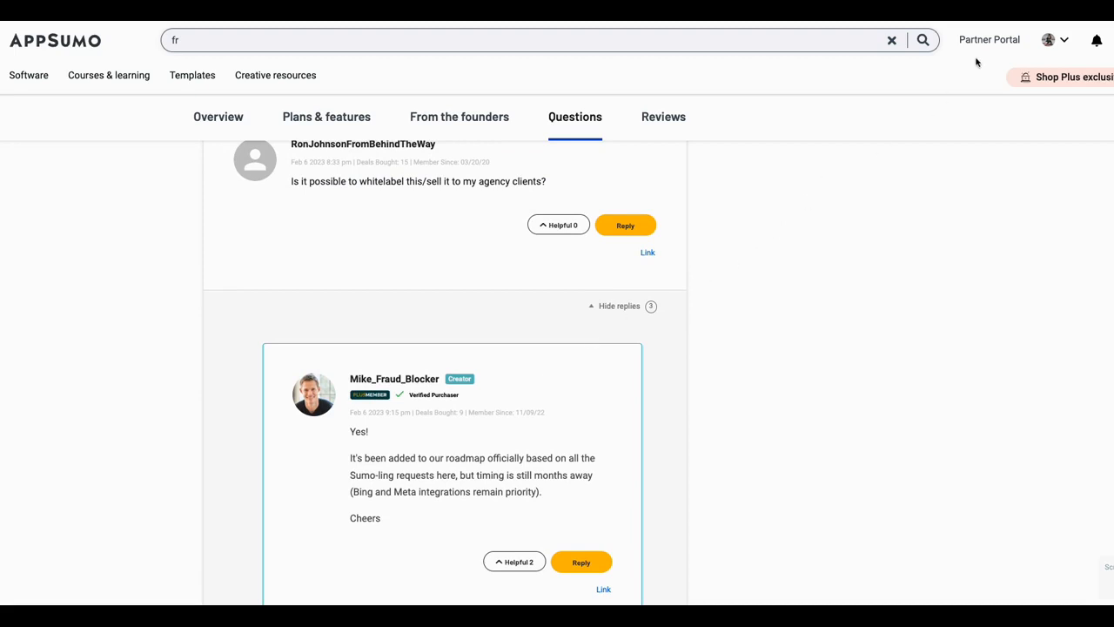
mouse_move(977, 62)
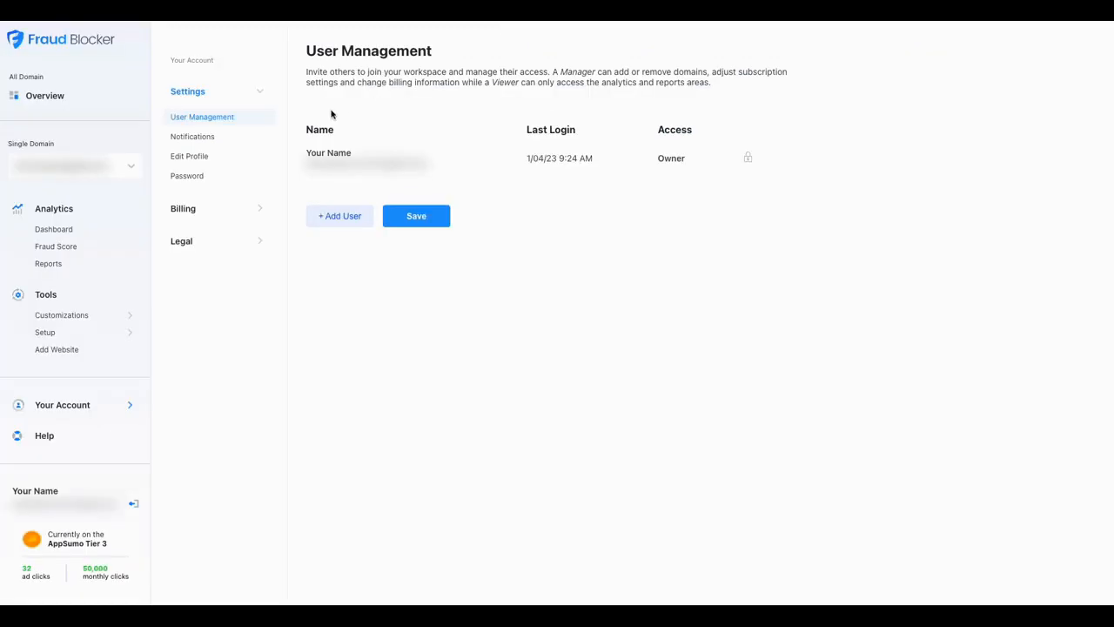
mouse_move(230, 186)
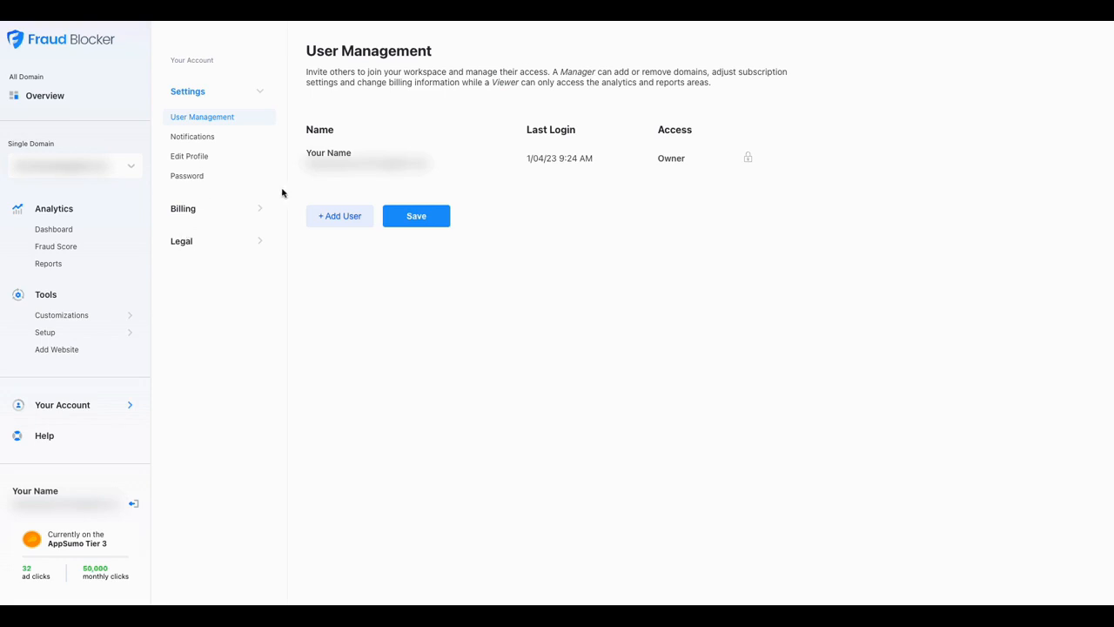
mouse_move(356, 237)
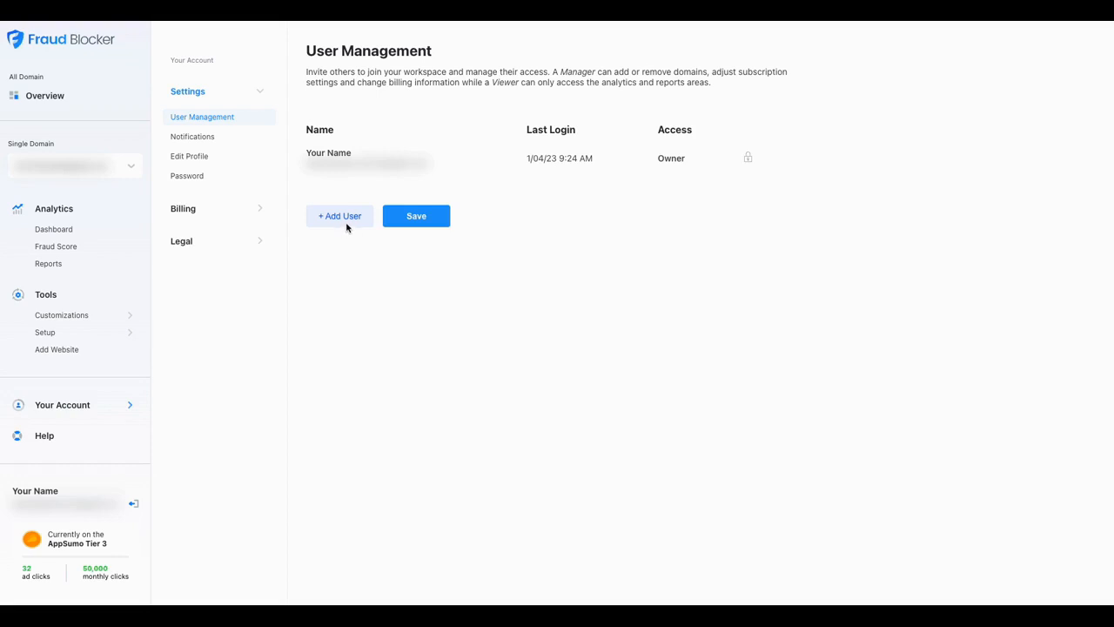
Step: Start a user invite and view the Manager and Viewer access levels without choosing one
click(340, 216)
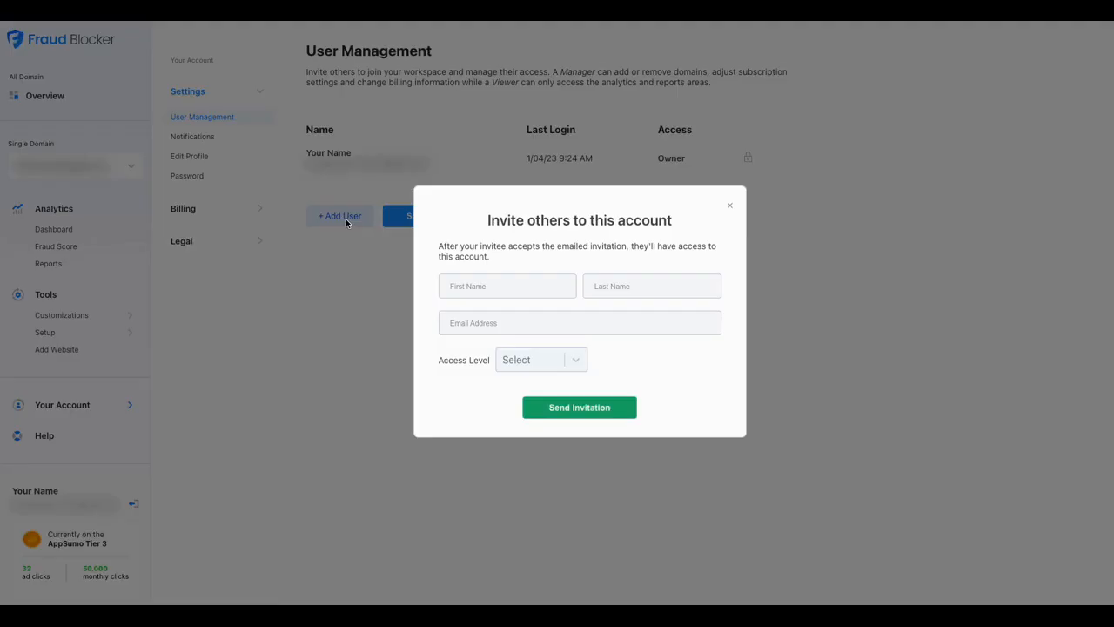
click(507, 285)
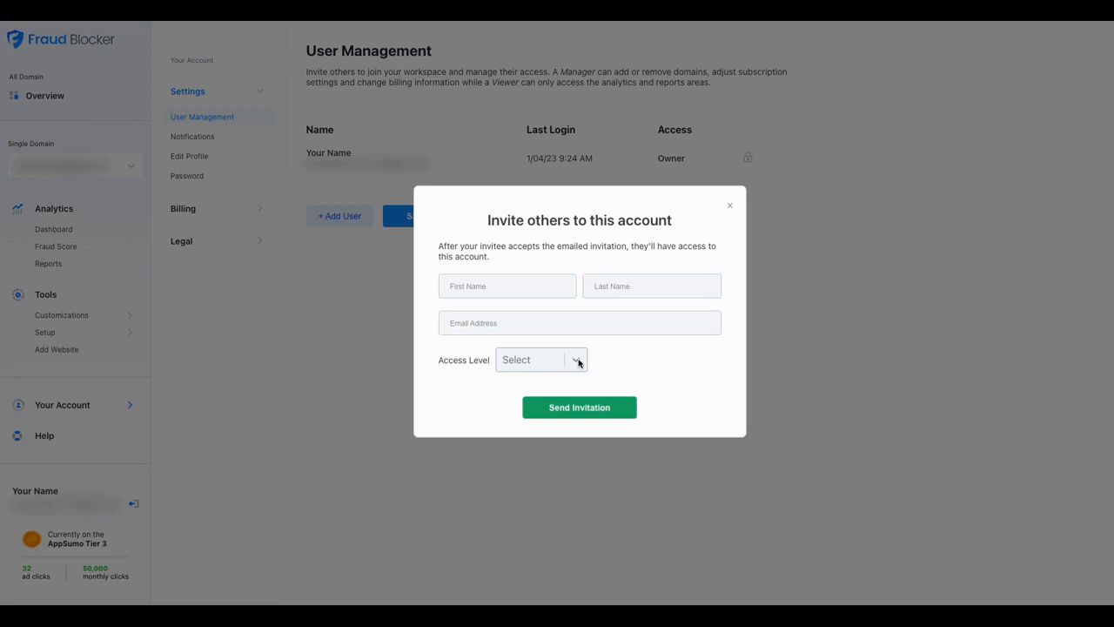
click(541, 360)
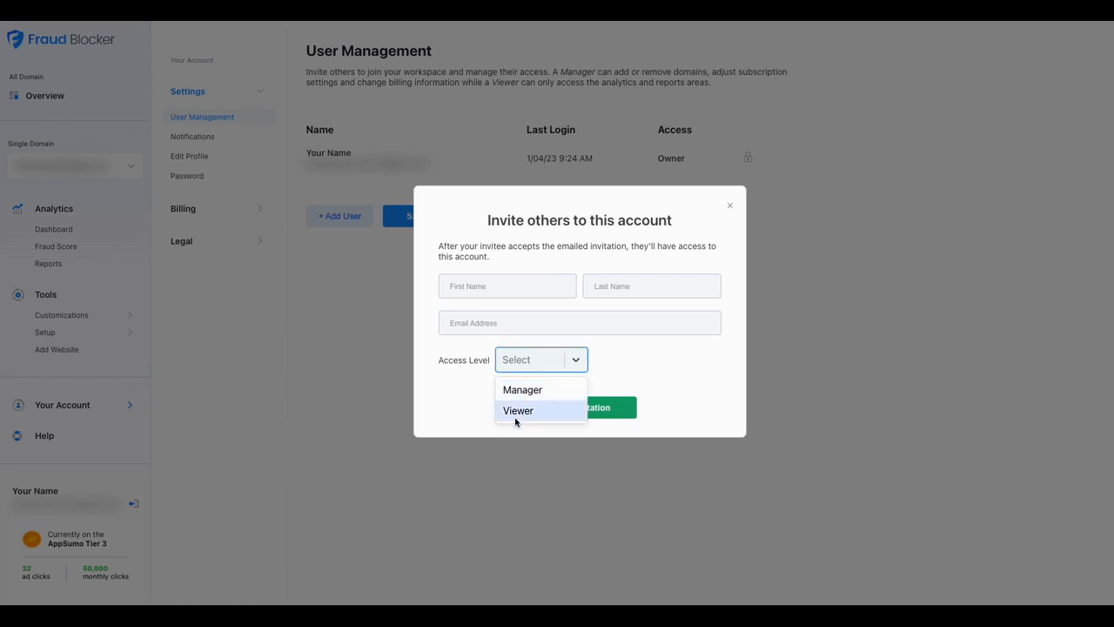
mouse_move(518, 410)
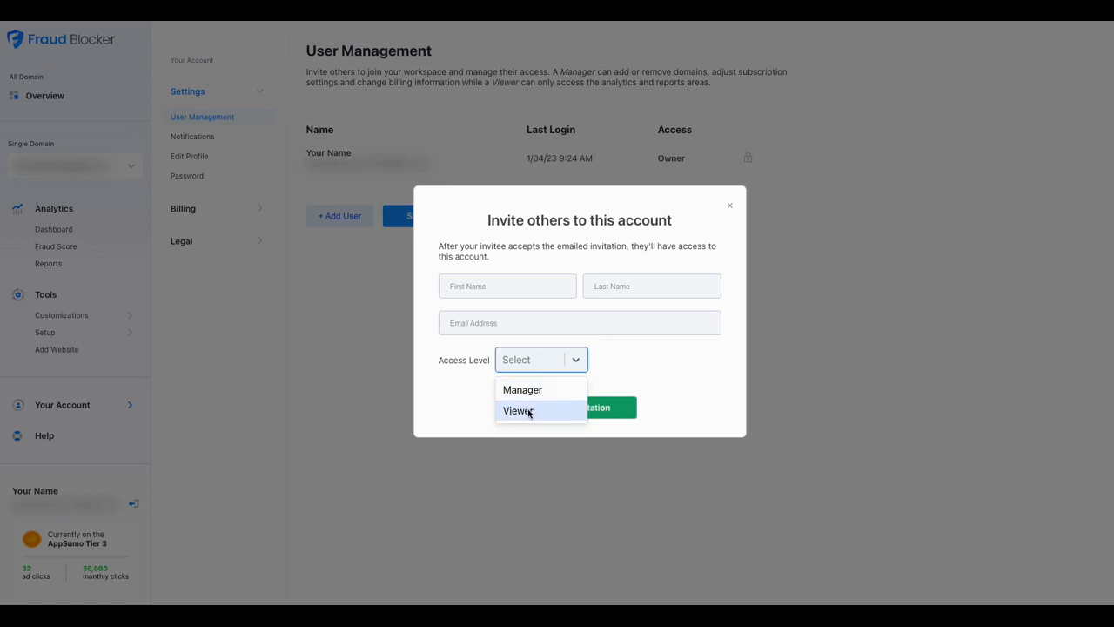
mouse_move(531, 412)
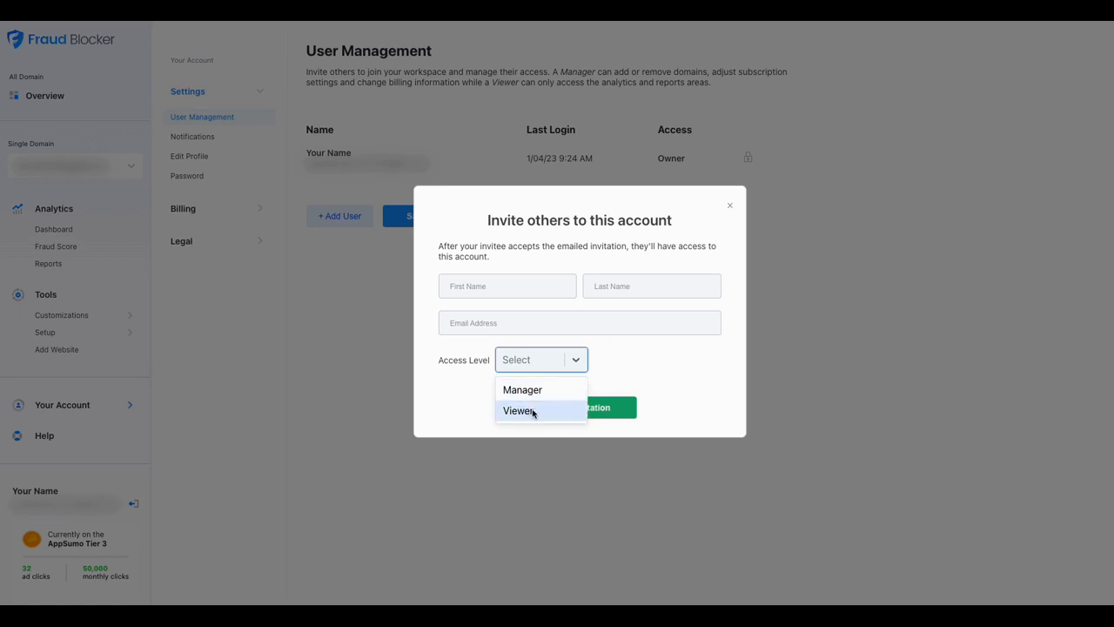
mouse_move(522, 389)
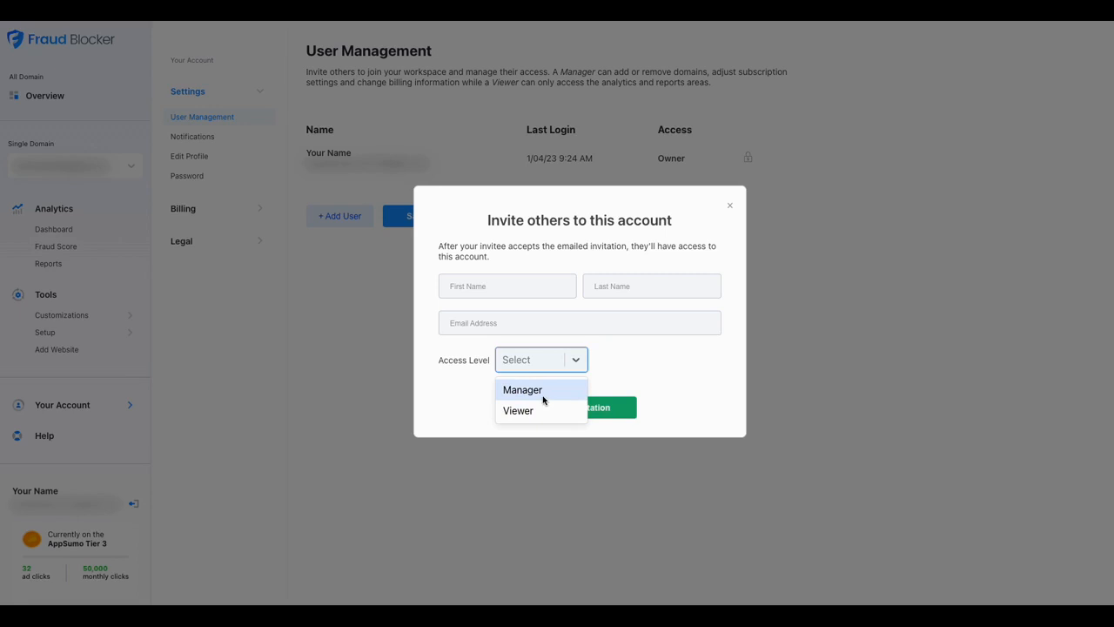
mouse_move(546, 384)
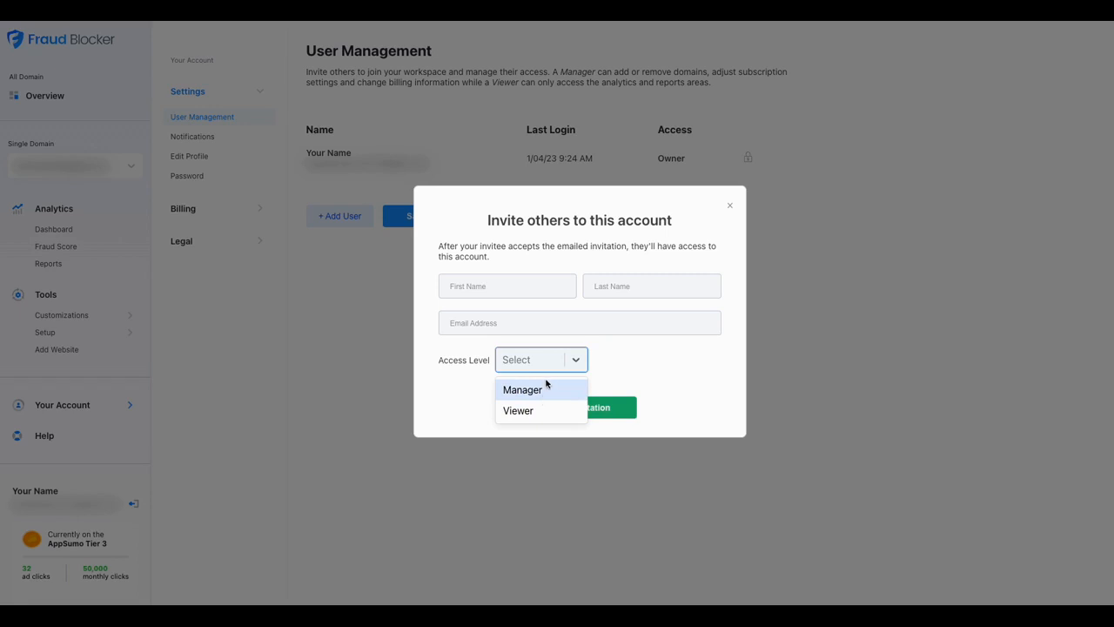
mouse_move(541, 402)
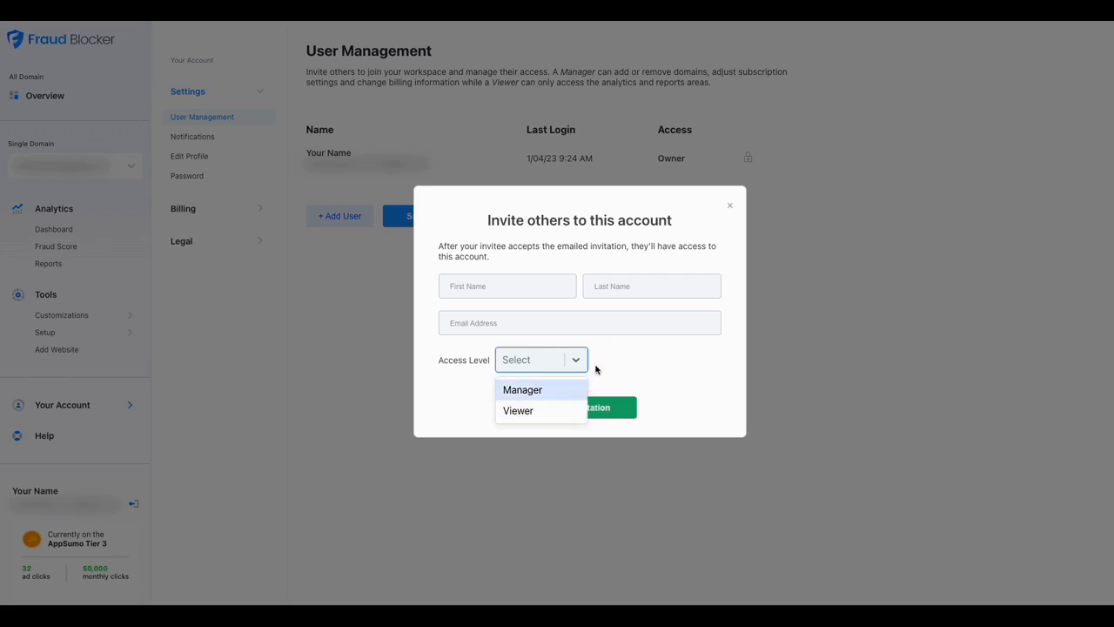
mouse_move(536, 410)
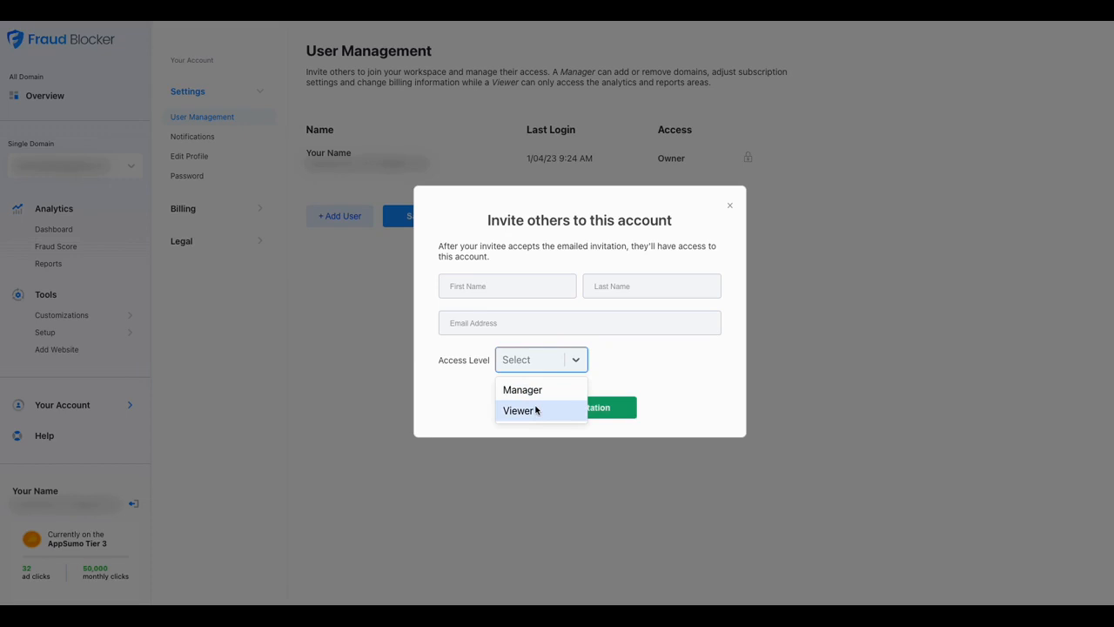
mouse_move(538, 411)
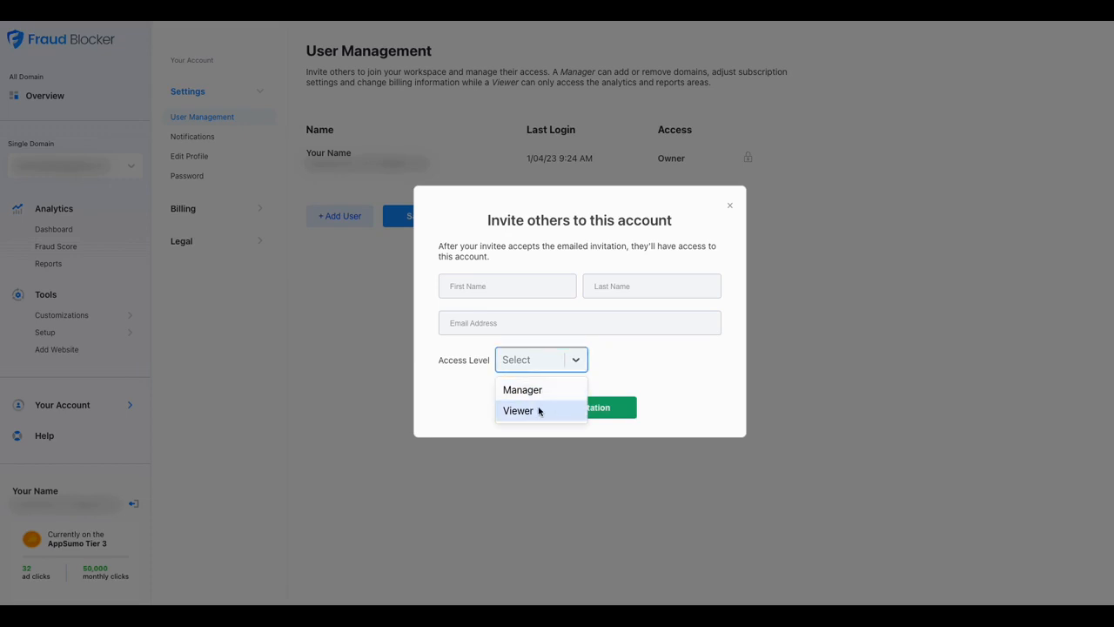
click(580, 323)
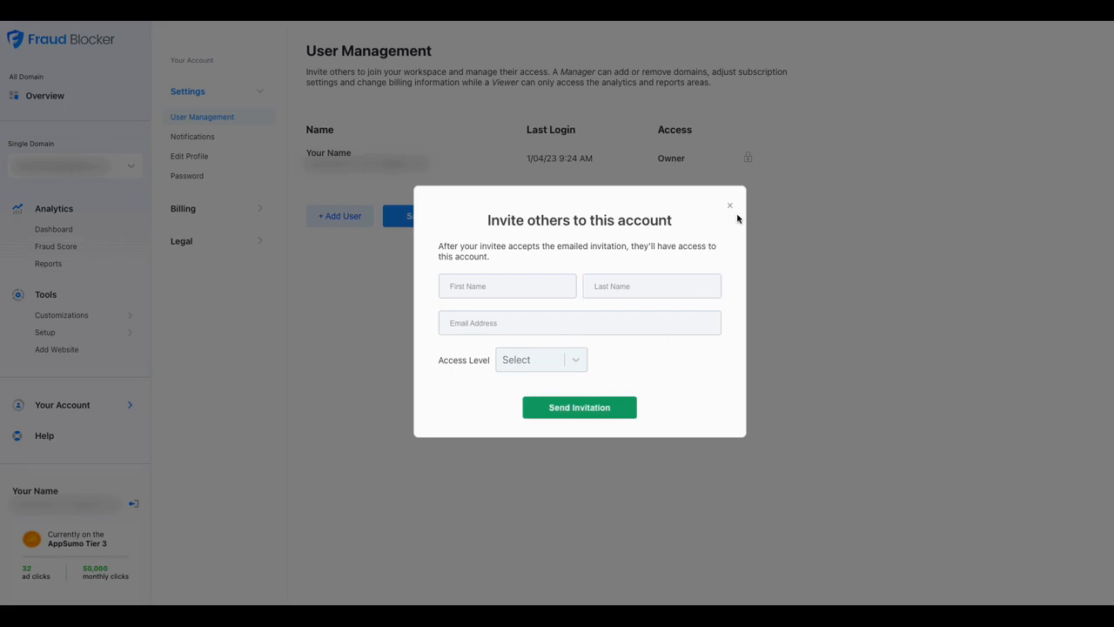
mouse_move(732, 213)
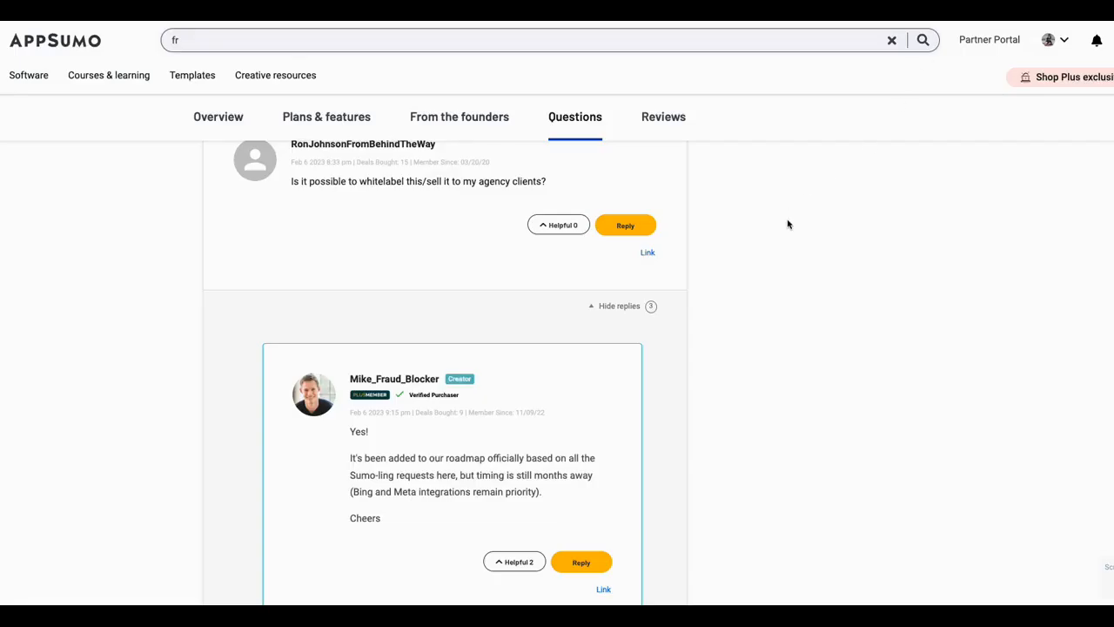
Step: Cycle the third plan card through License Tiers 3 and 4, ending on Tier 5 at $499
click(327, 116)
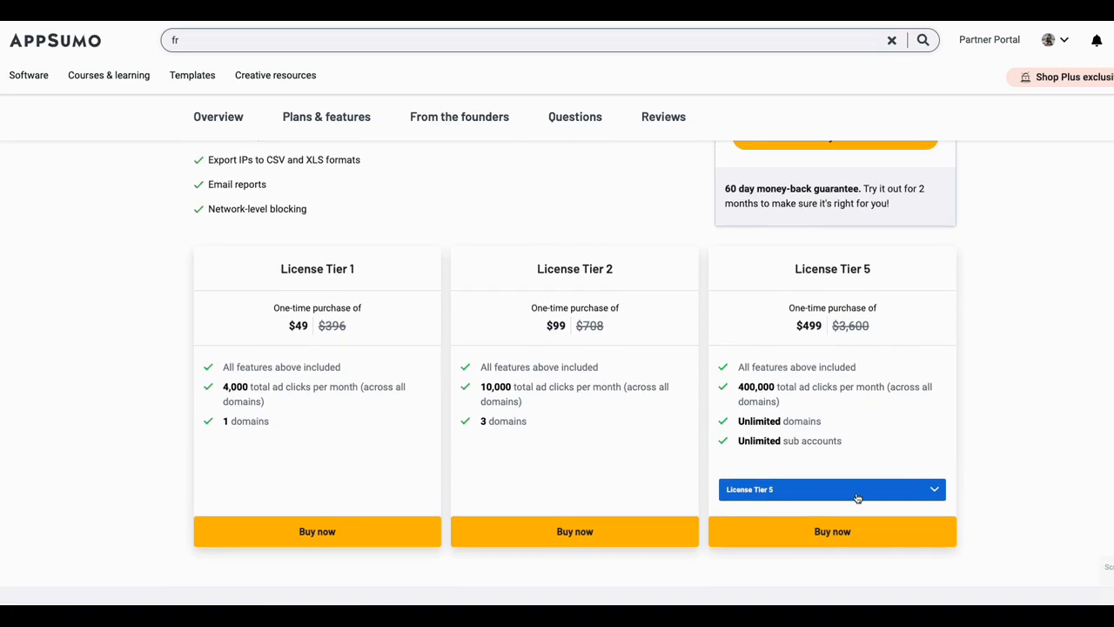
click(831, 488)
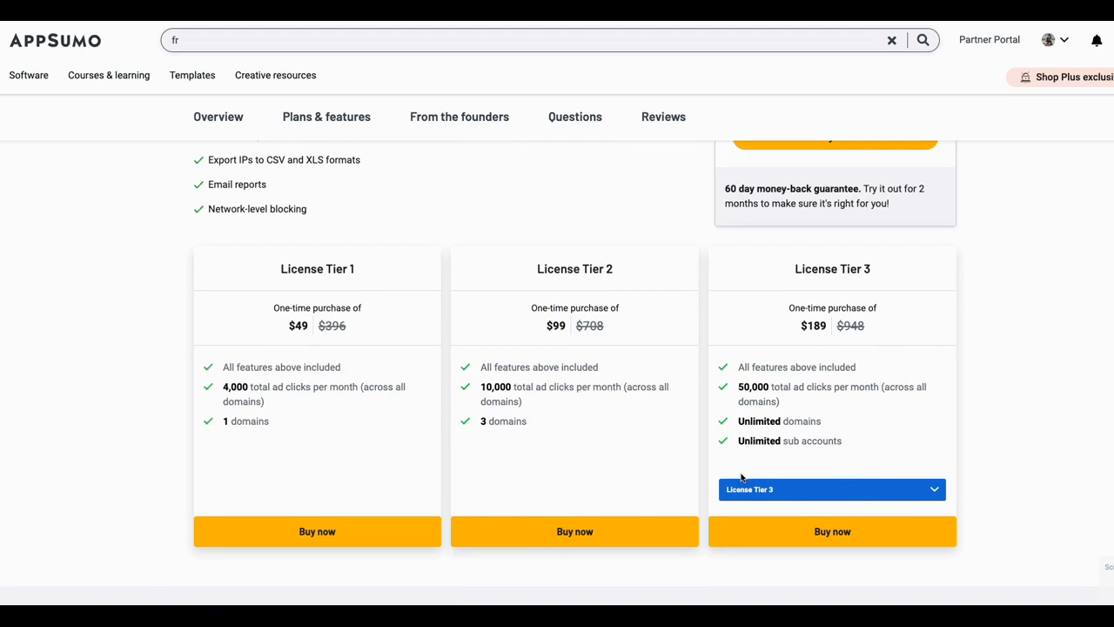
mouse_move(742, 453)
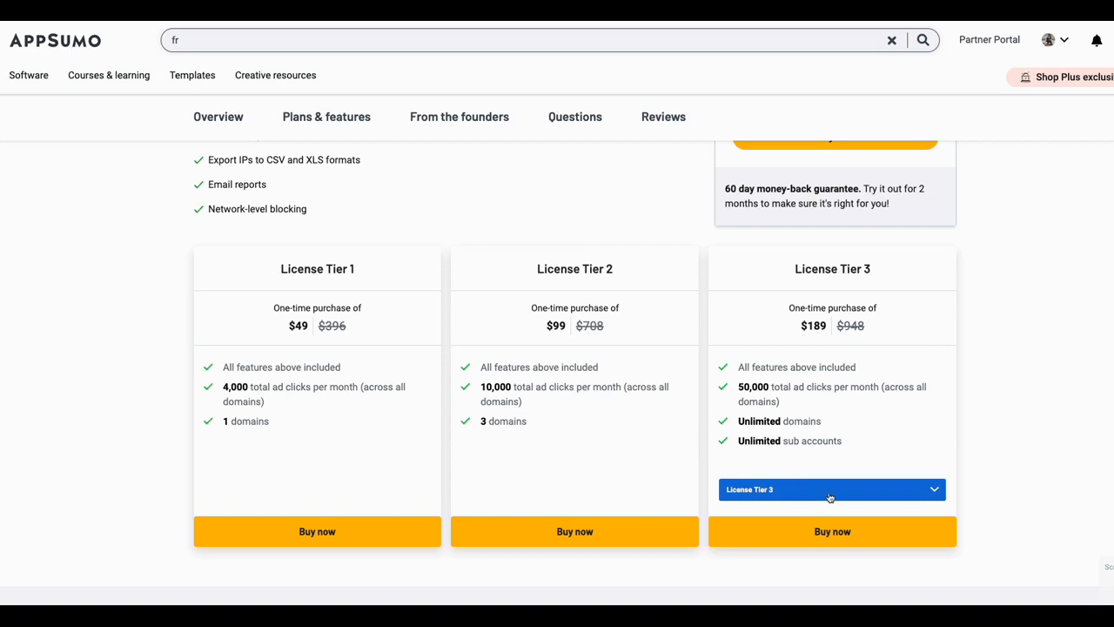
click(830, 489)
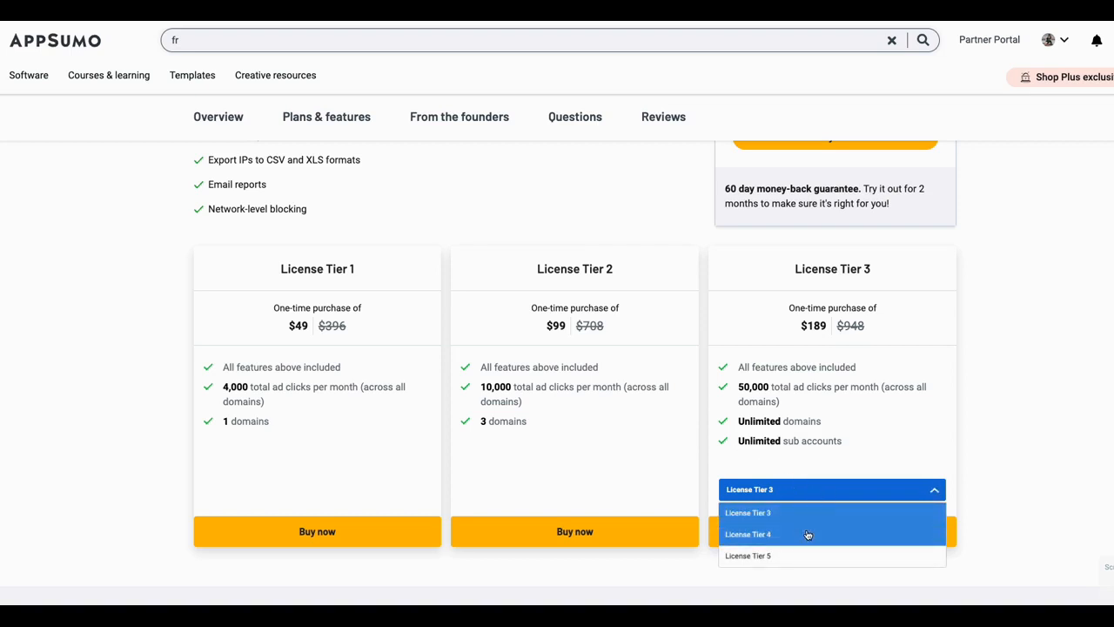
click(747, 534)
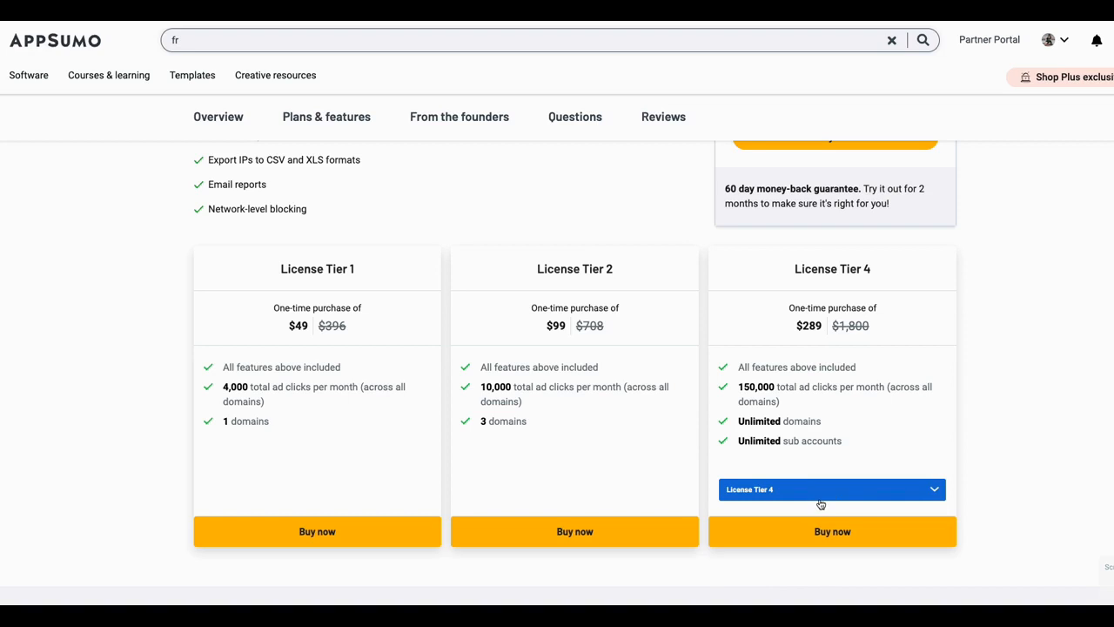
mouse_move(816, 494)
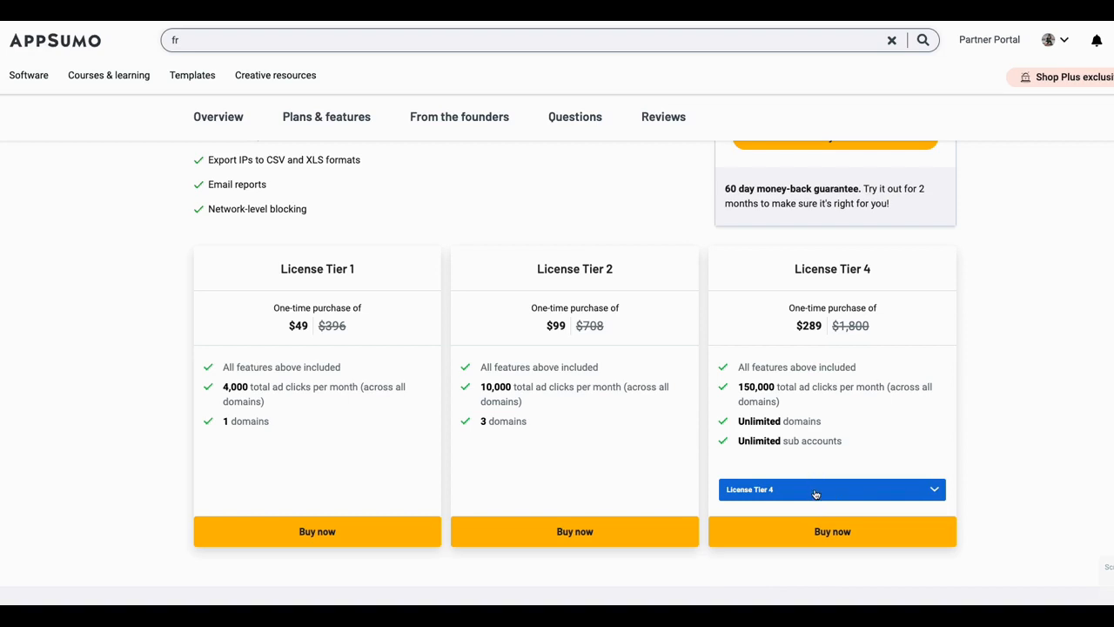
click(831, 488)
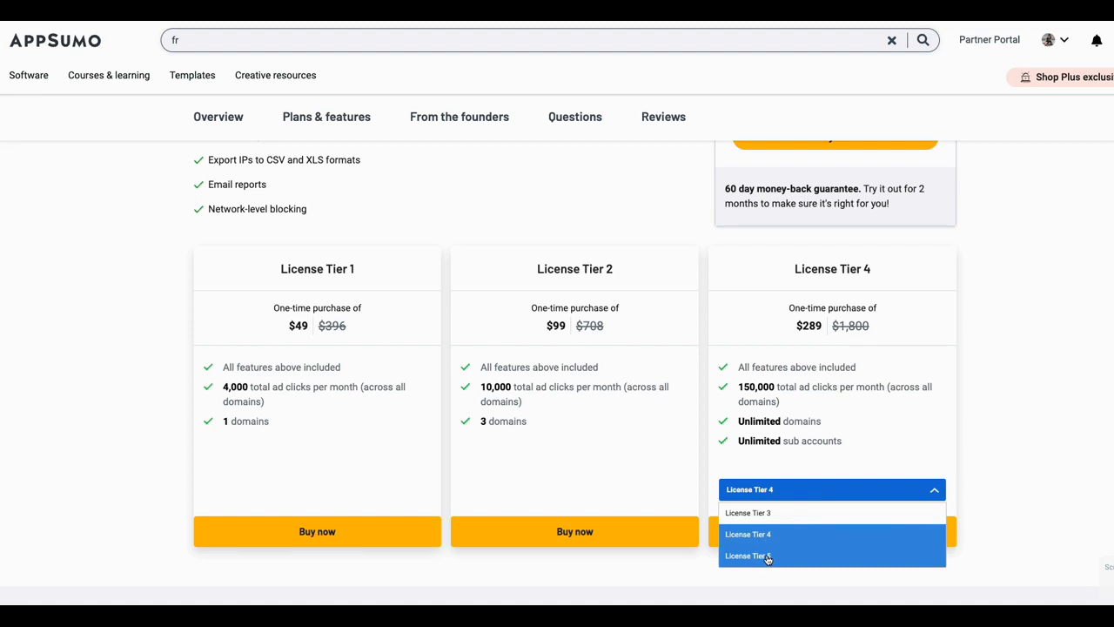
click(747, 555)
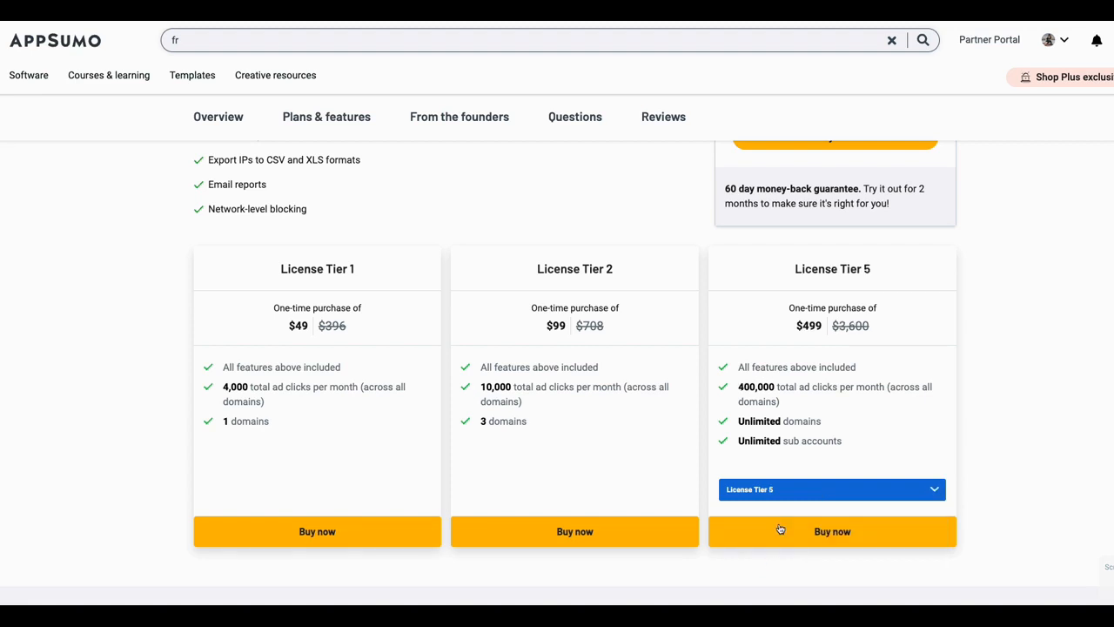
mouse_move(792, 368)
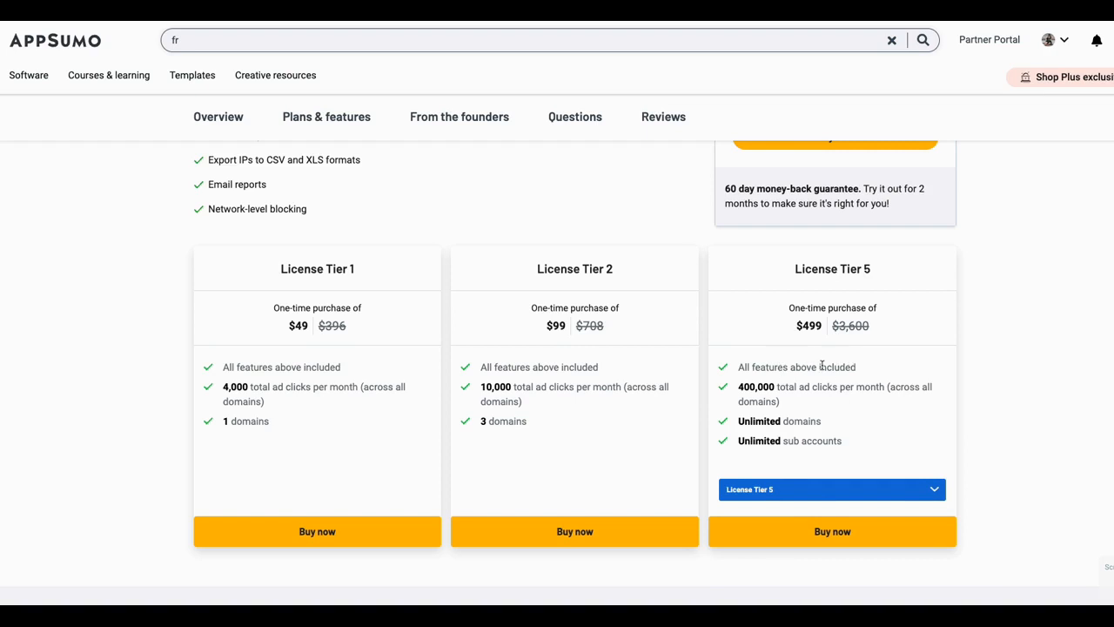
mouse_move(807, 389)
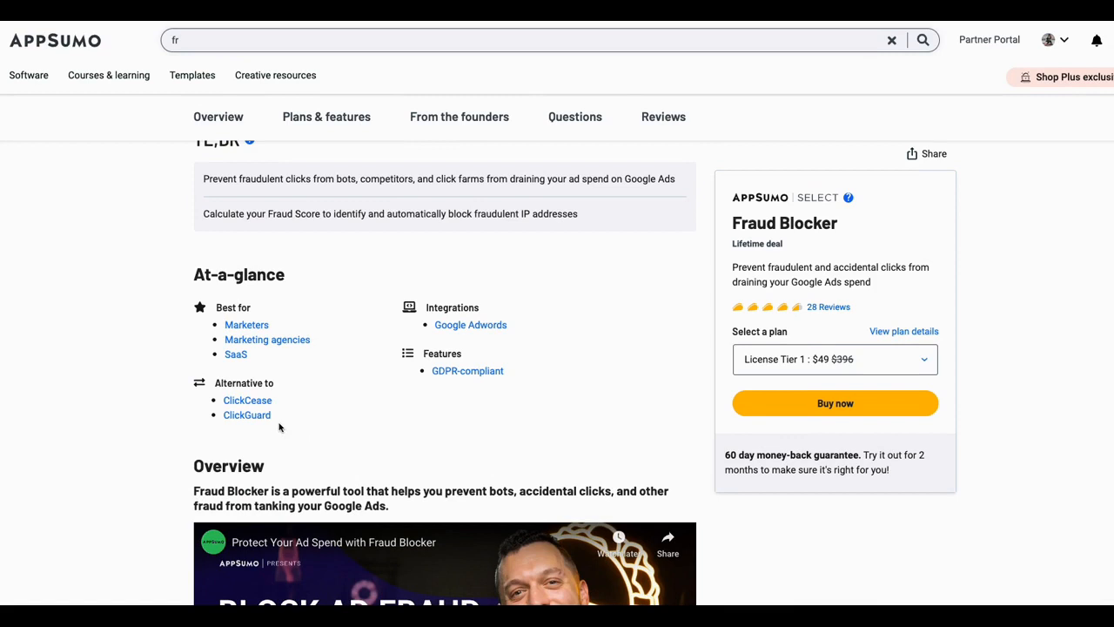
mouse_move(639, 388)
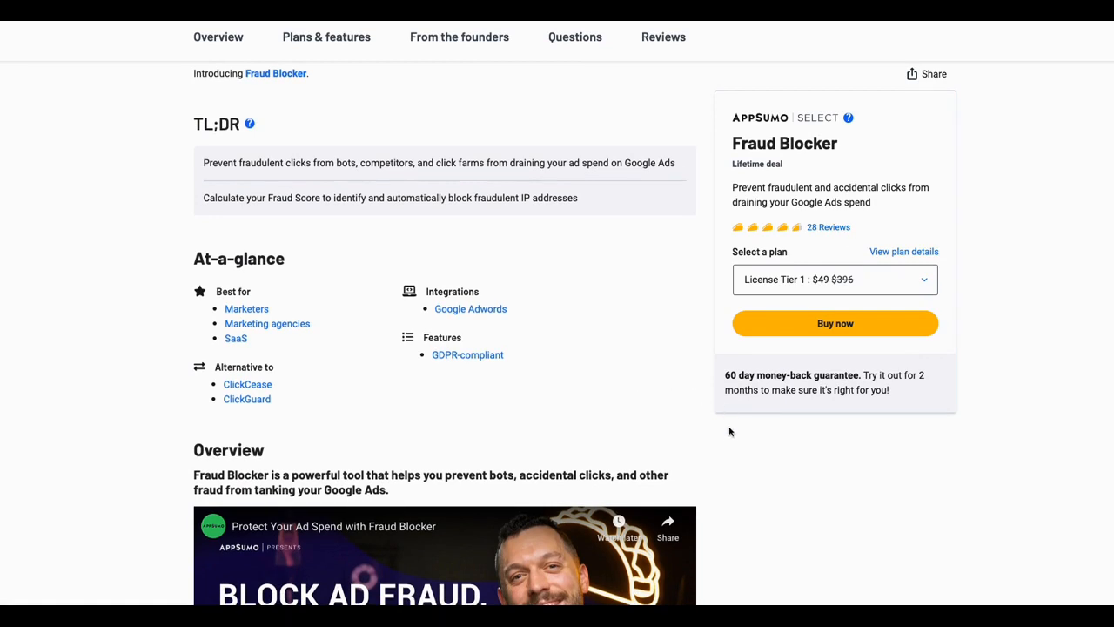
scroll(down, 3)
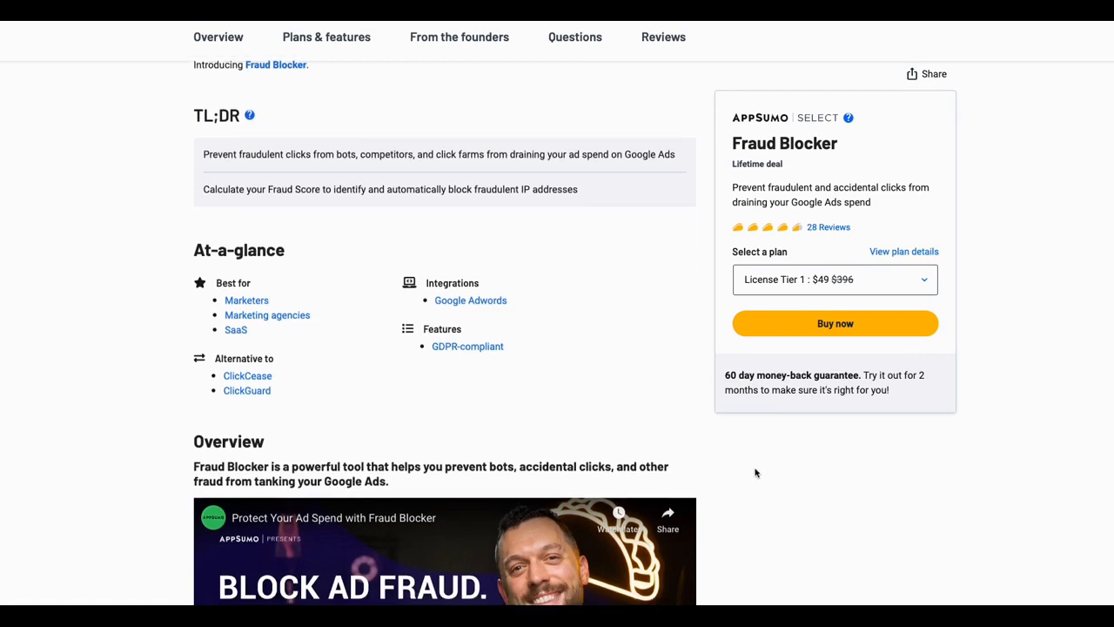
scroll(down, 3)
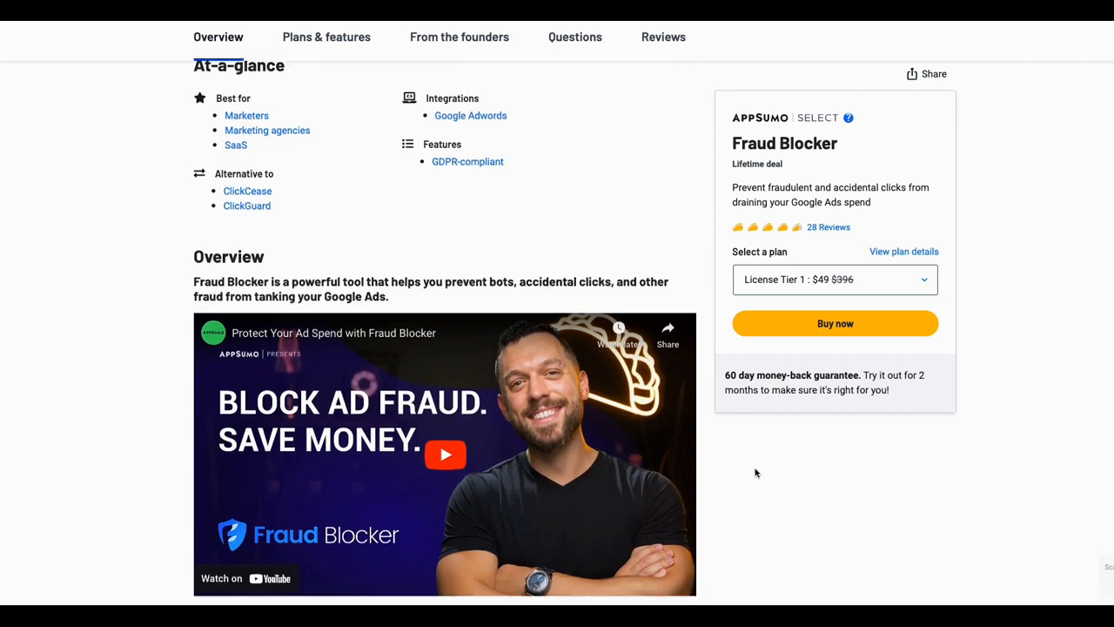
scroll(down, 3)
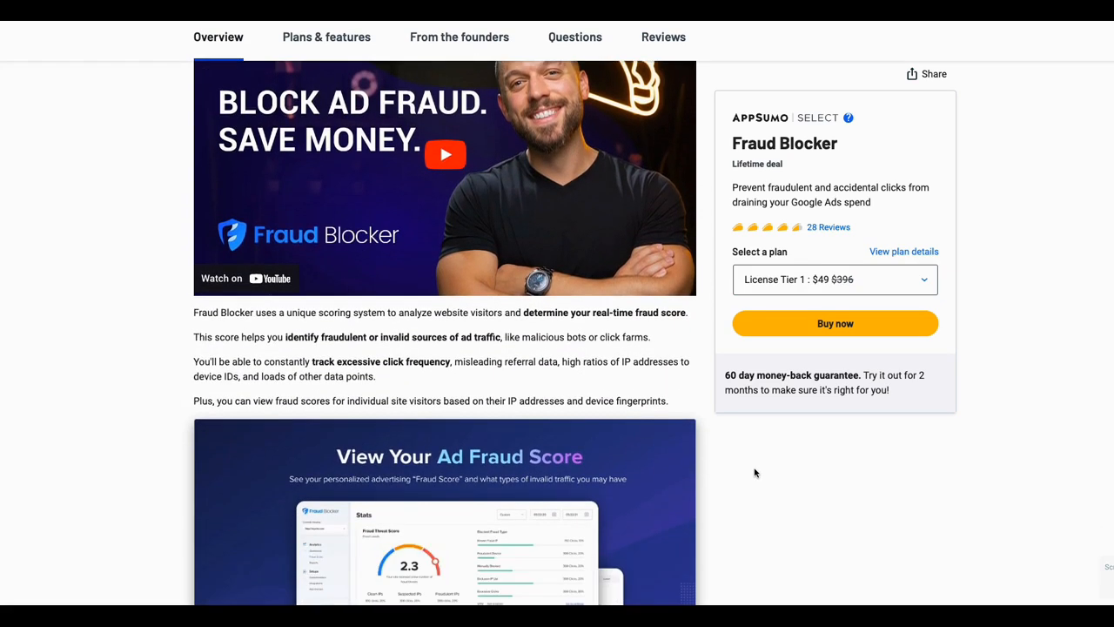
scroll(down, 3)
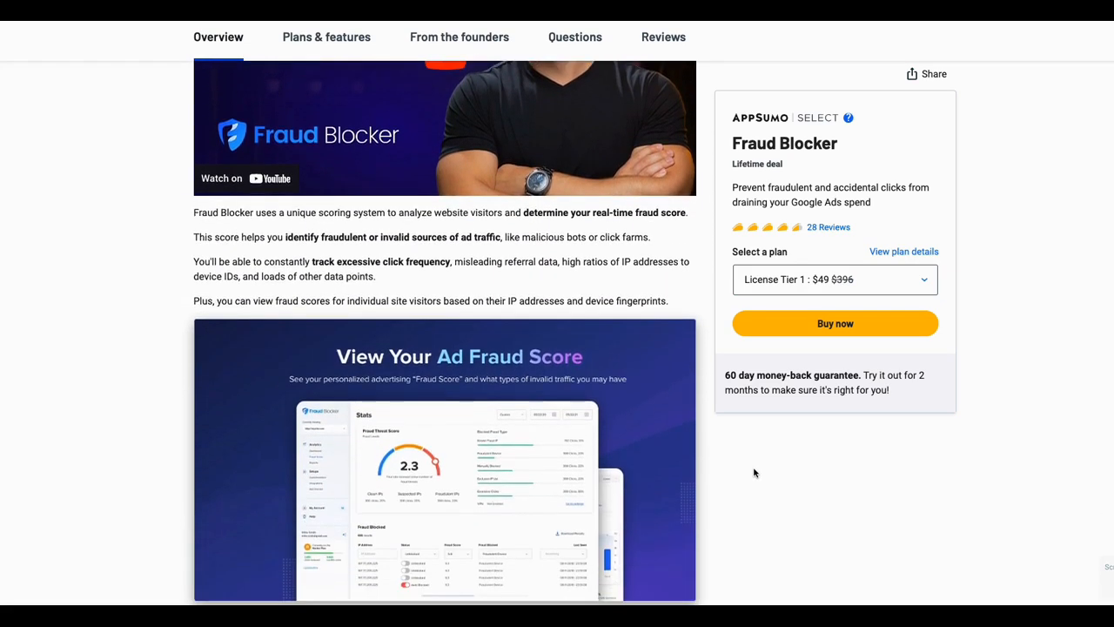
scroll(down, 3)
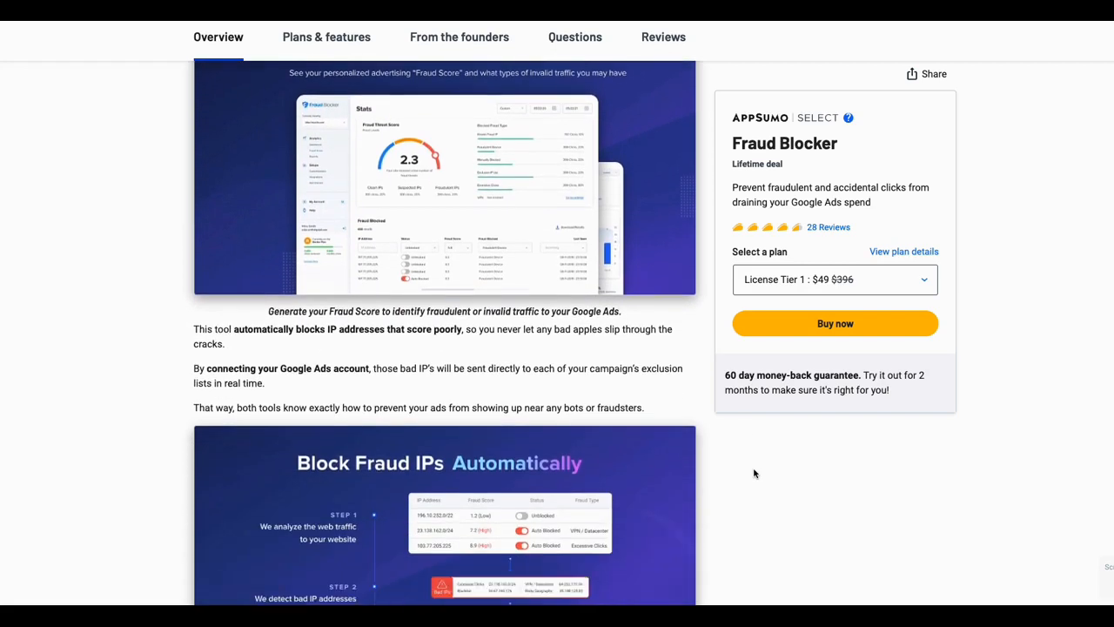
scroll(down, 3)
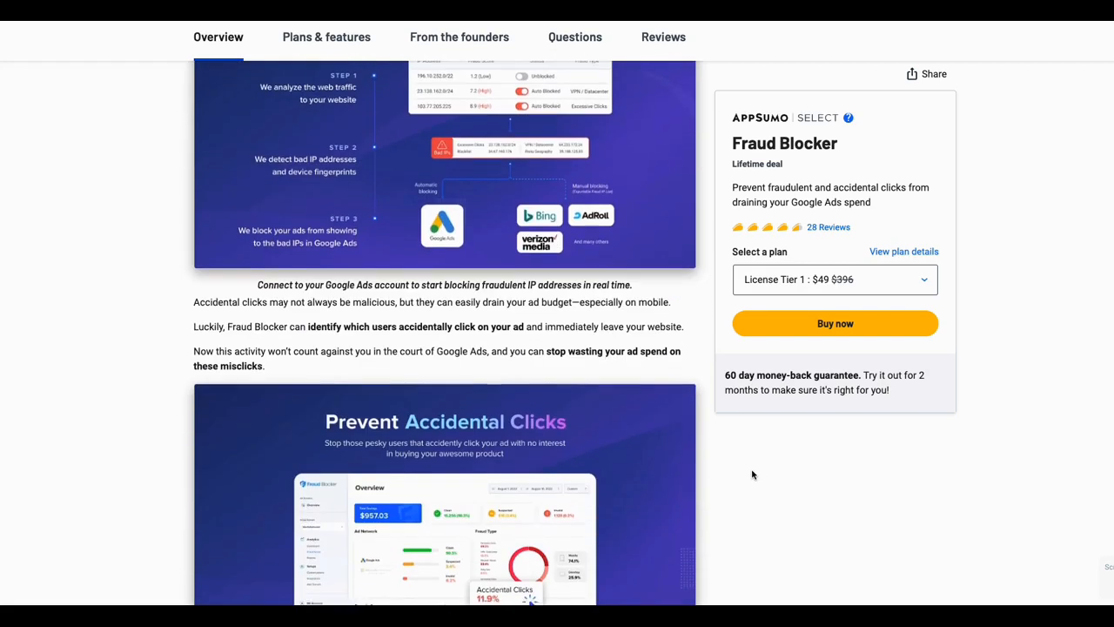
scroll(down, 3)
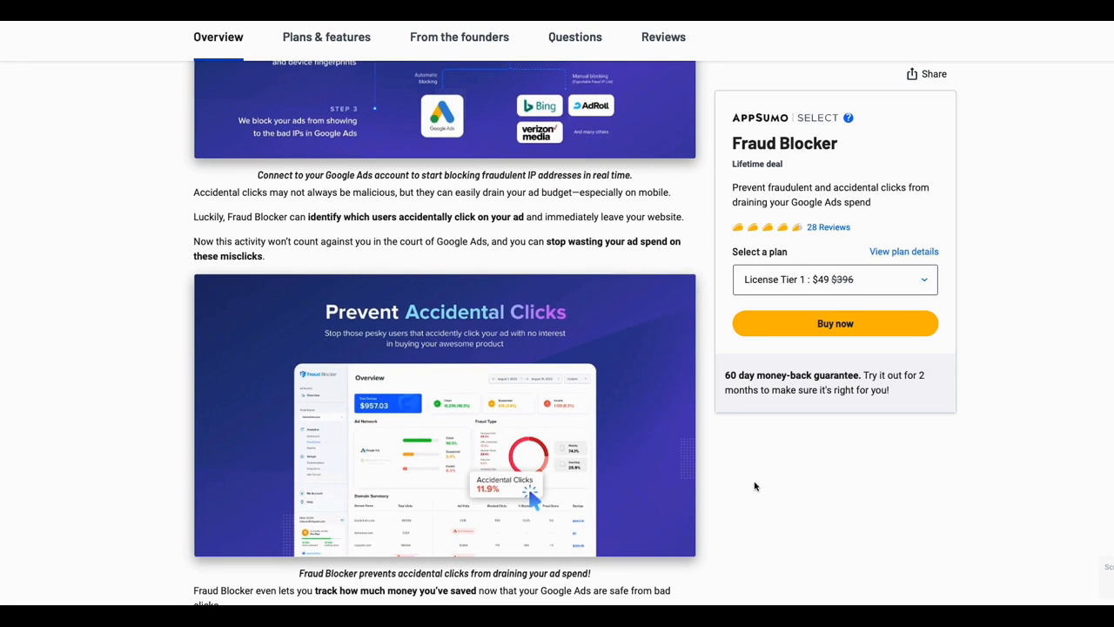
scroll(down, 3)
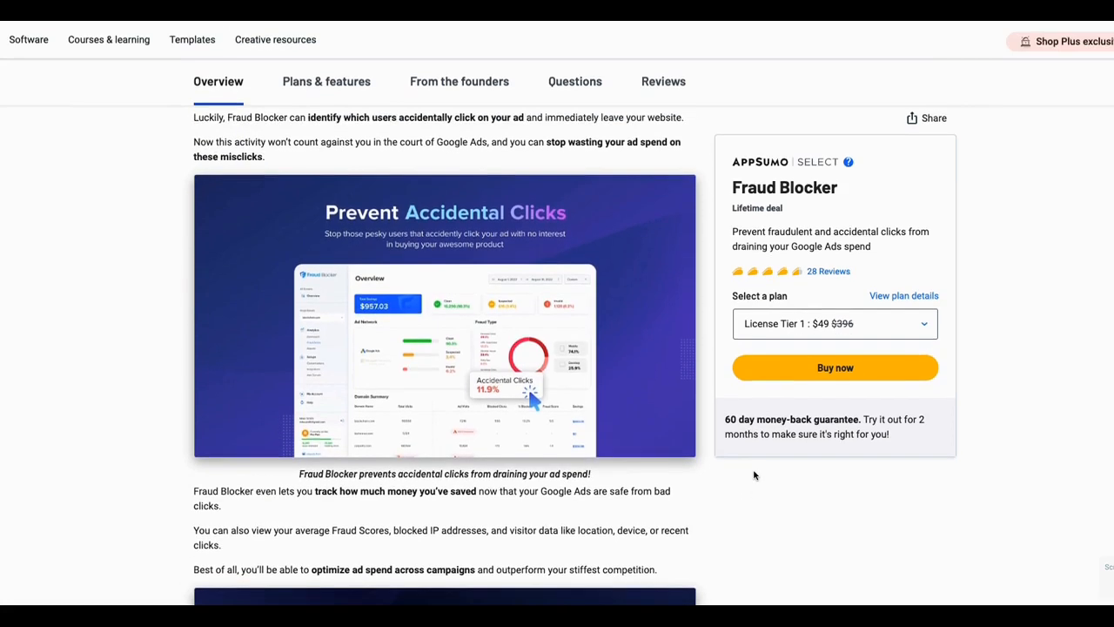
scroll(down, 3)
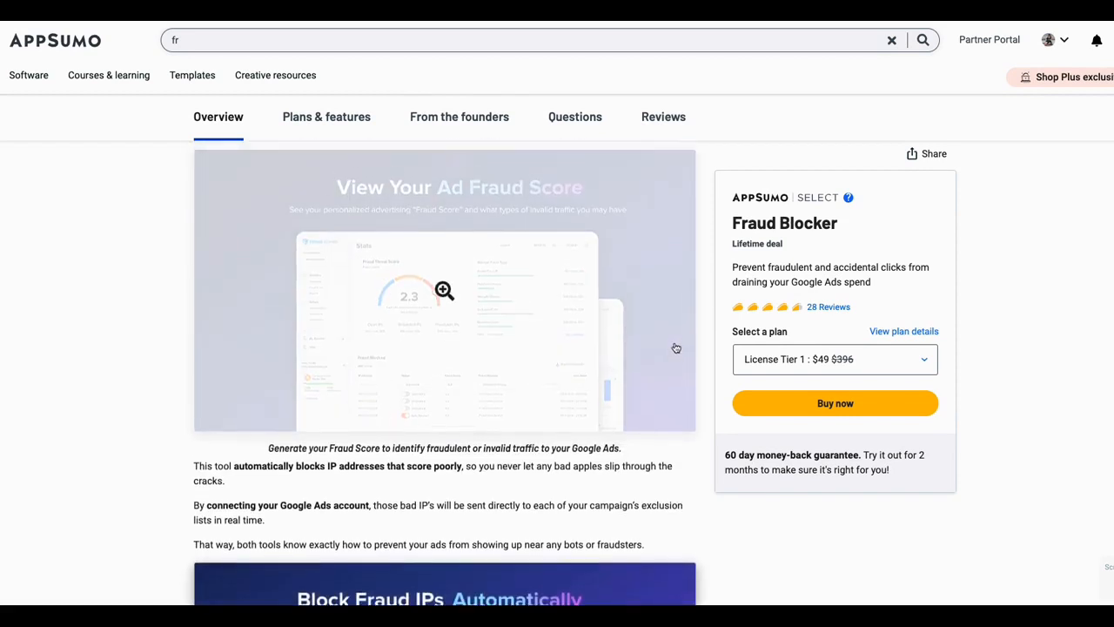
scroll(down, 3)
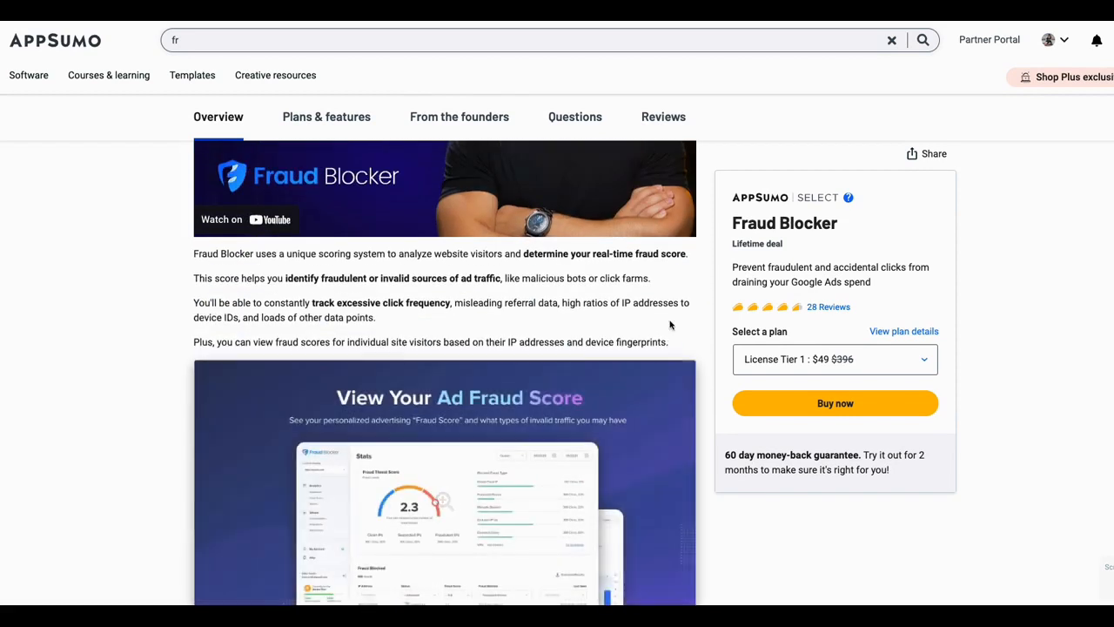